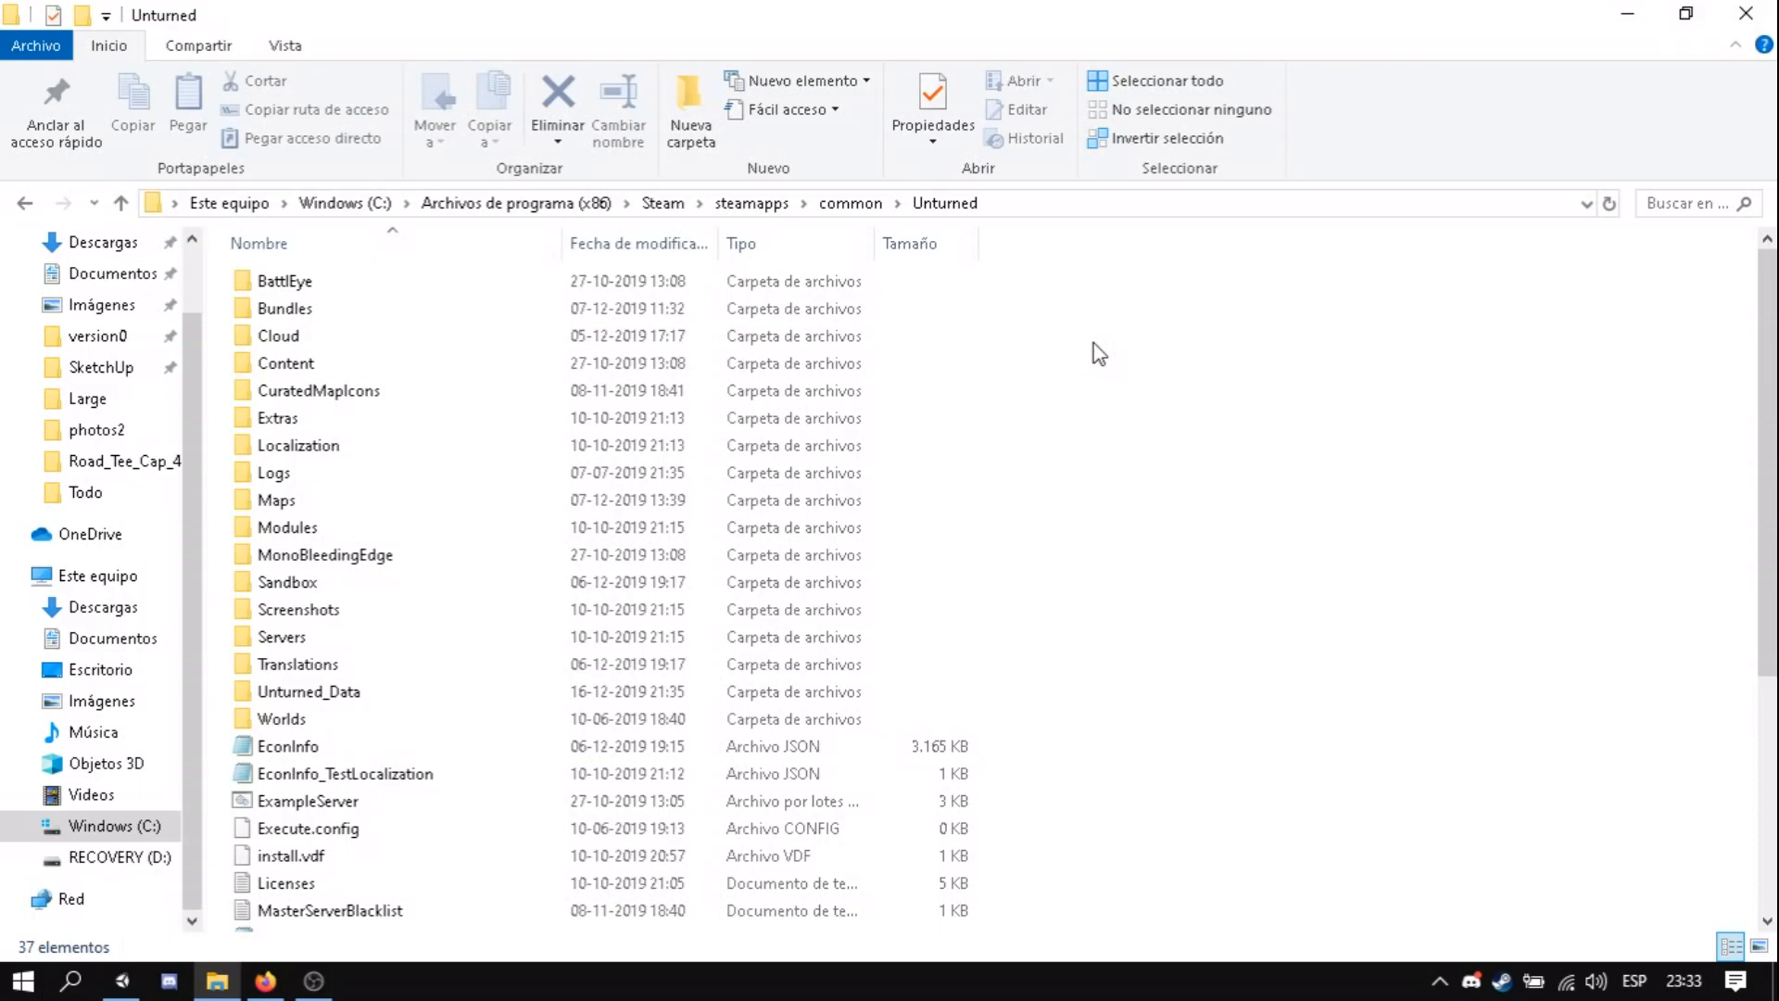
mouse_move(1013, 346)
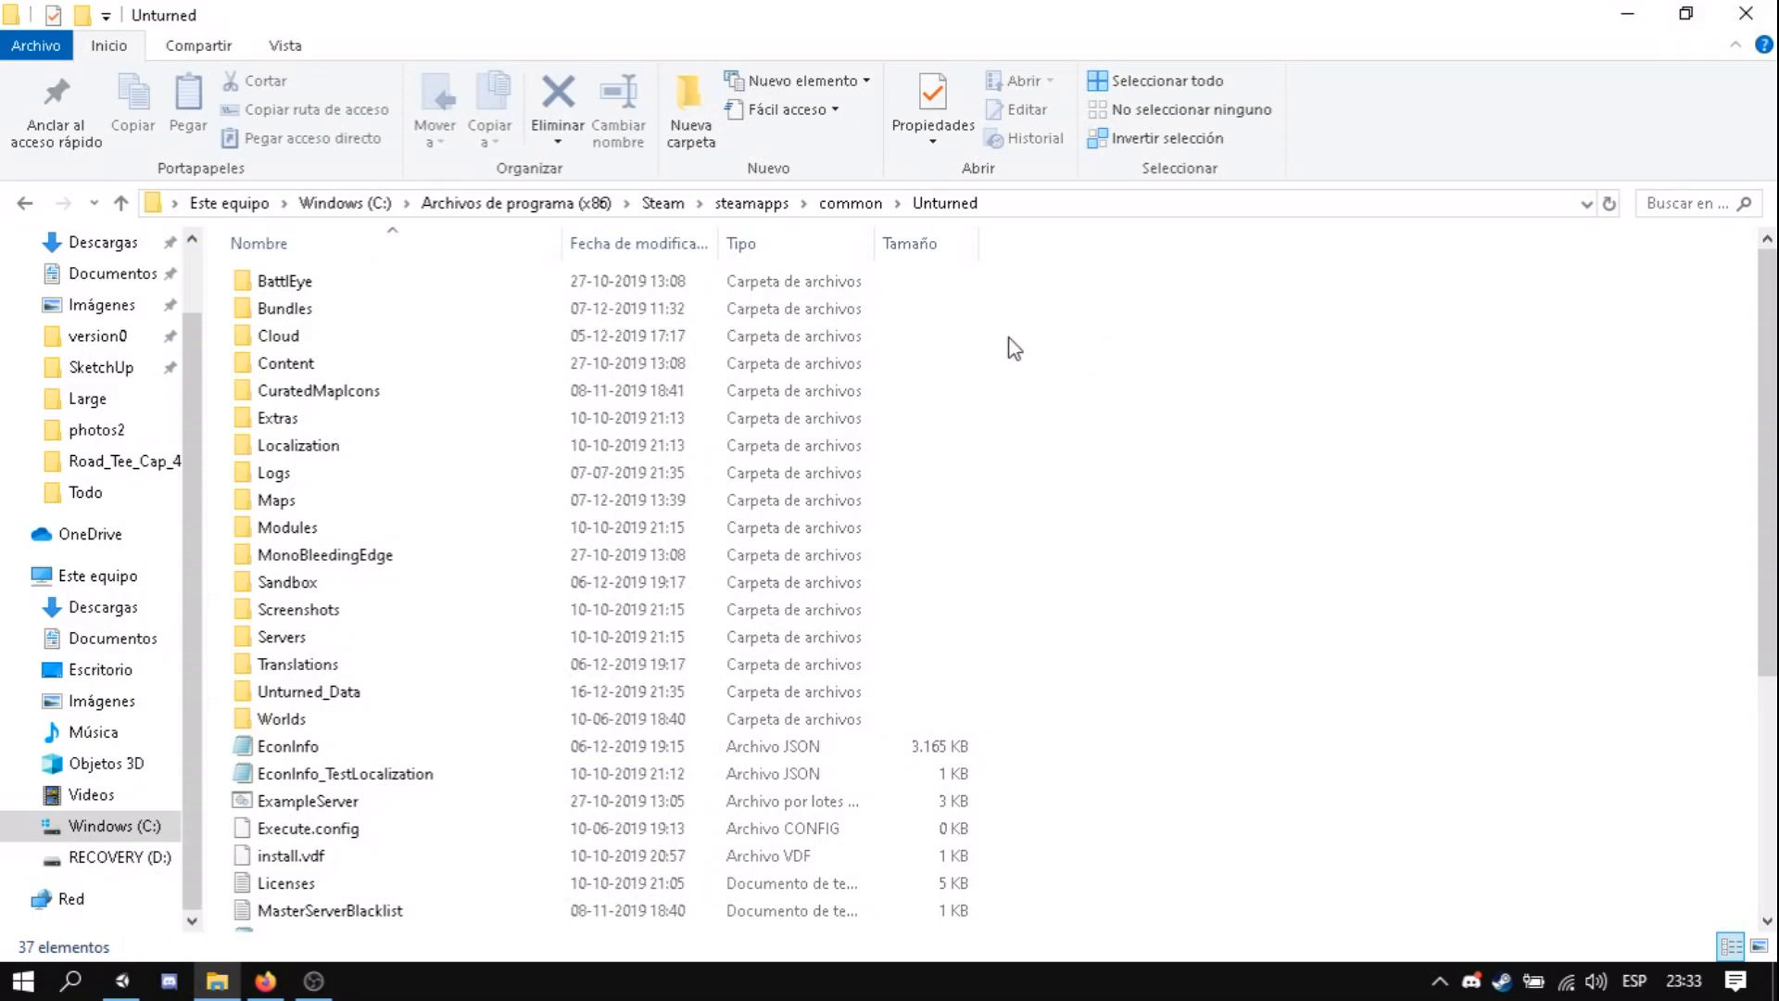
- Open Bundles > Sources in the Unturned folder and drag the Project package into Unity
double_click(287, 307)
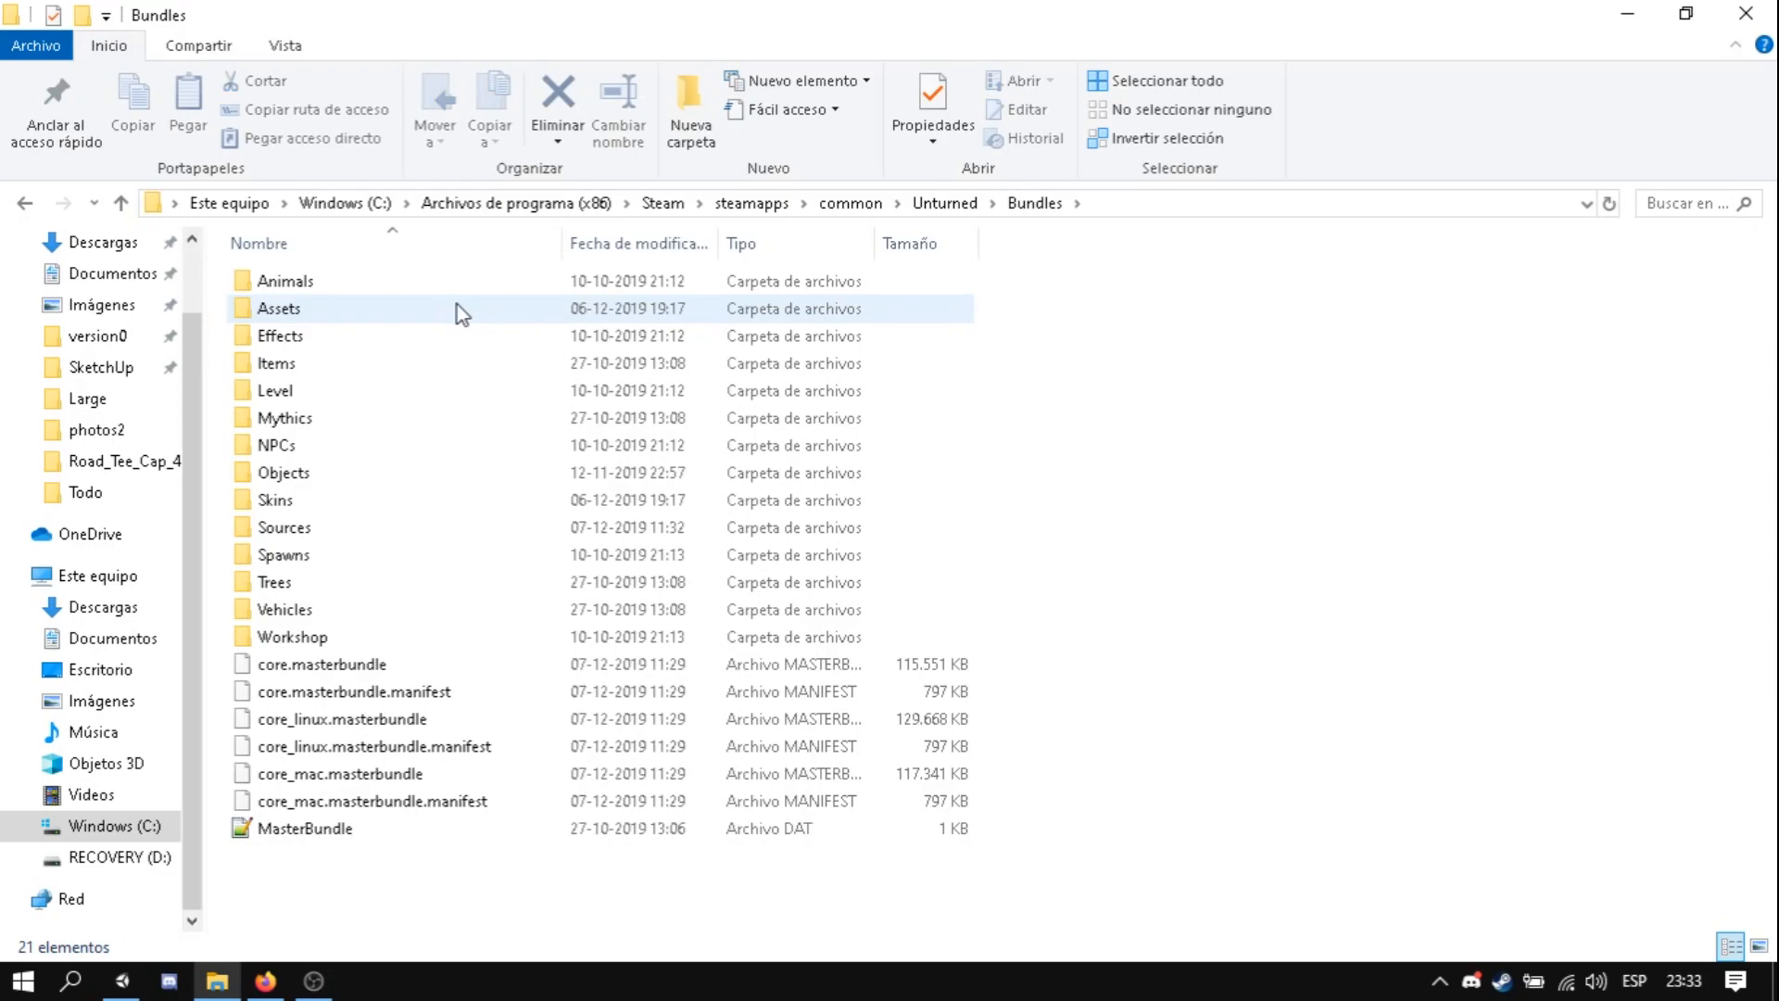
click(276, 443)
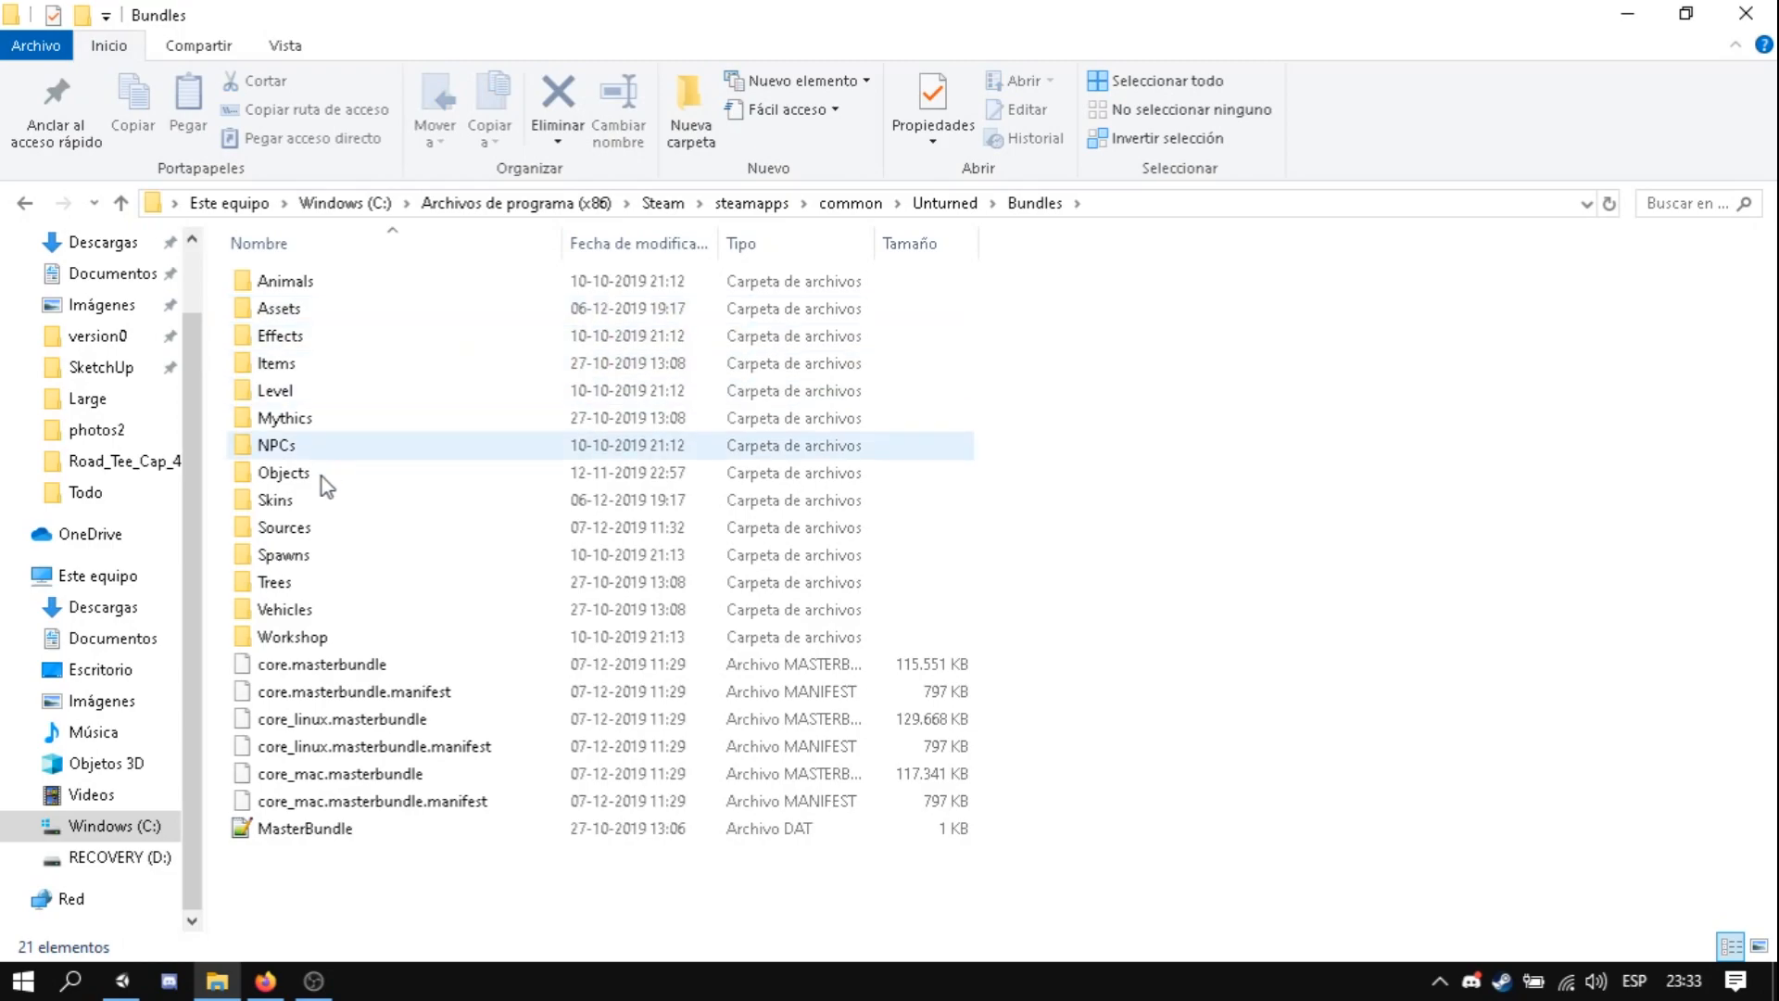
double_click(282, 527)
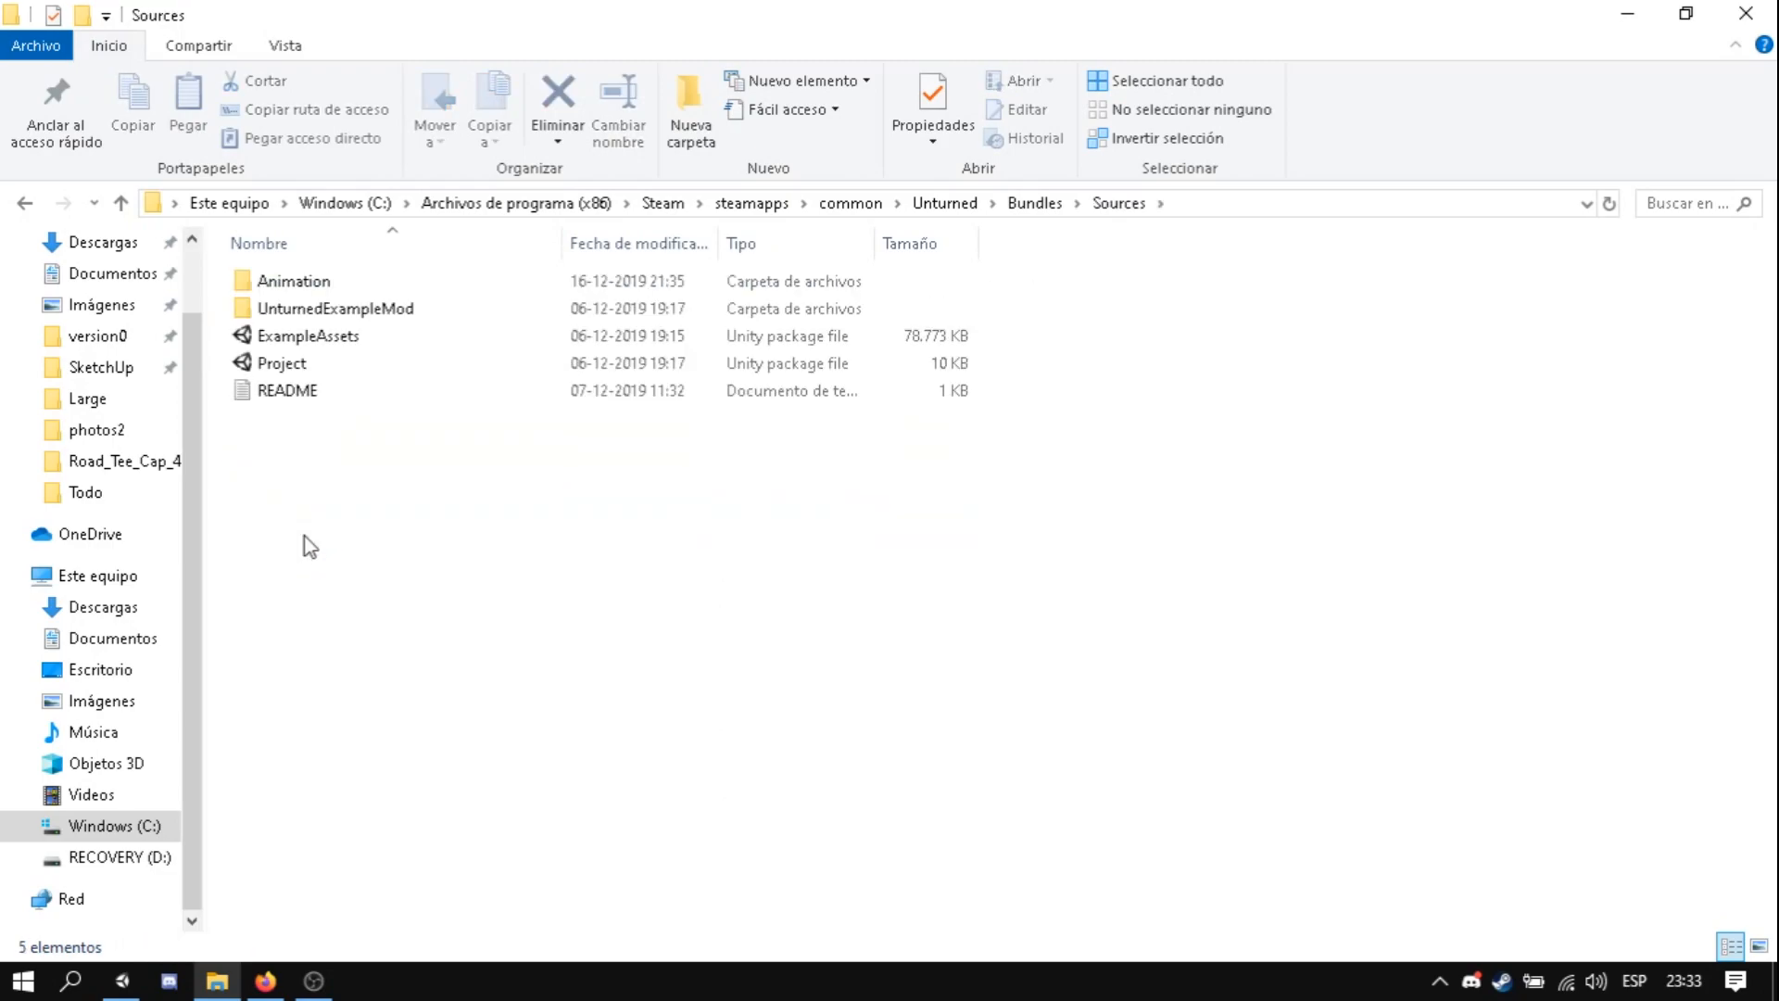
mouse_move(321, 365)
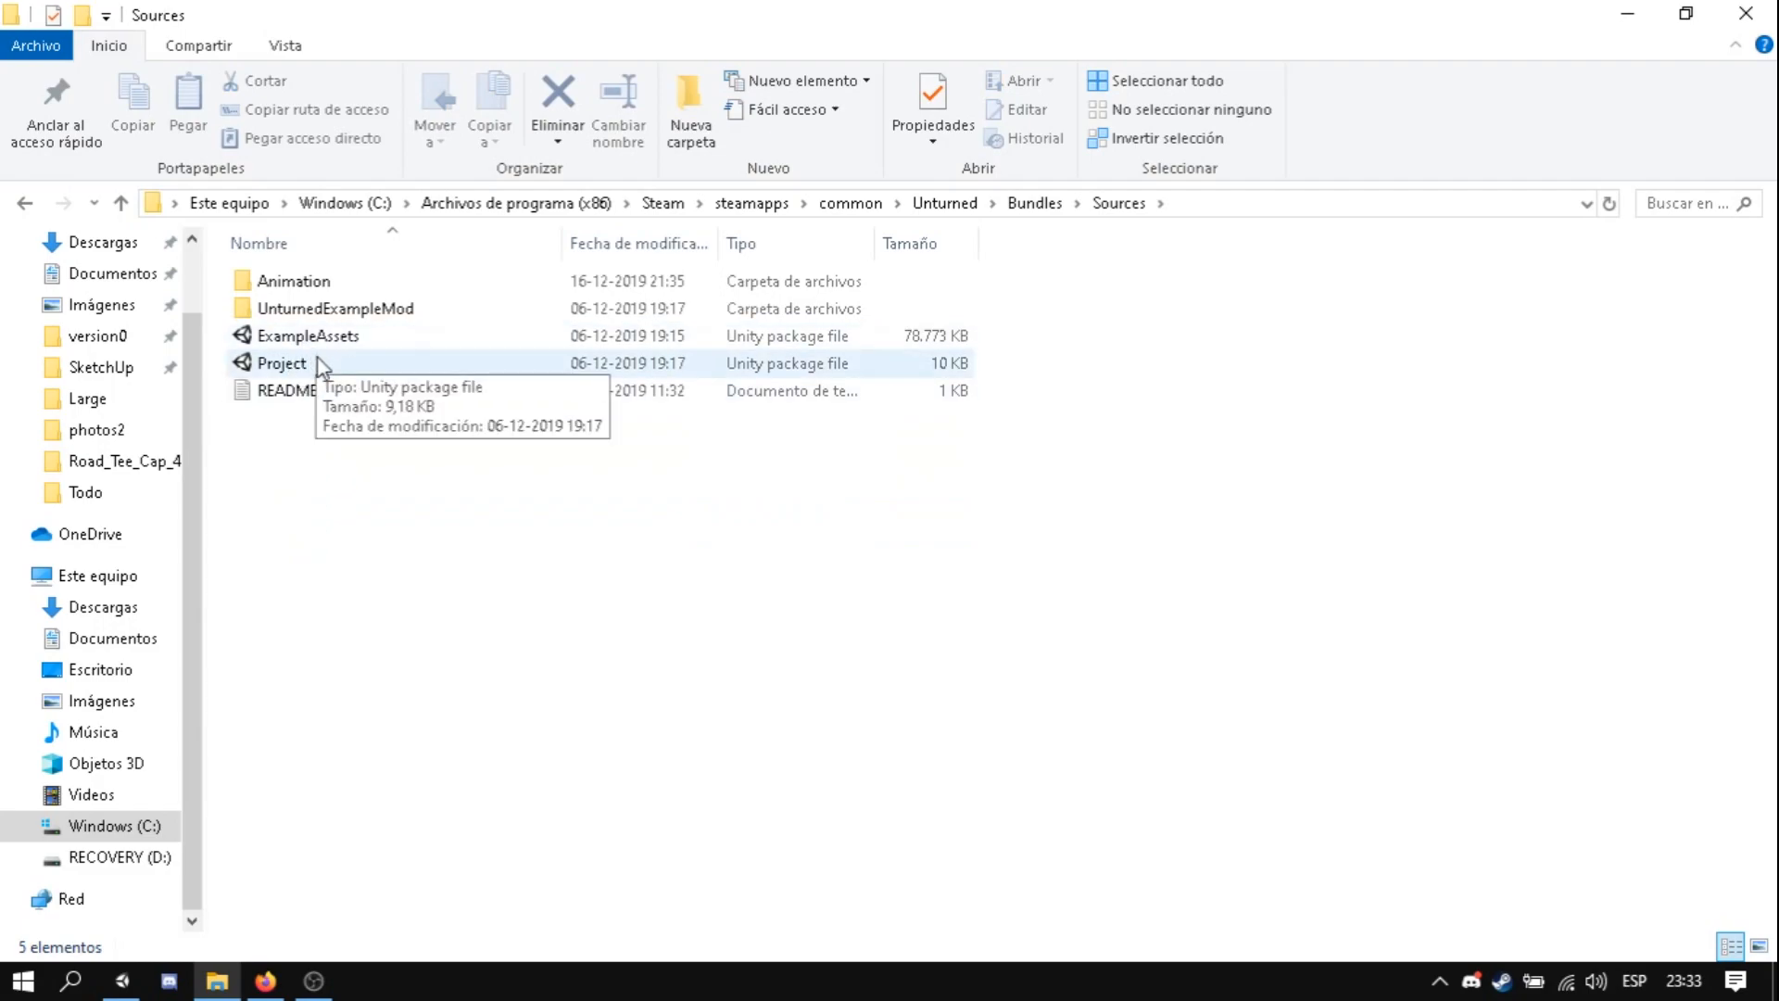
drag(317, 363, 330, 465)
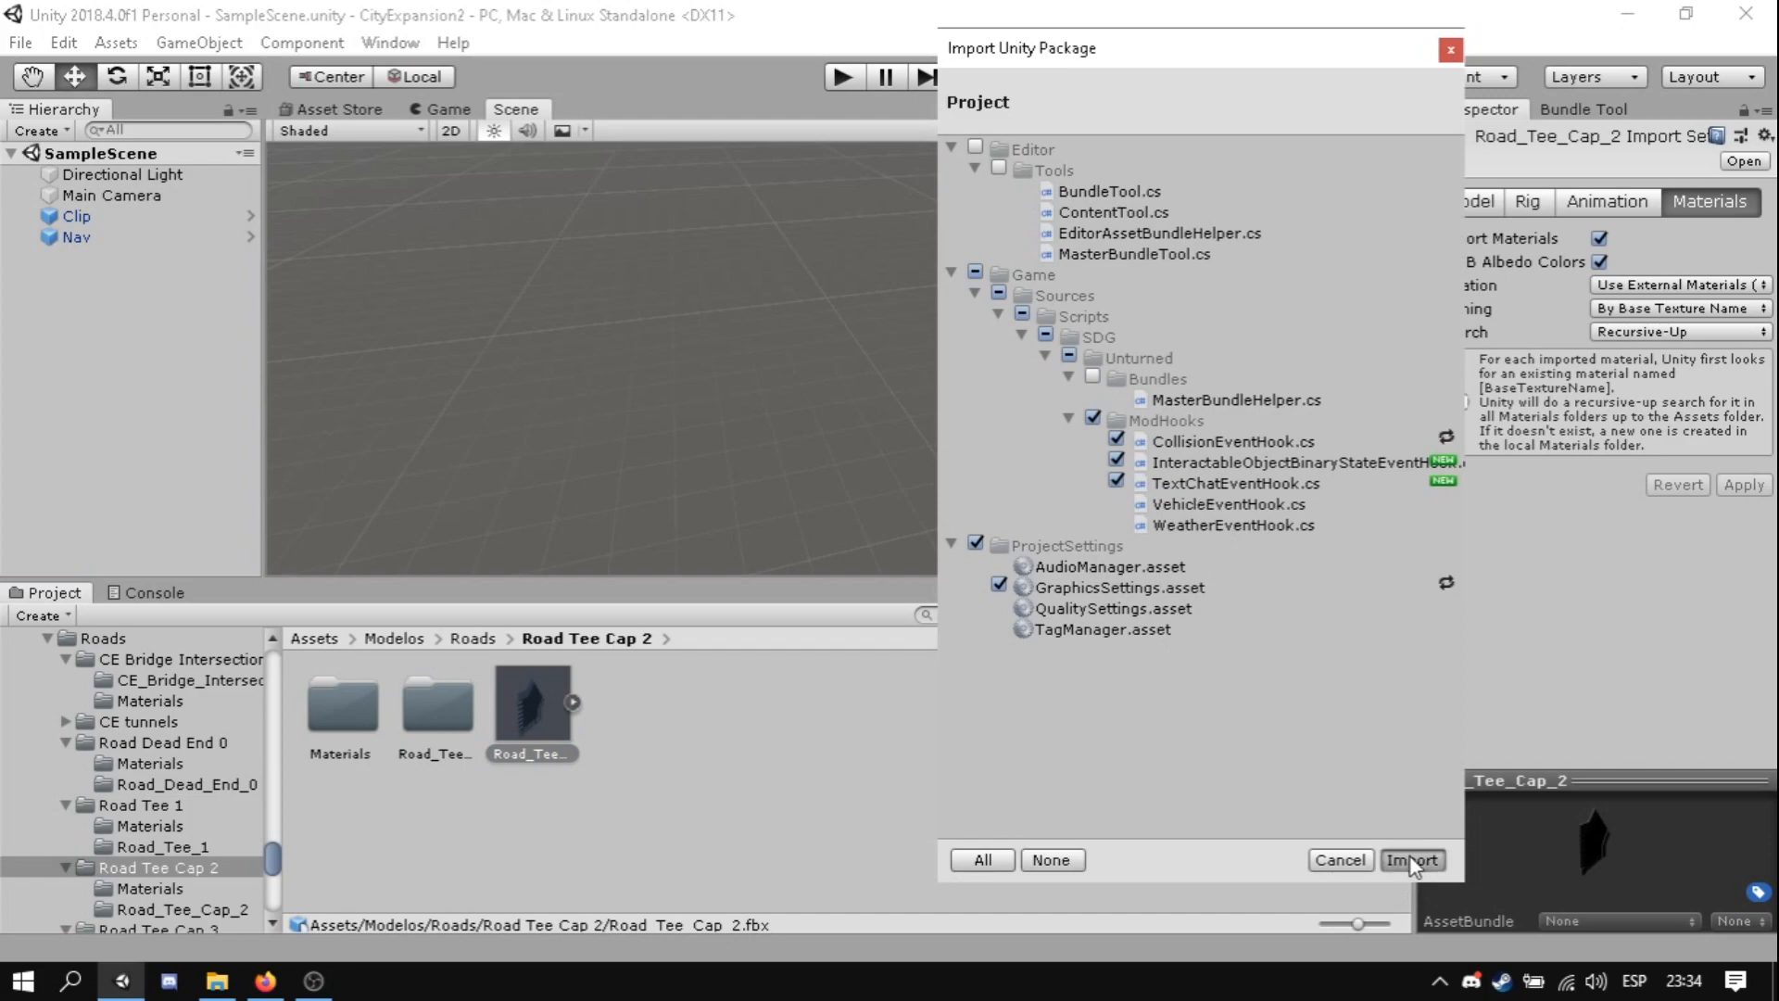
mouse_move(1318, 747)
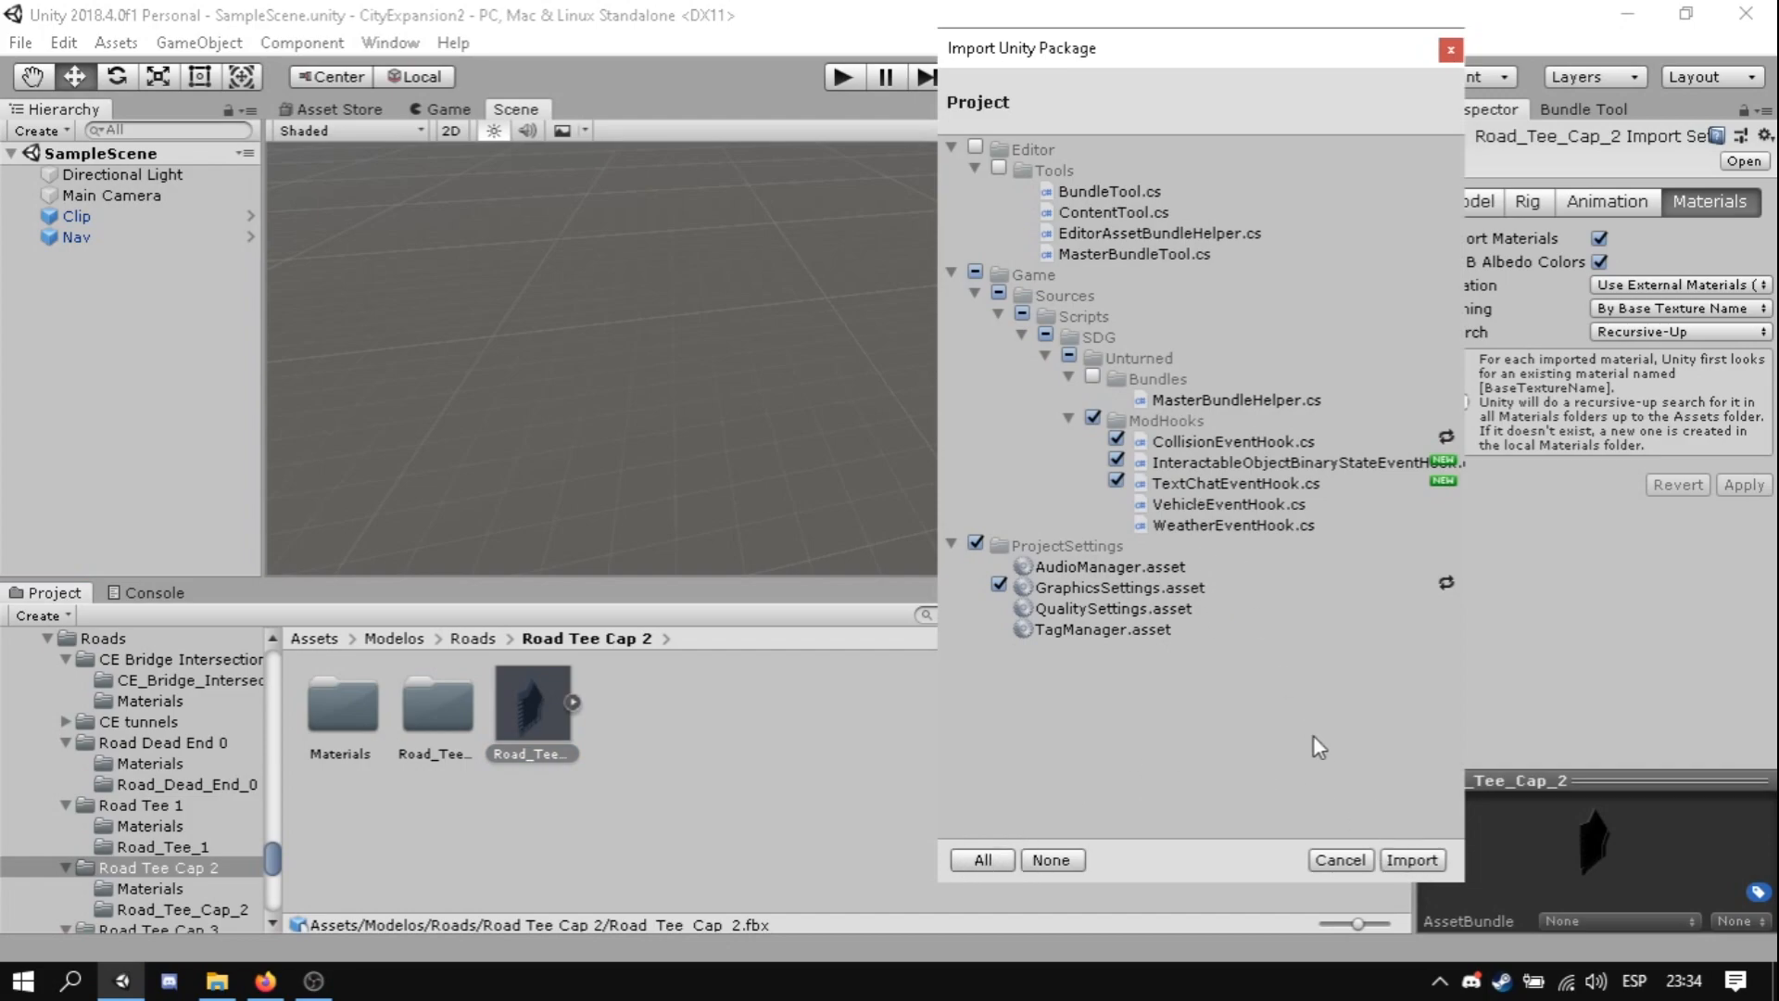
- Import the Project package and create a Speed Bump 0 folder under Assets/Modelos/Props
click(215, 979)
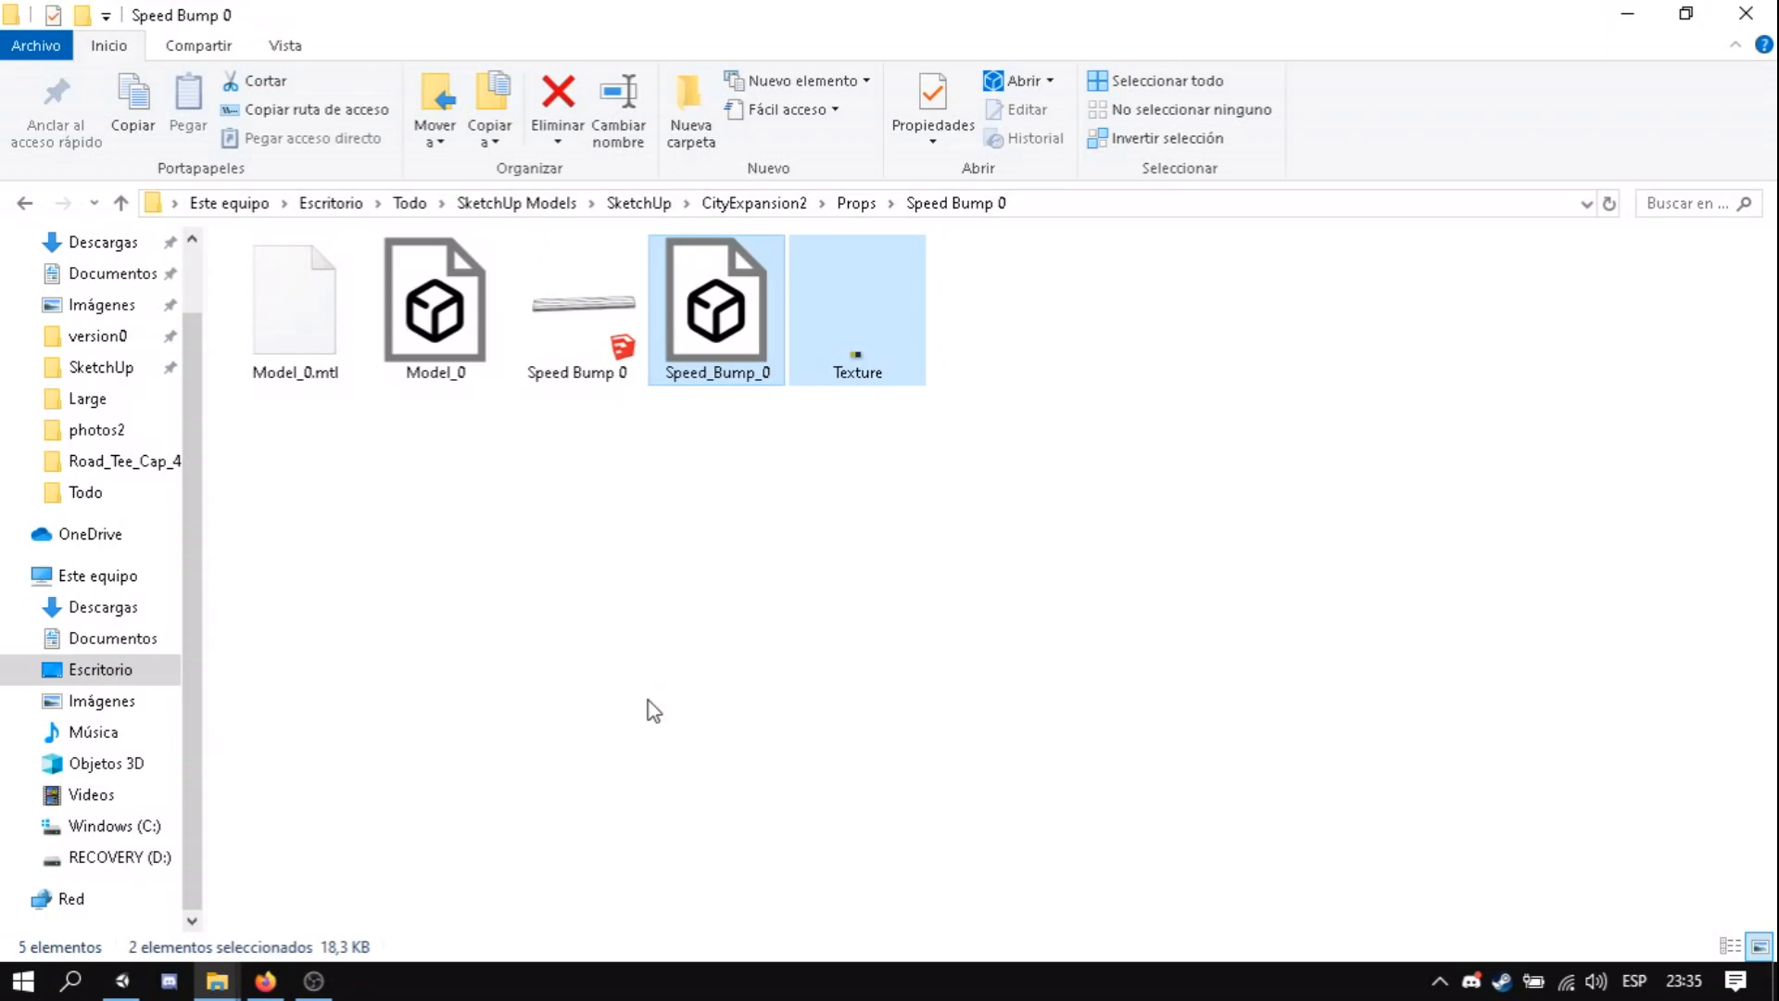
mouse_move(669, 695)
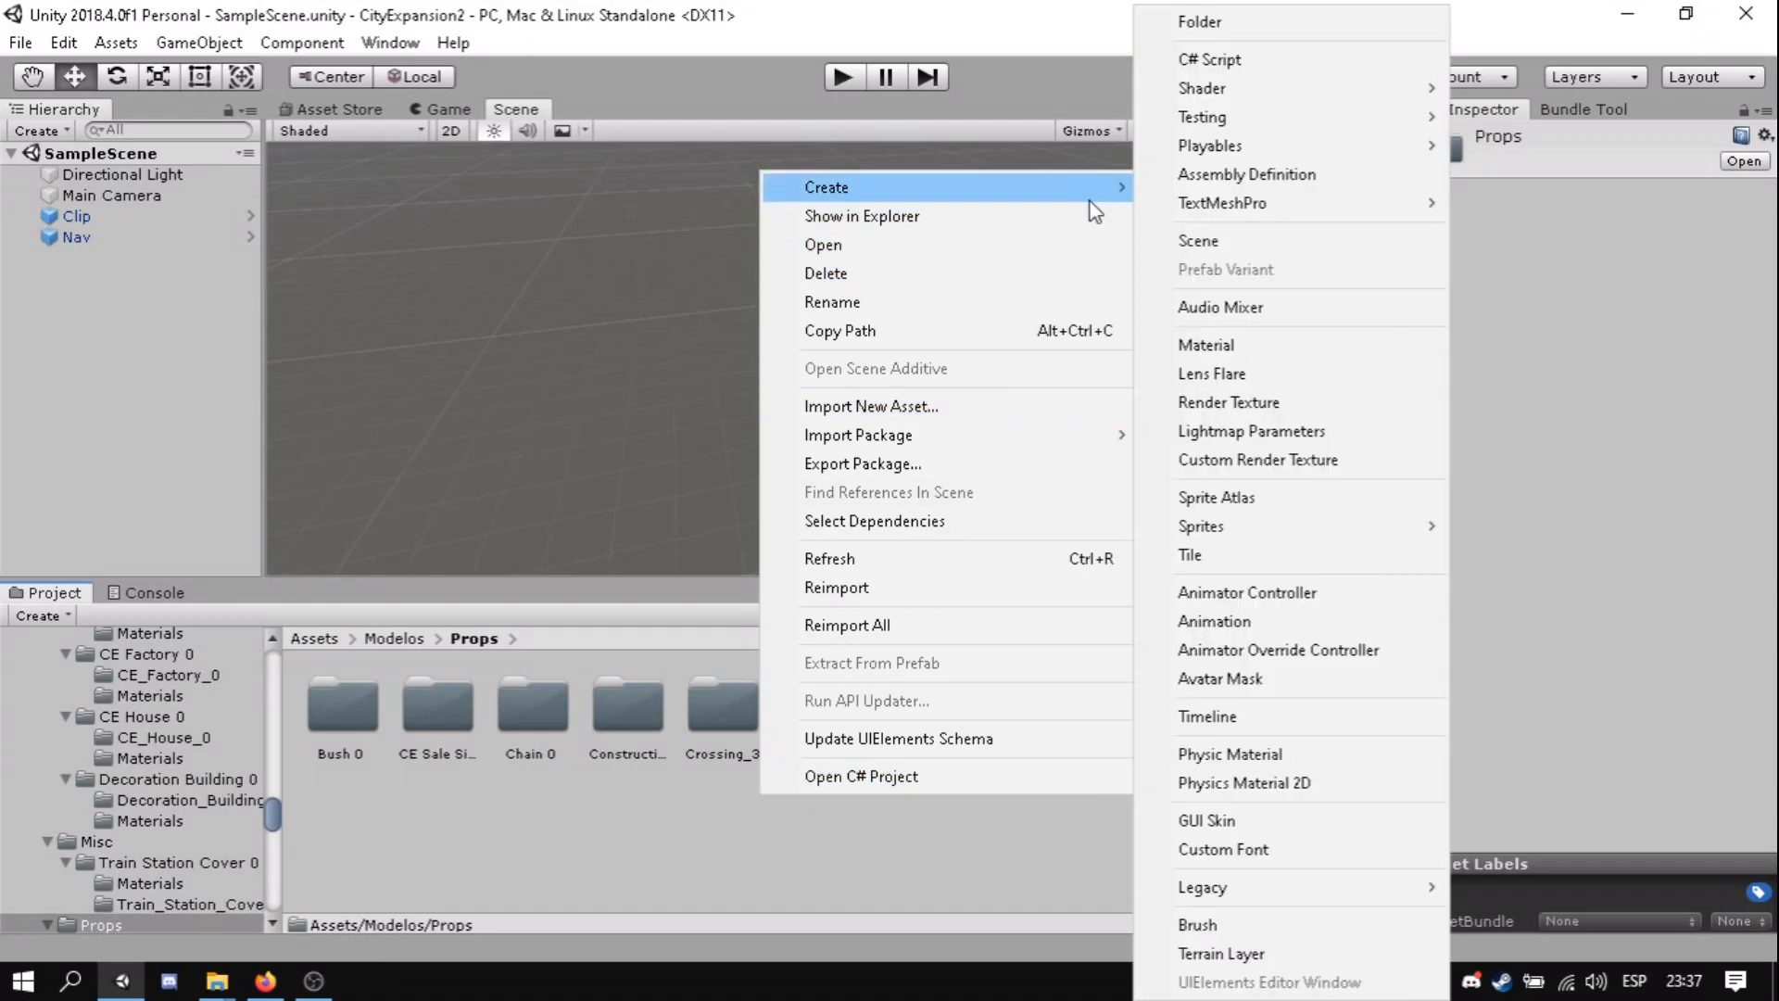
mouse_move(1230, 23)
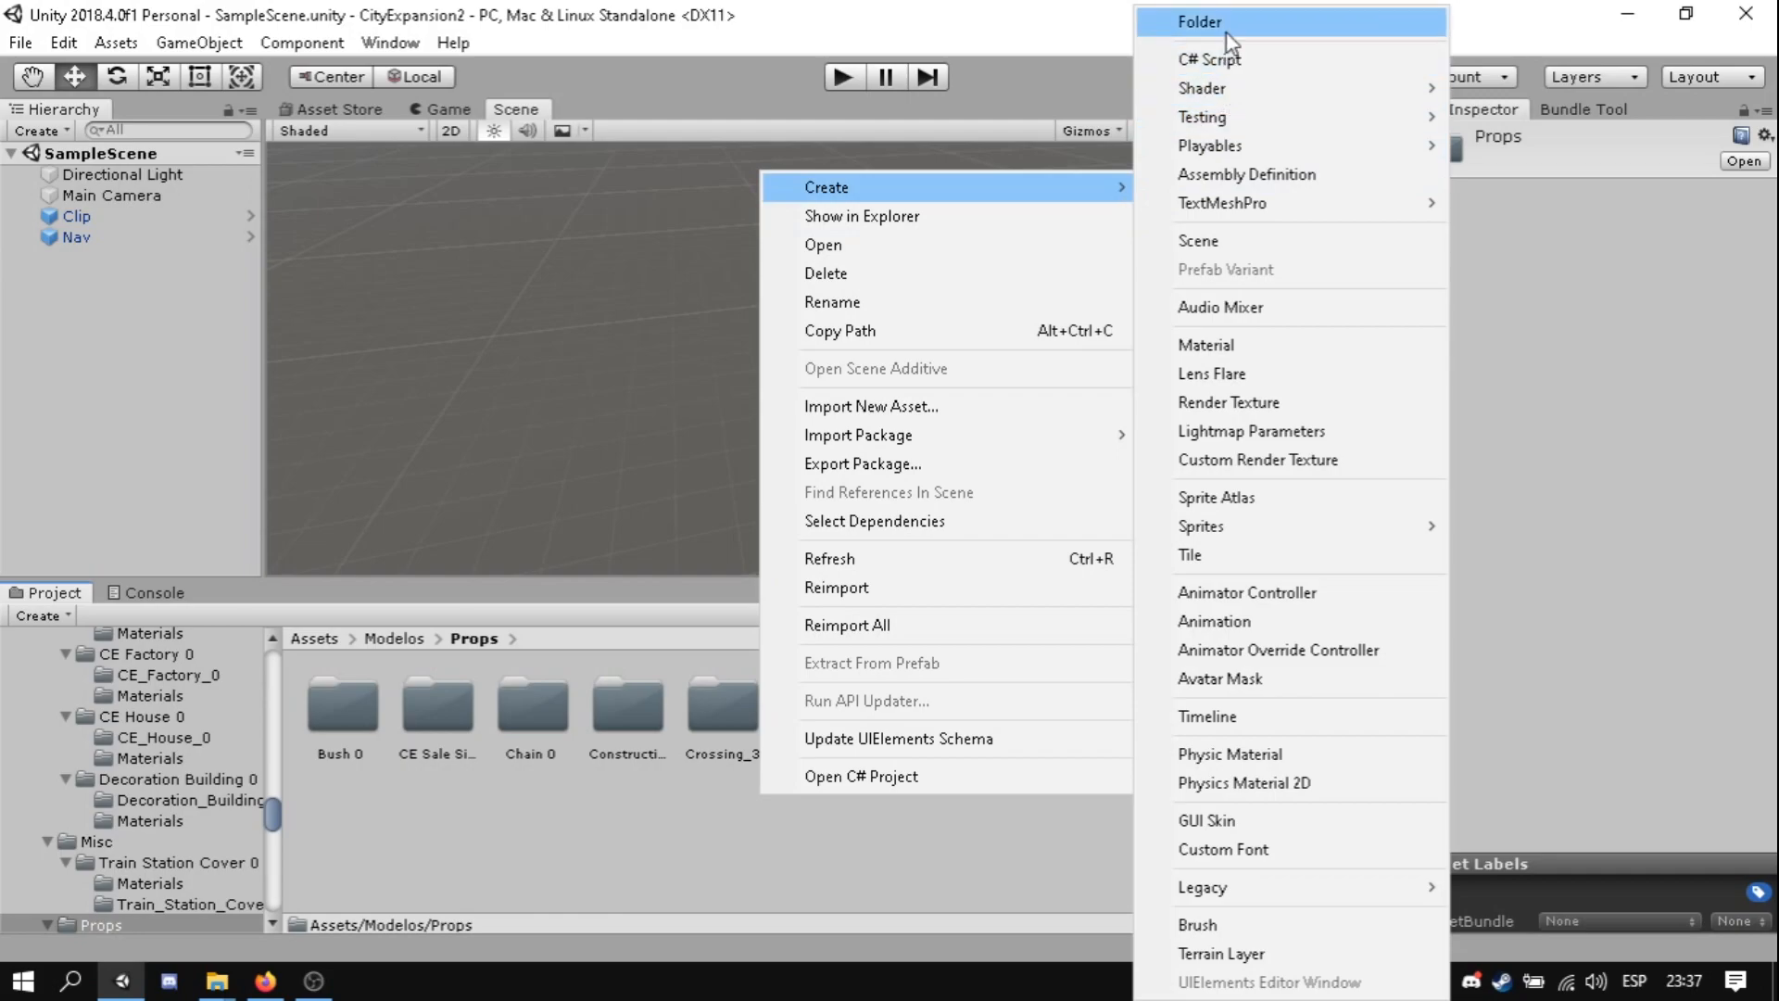
click(1199, 22)
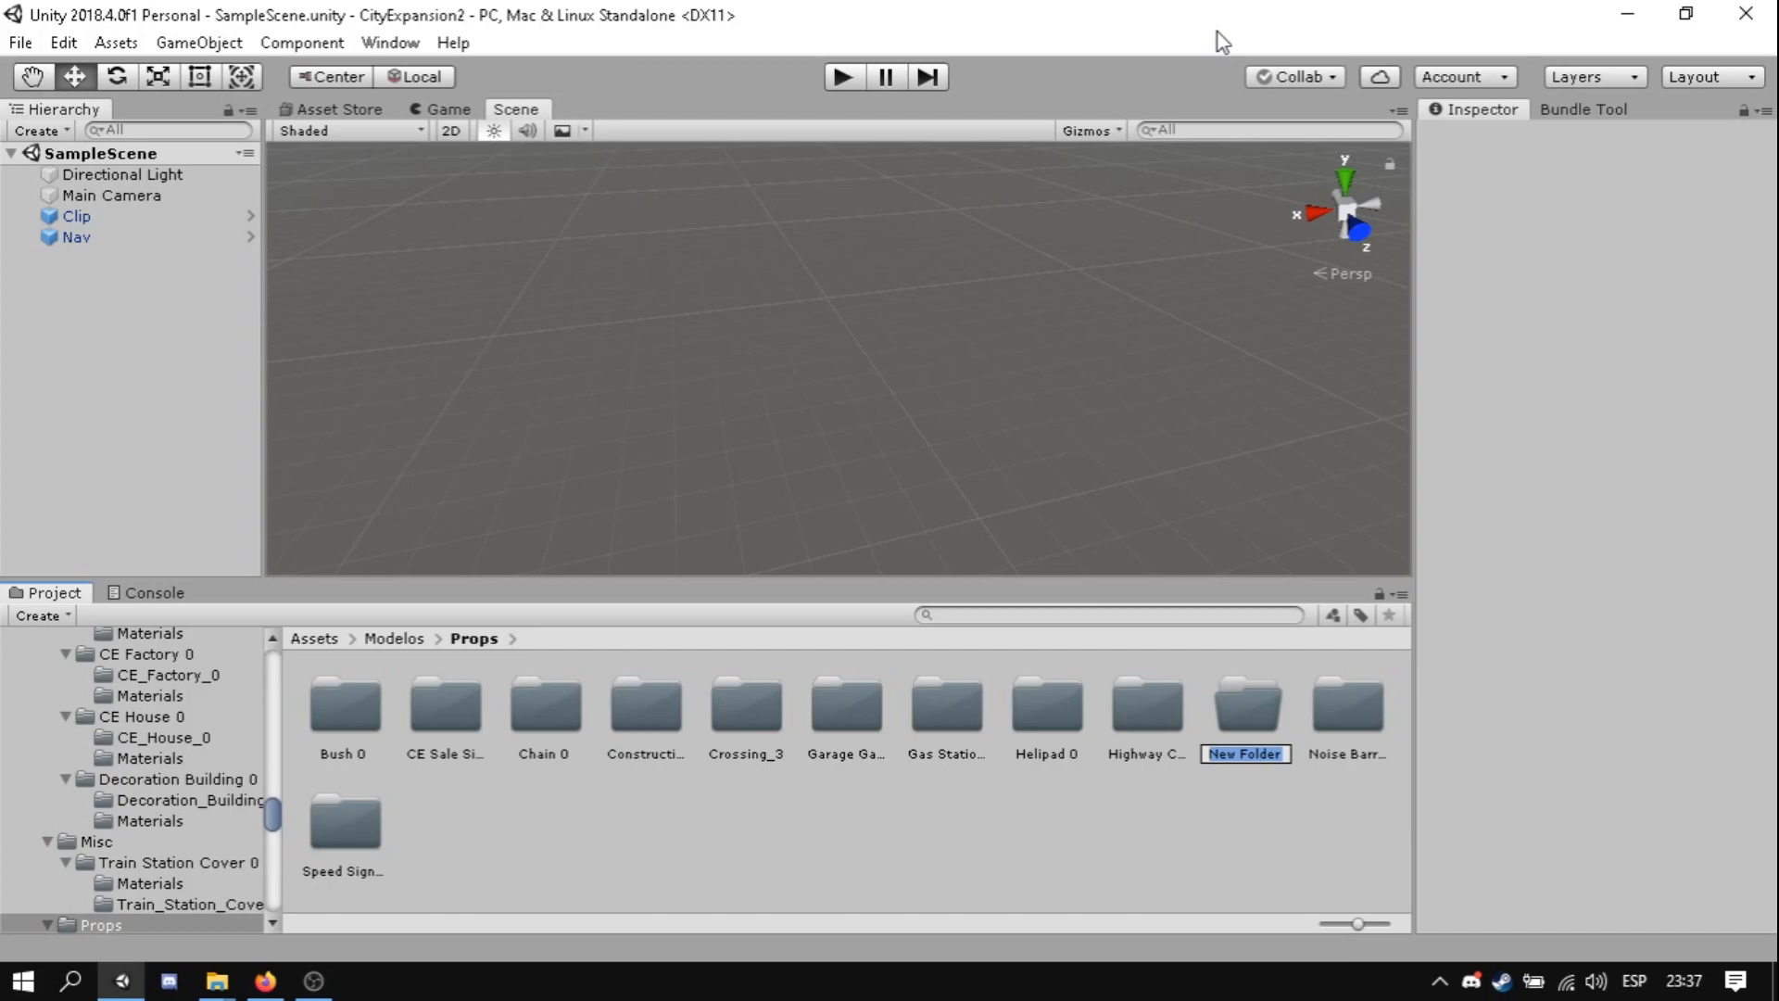
text(Speed Bu)
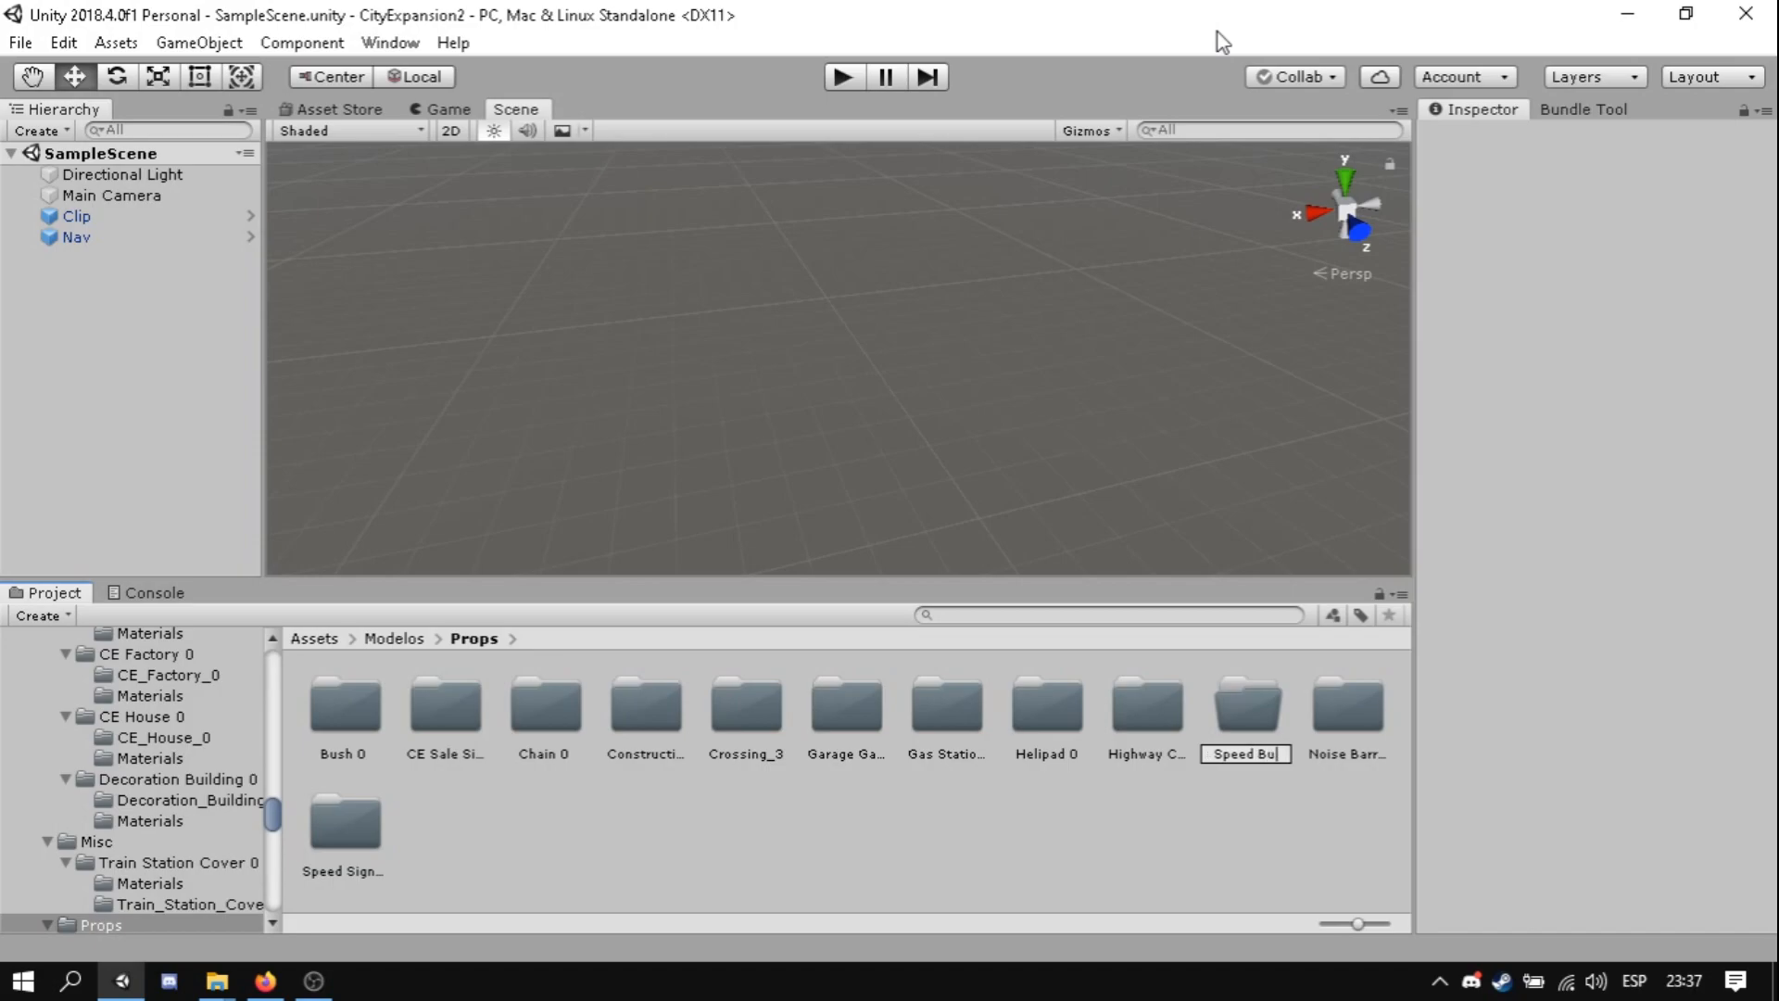
click(1347, 704)
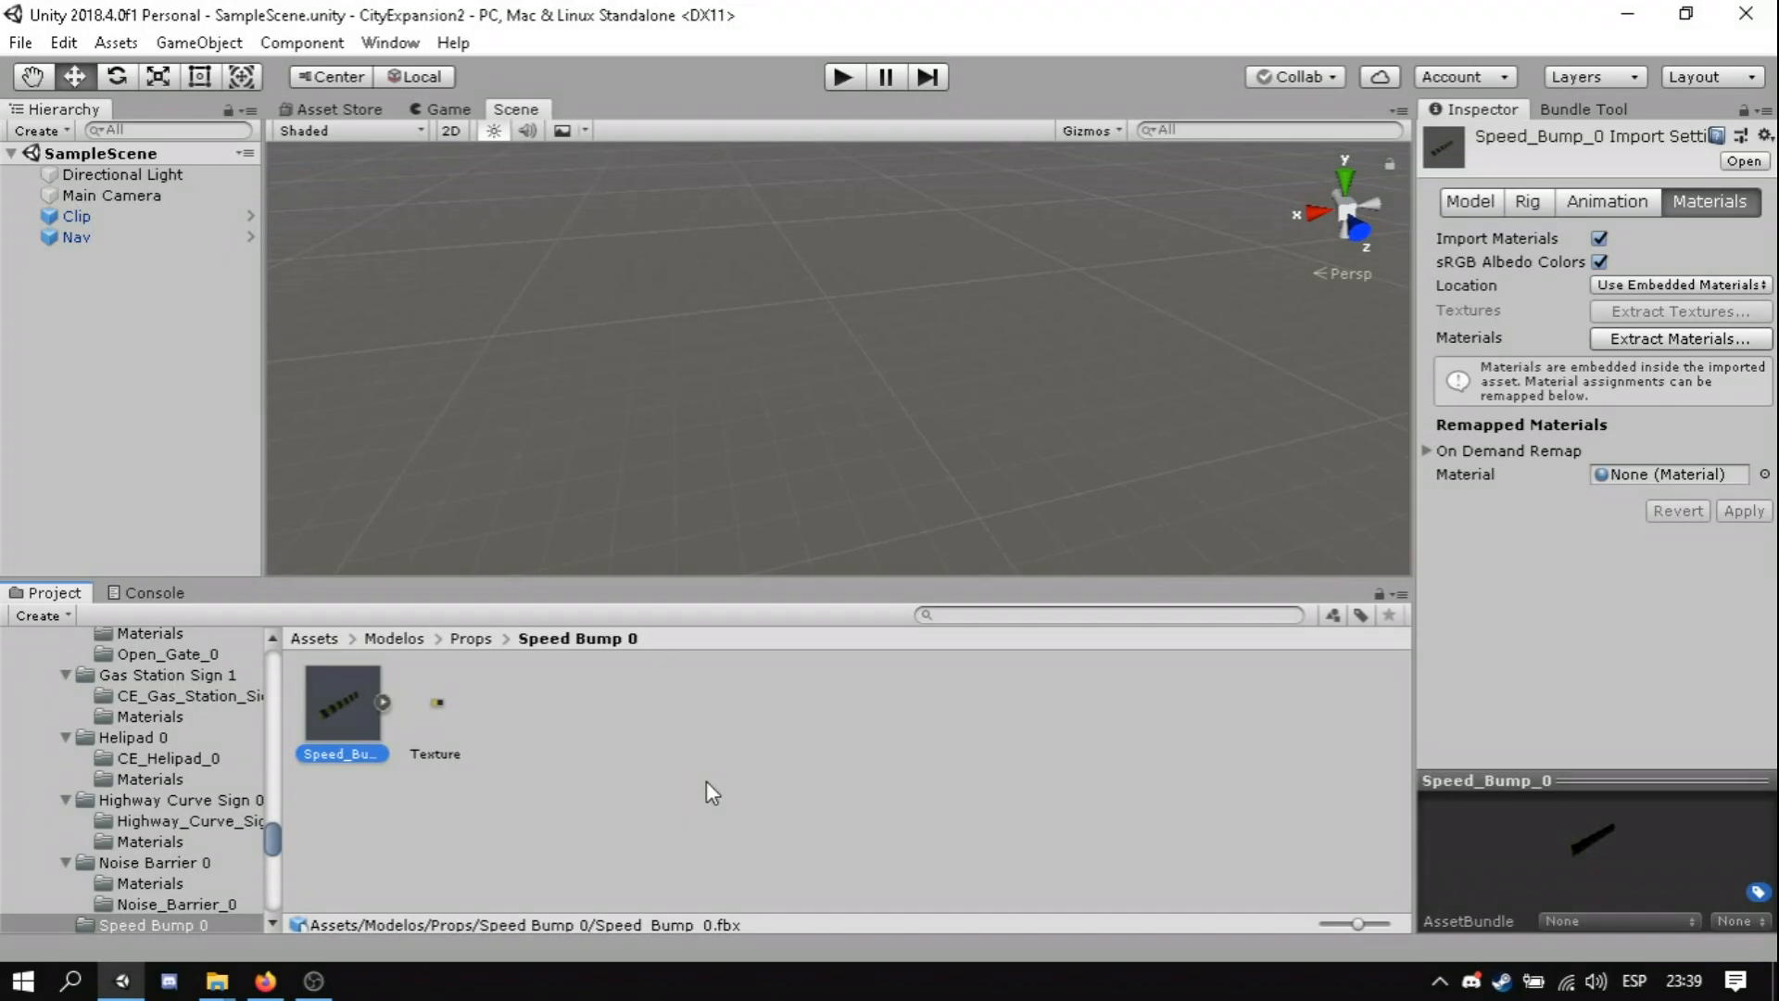
mouse_move(930, 493)
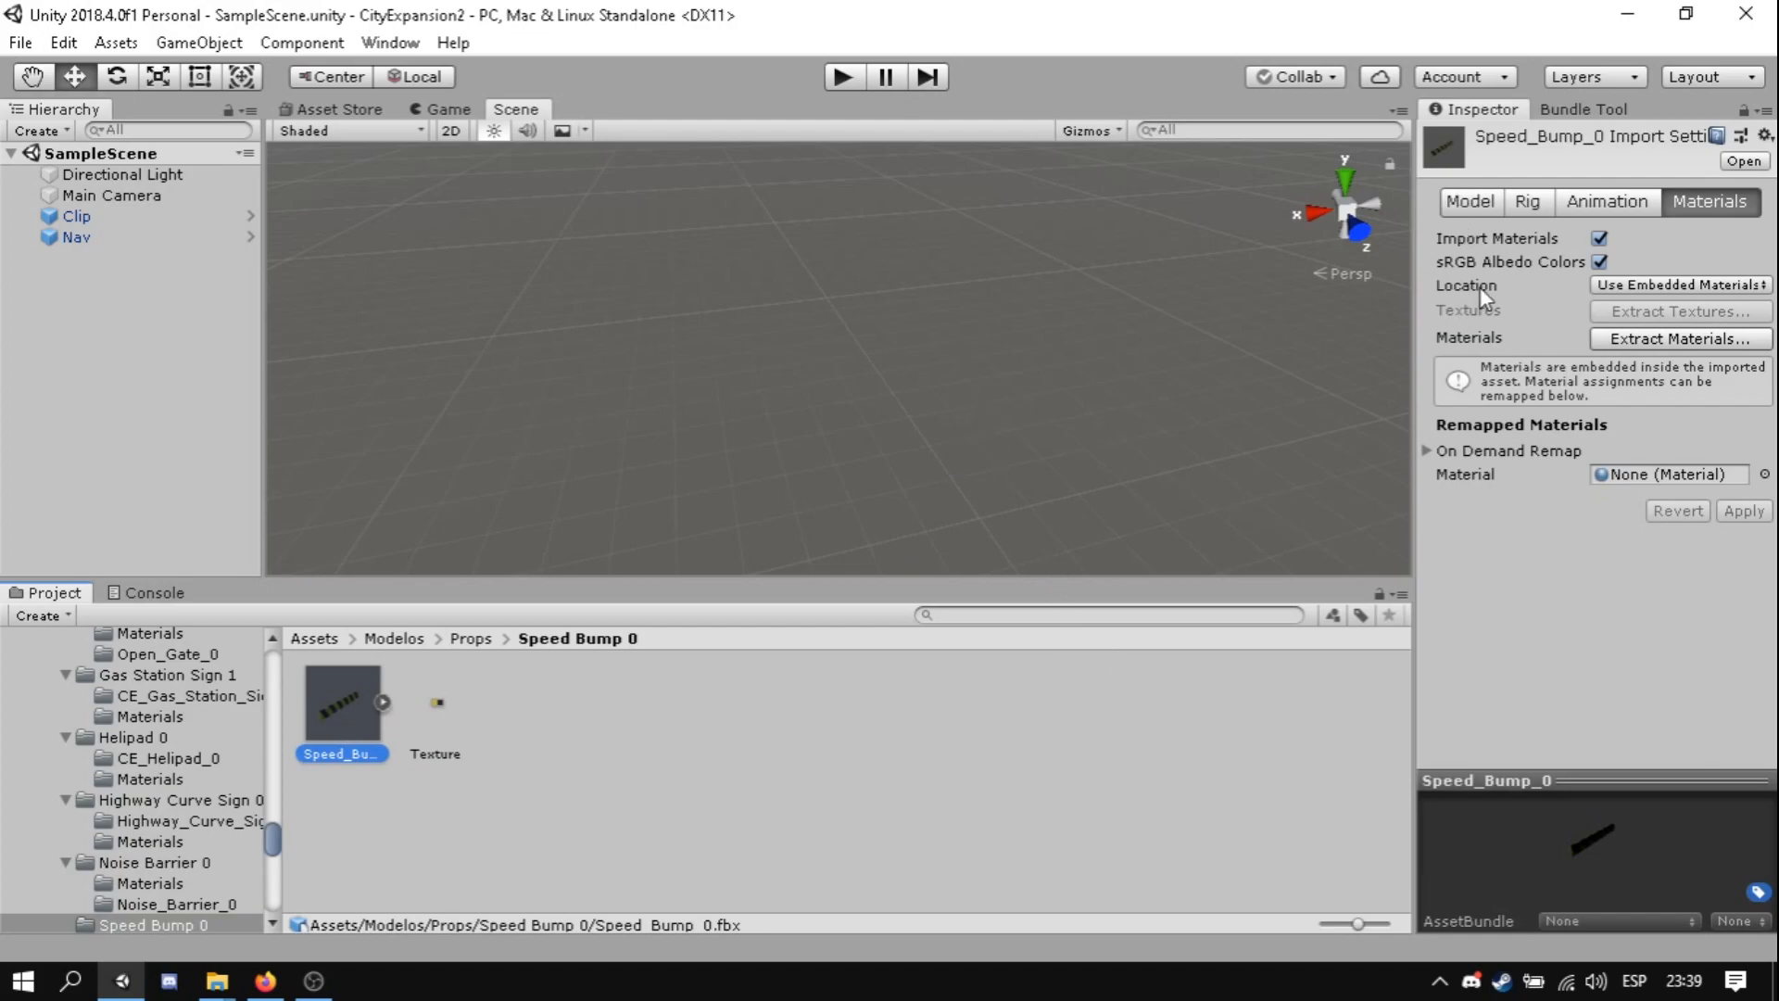
- Set Speed_Bump_0 to Use External Materials with Convert Units and Import Animation turned off
click(1468, 201)
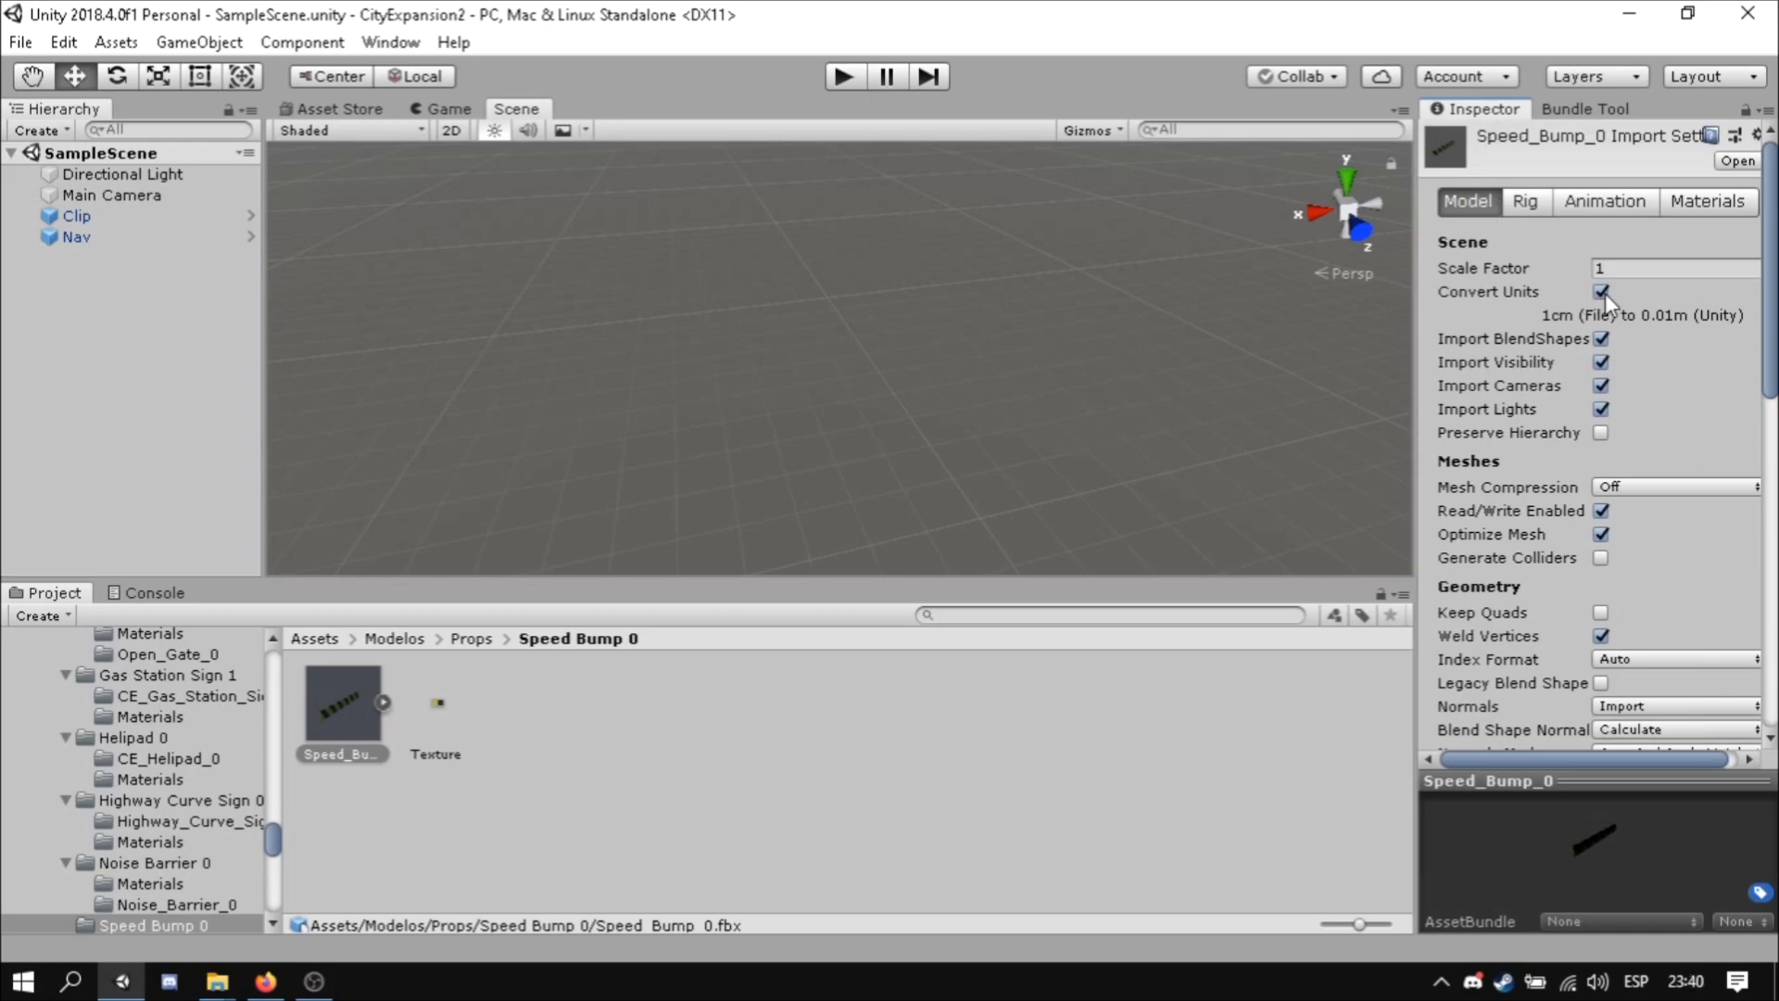
click(1601, 291)
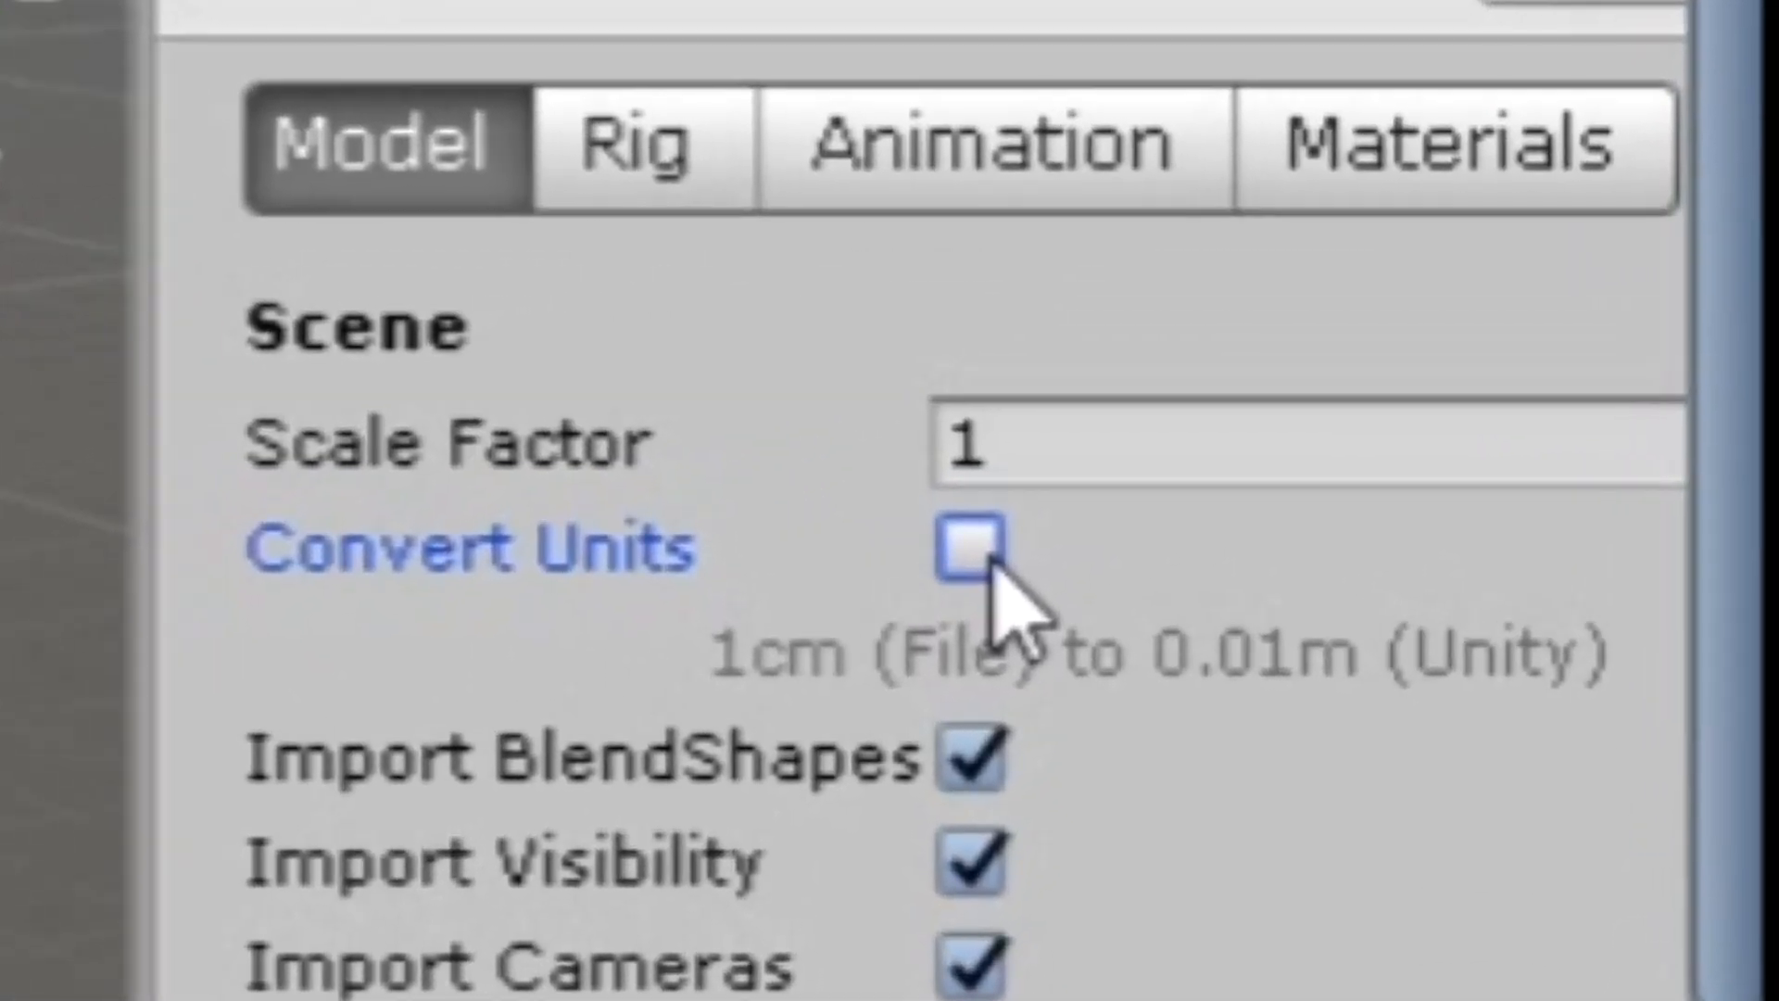
click(999, 148)
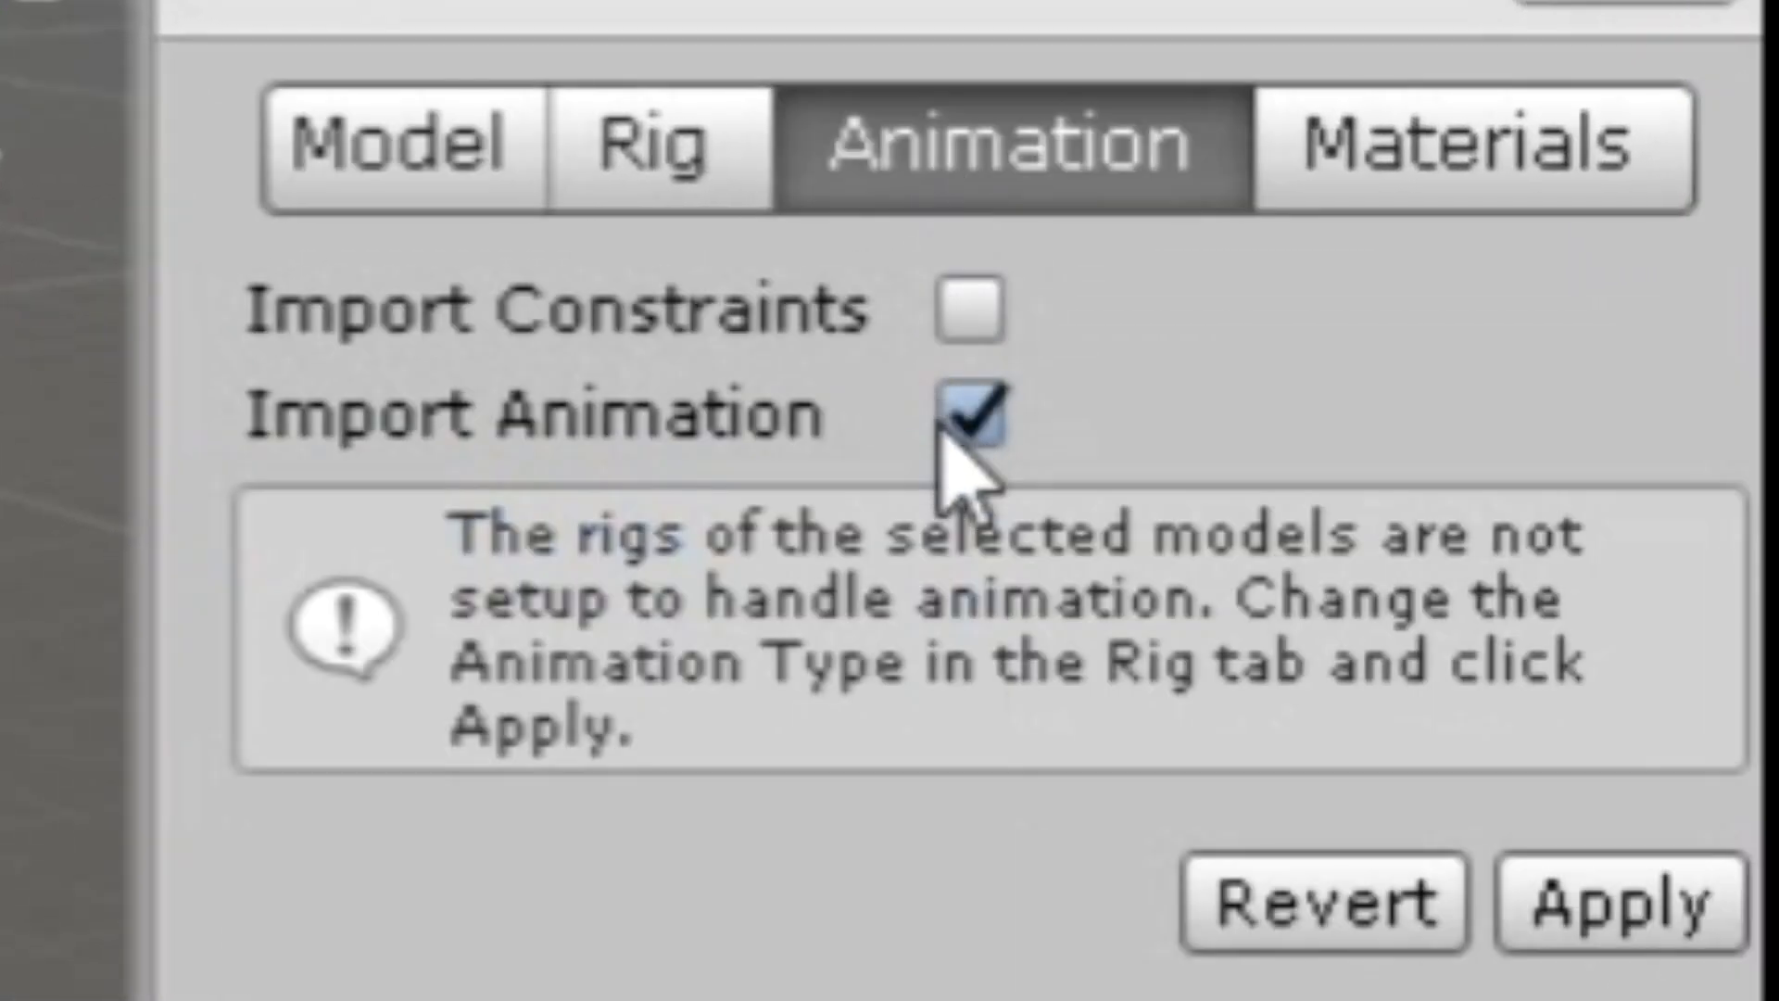
click(1473, 147)
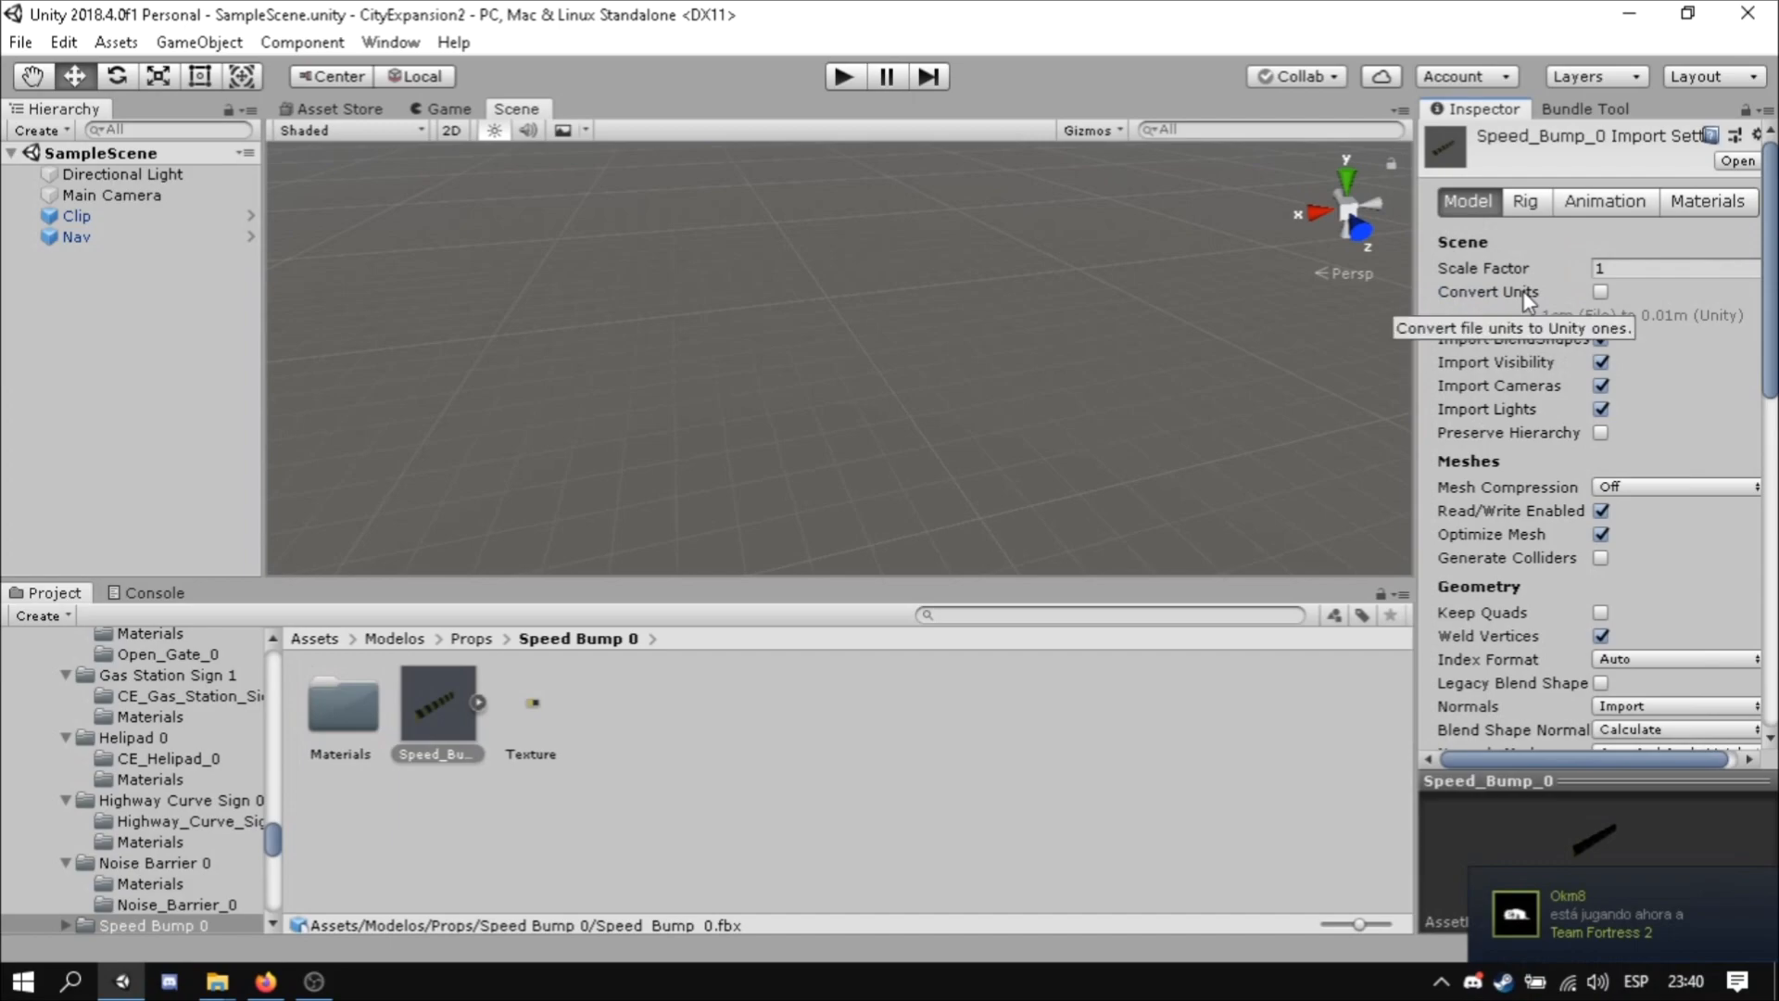
mouse_move(1555, 309)
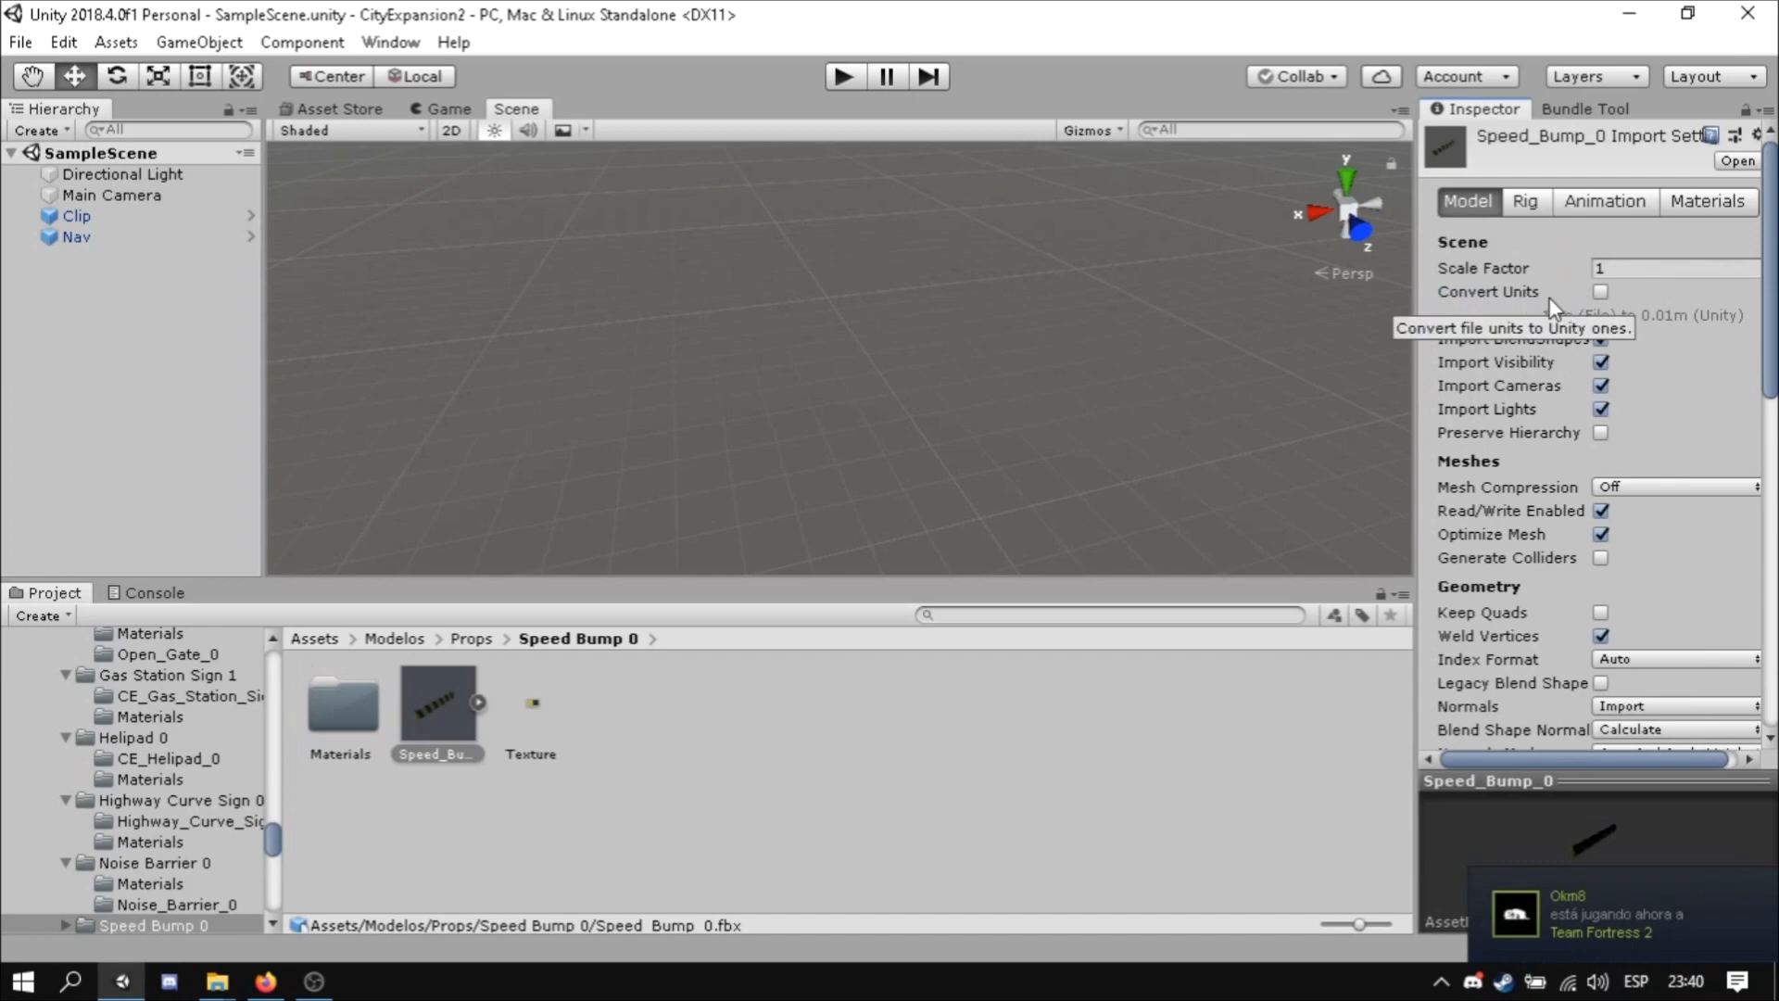
mouse_move(365, 719)
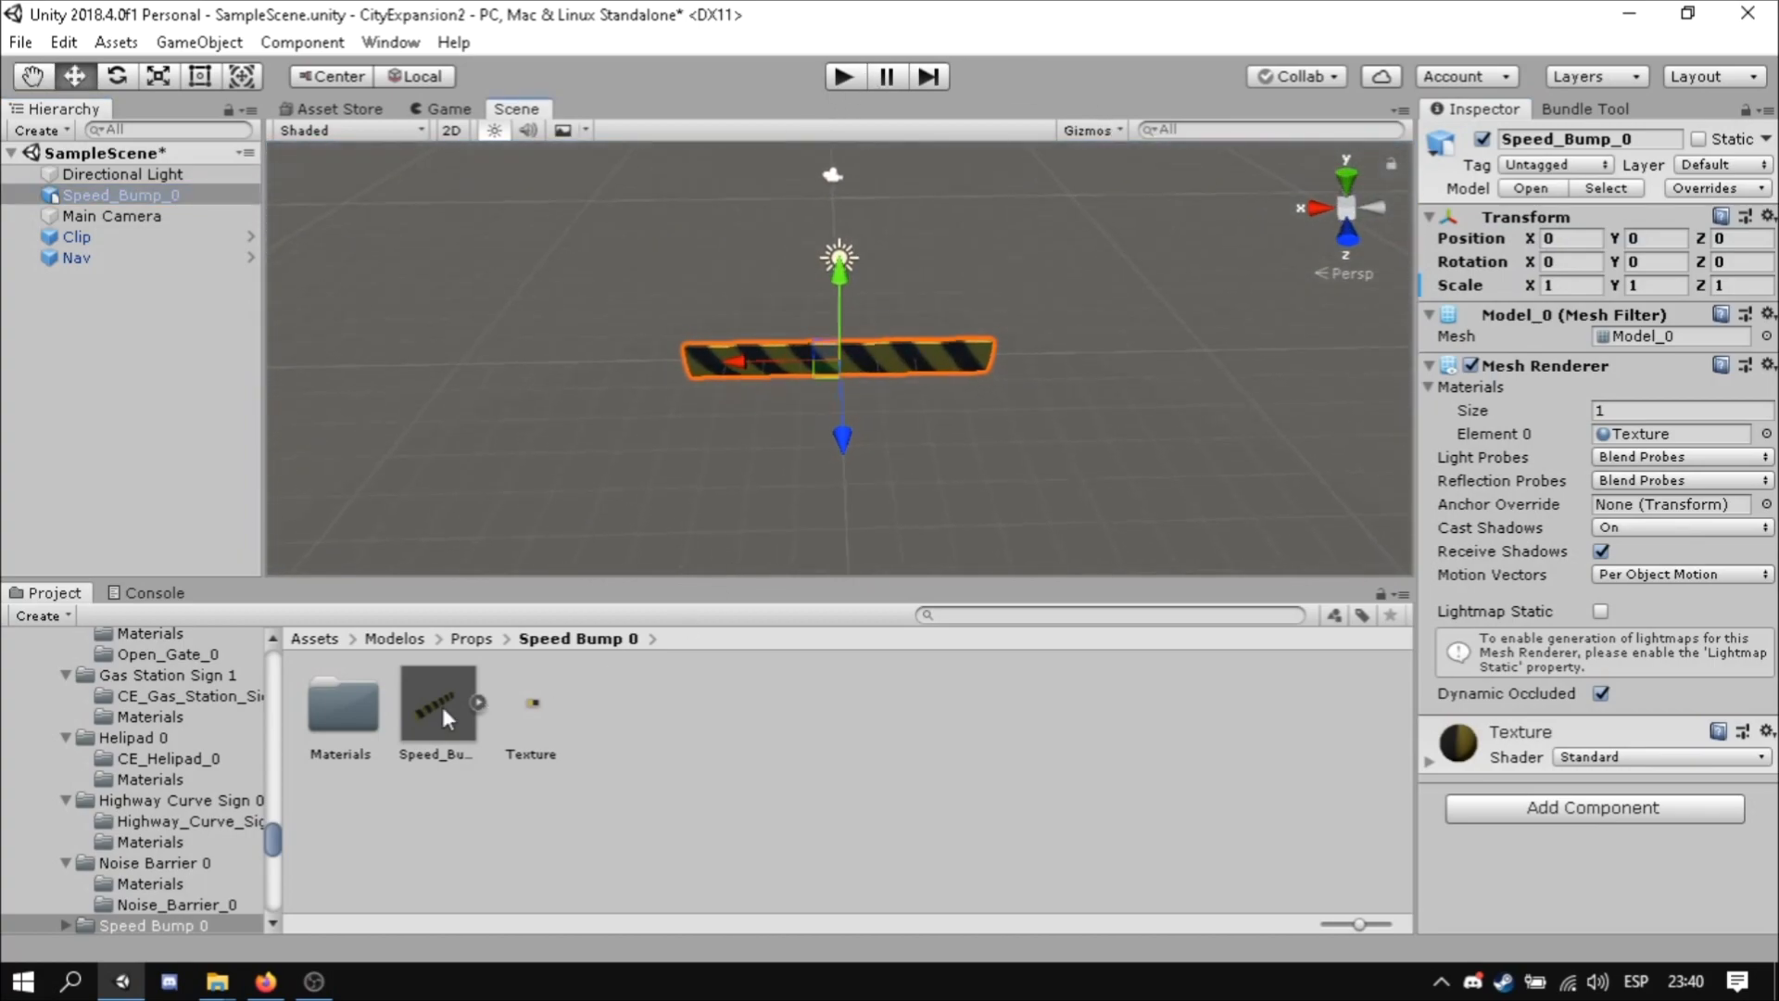
- Set the speed bump's Texture material to the Standard (Decalable) shader without specular highlights
click(437, 702)
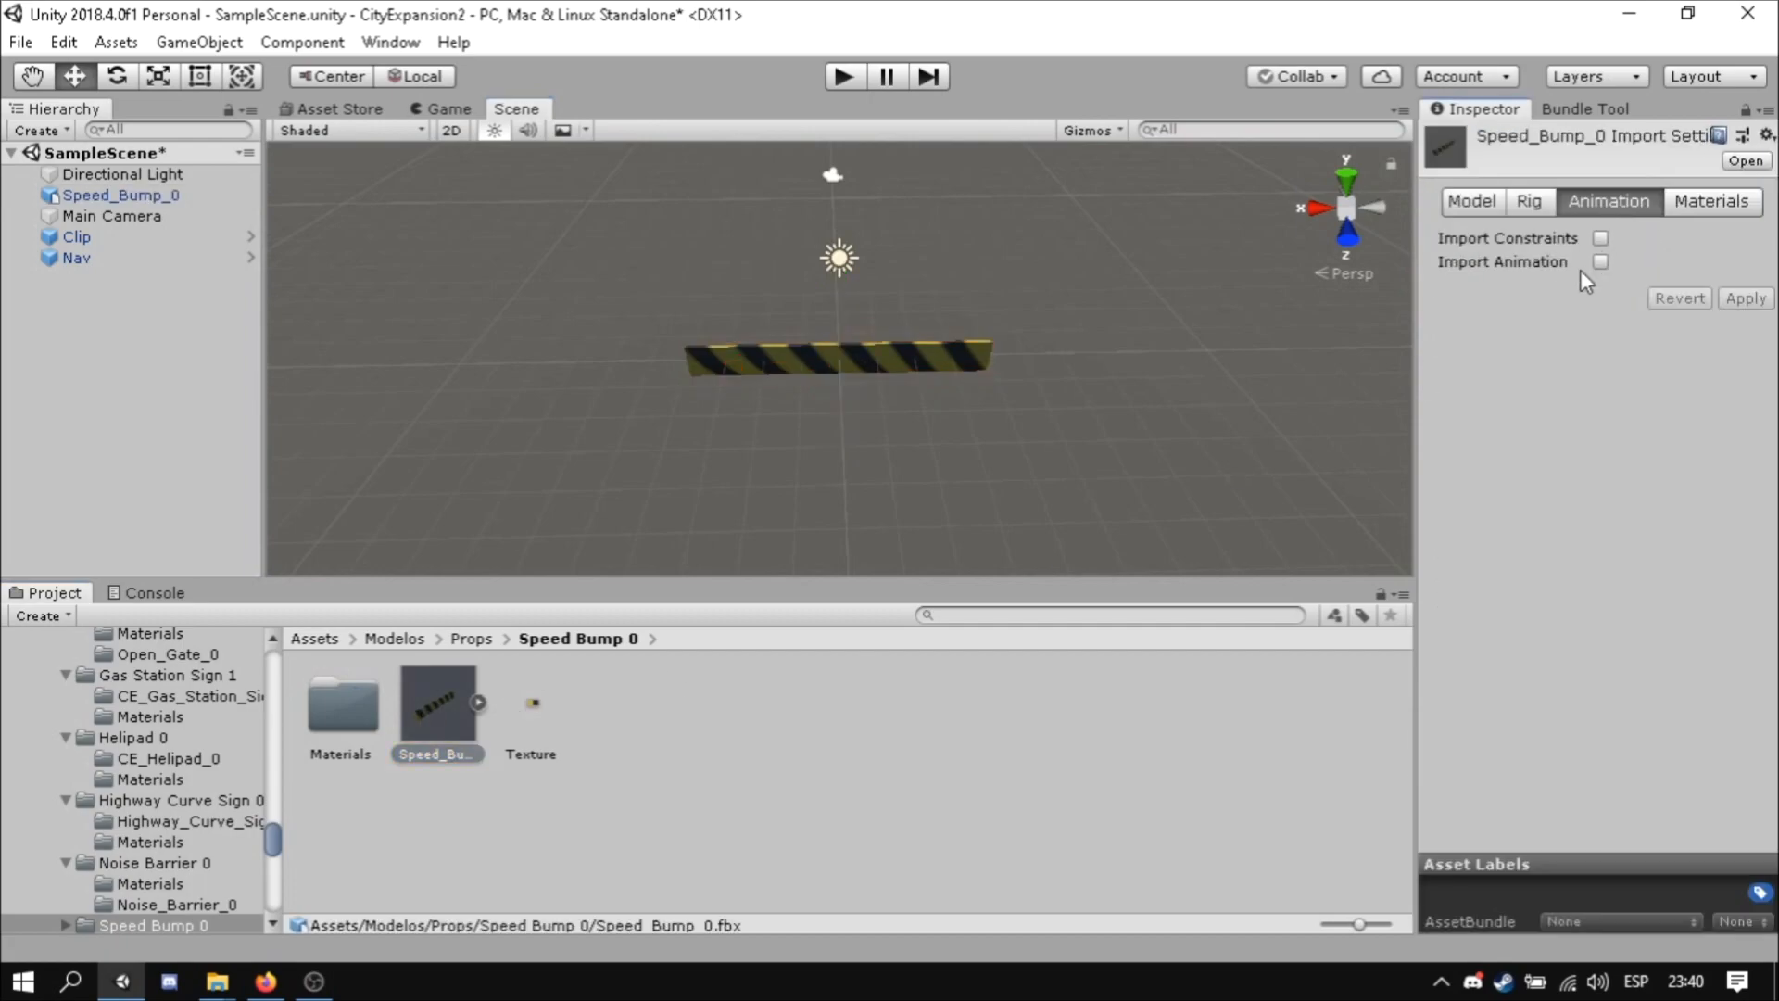
click(1712, 200)
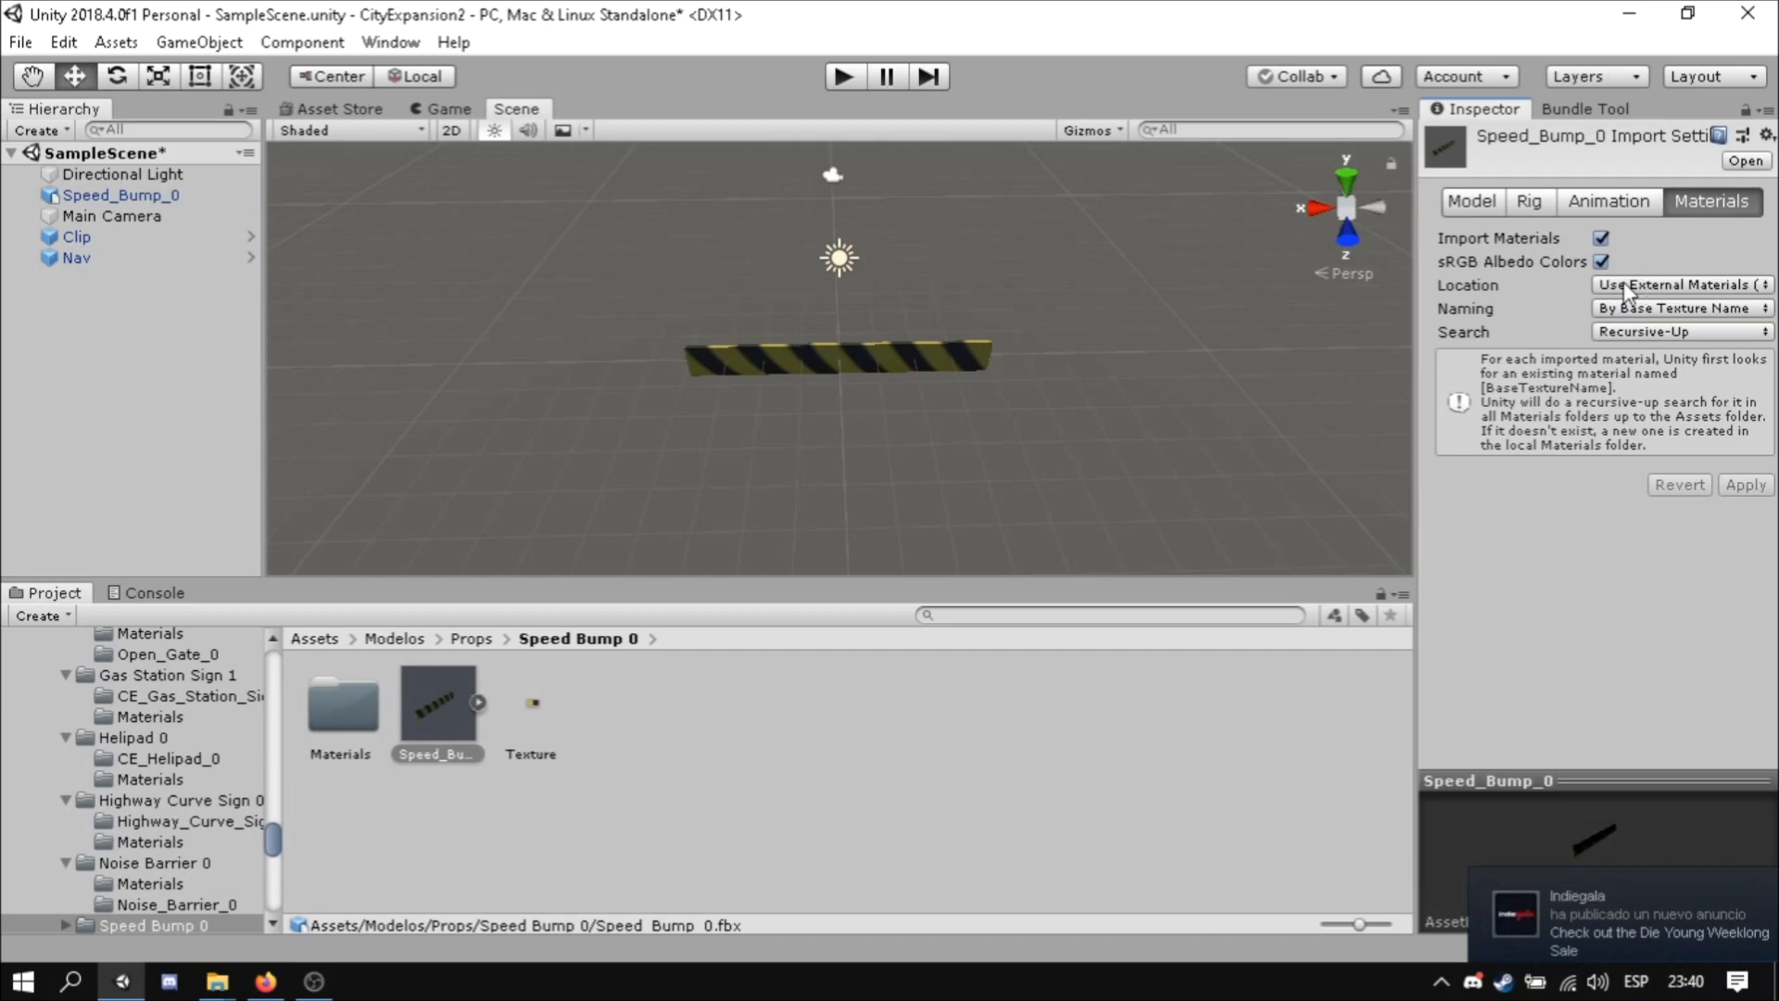
double_click(341, 704)
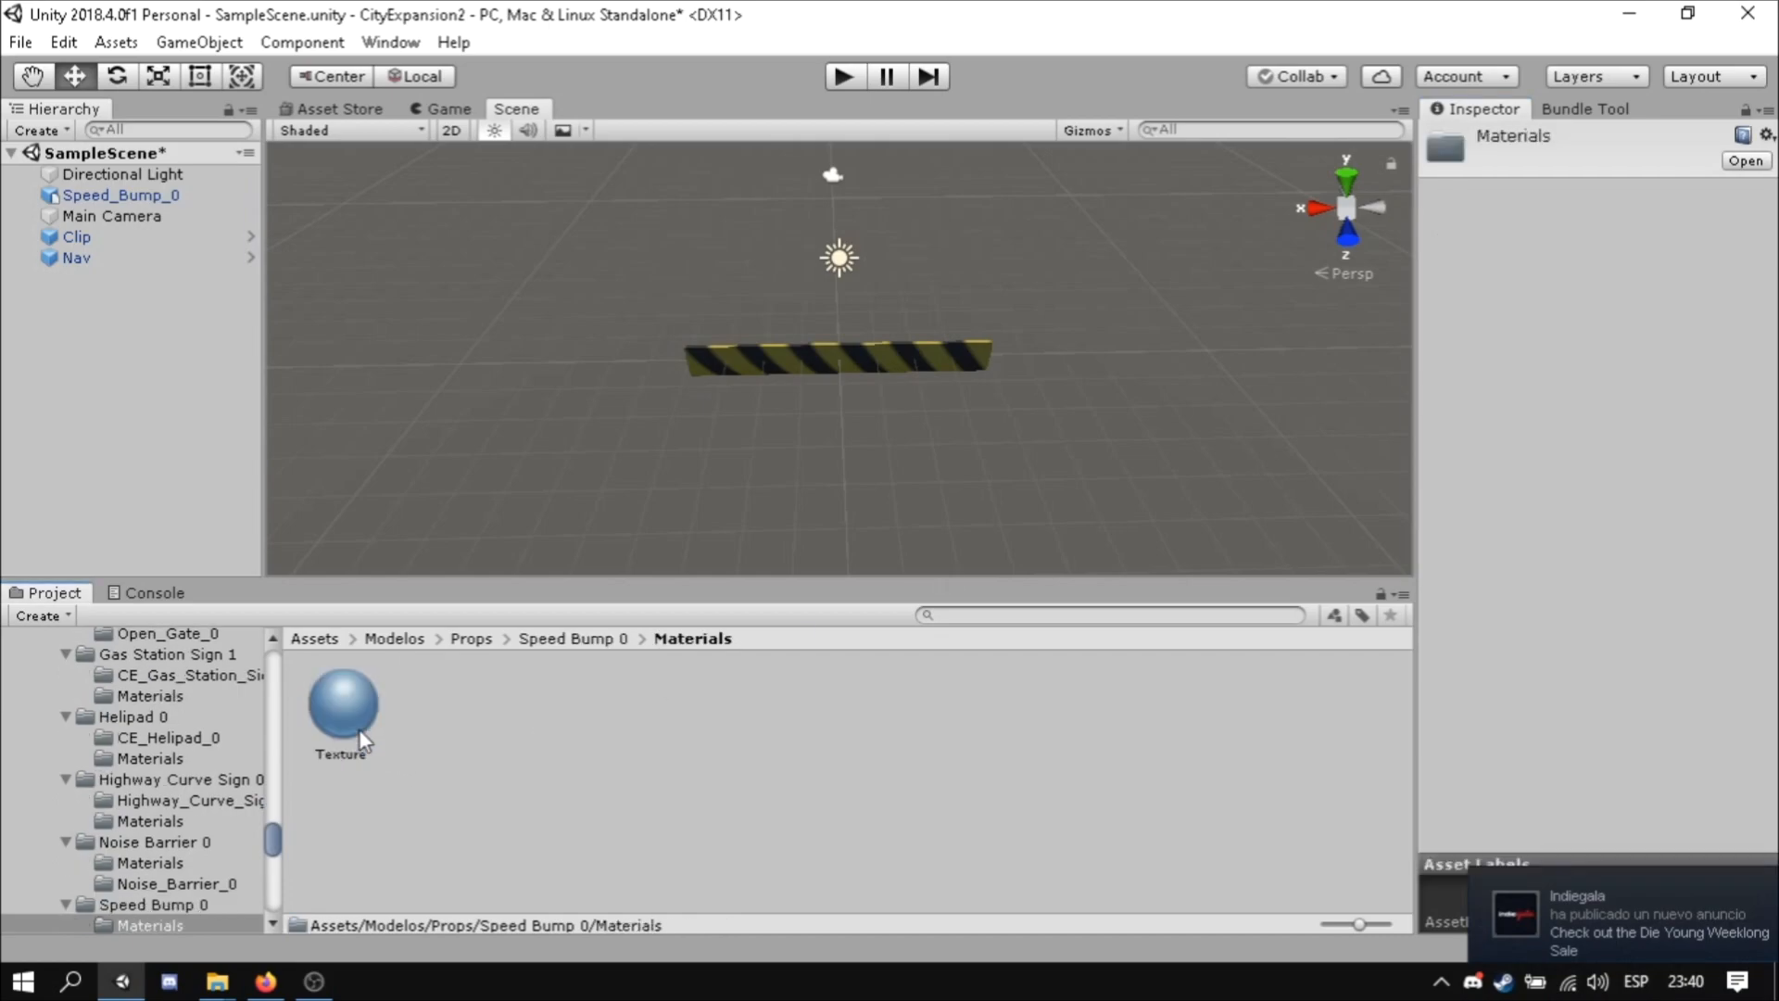
click(341, 704)
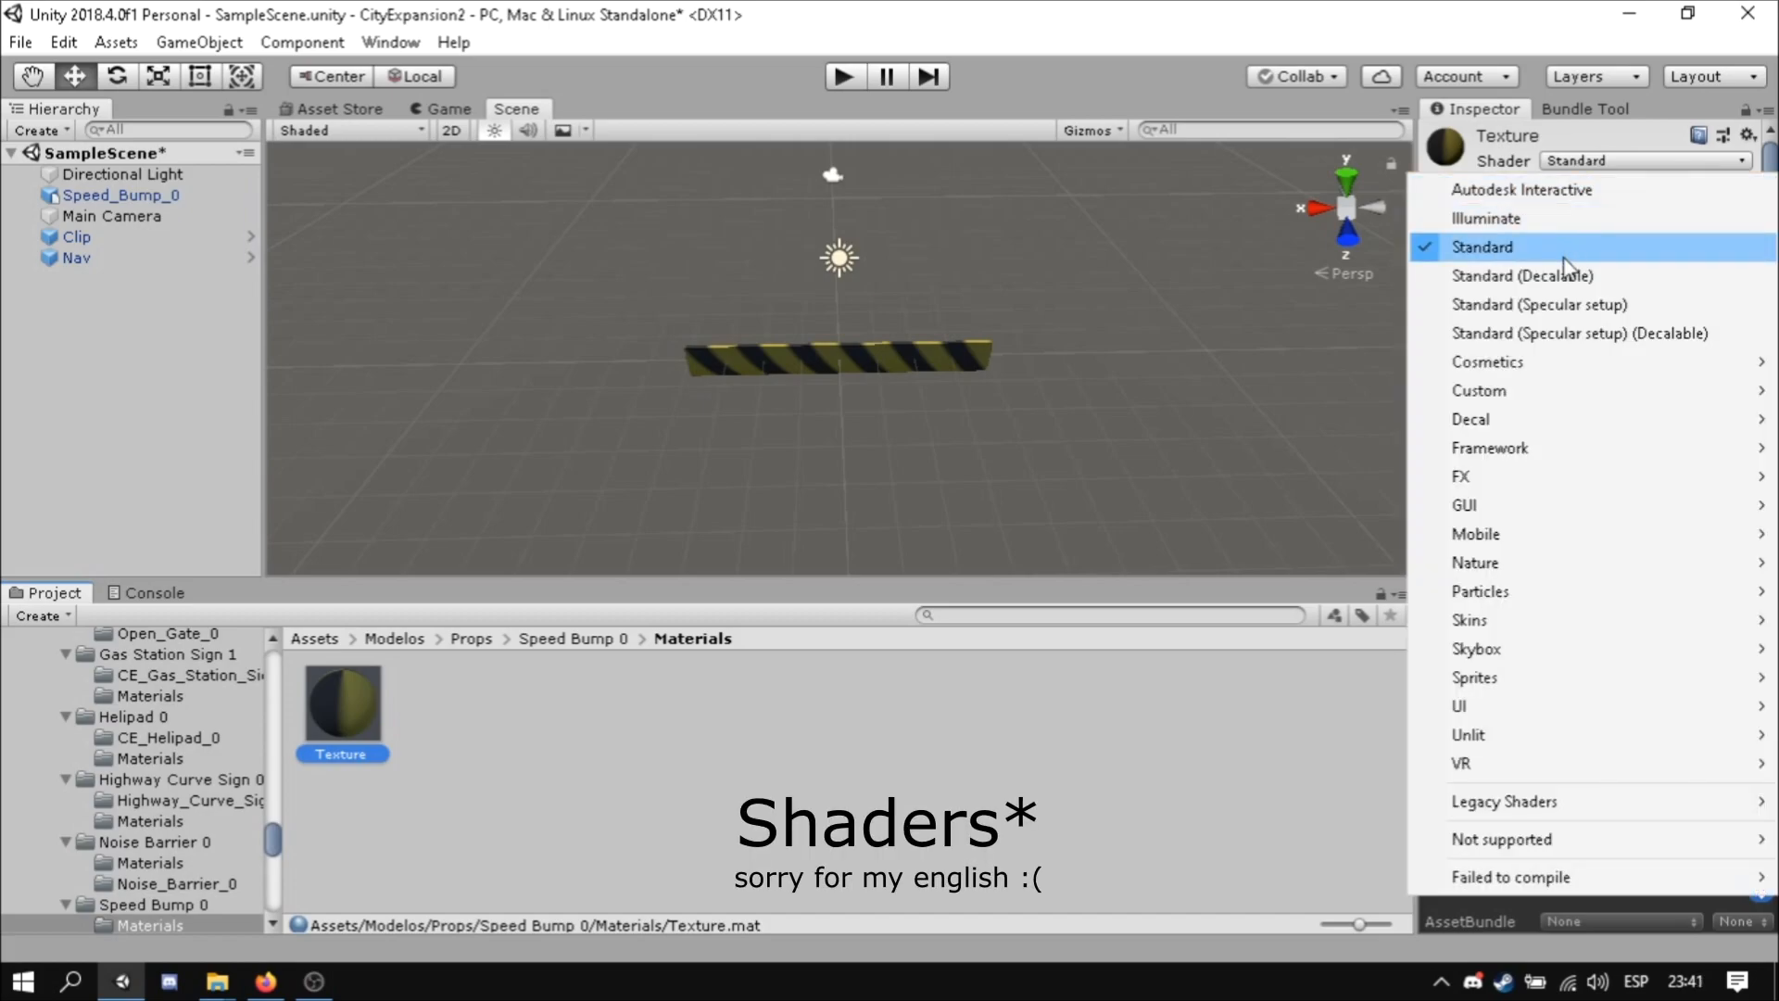
mouse_move(1521, 275)
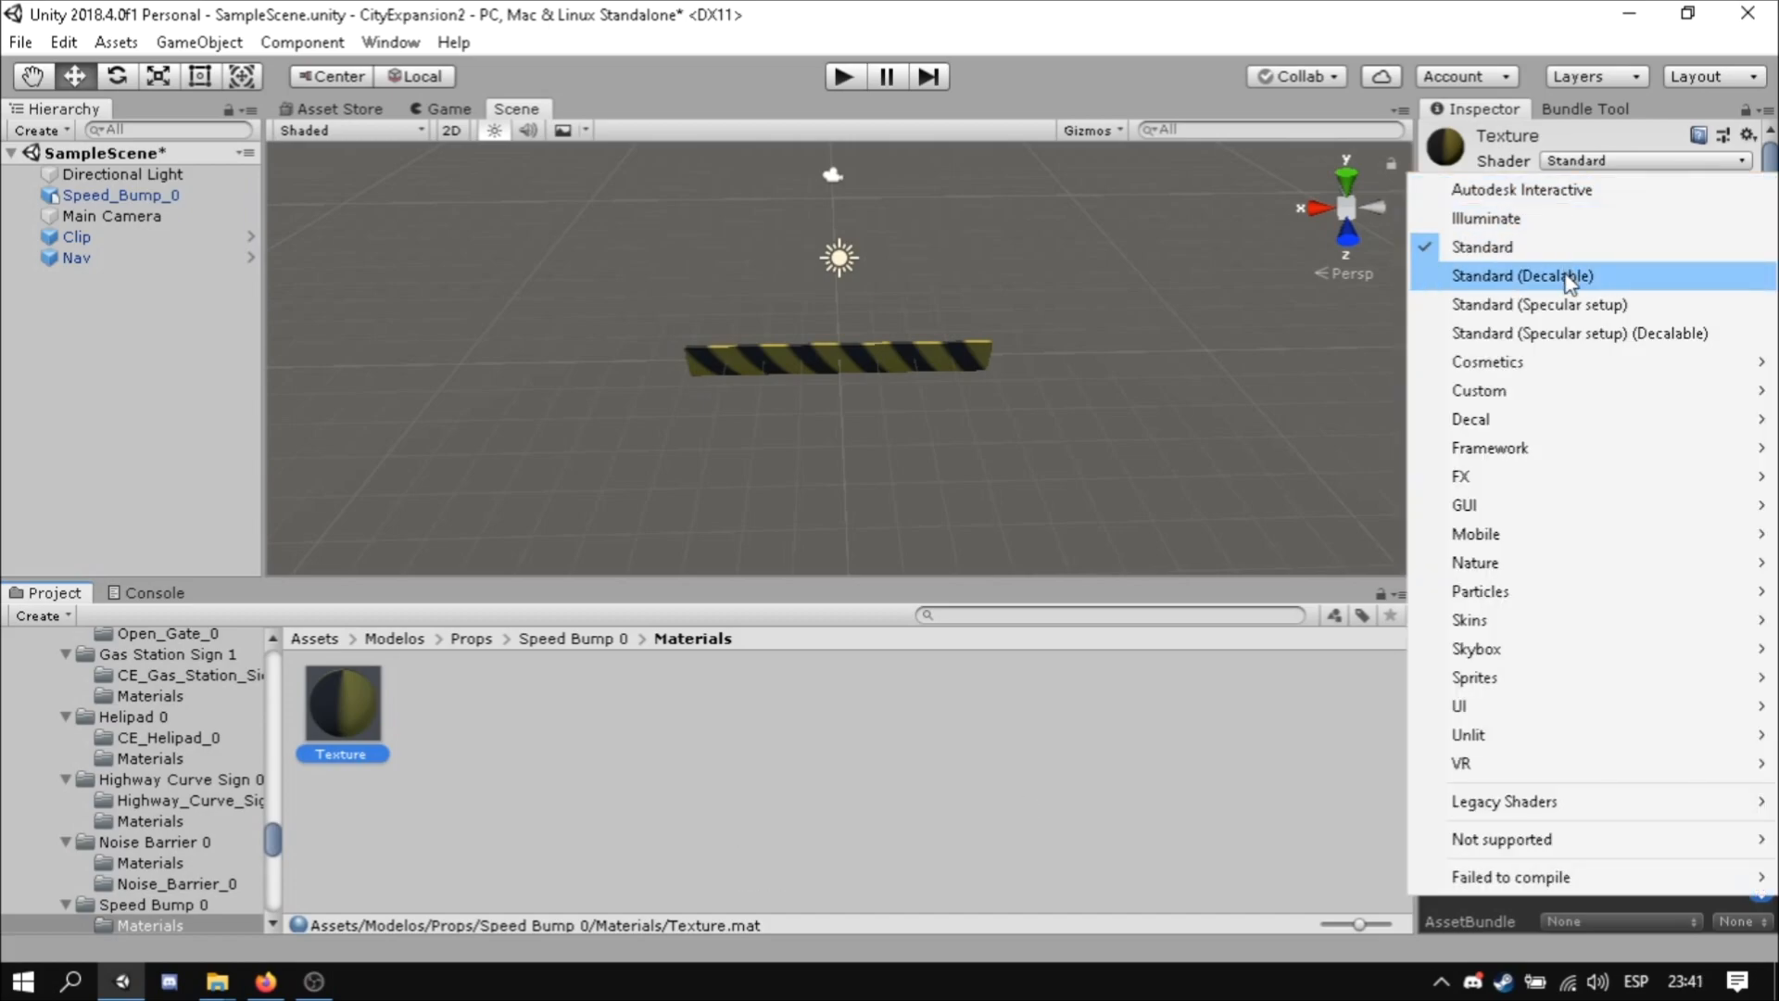
click(1523, 276)
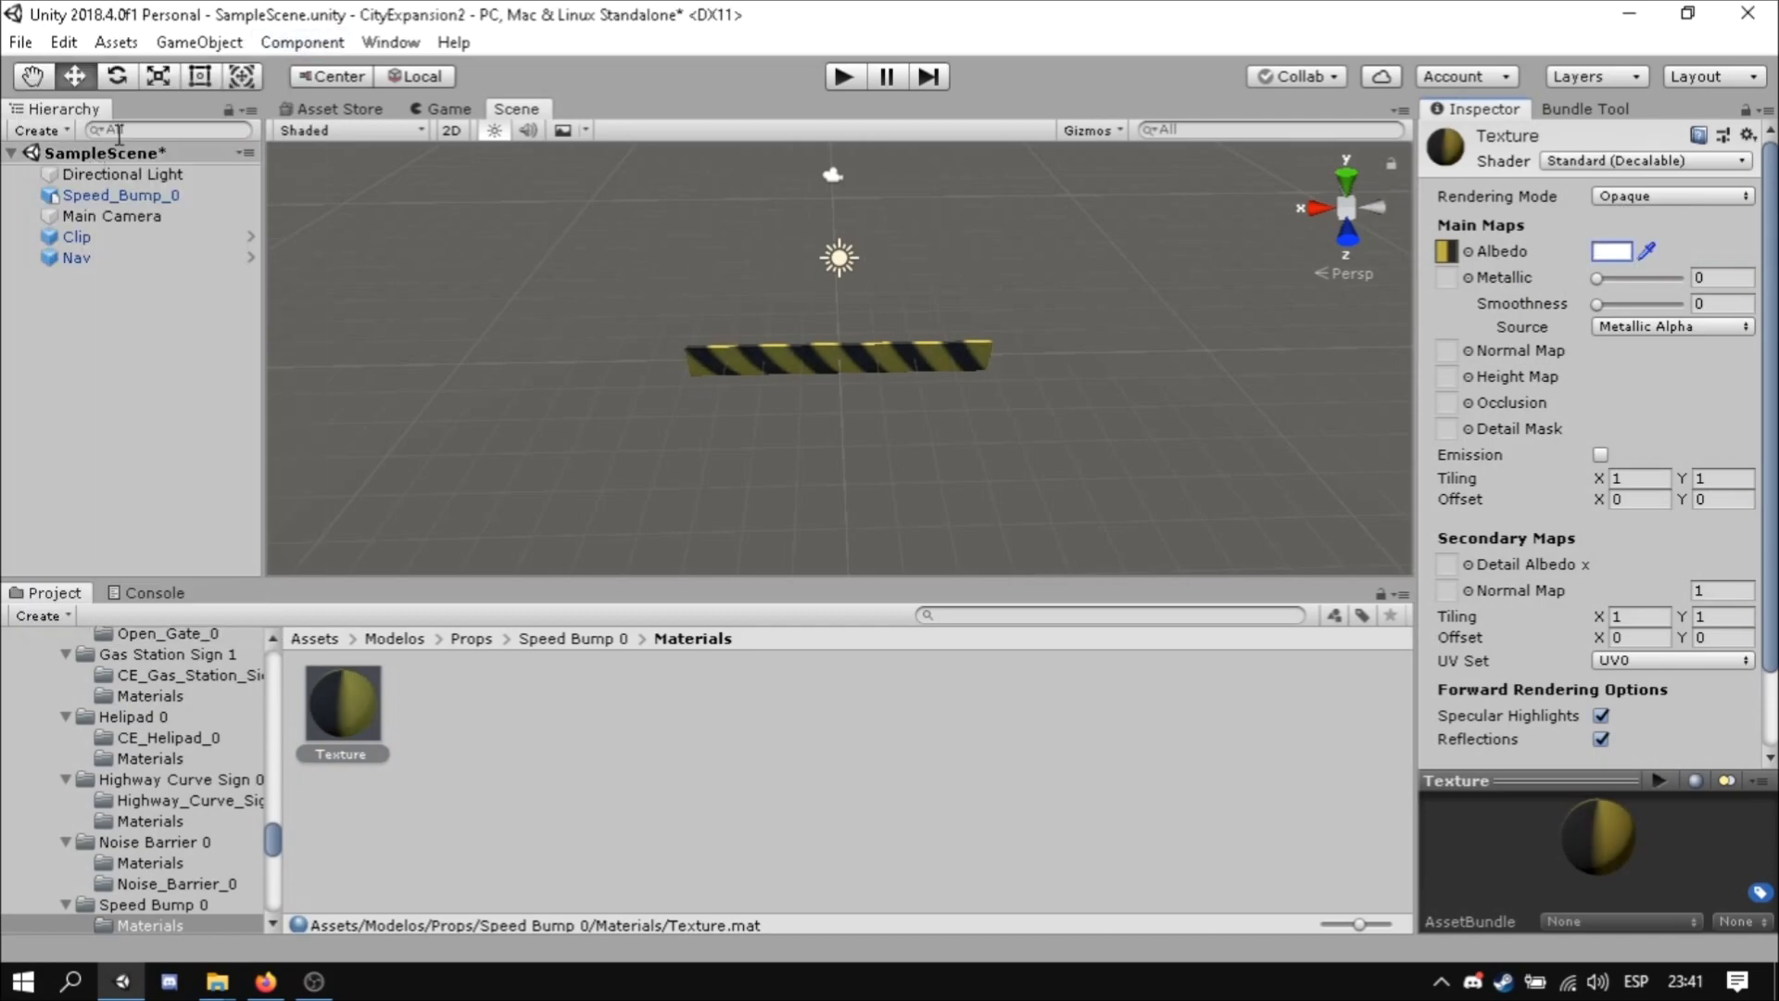
scroll(down, 3)
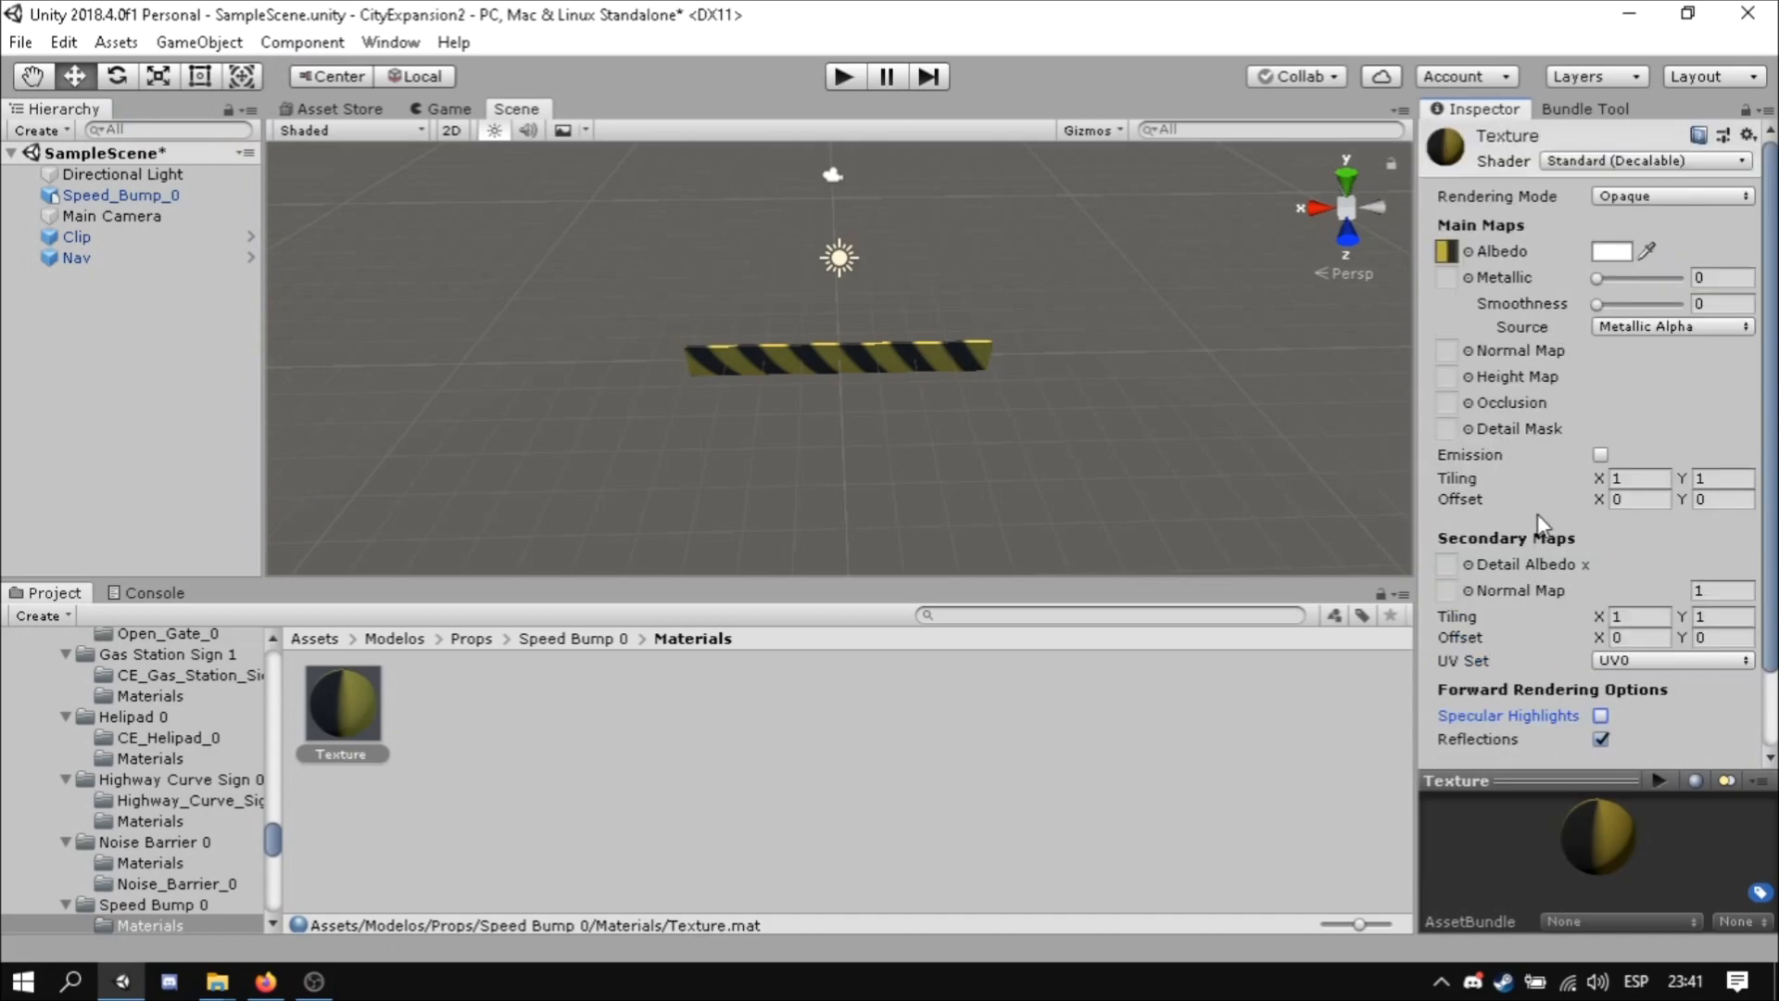
mouse_move(1529, 616)
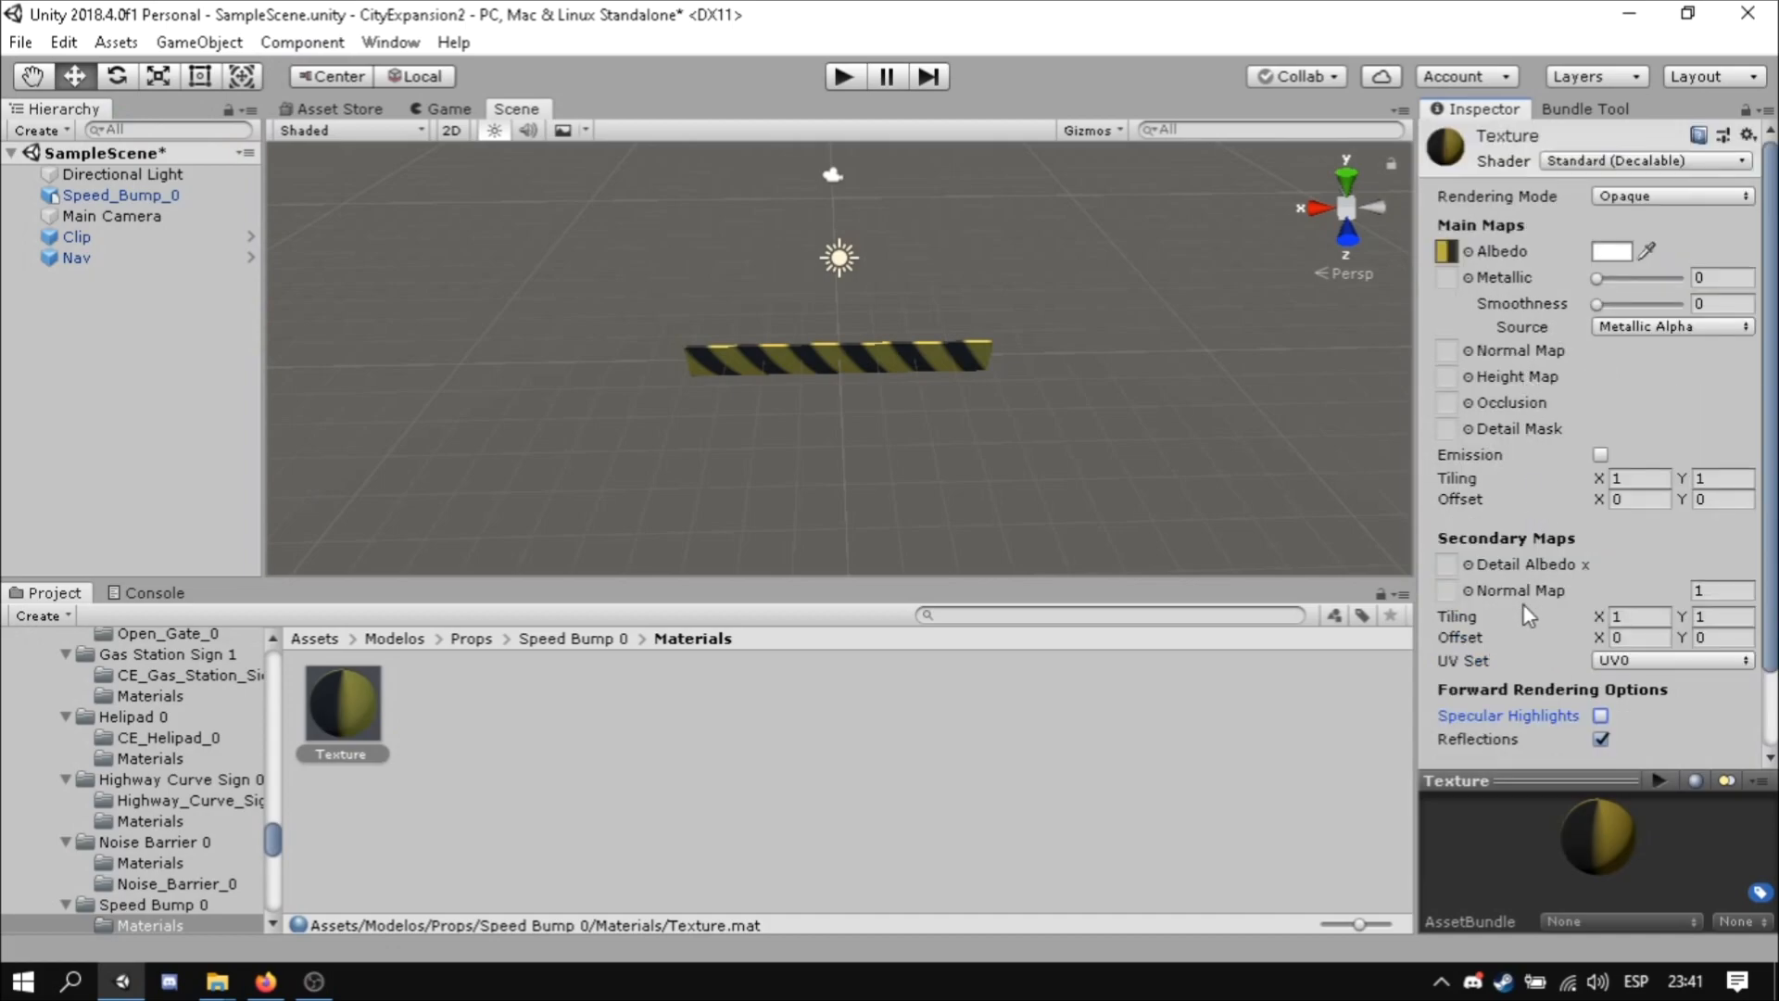
- Review the Speed_Bump_0 model and texture import settings, including the texture filter mode
click(435, 704)
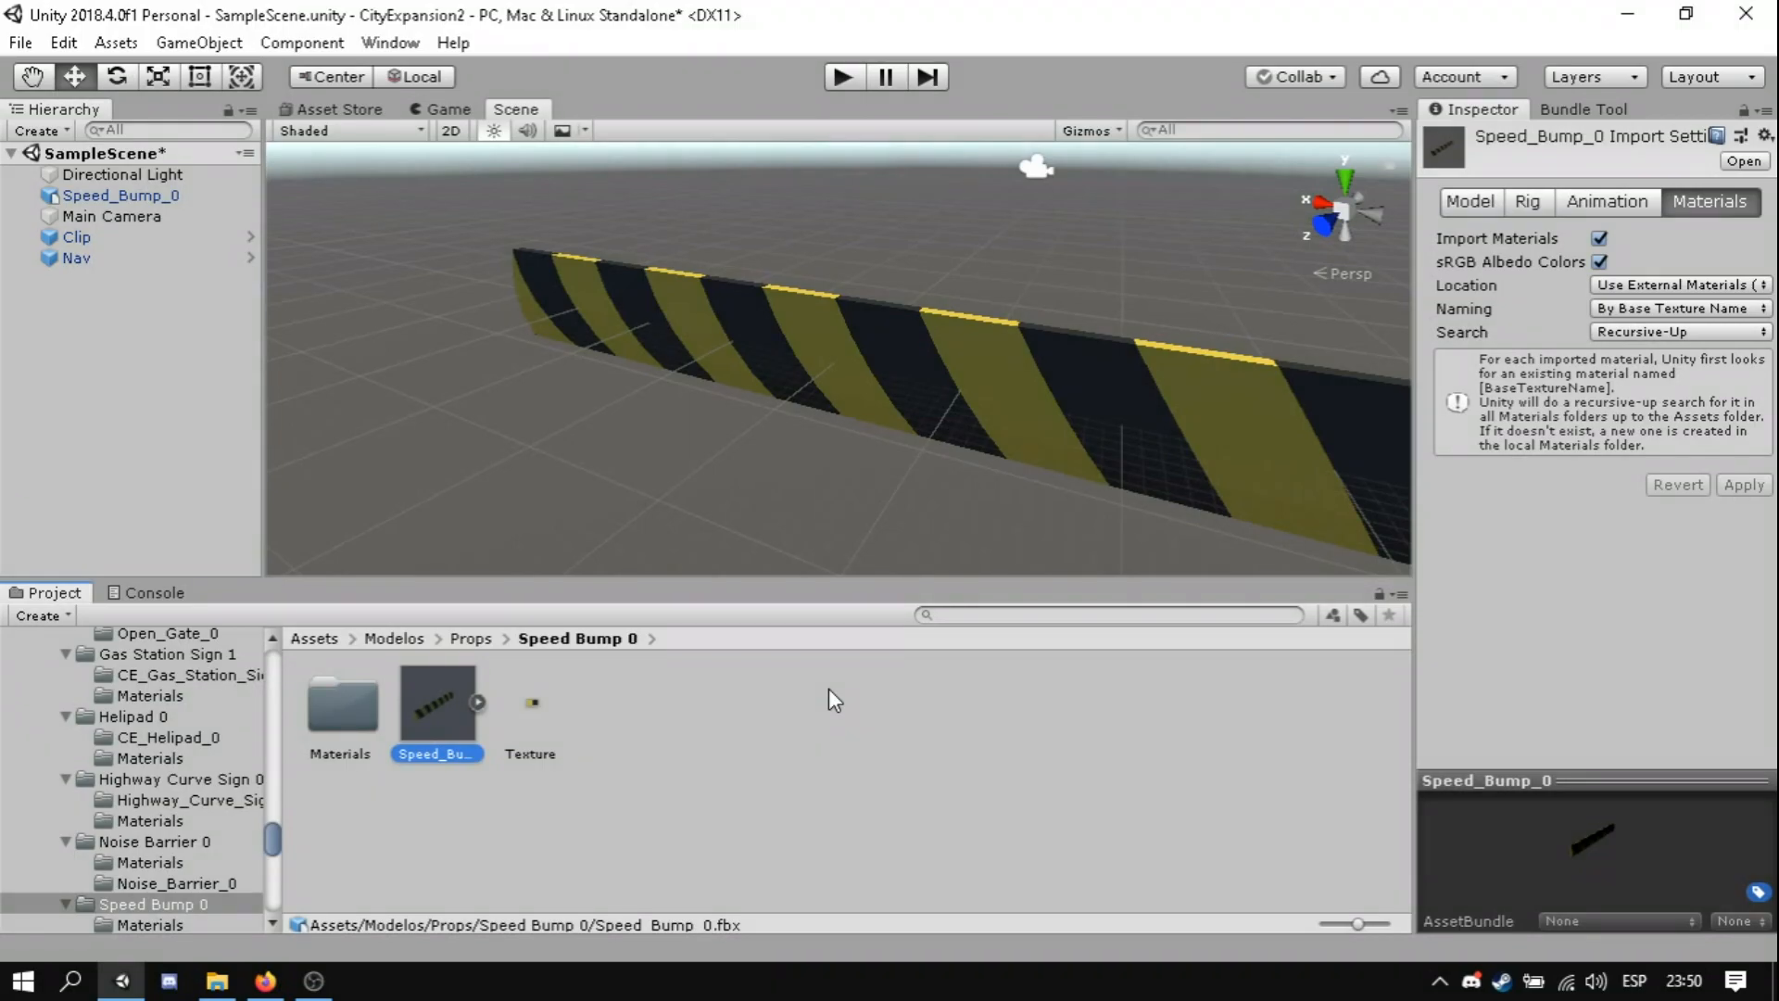
click(531, 701)
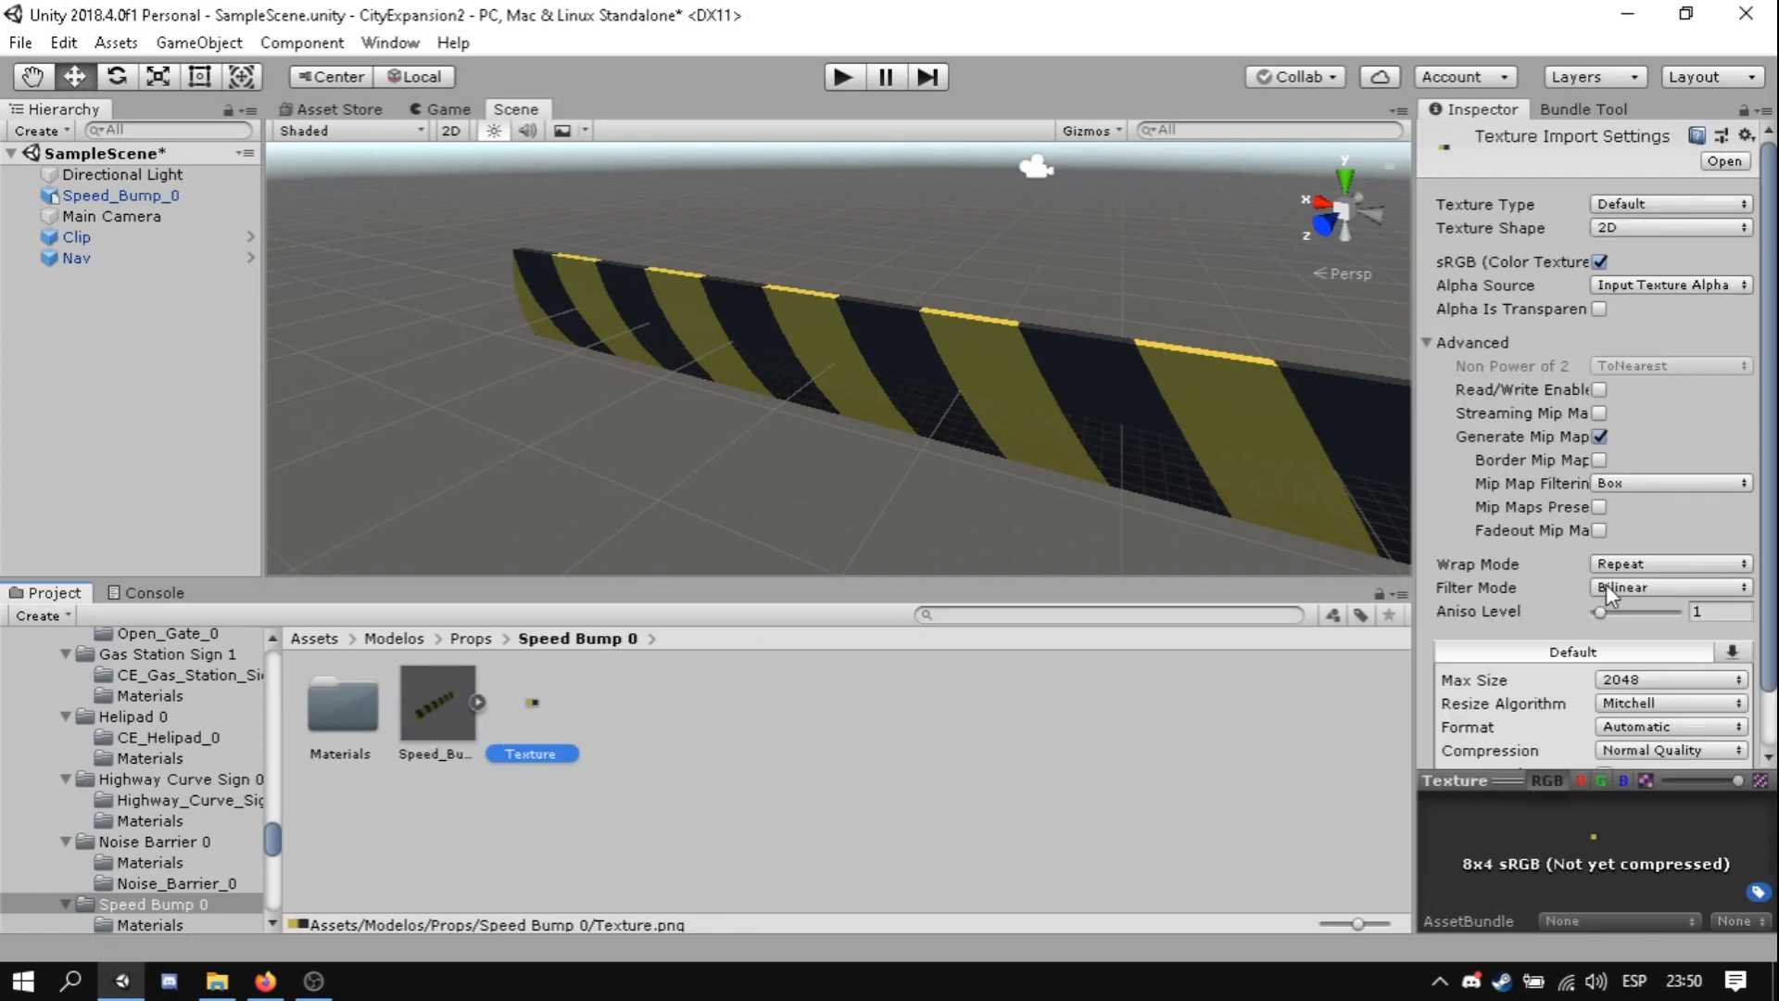
click(1668, 588)
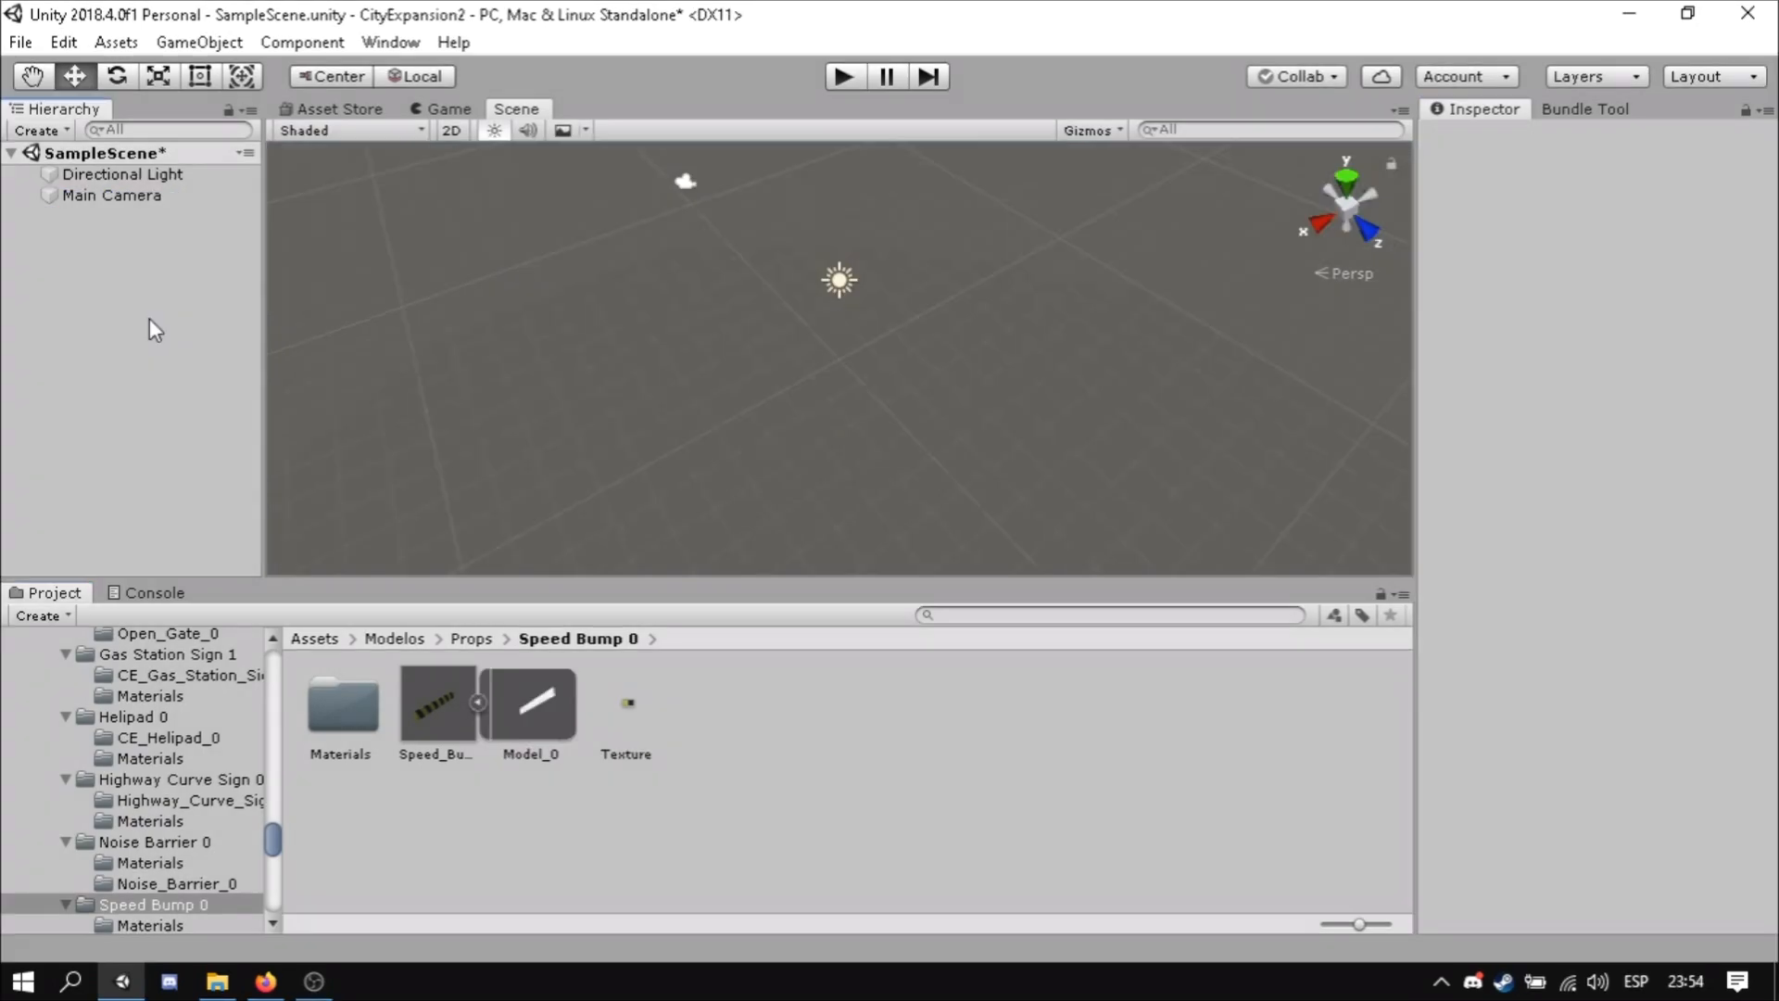
- Create three empty game objects in SampleScene and rename them Object, Clip and Nav
right_click(154, 330)
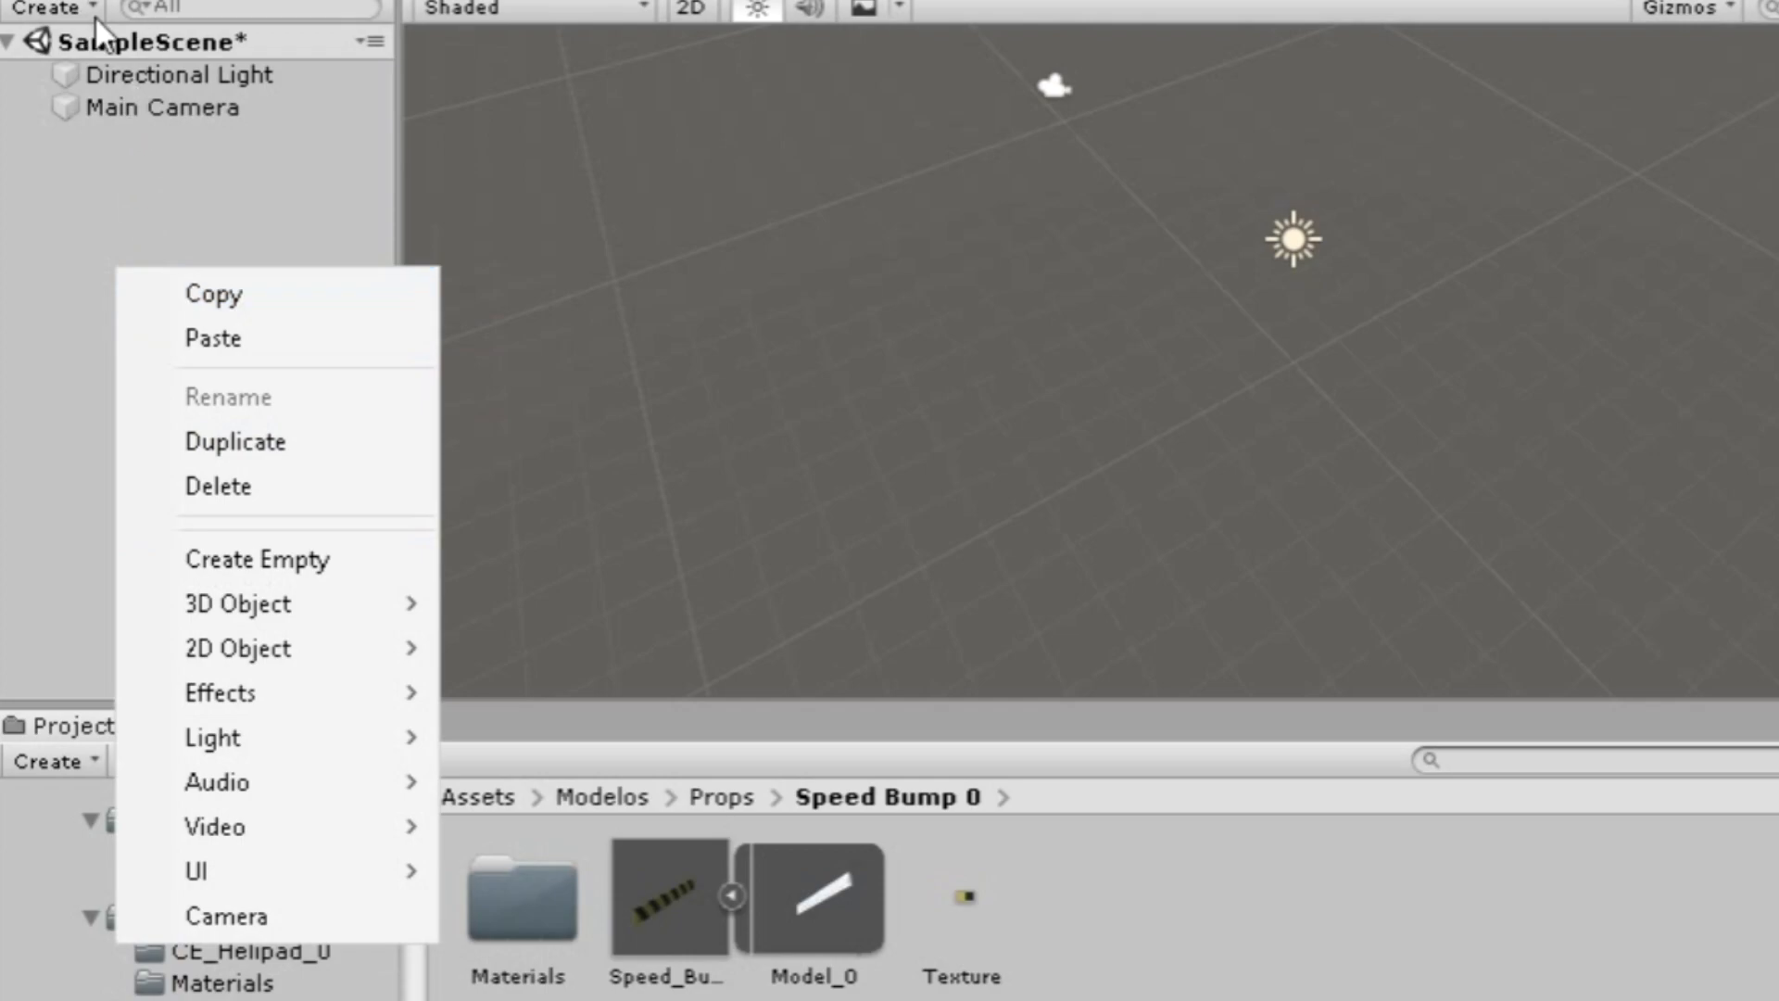
mouse_move(258, 558)
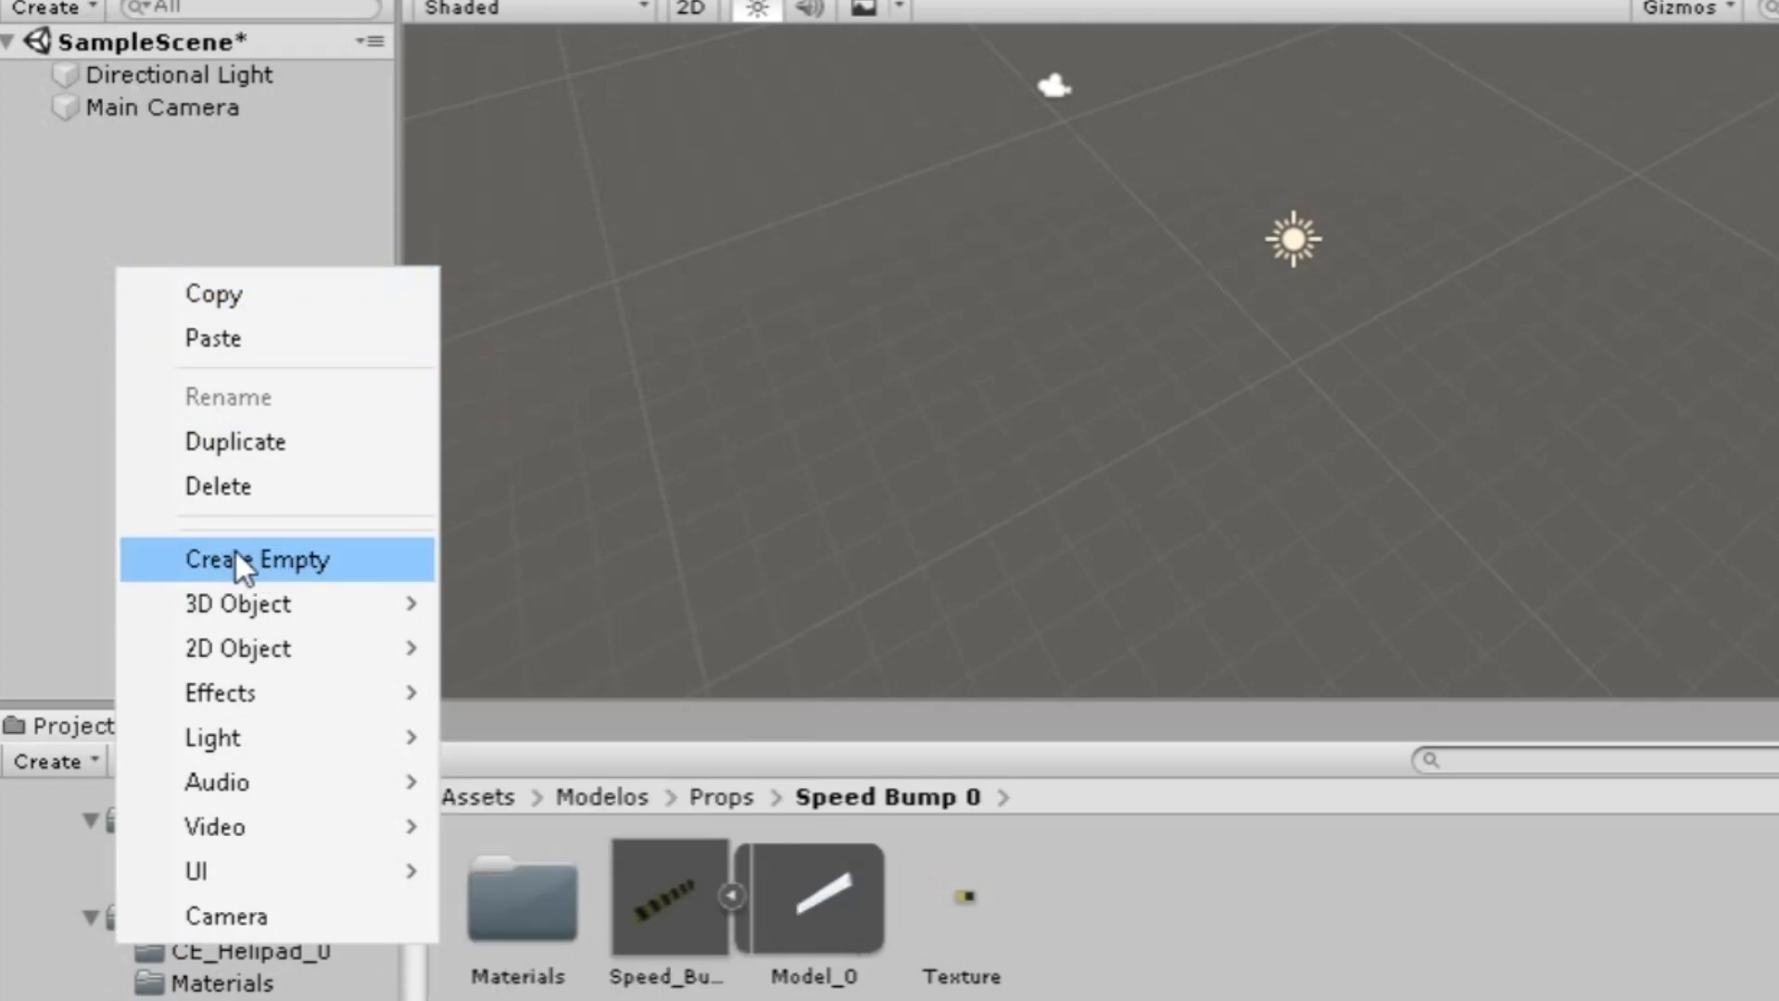
click(257, 560)
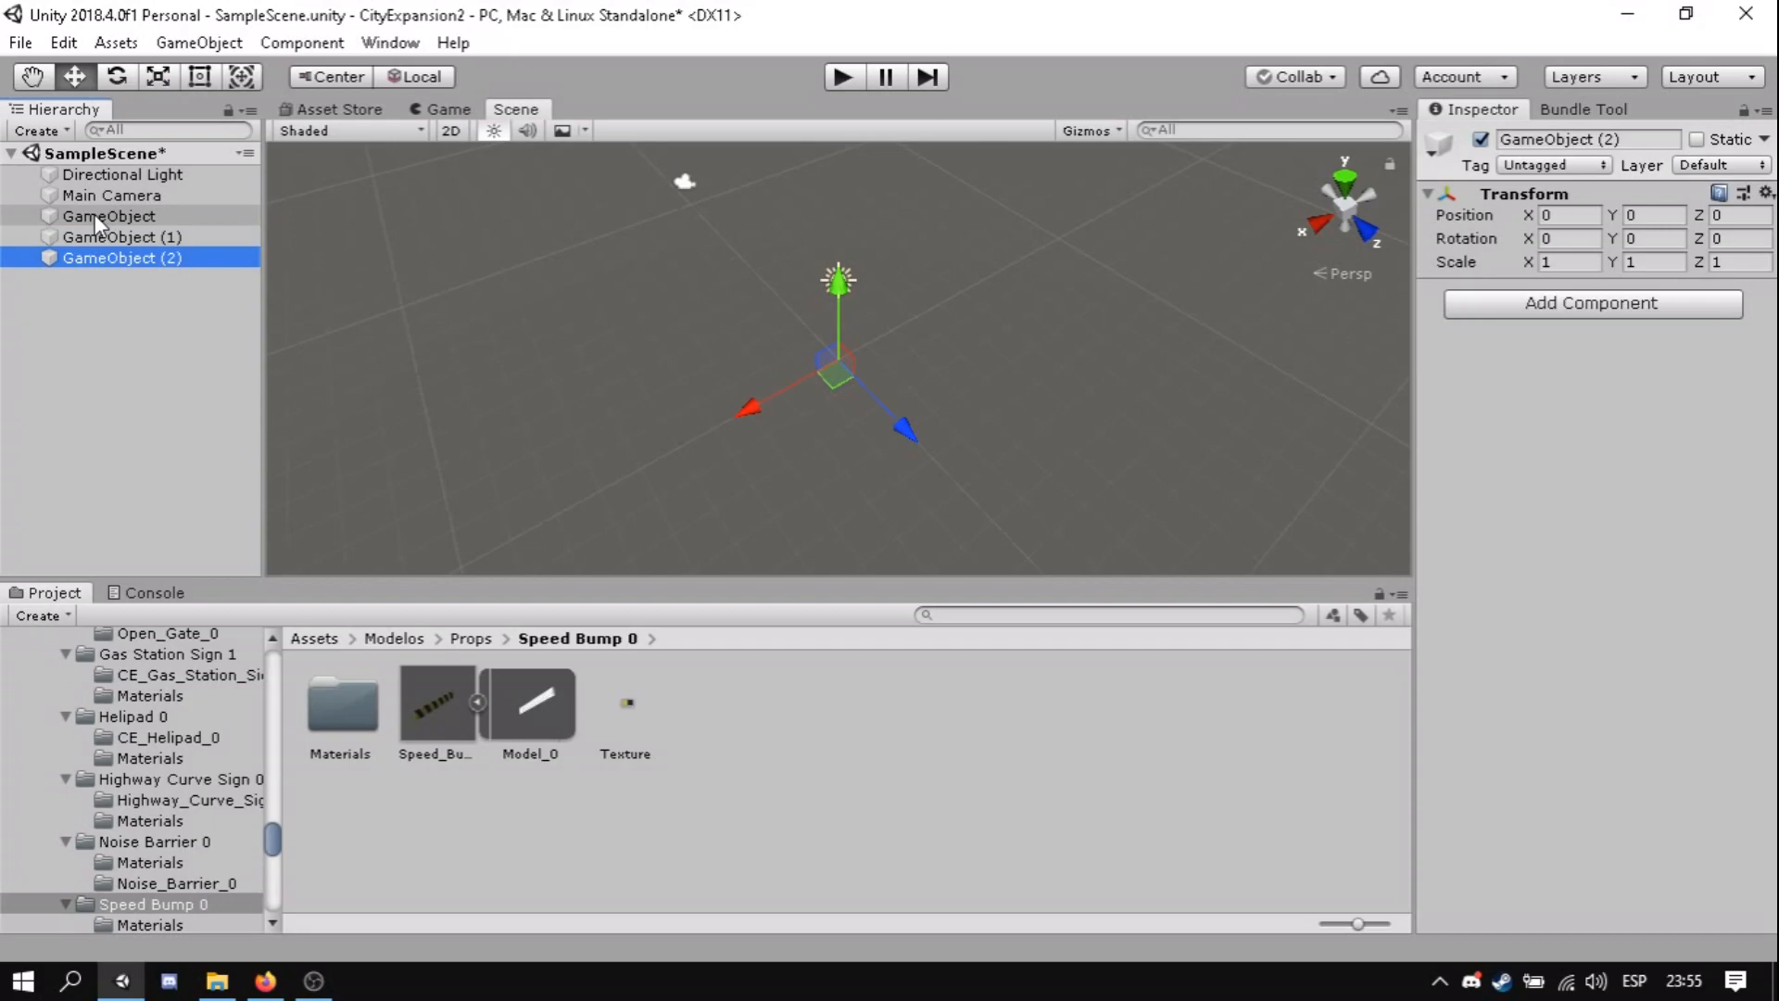
right_click(107, 215)
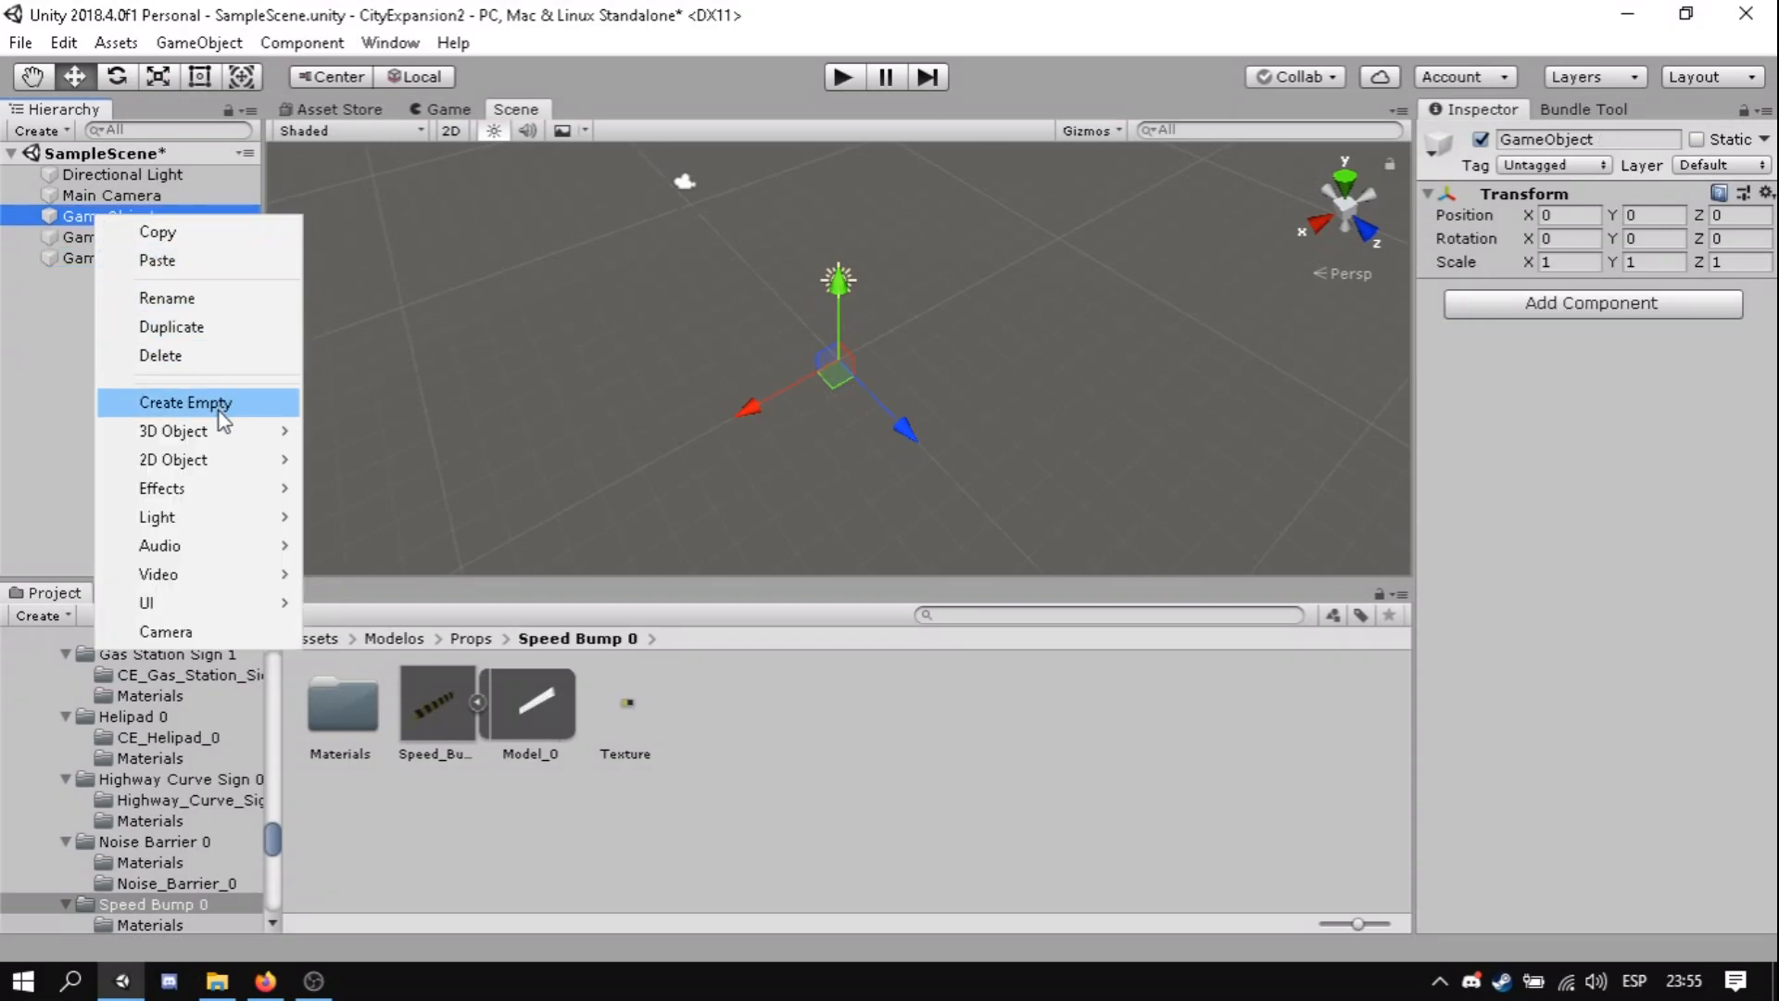
click(185, 402)
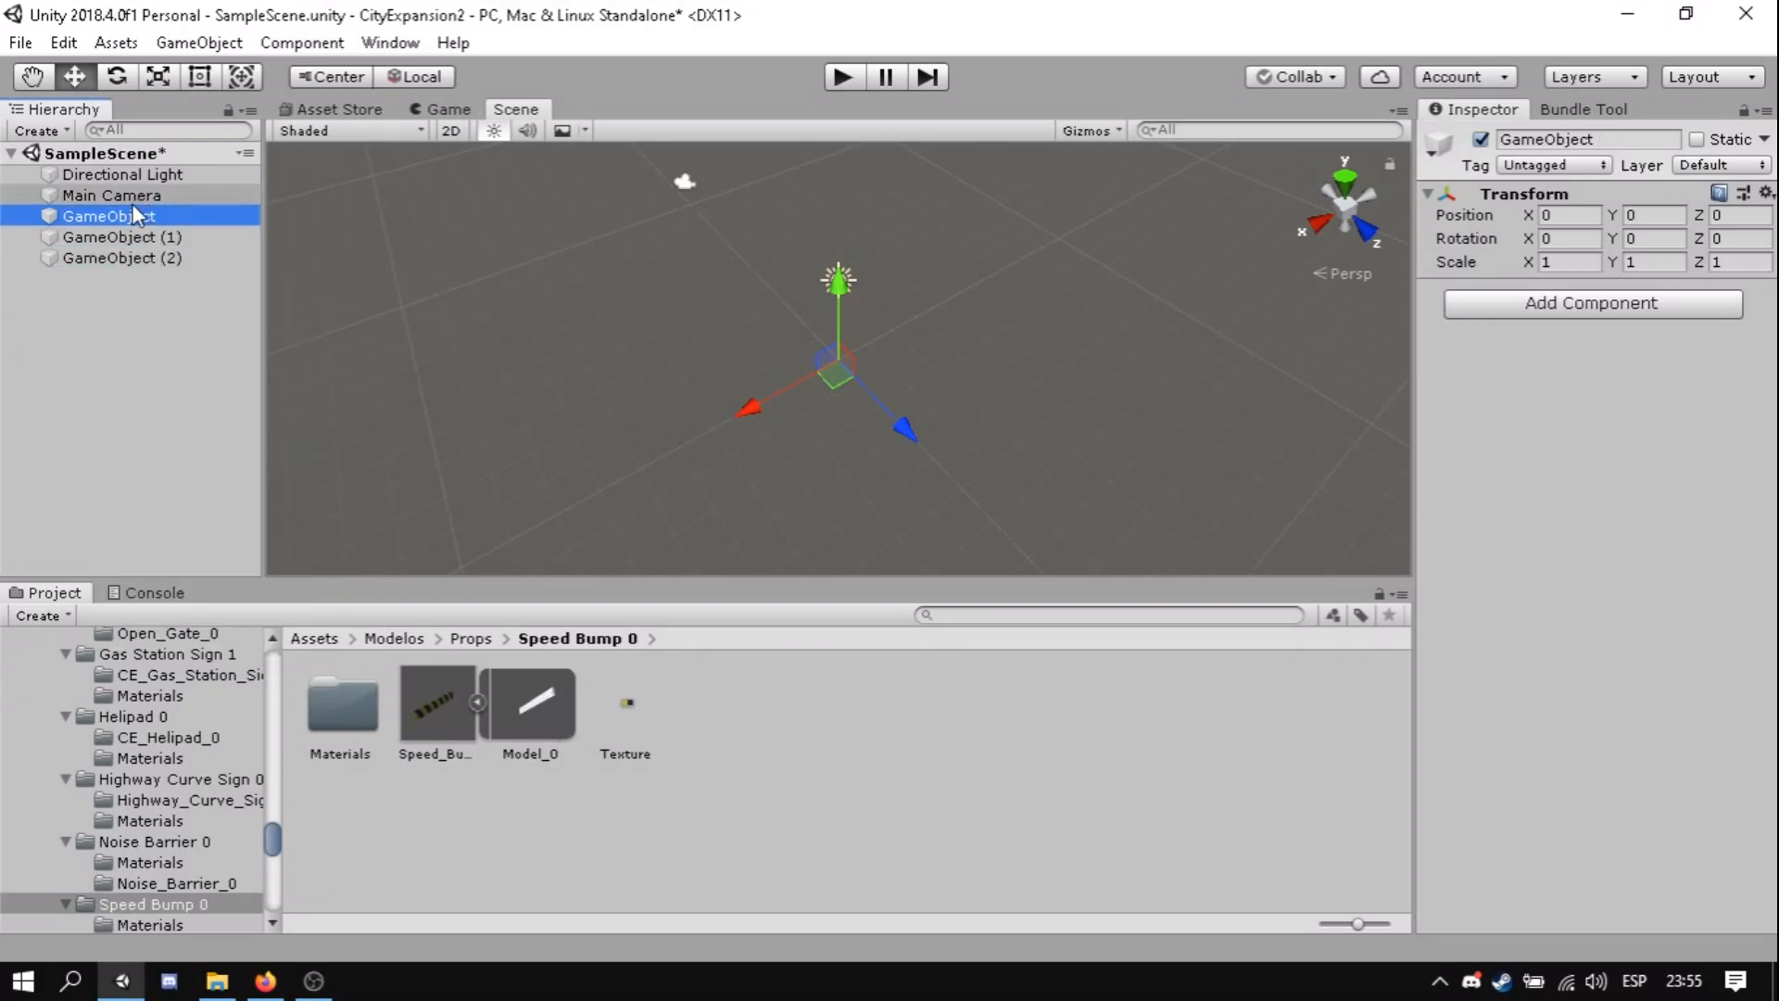
double_click(109, 215)
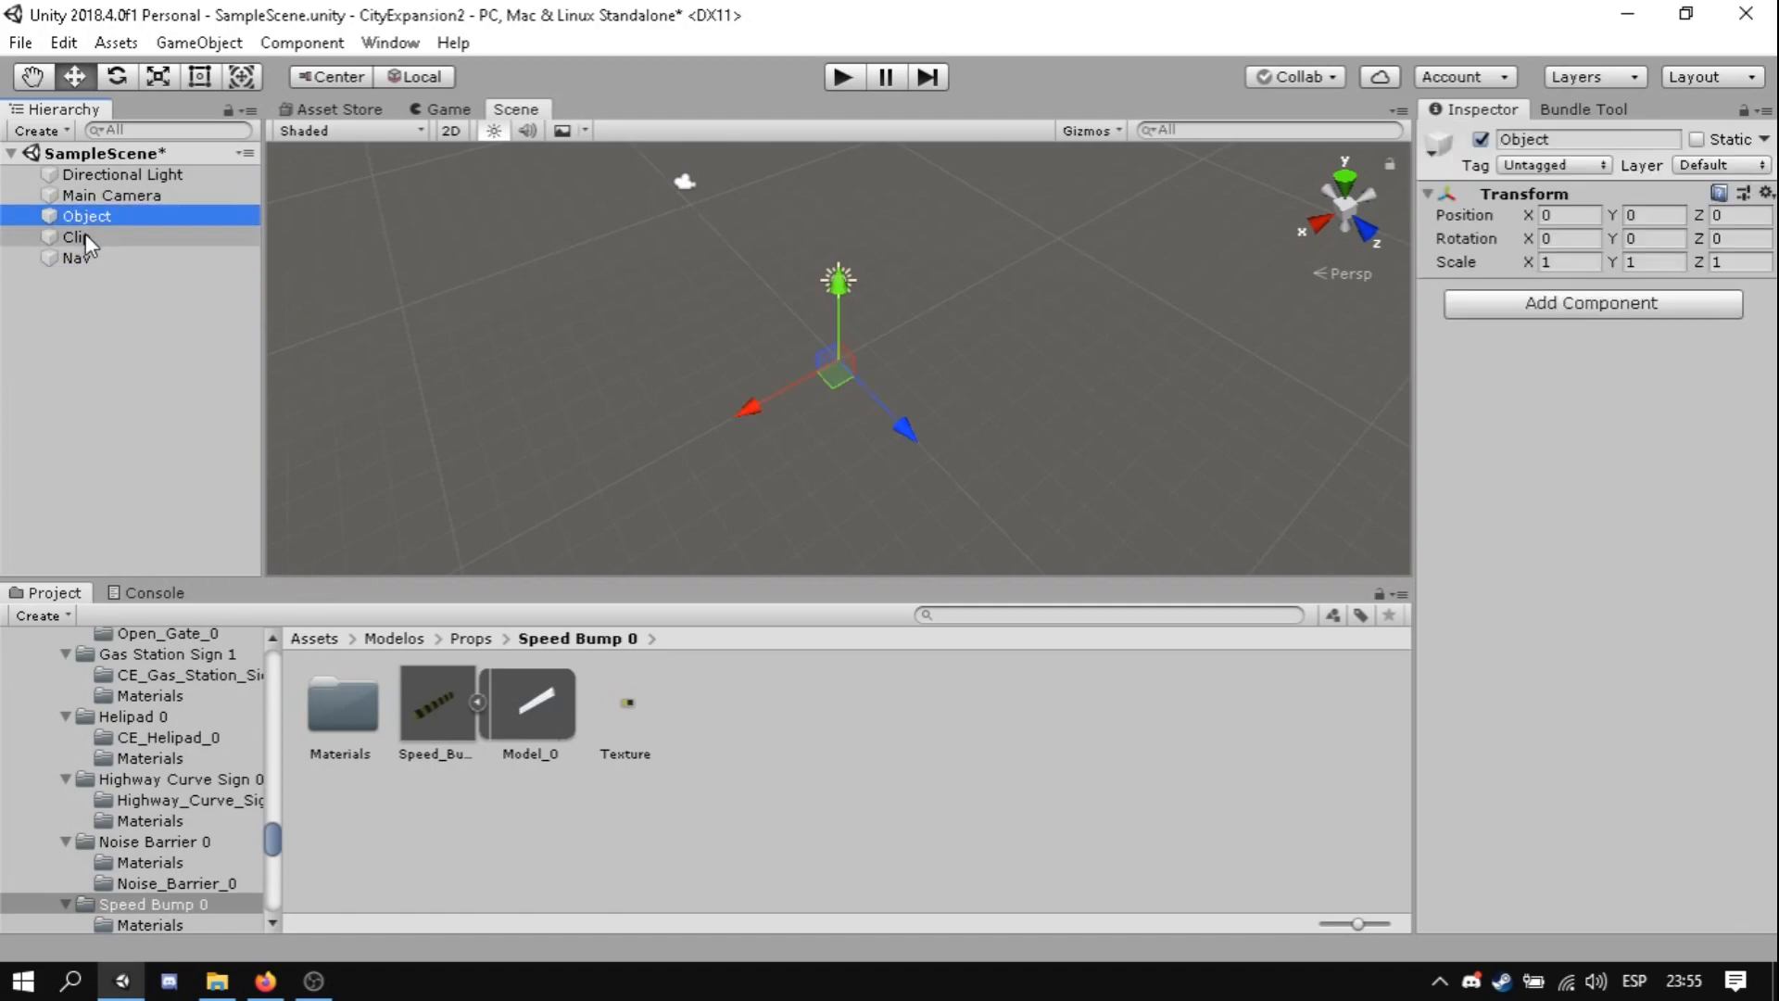
click(78, 237)
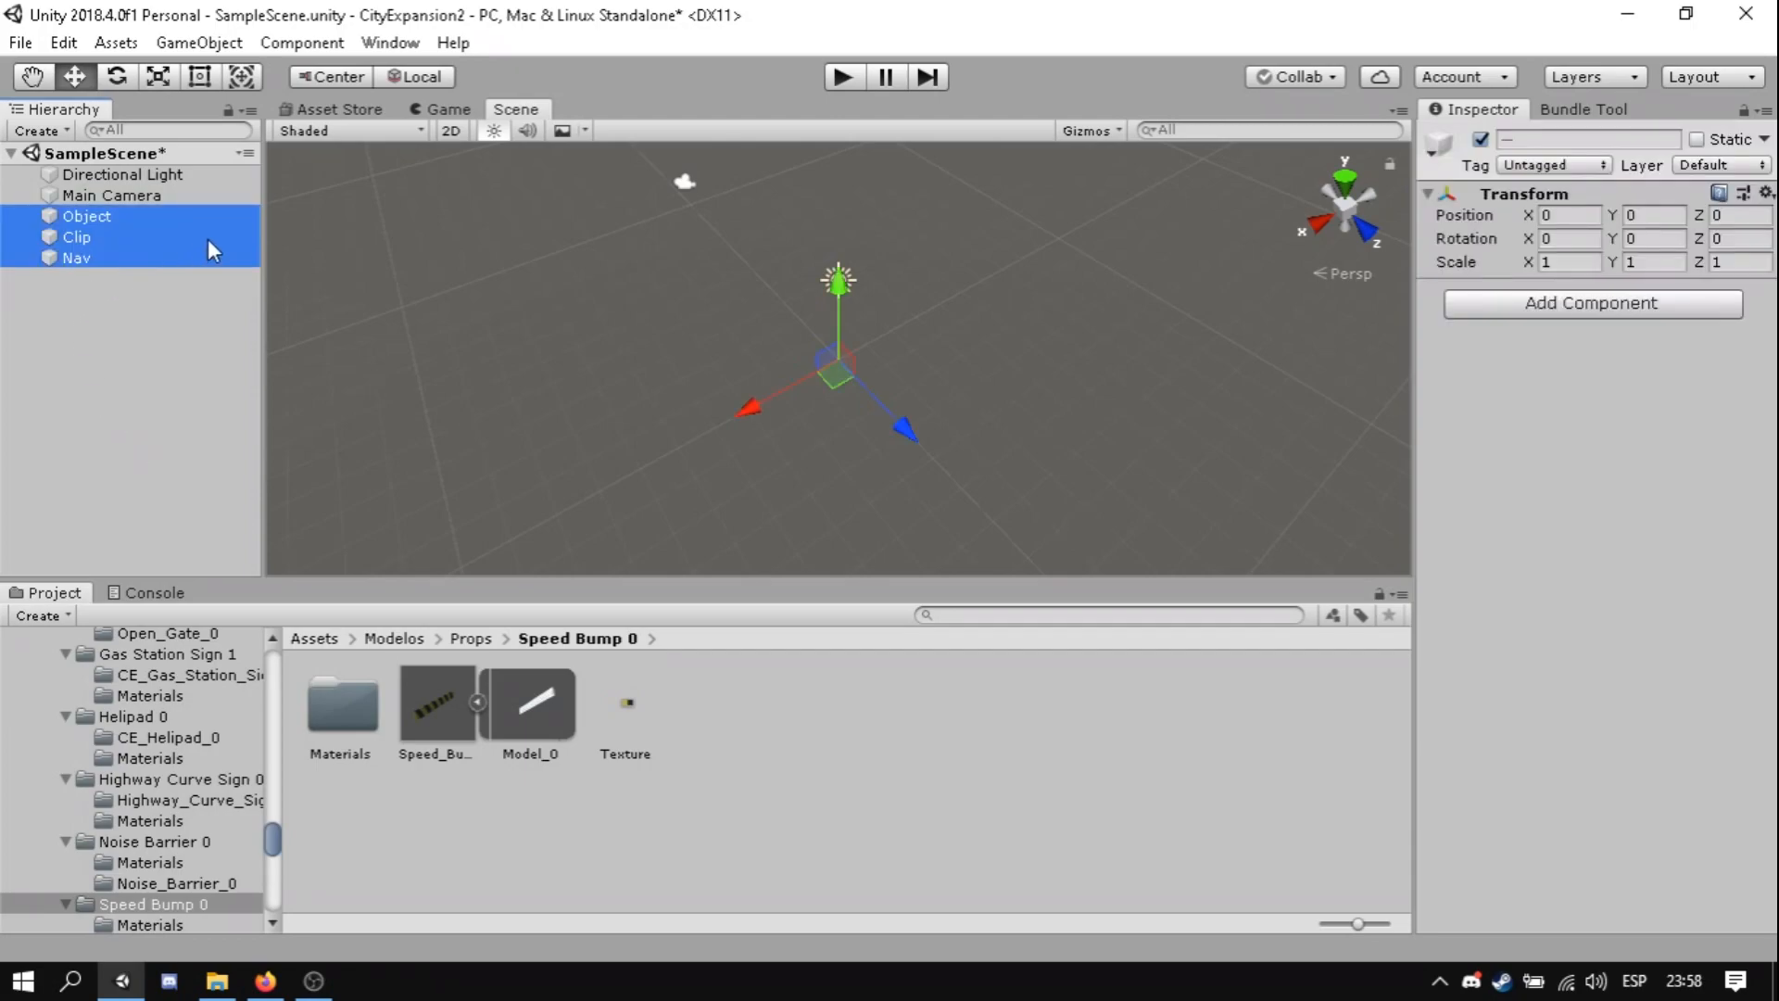
mouse_move(1093, 317)
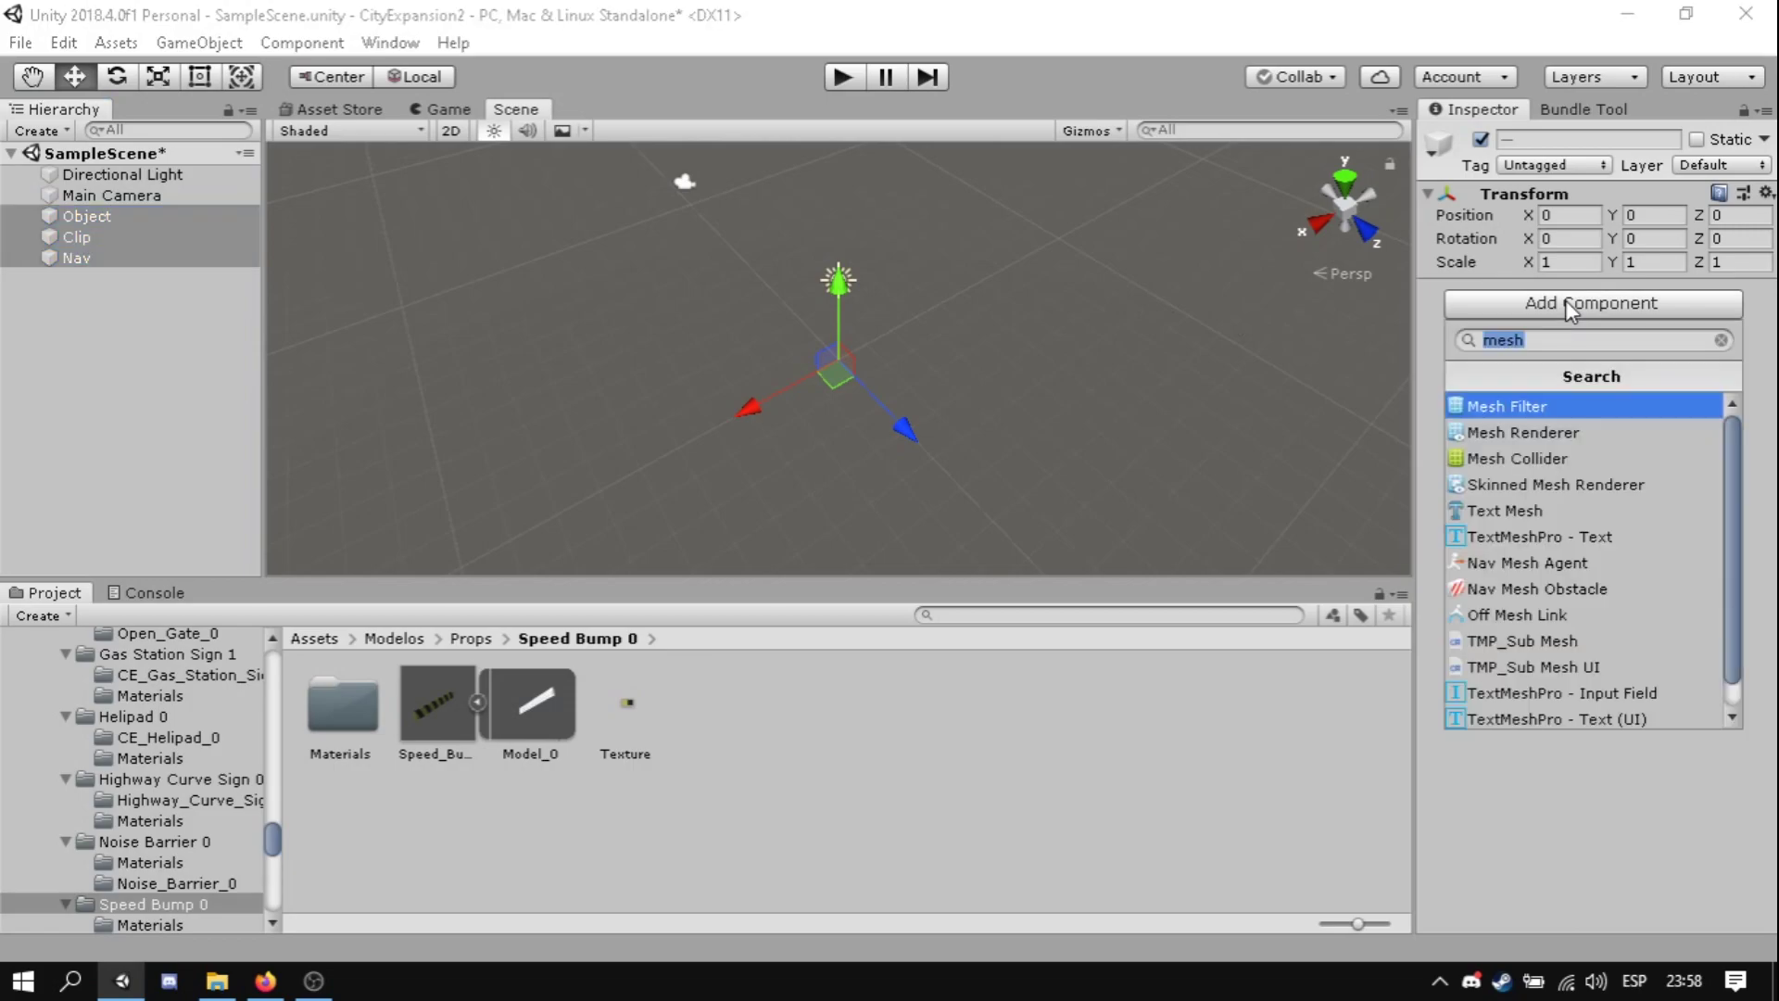
- Add Model_0 mesh colliders to Object, Clip and Nav, with Tile_Static material on Object and Clip only
click(1518, 458)
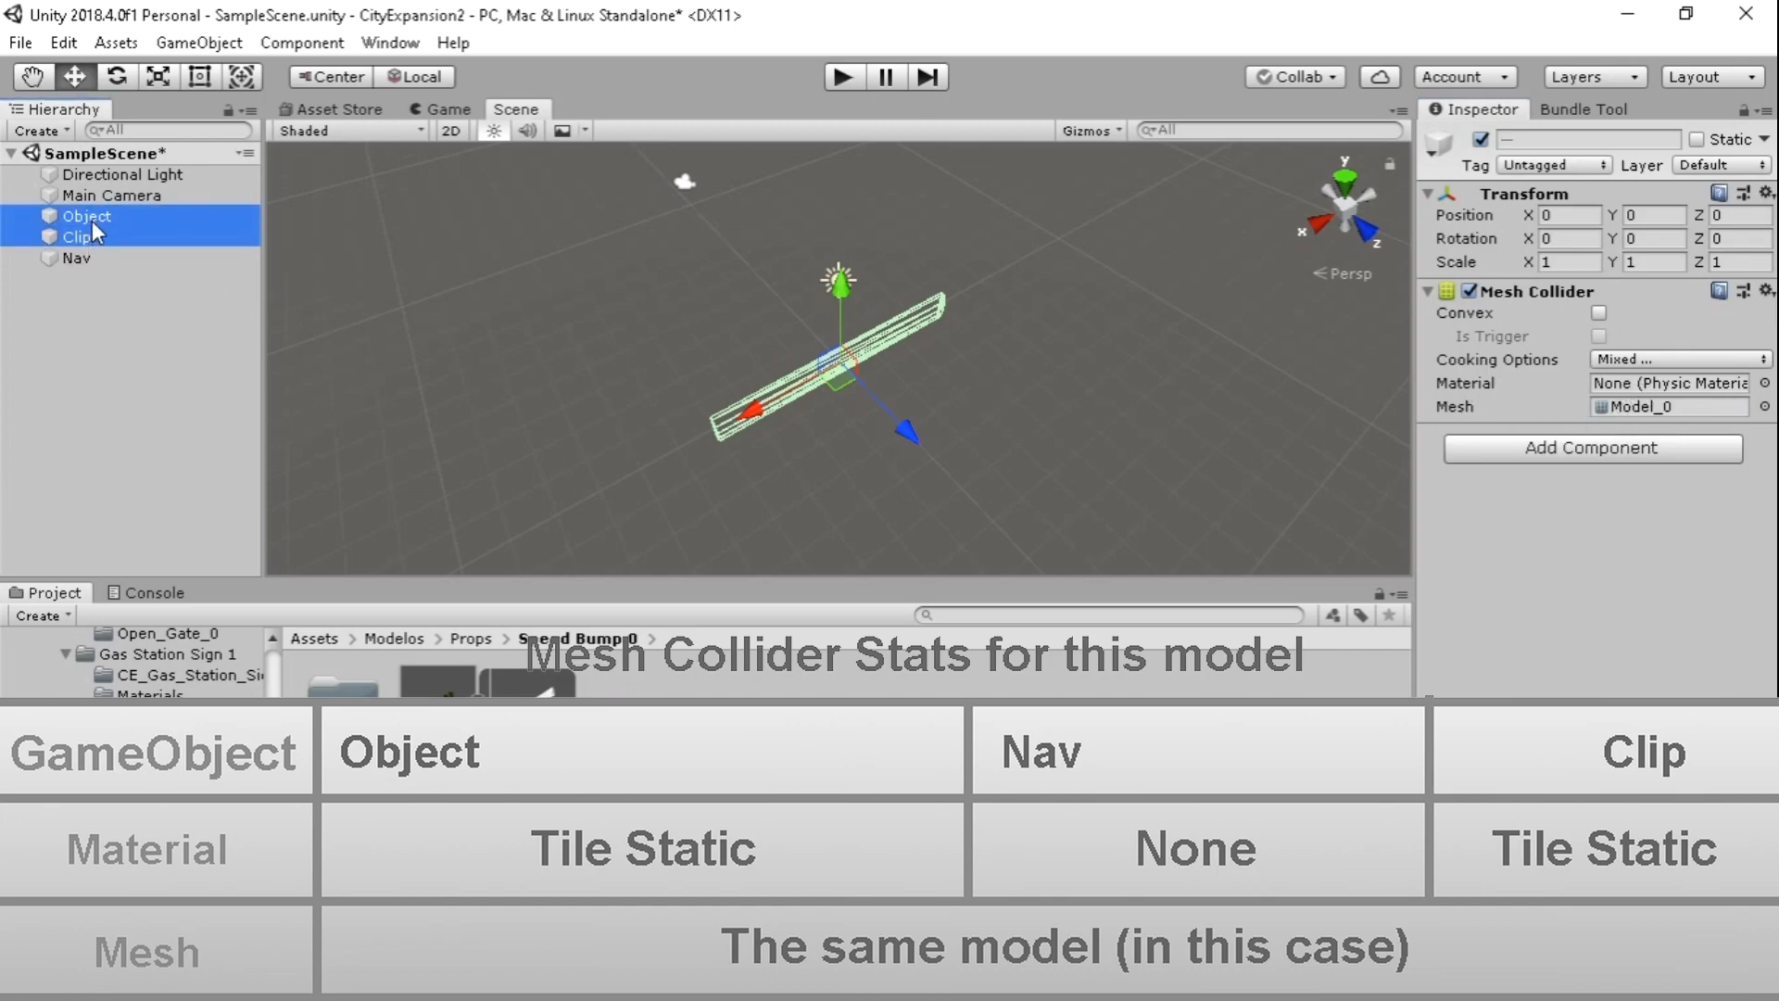
click(1766, 382)
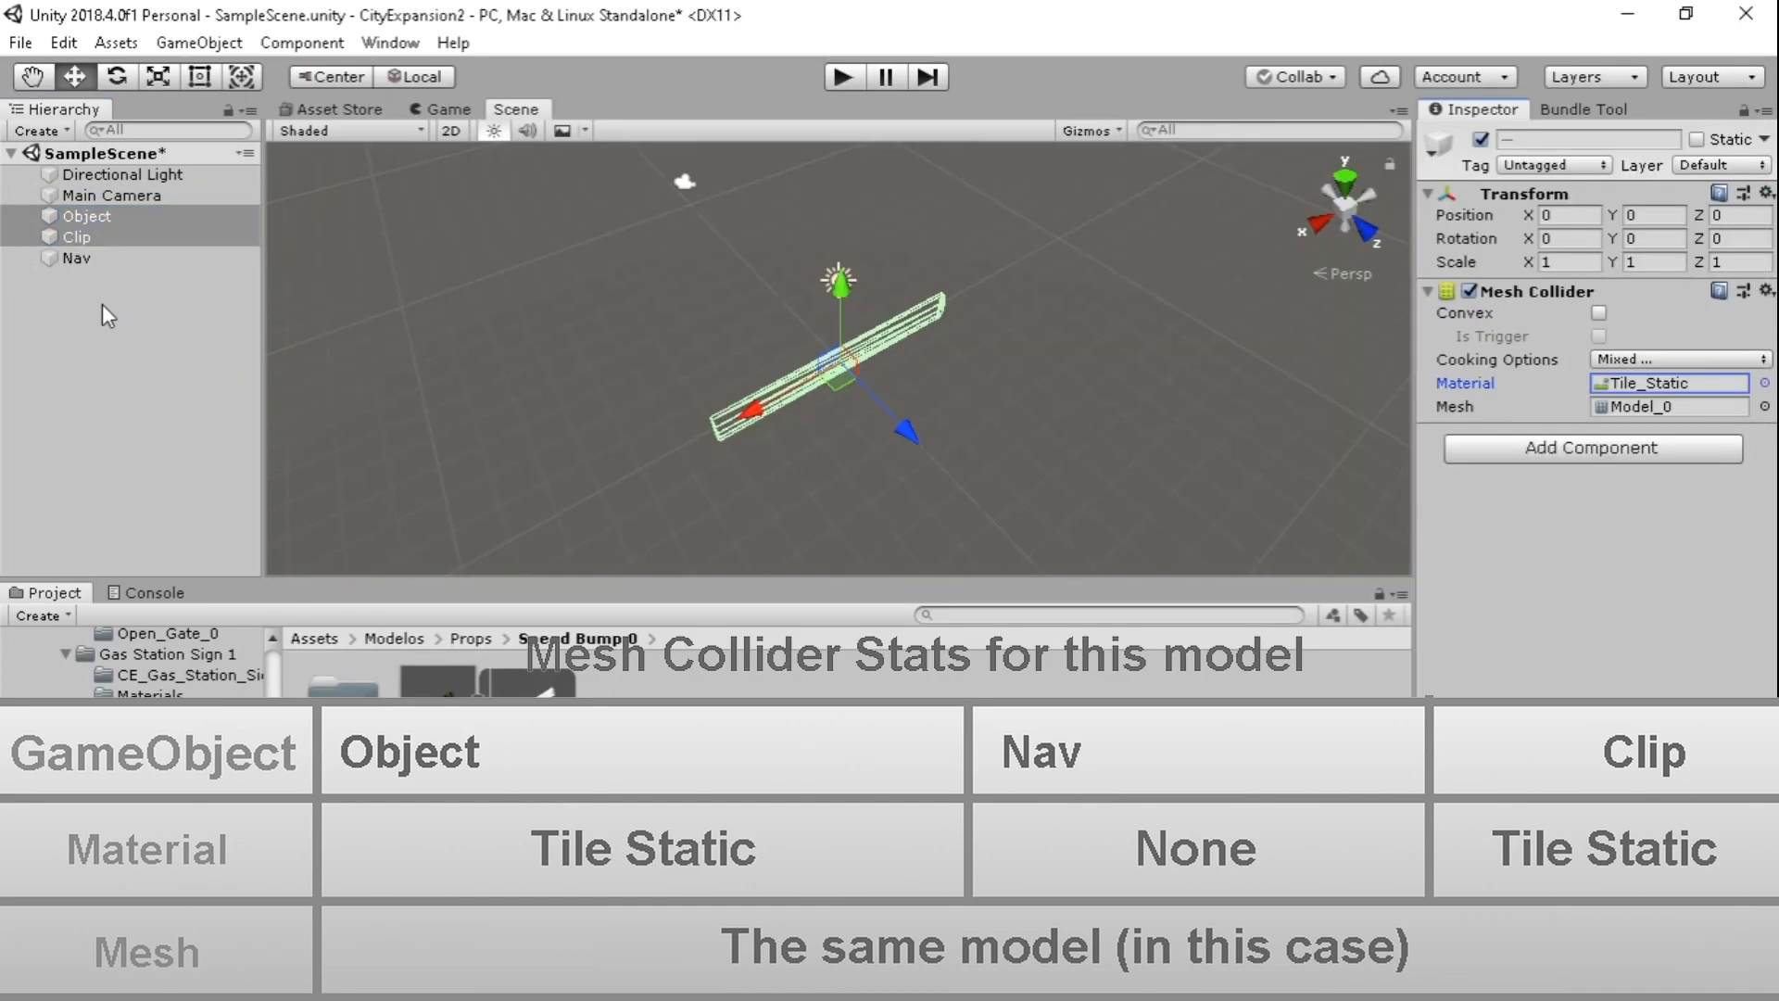
click(78, 258)
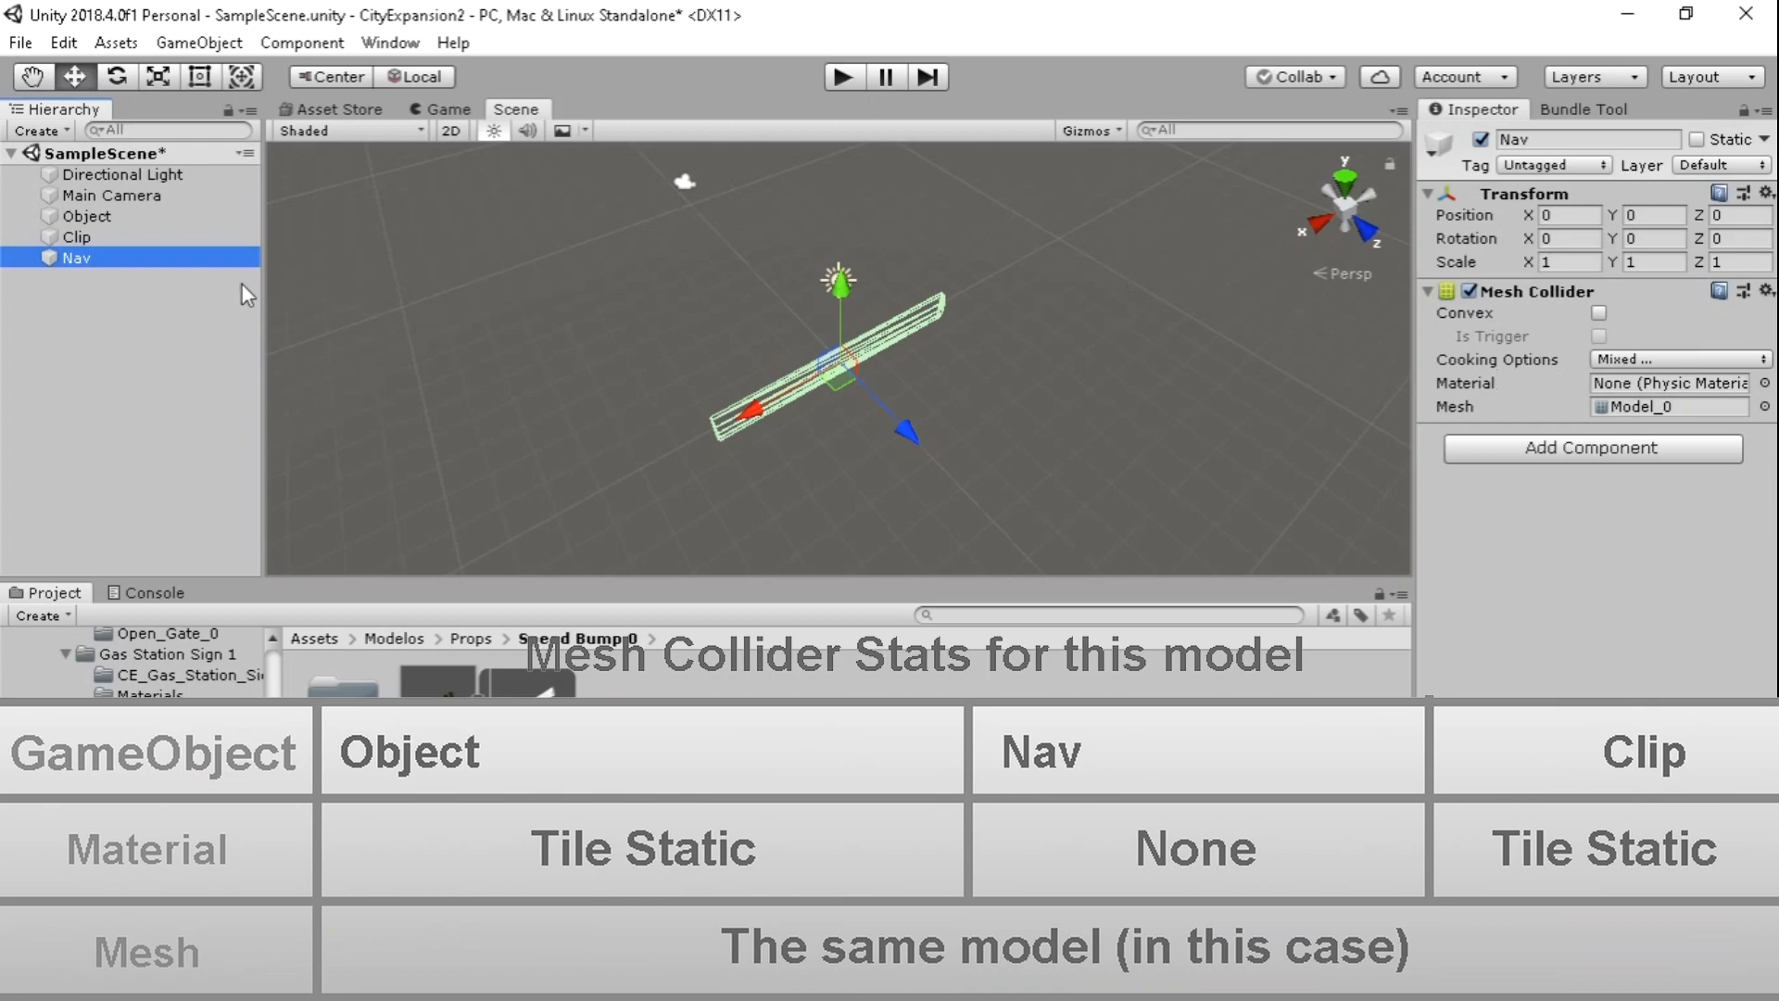
- Tag Object and Clip as Large on the Small layer and tag Nav as Navmesh
click(86, 217)
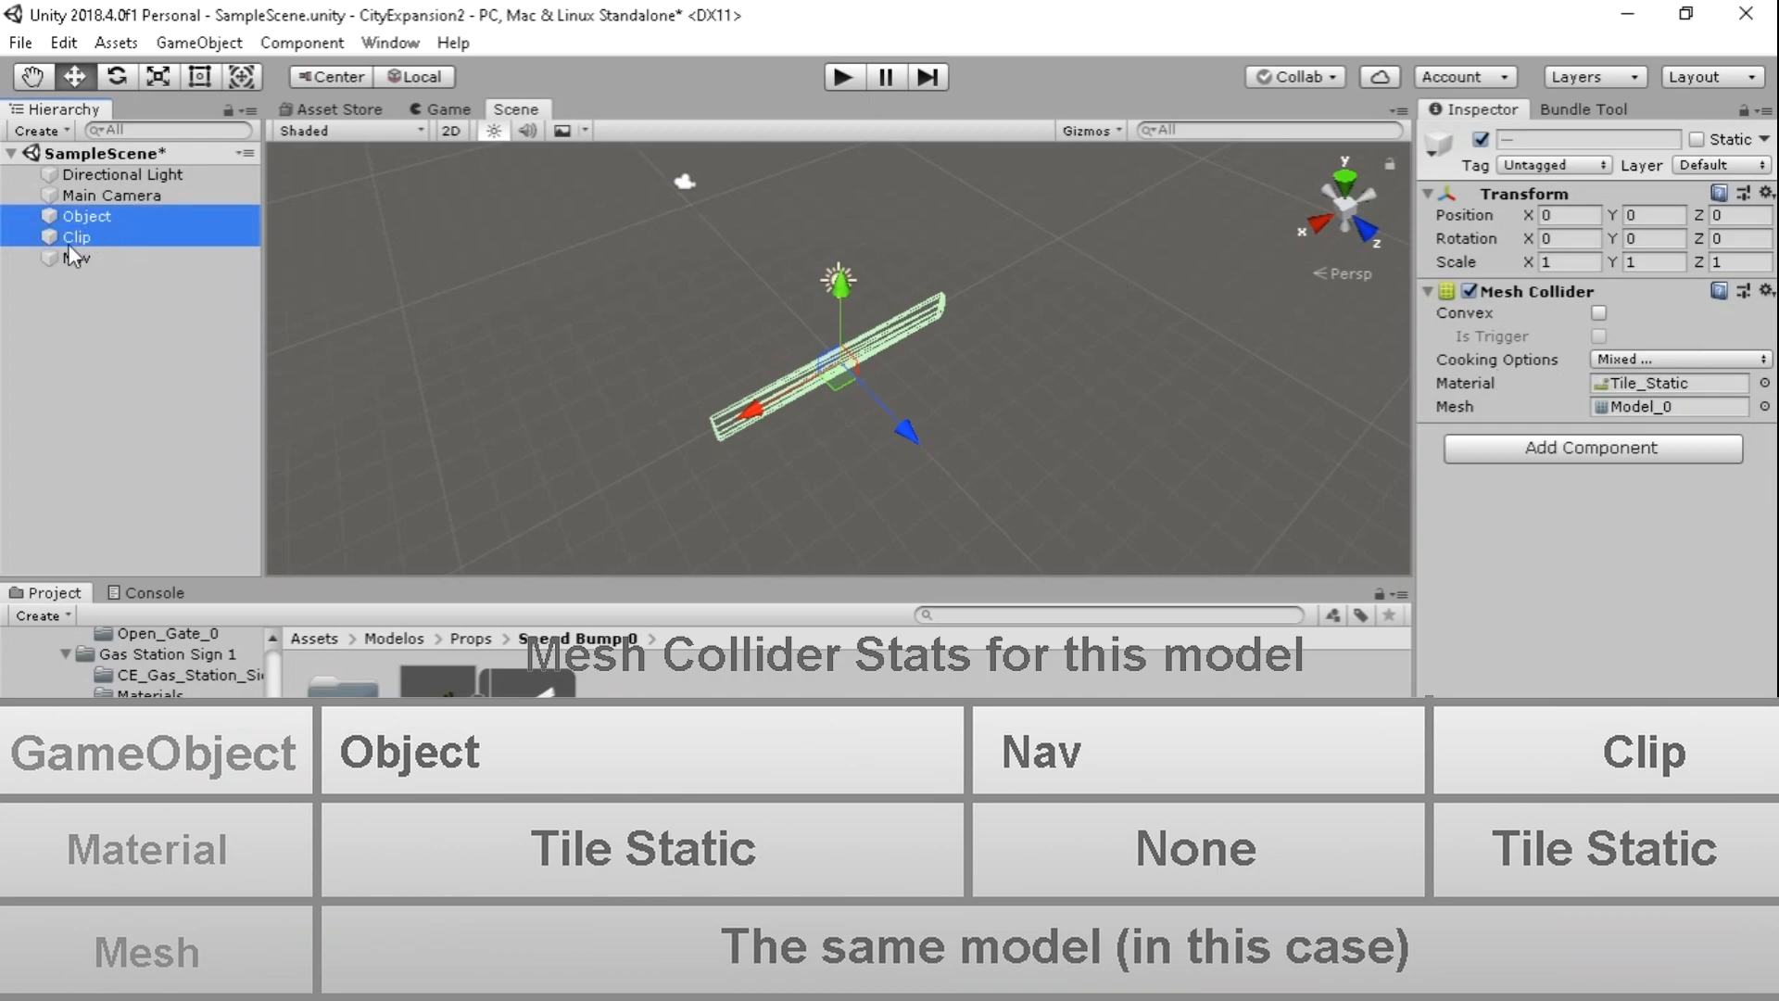
click(1553, 165)
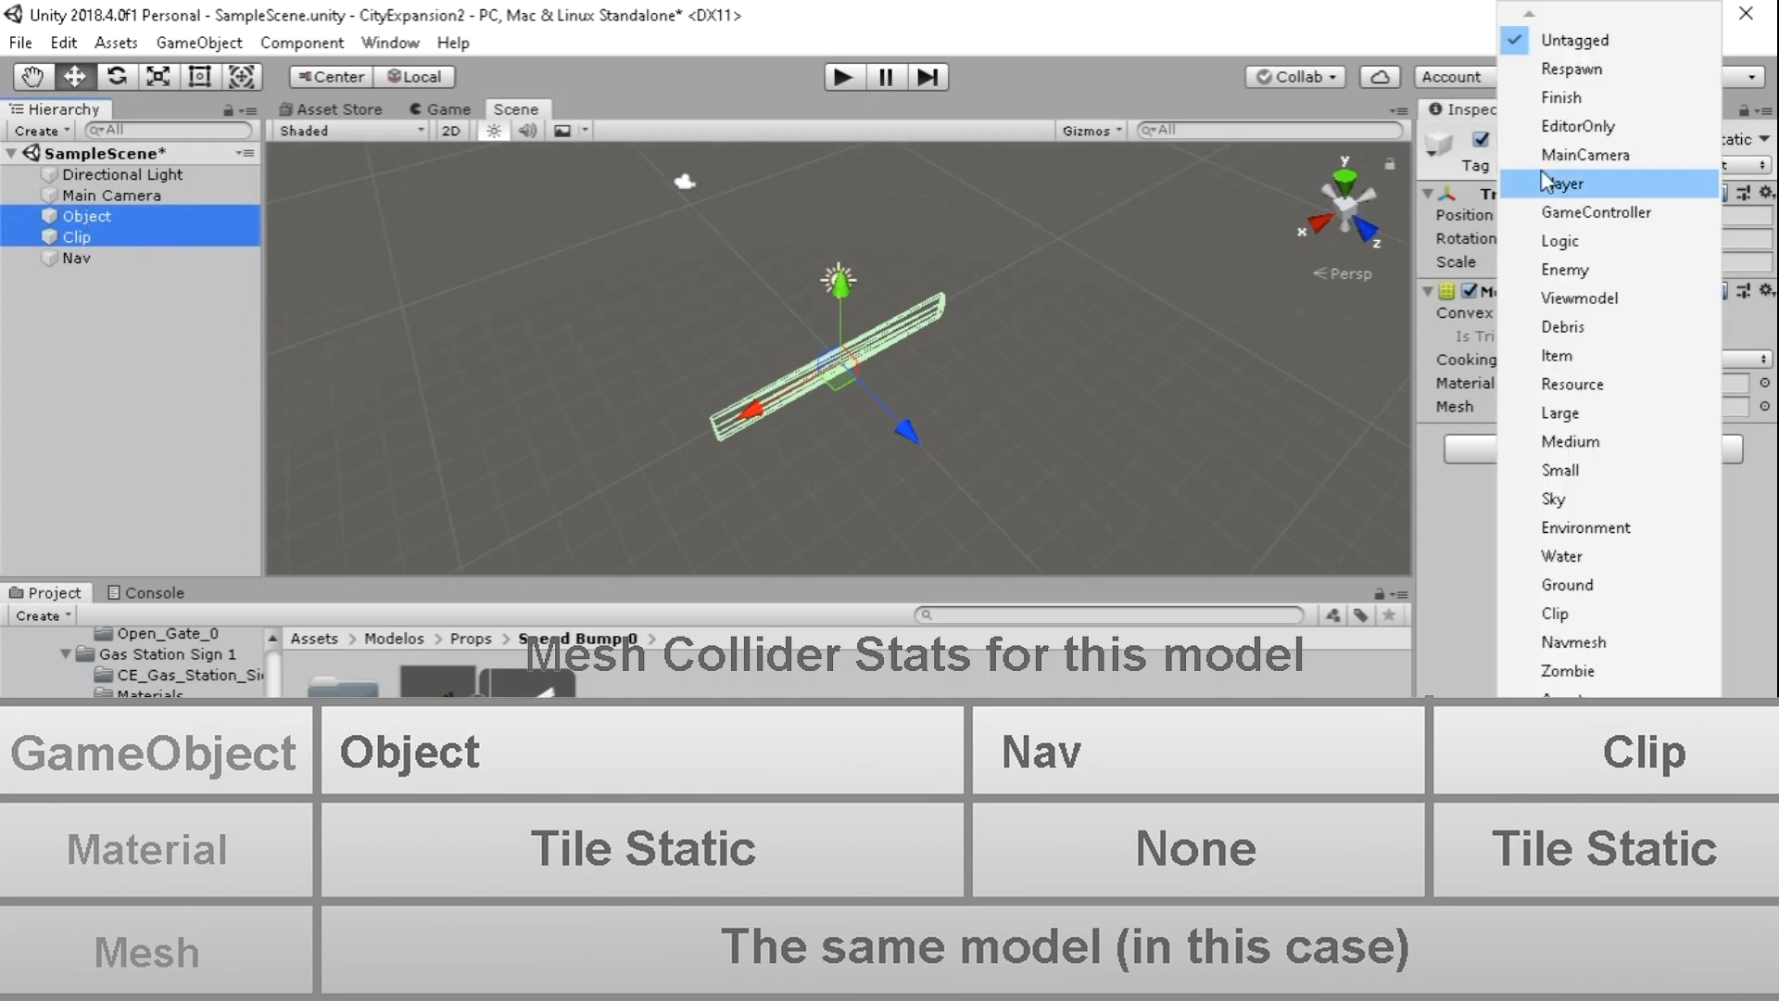
mouse_move(1572, 441)
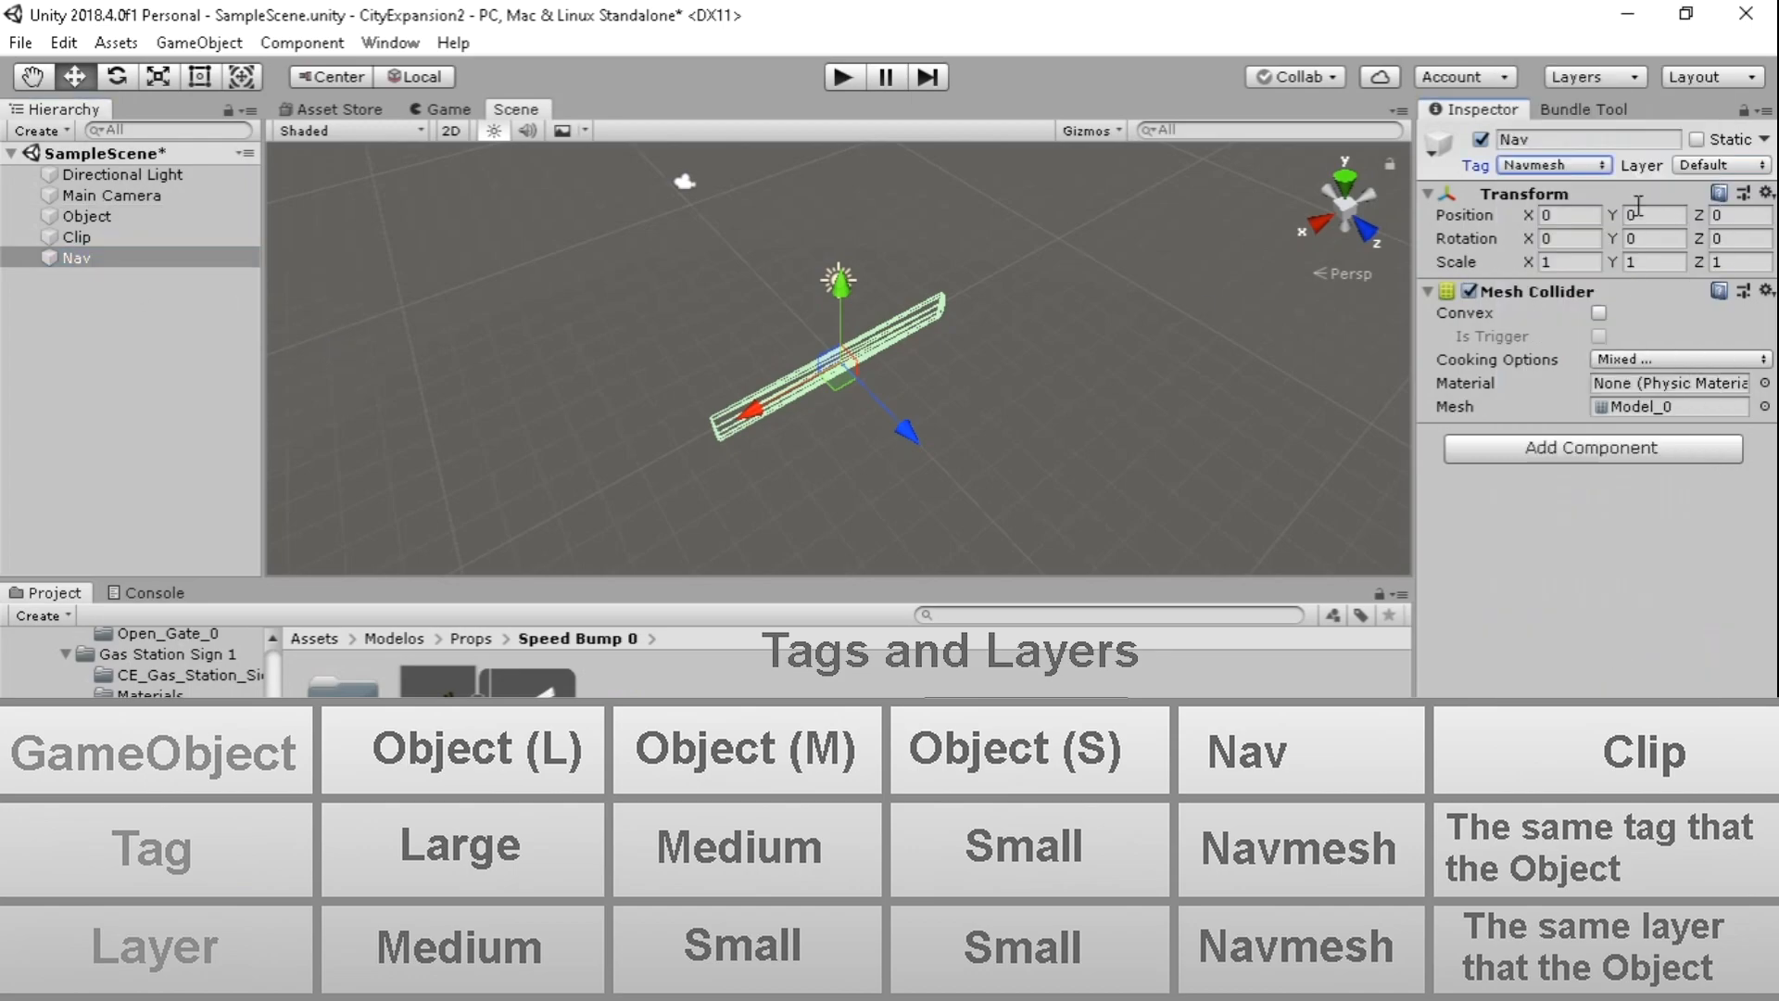
click(1588, 76)
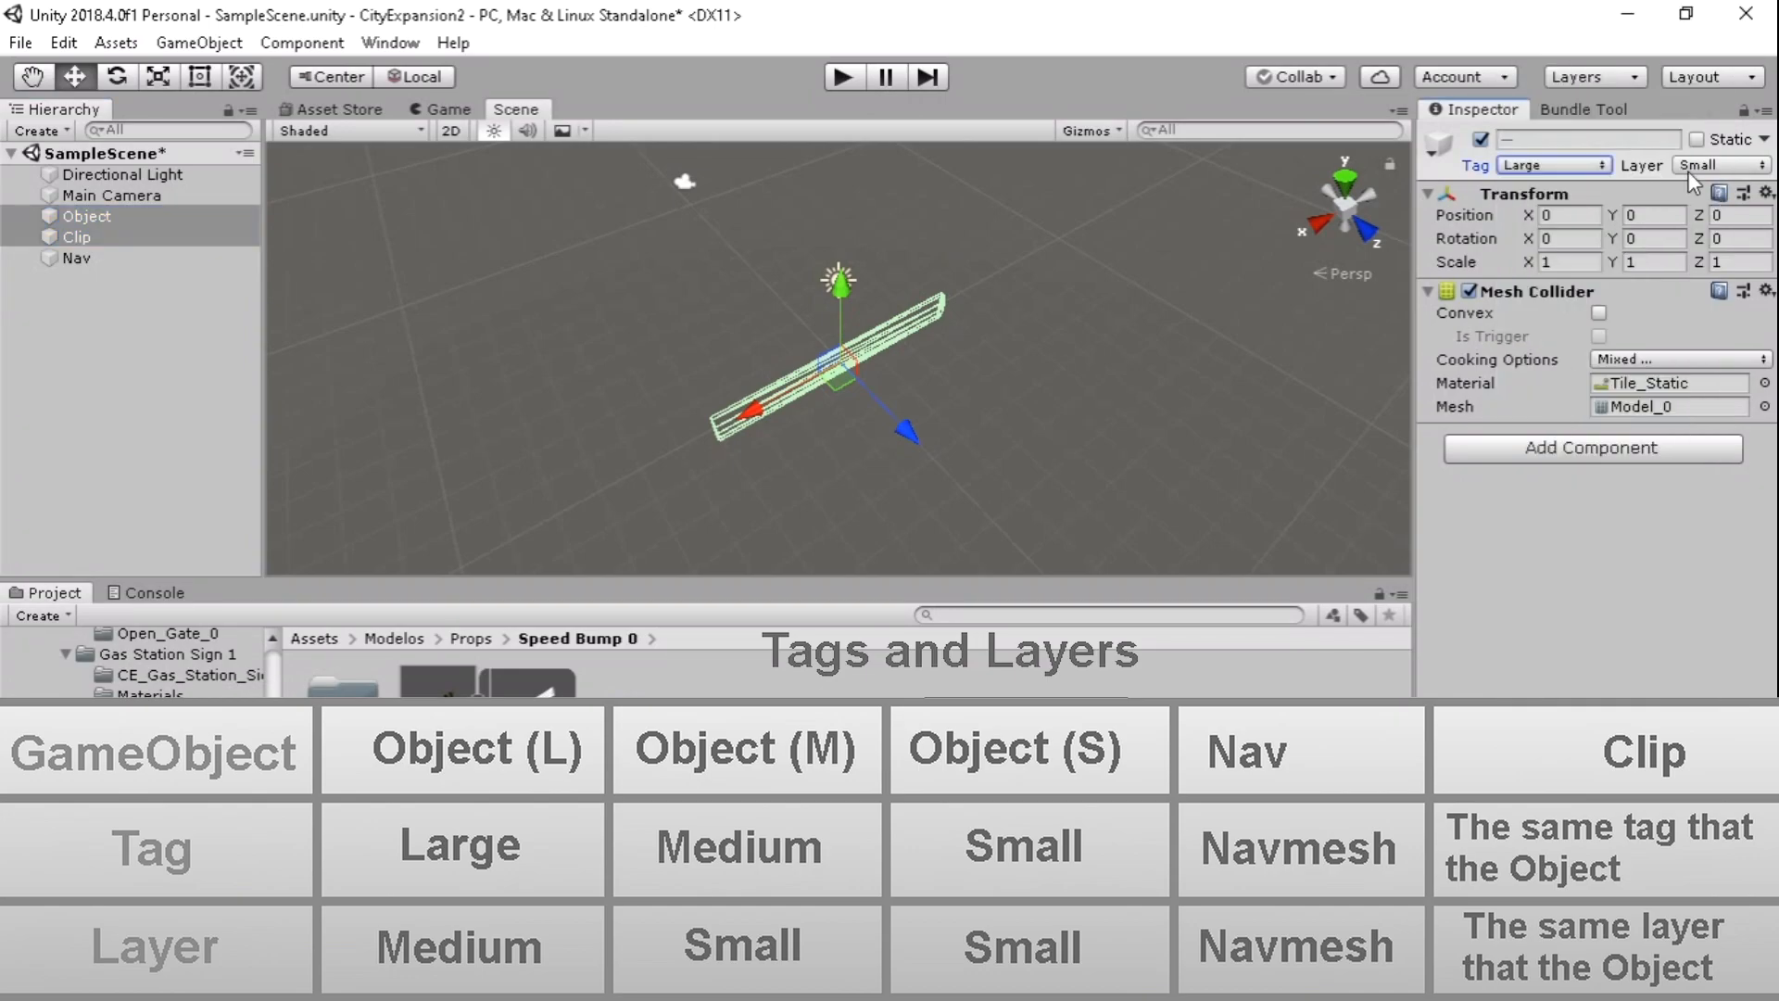
click(1727, 165)
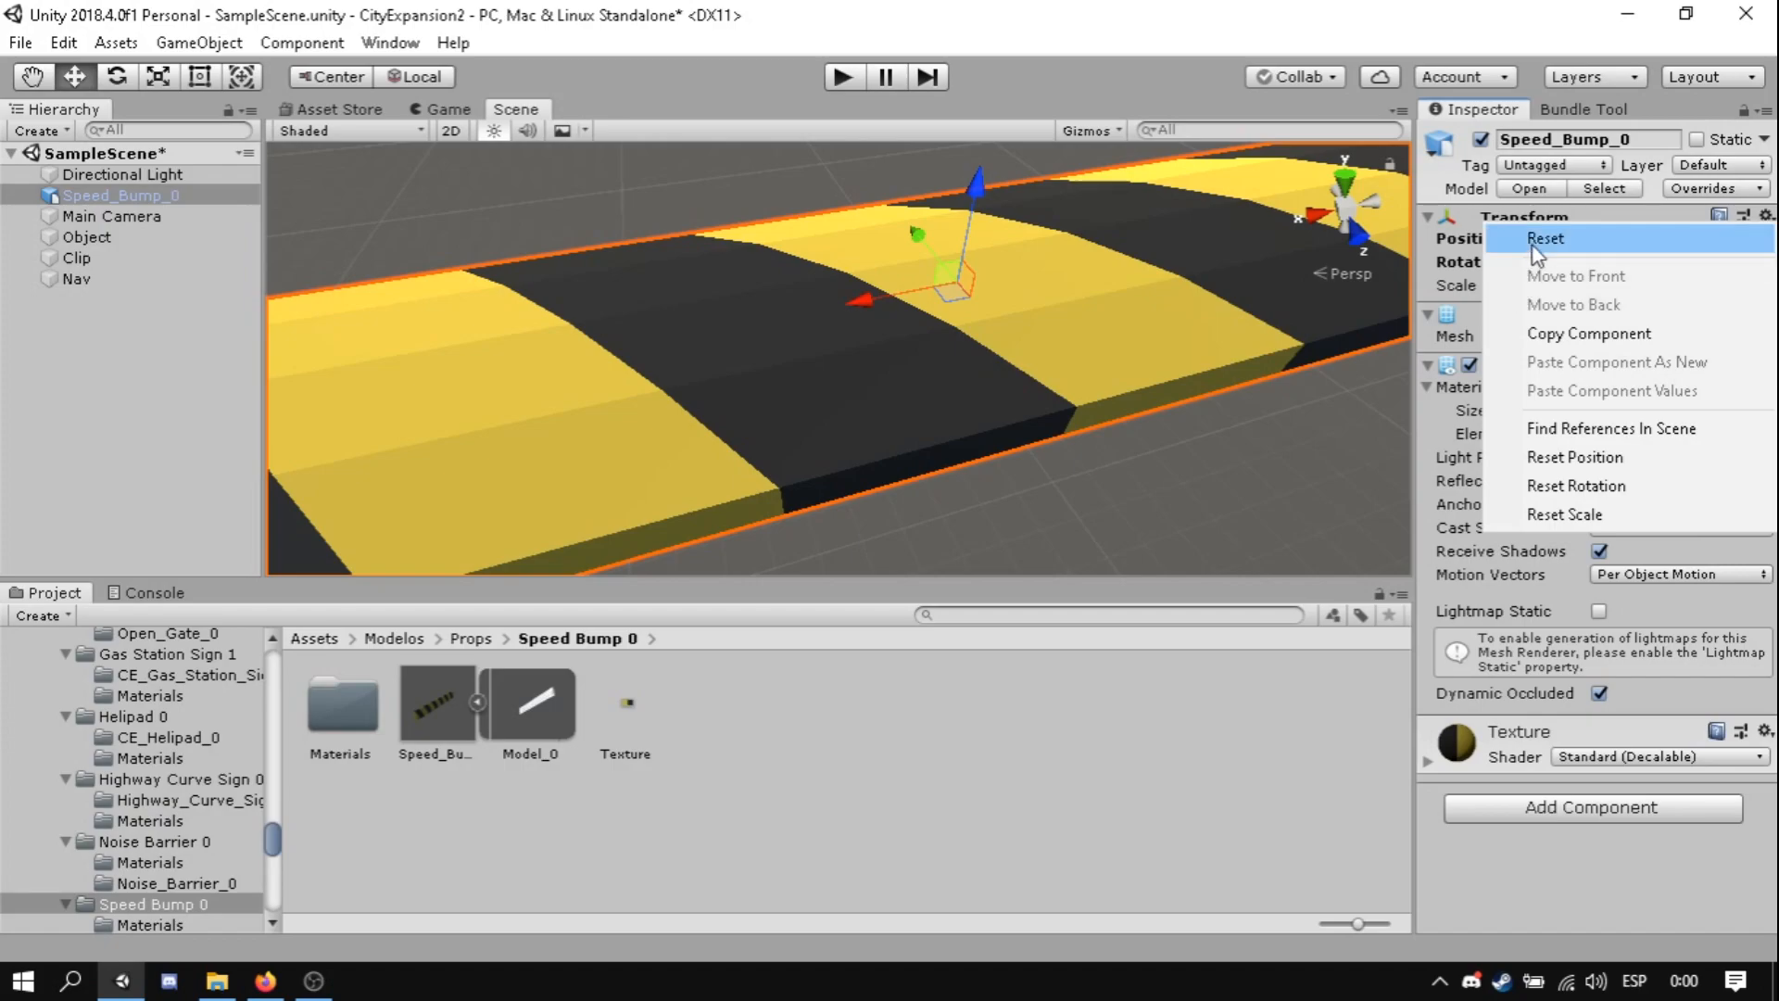
- Zero the speed bump's transform, rename it Model_0 and unpack its prefab instance
click(1546, 239)
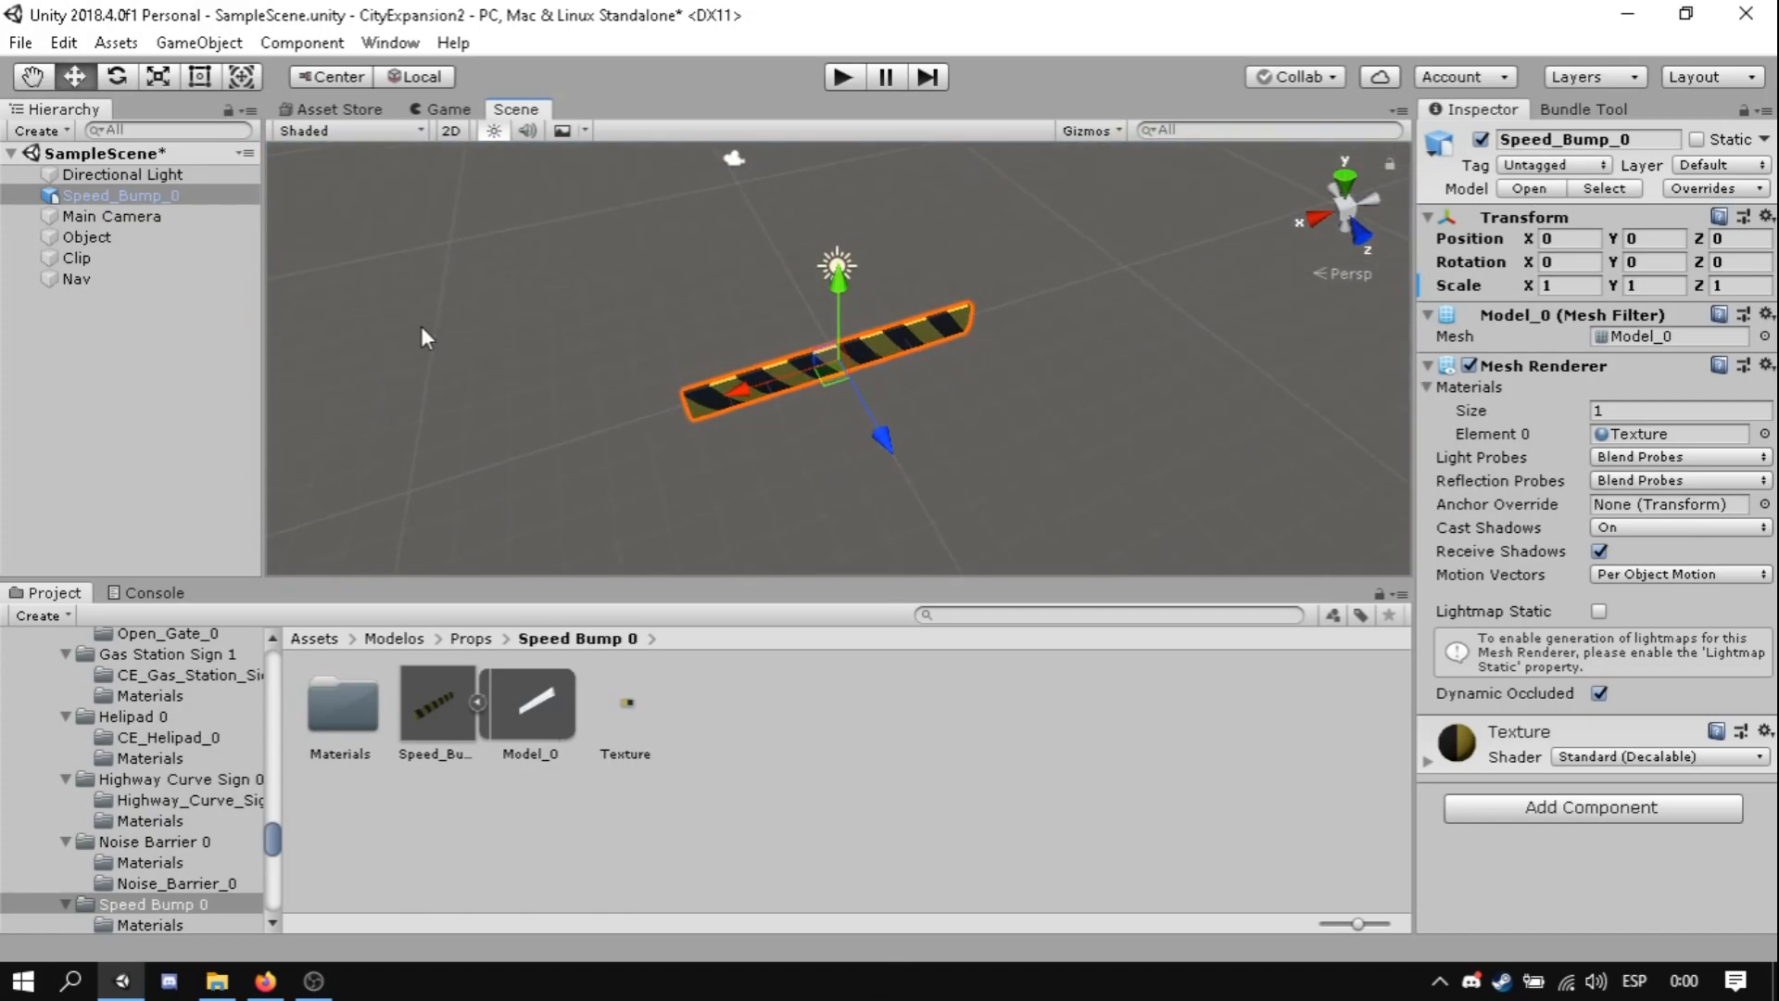
mouse_move(85, 209)
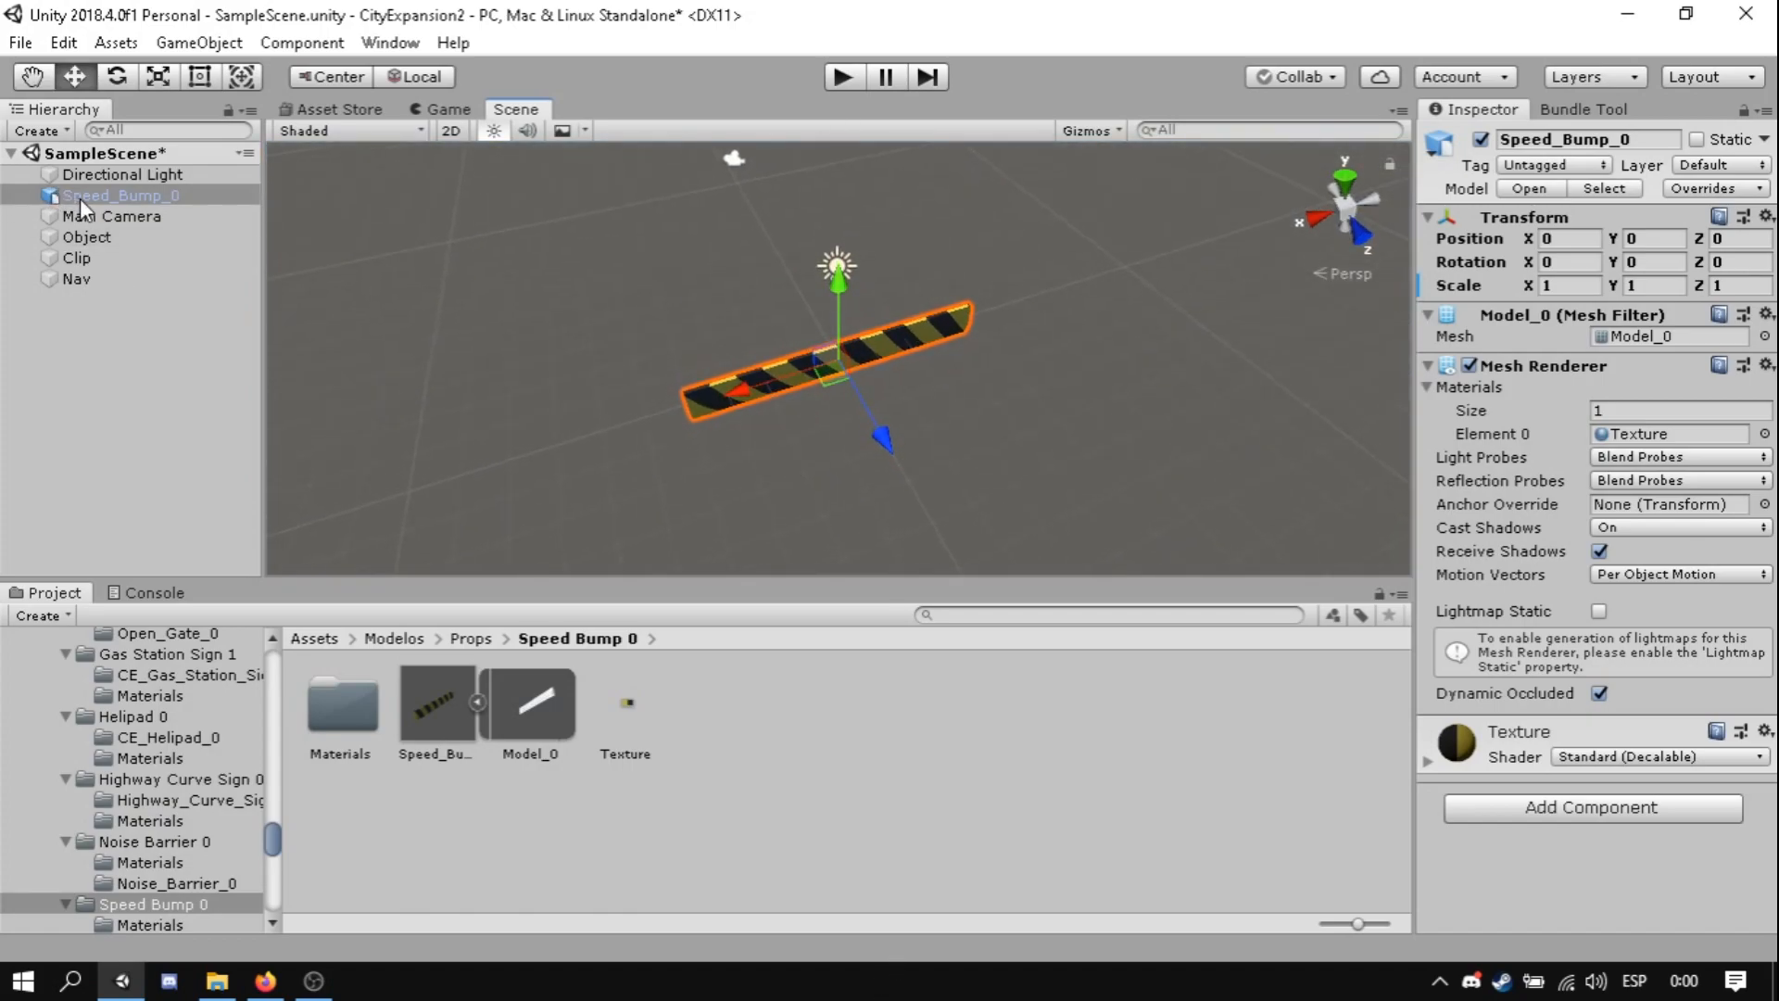
right_click(120, 195)
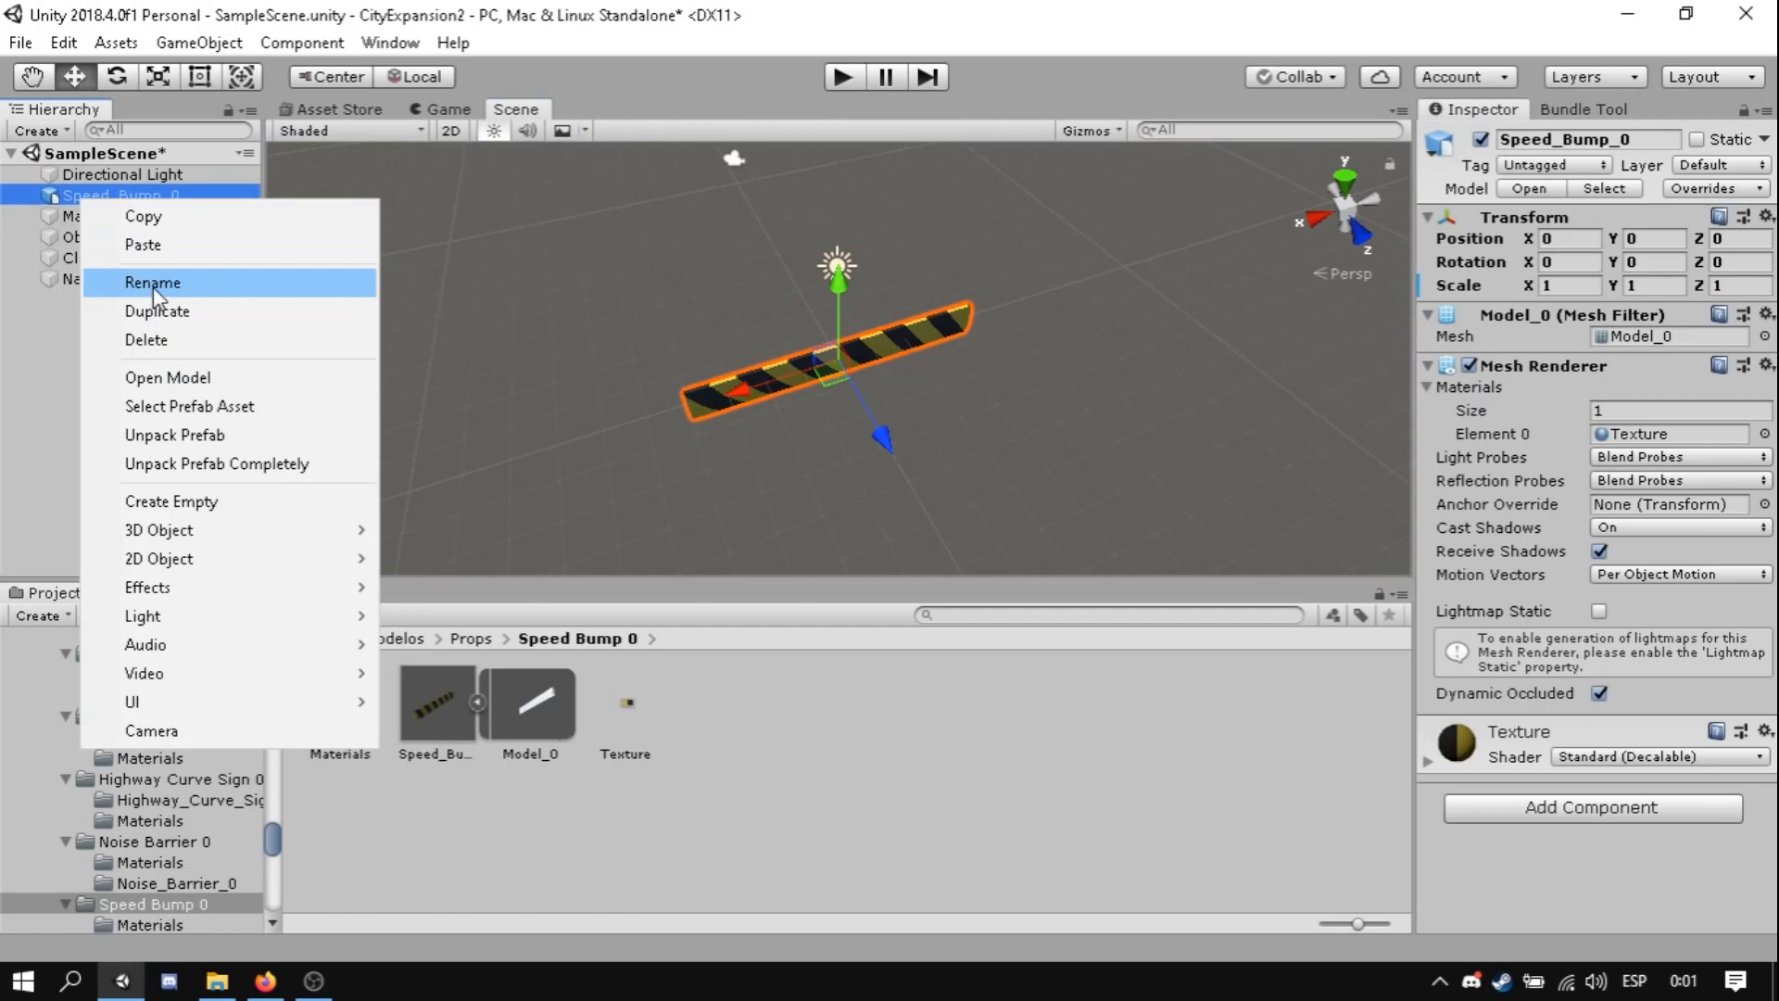
click(152, 282)
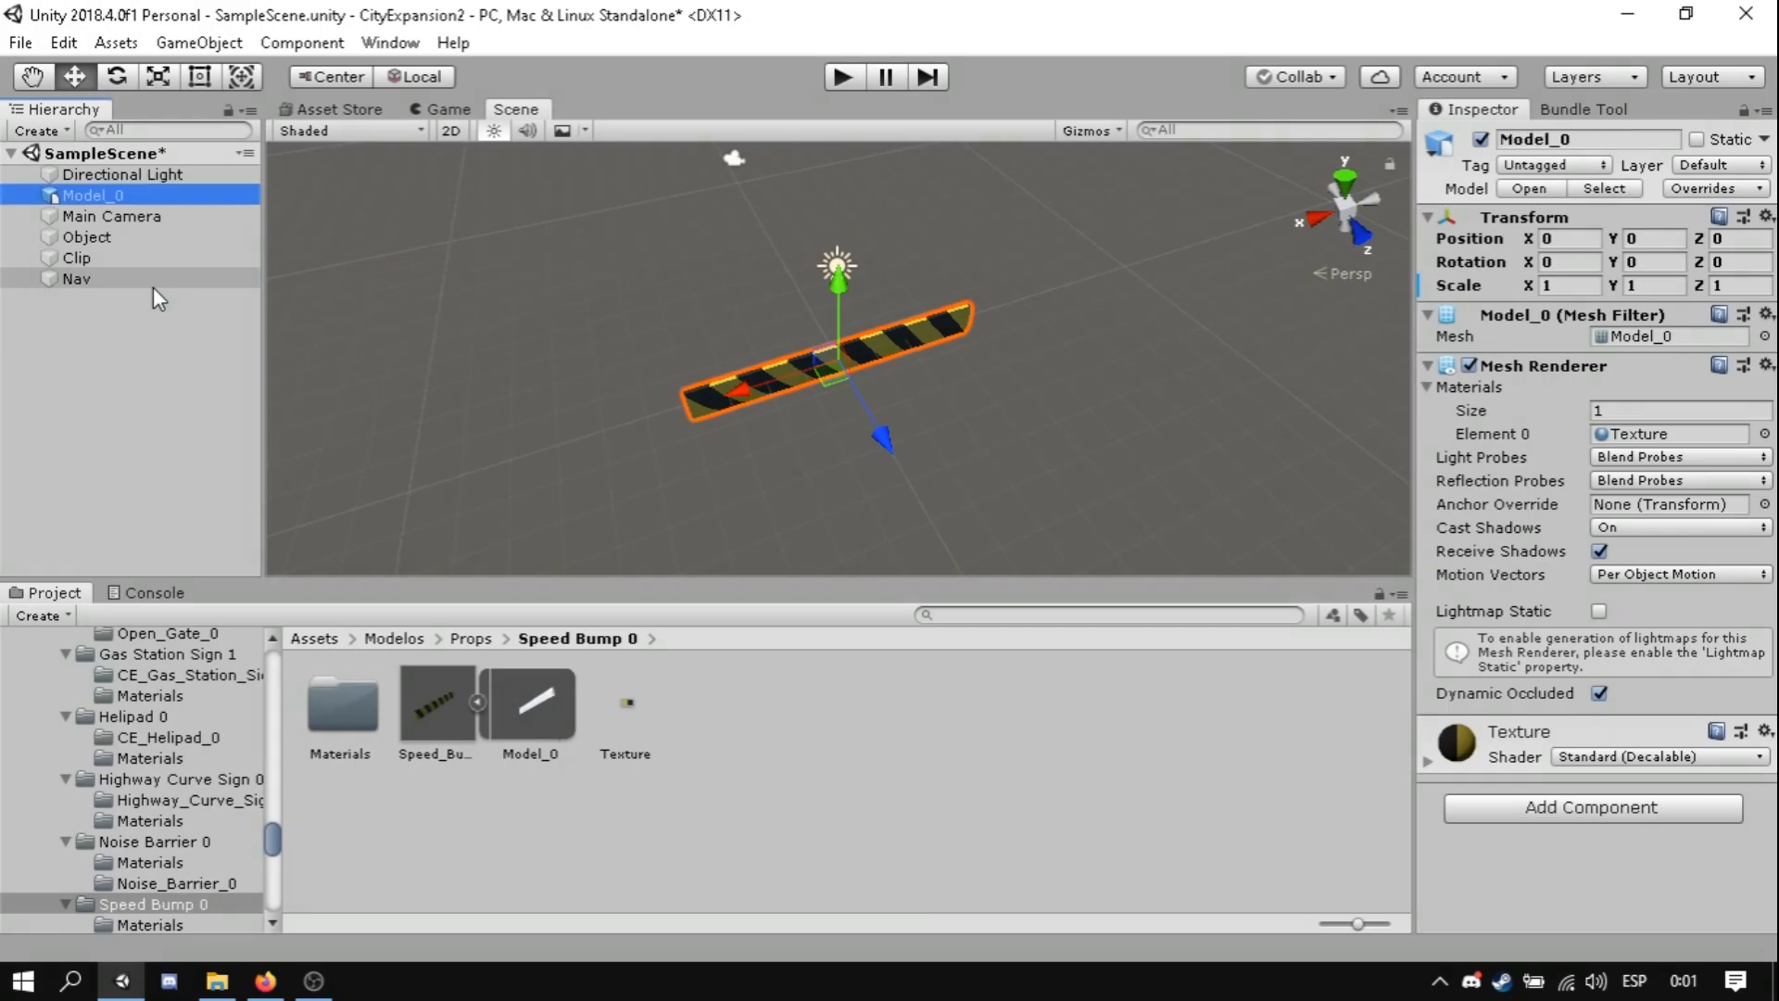
right_click(91, 194)
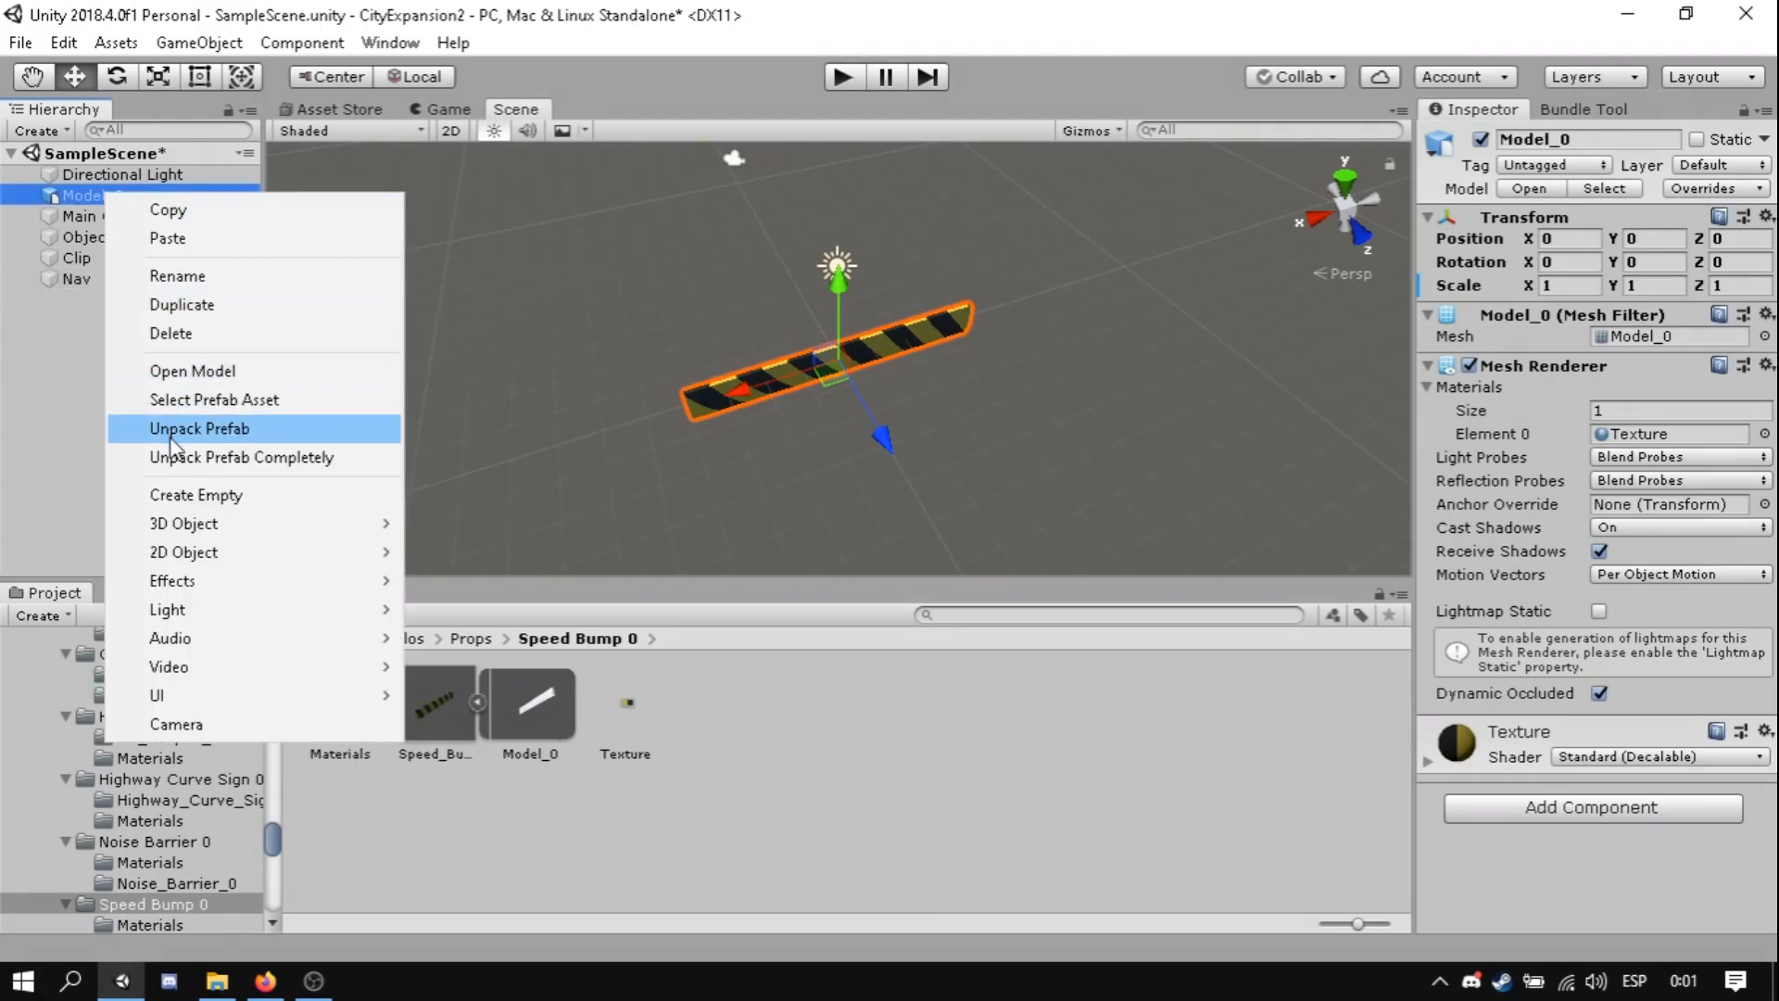
click(198, 428)
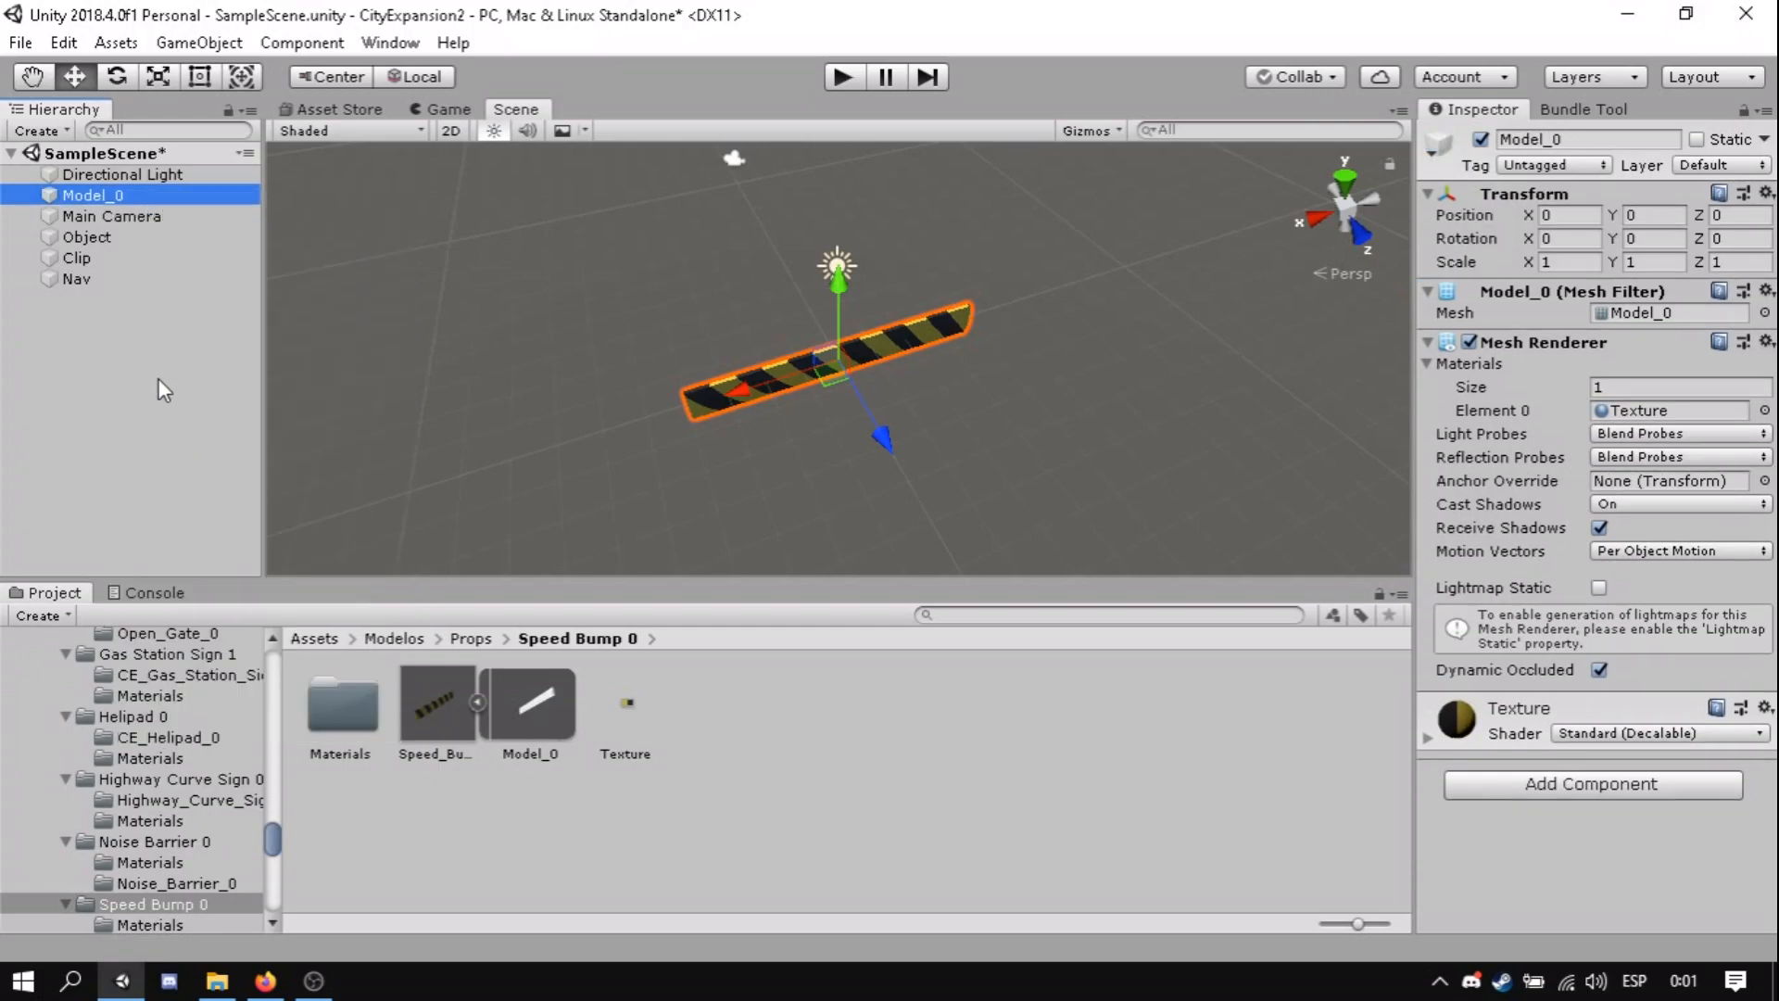
mouse_move(191, 280)
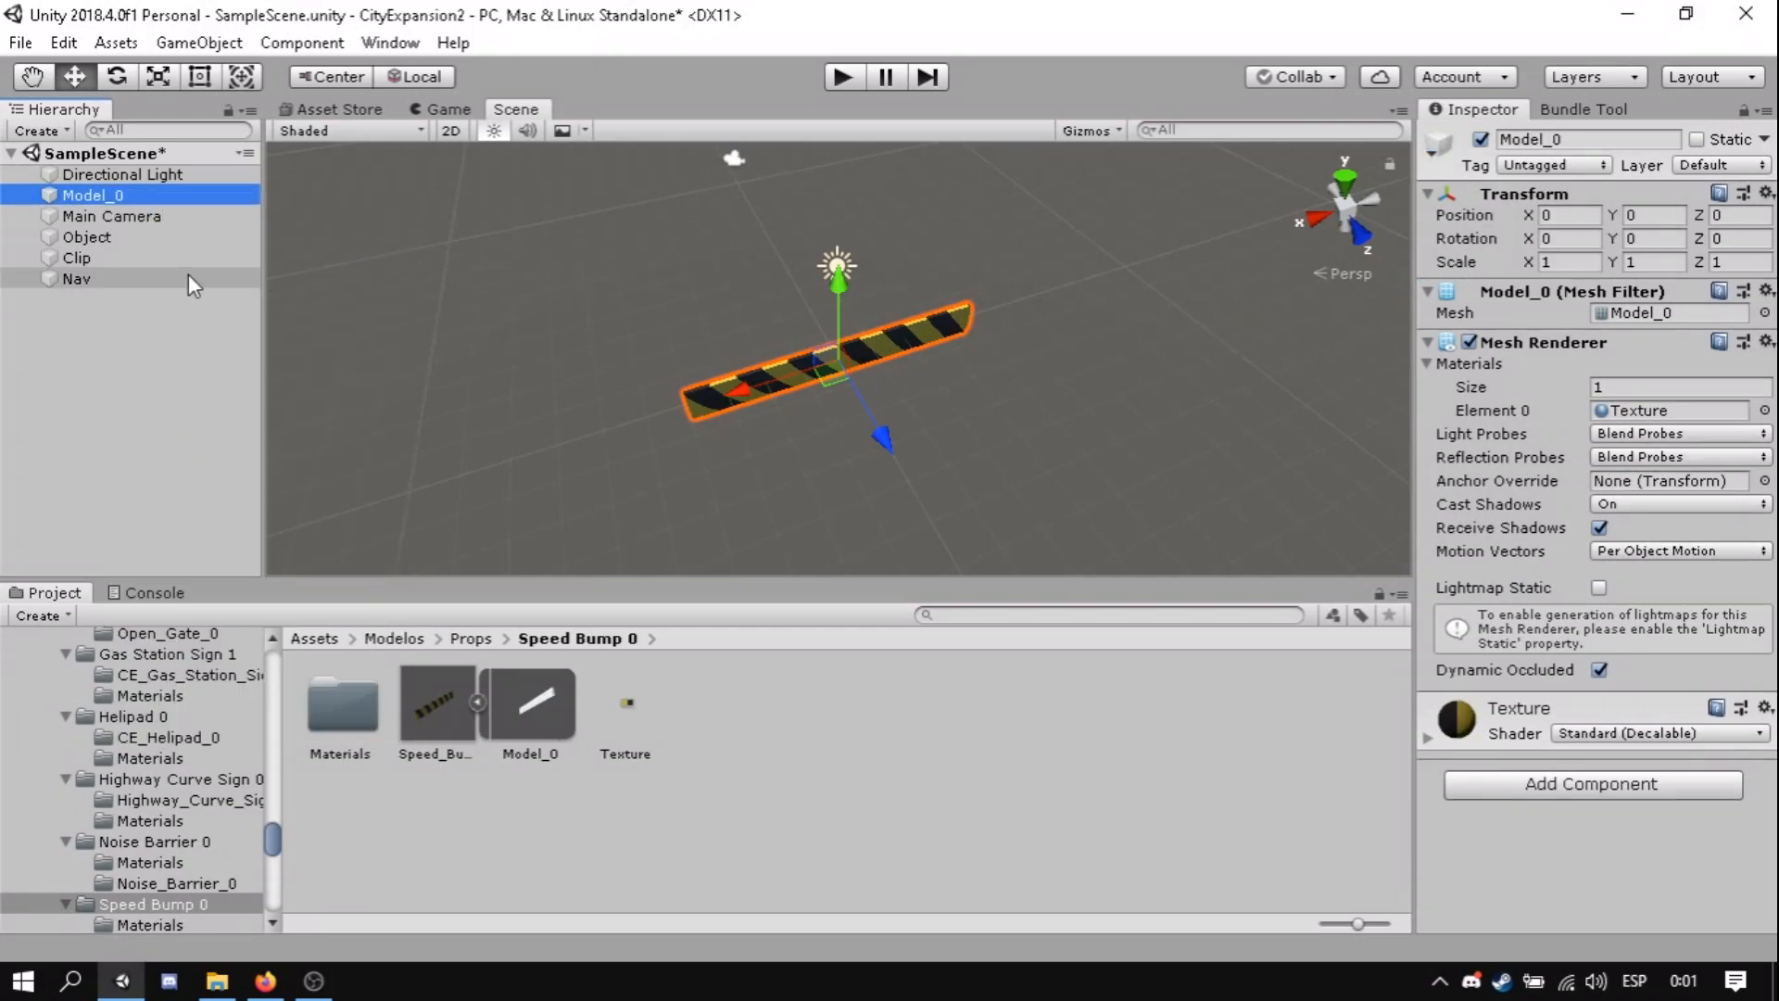
mouse_move(107, 204)
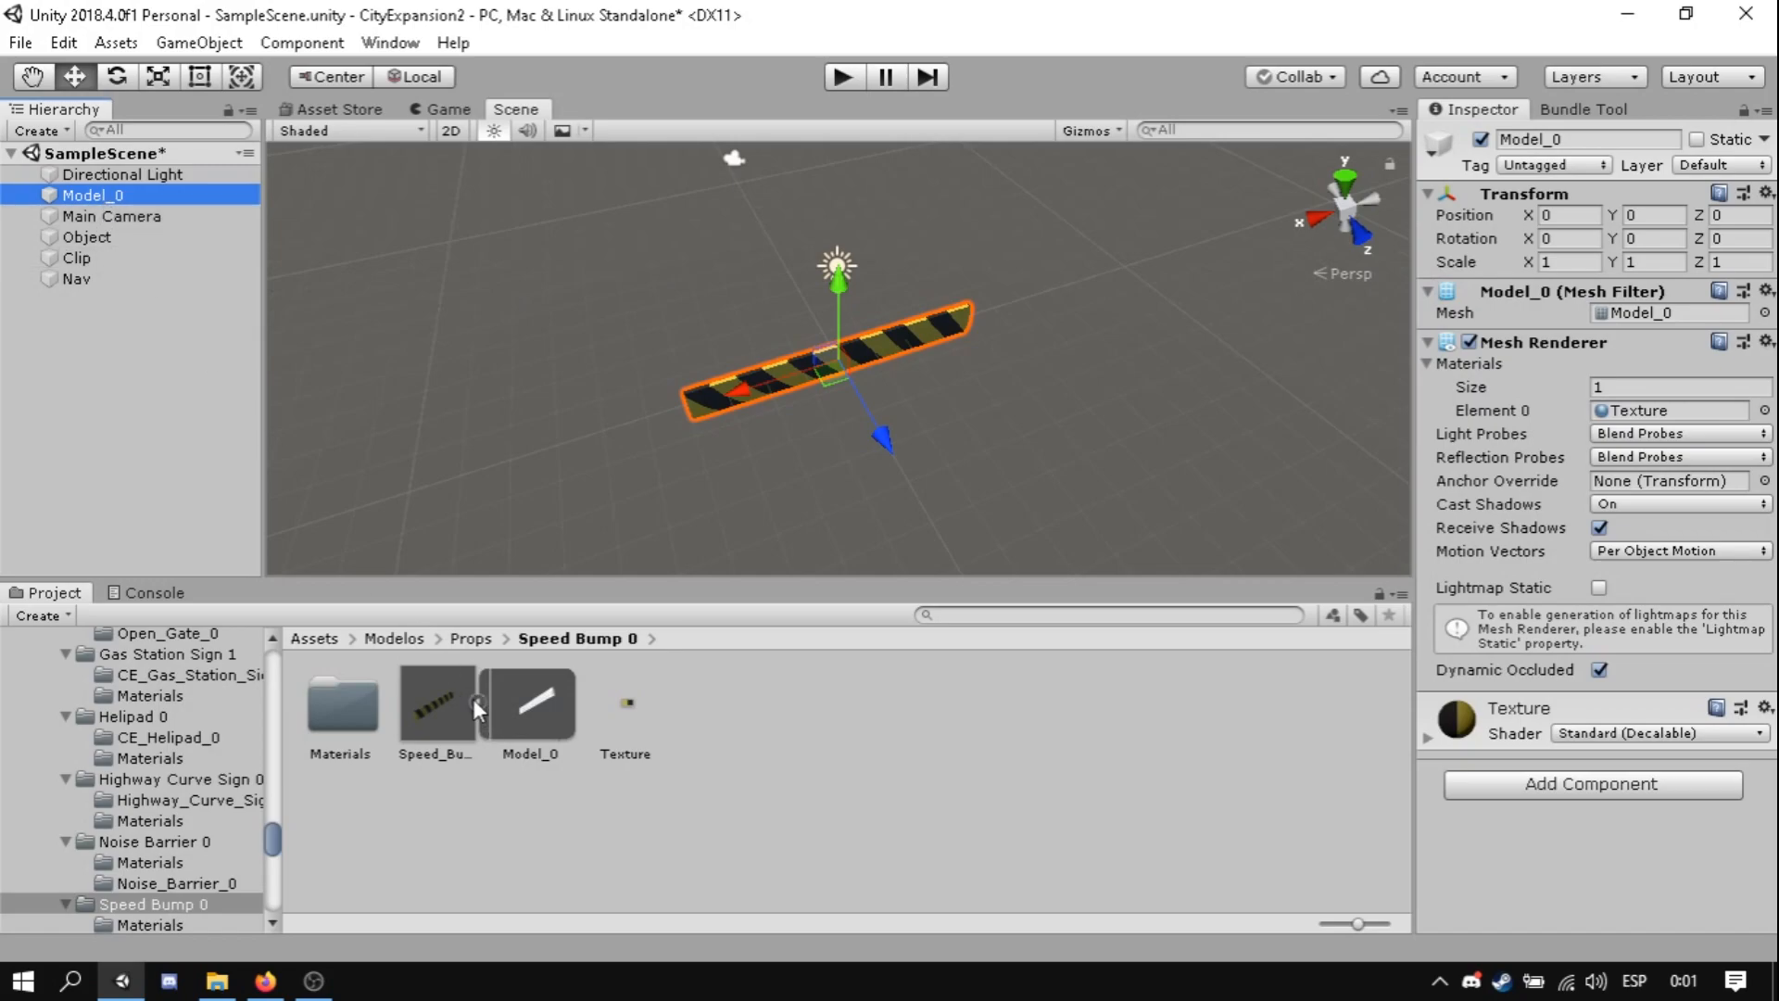
mouse_move(441, 331)
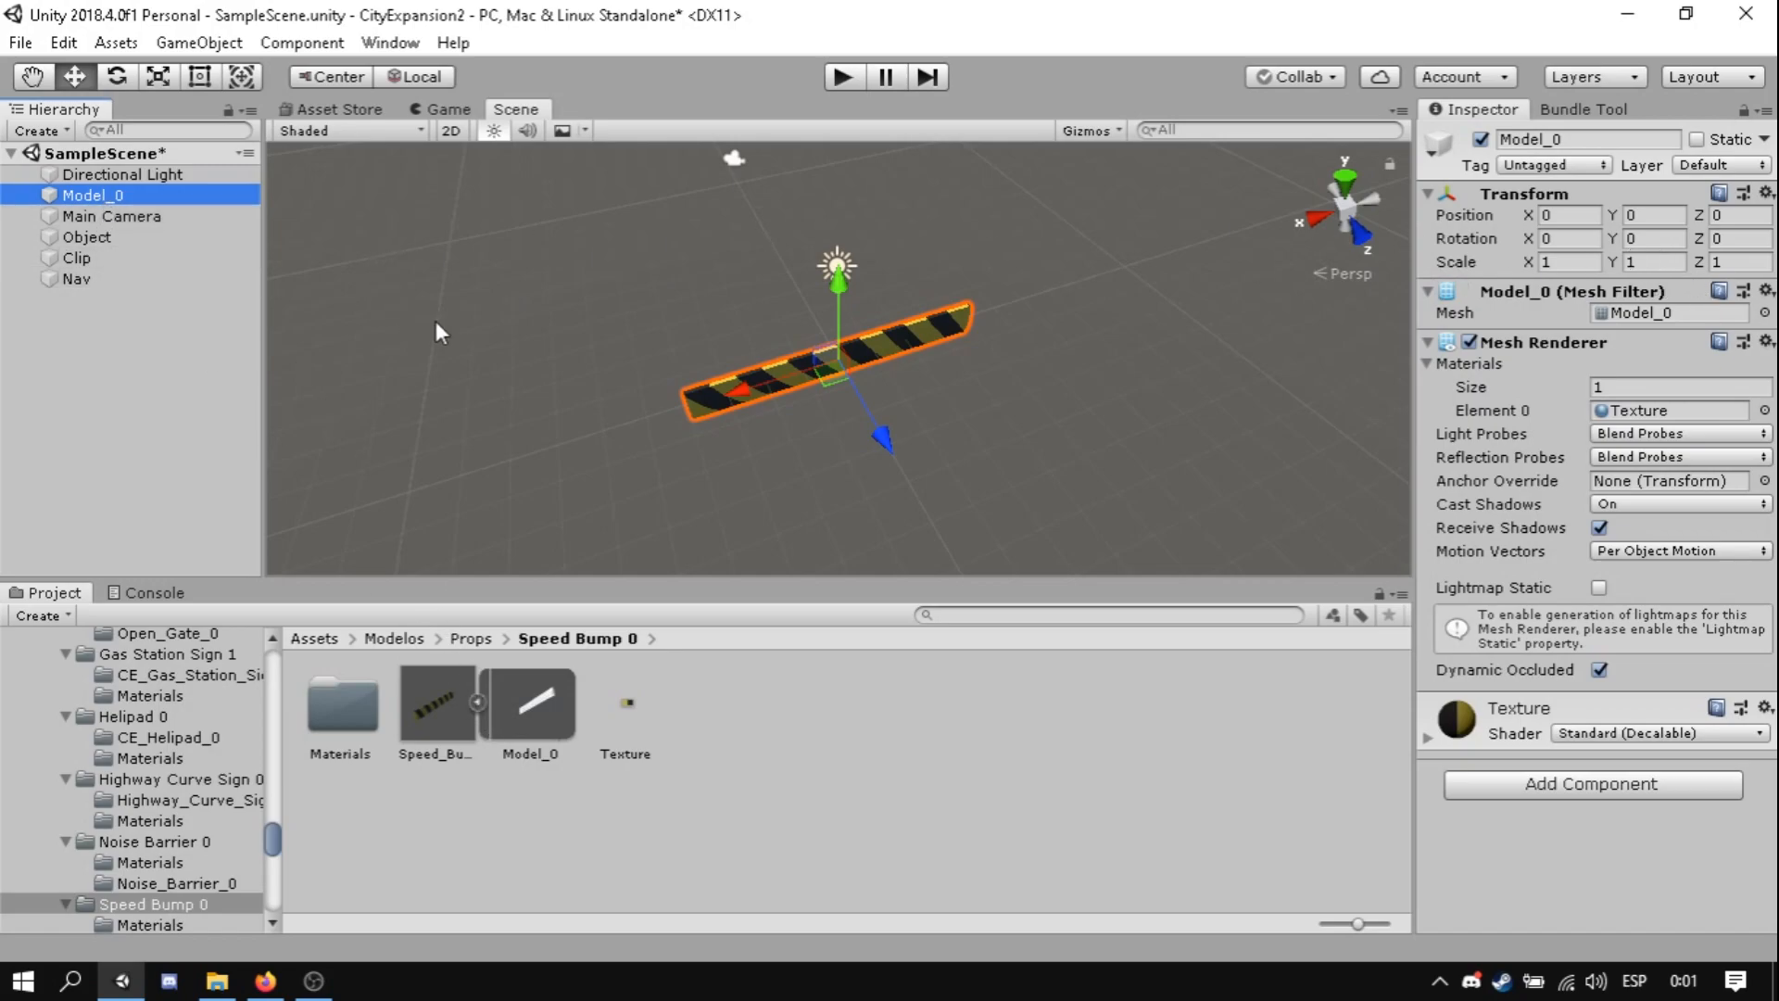
mouse_move(630, 189)
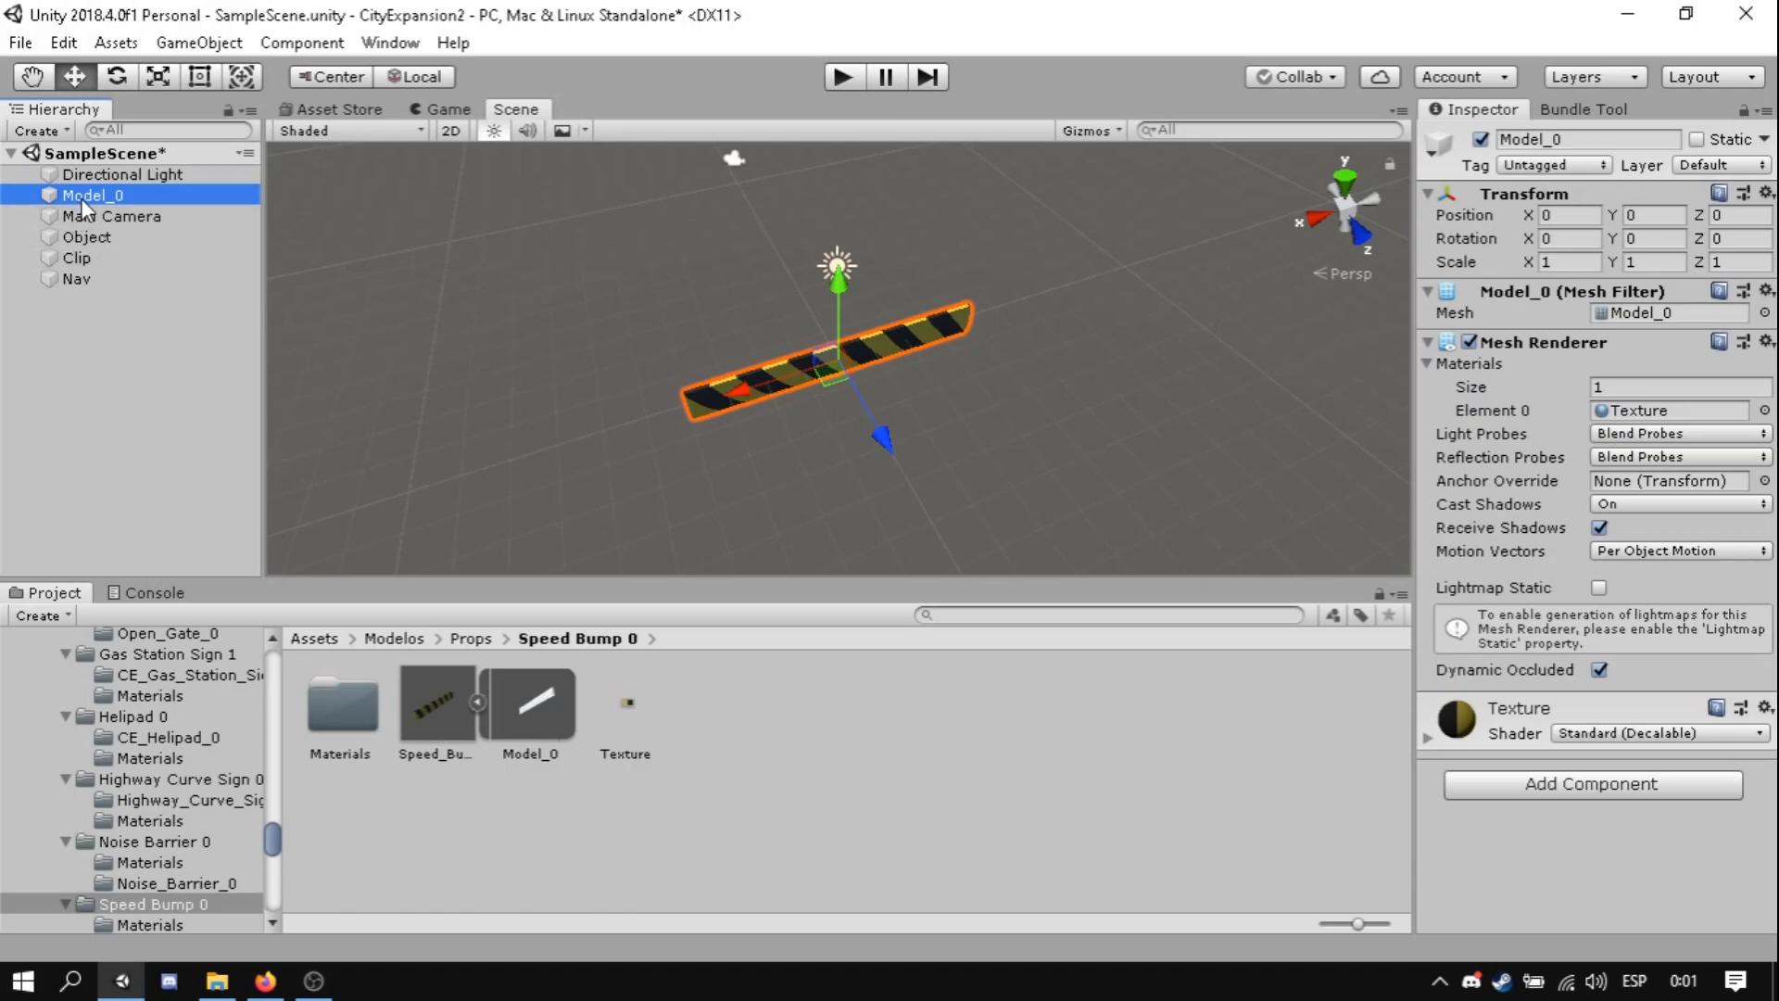
- Nest Model_0 under Object and tag Object Medium on the Small layer, applied to its children
click(87, 236)
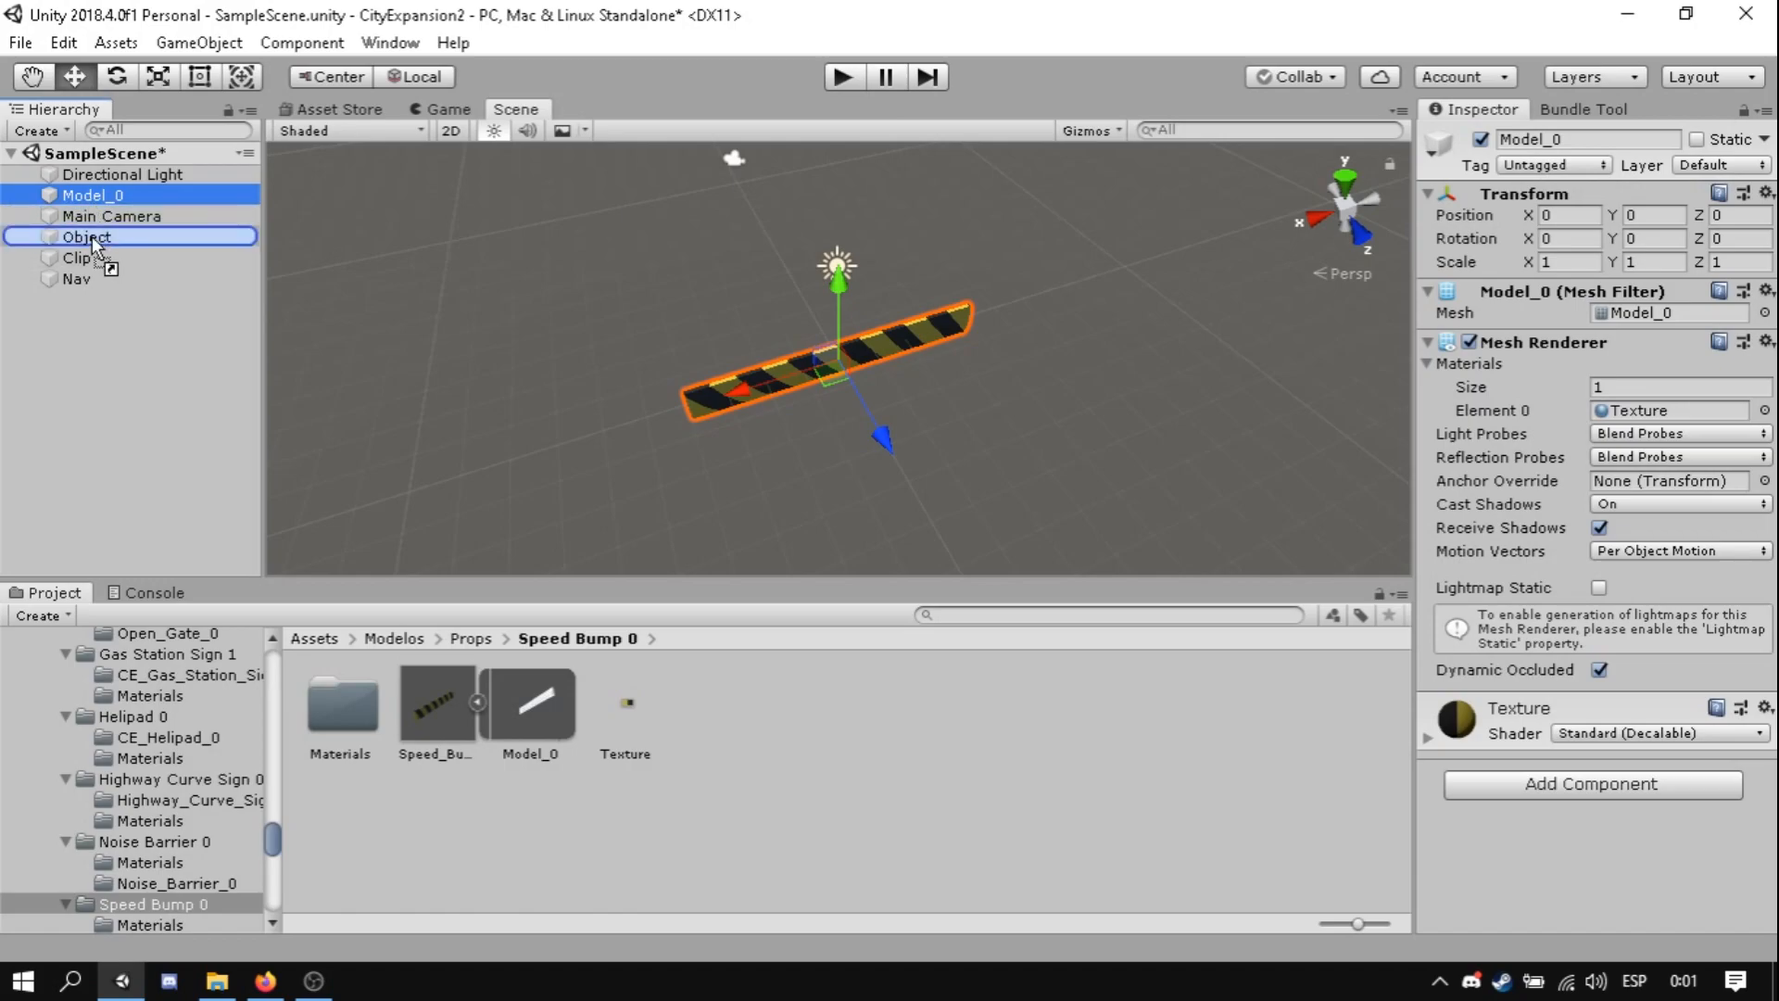
click(31, 215)
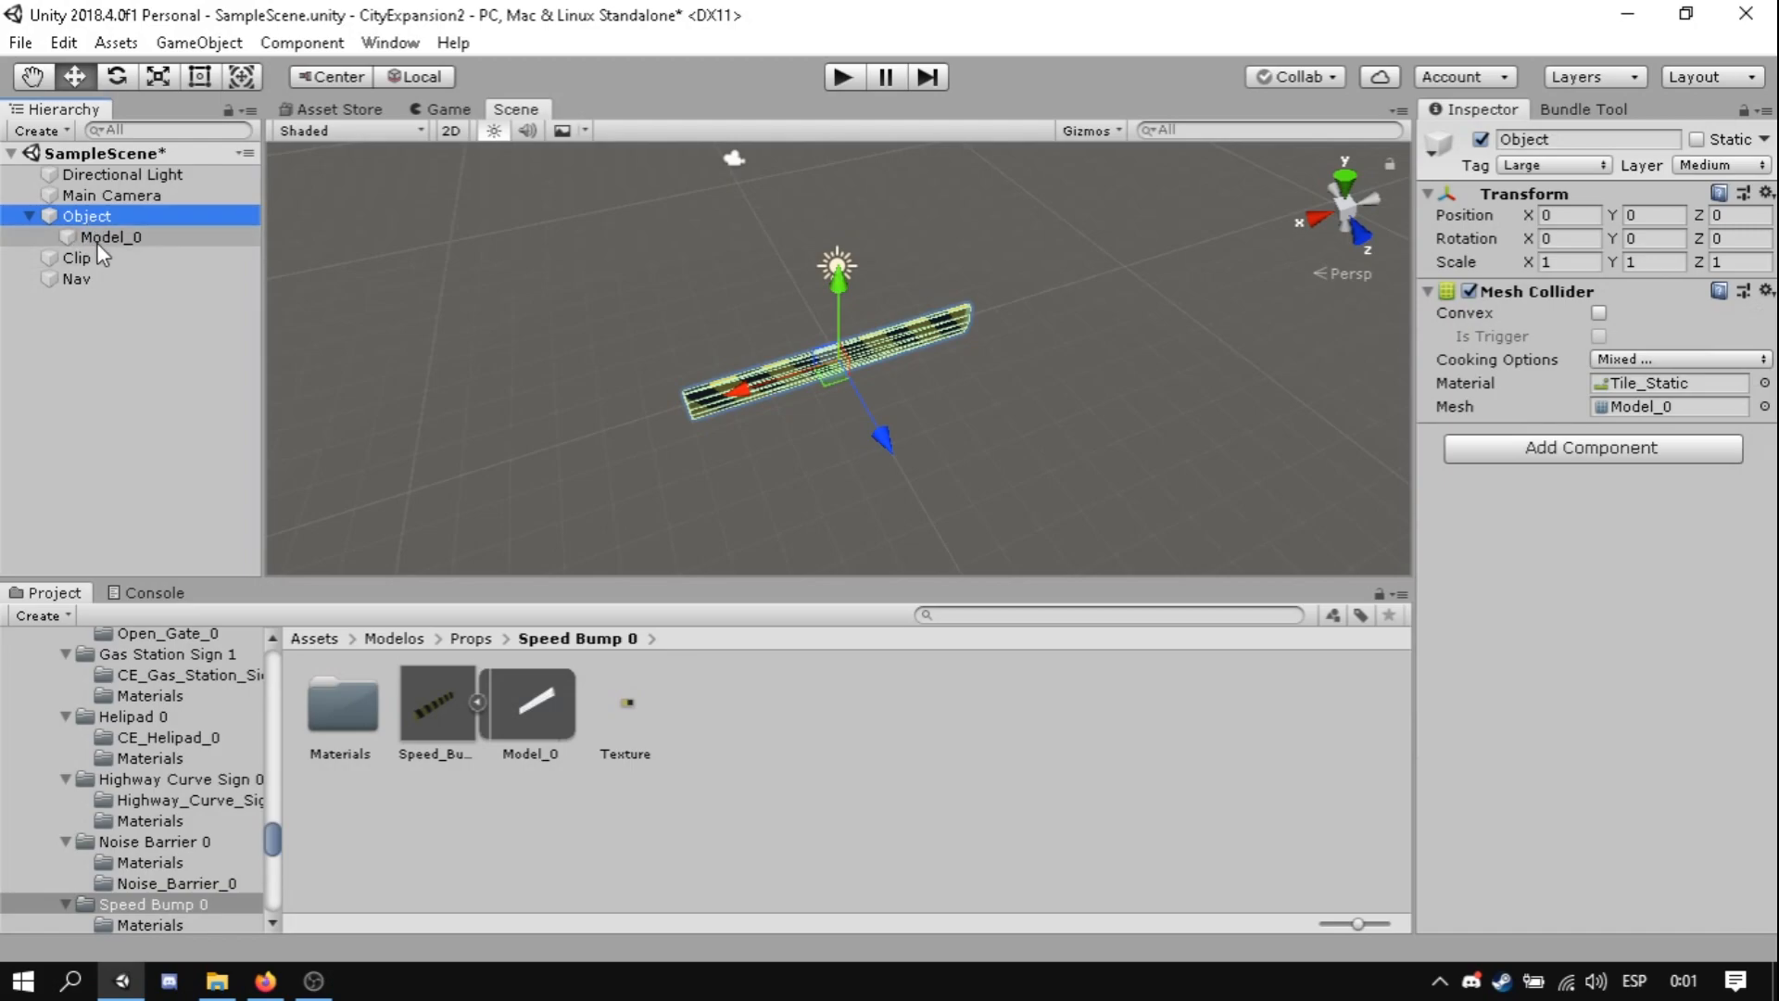
click(1552, 165)
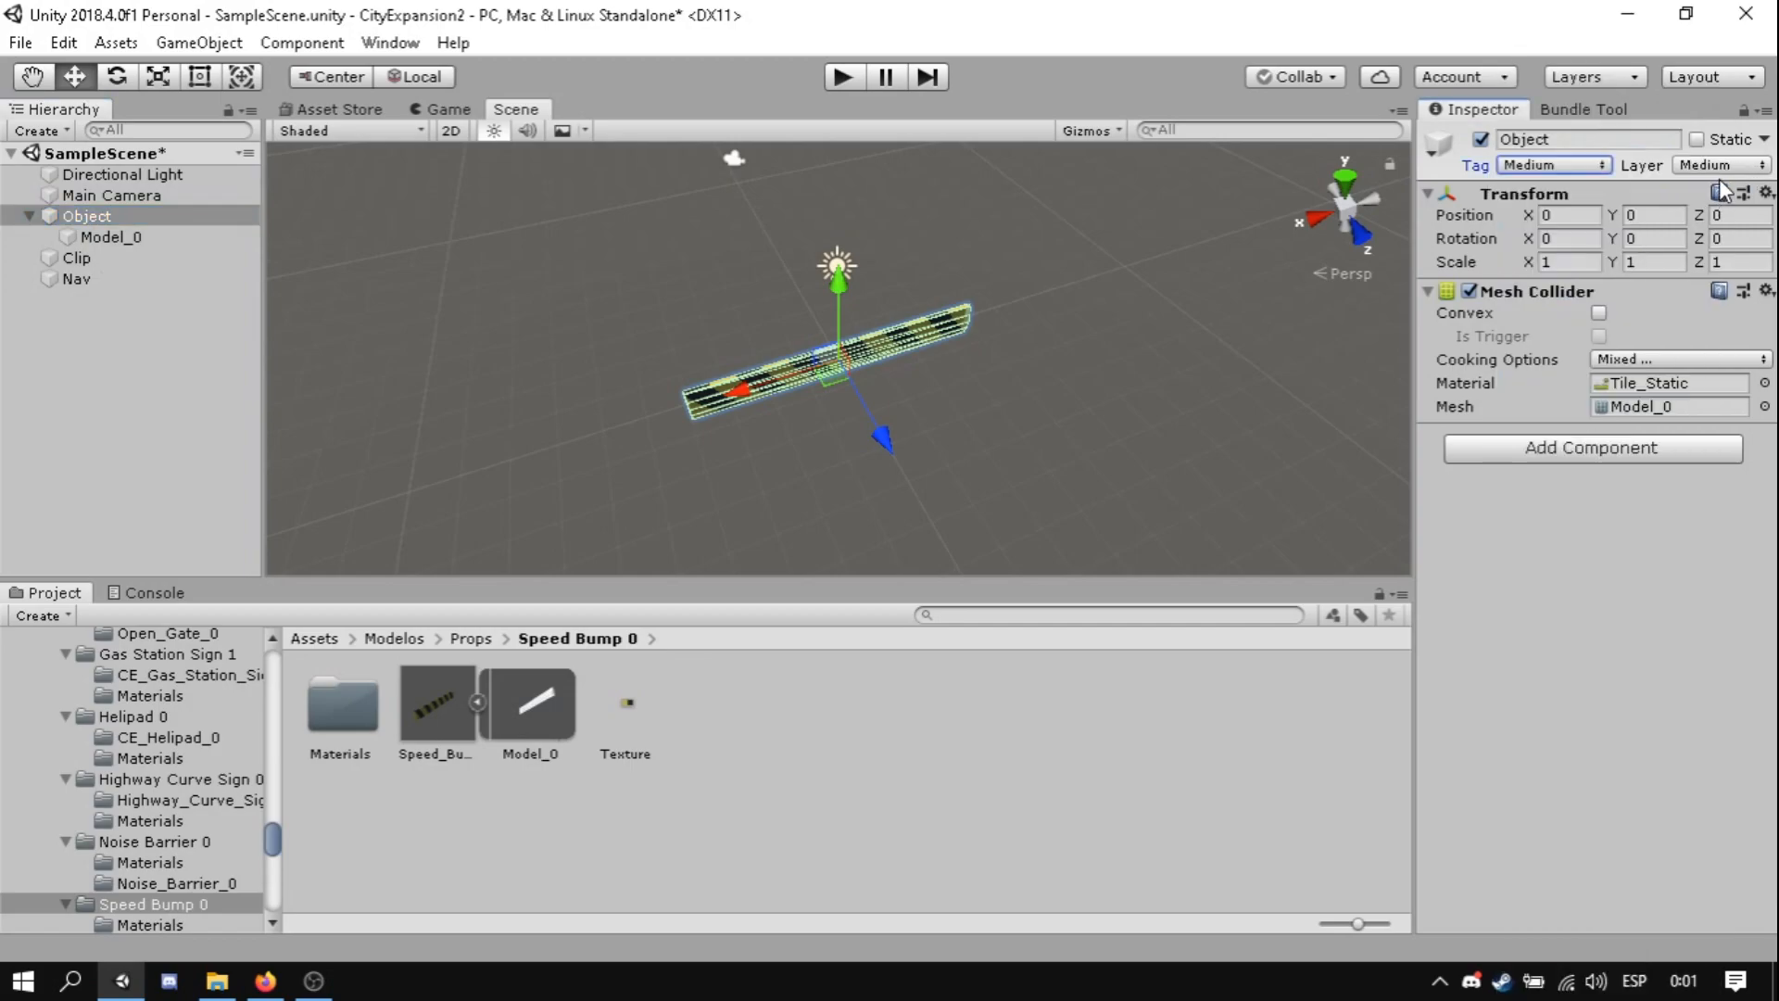
click(1720, 165)
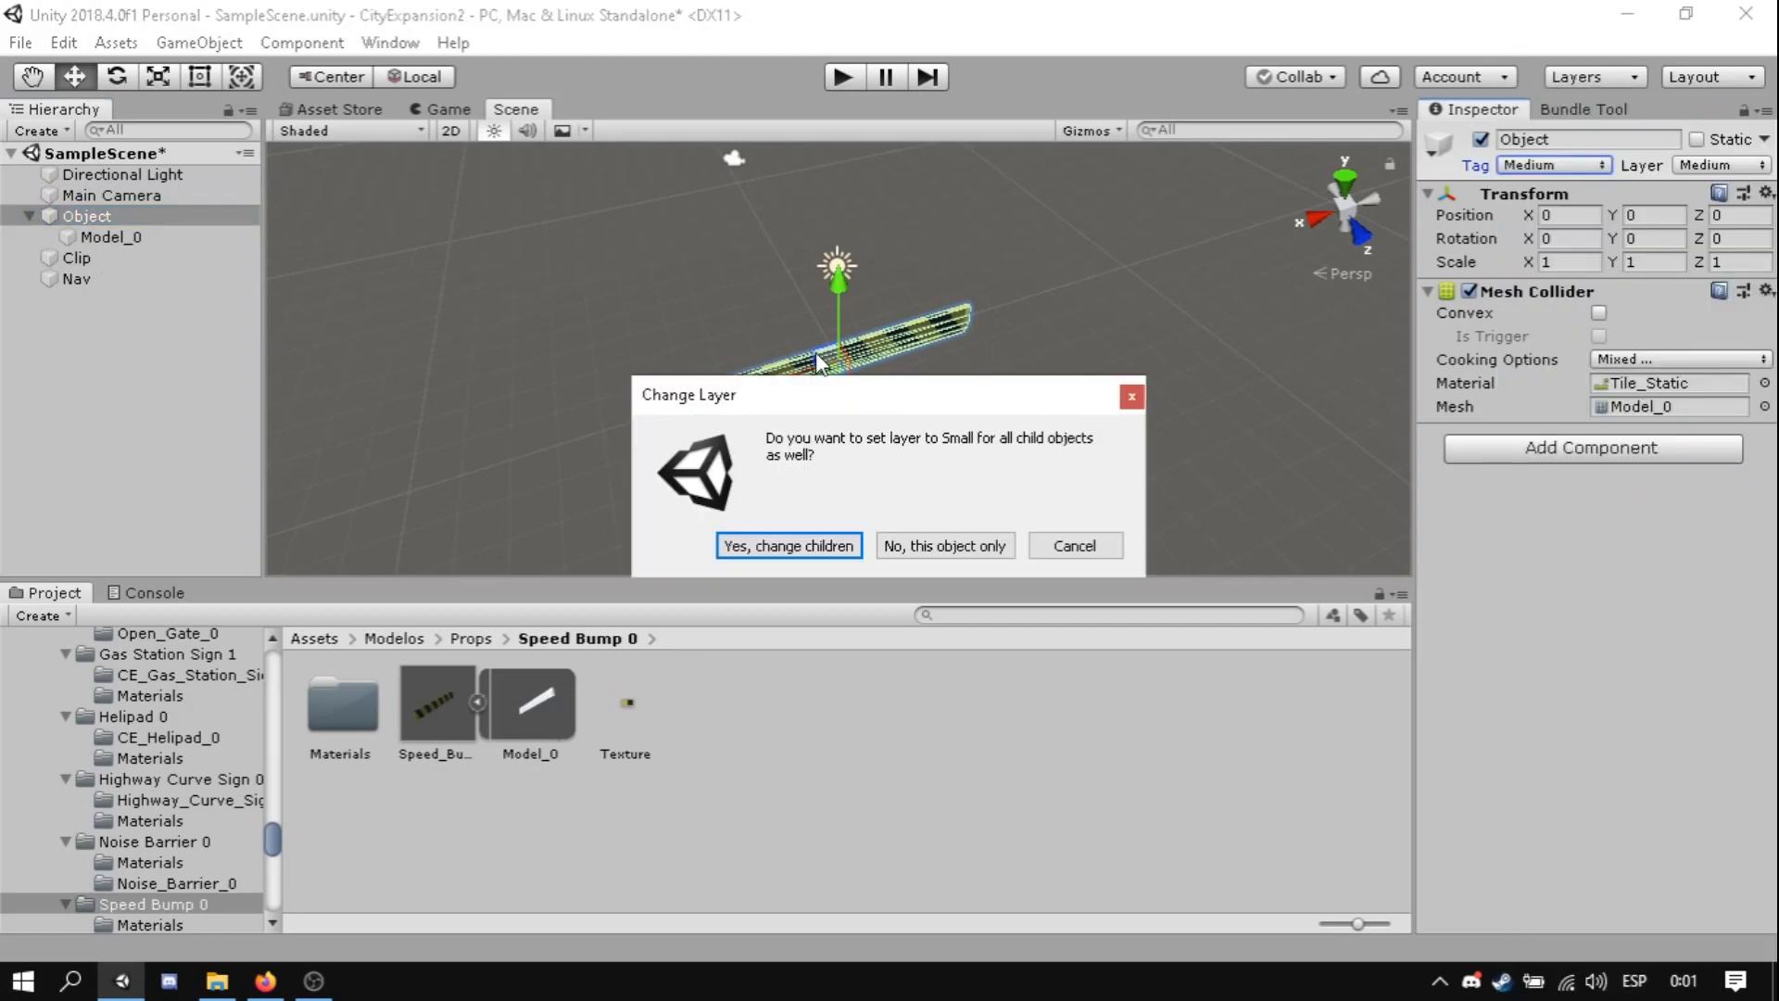
click(787, 545)
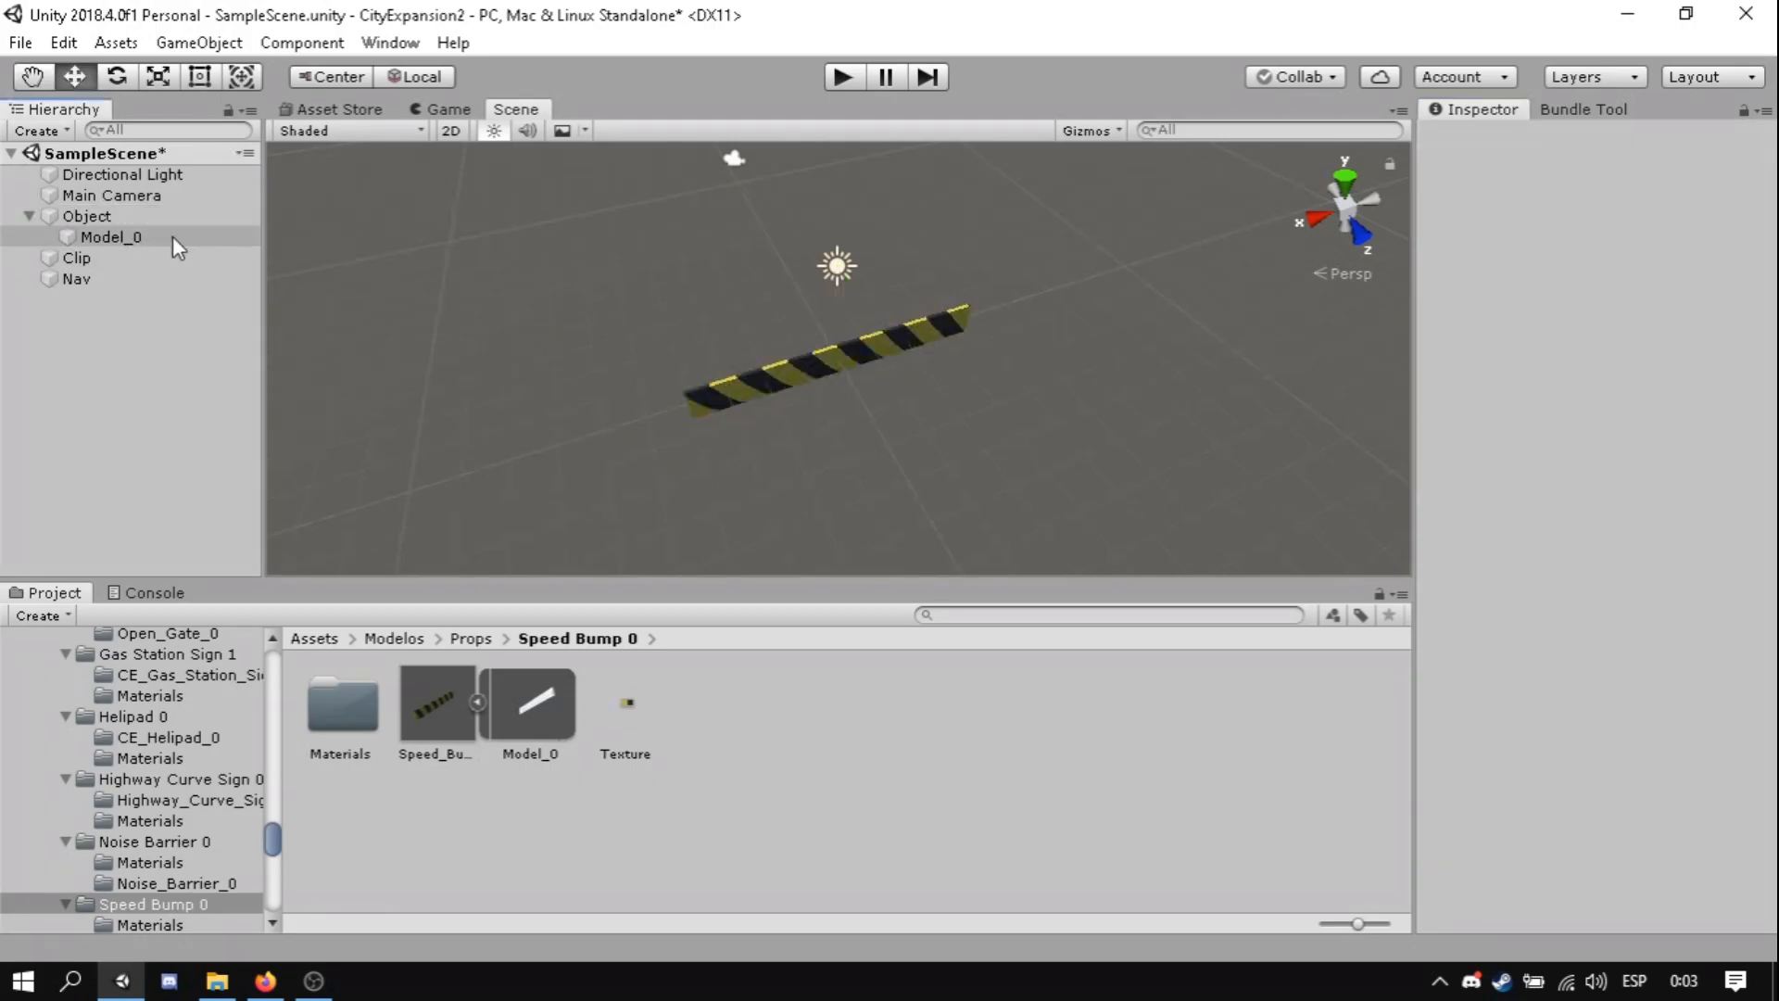
click(109, 235)
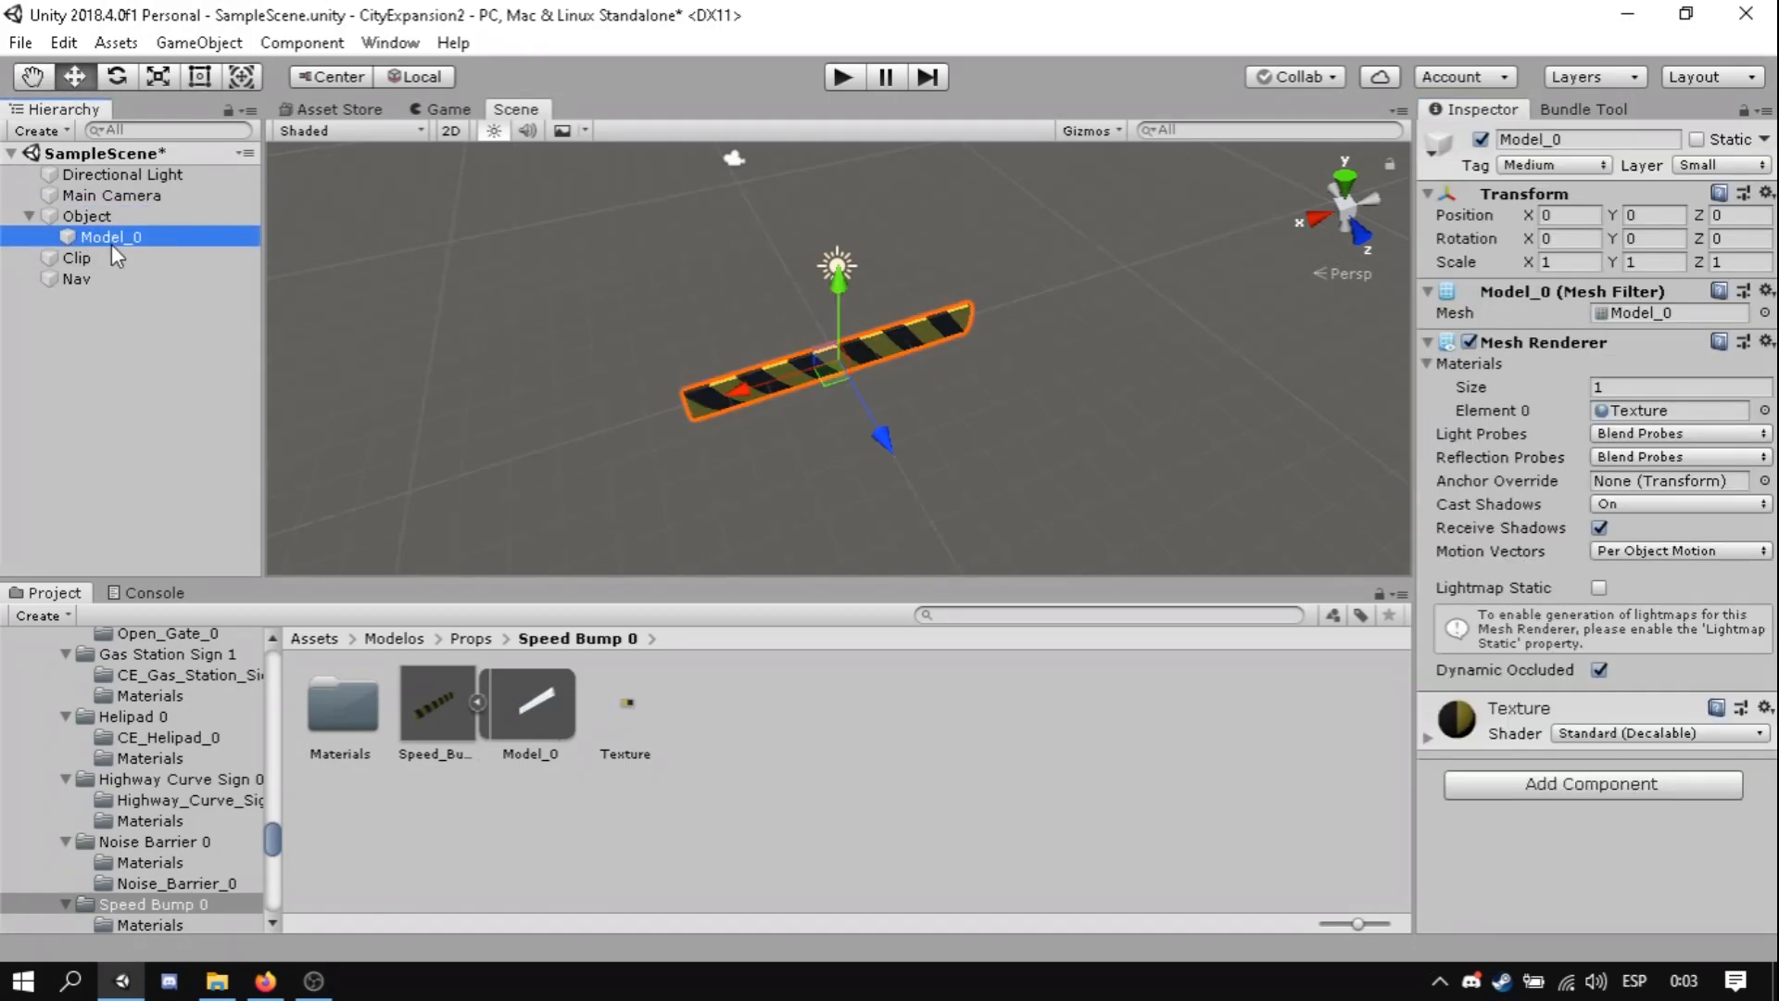
- Rotate Object, Clip and Nav -90 on the X axis
click(76, 278)
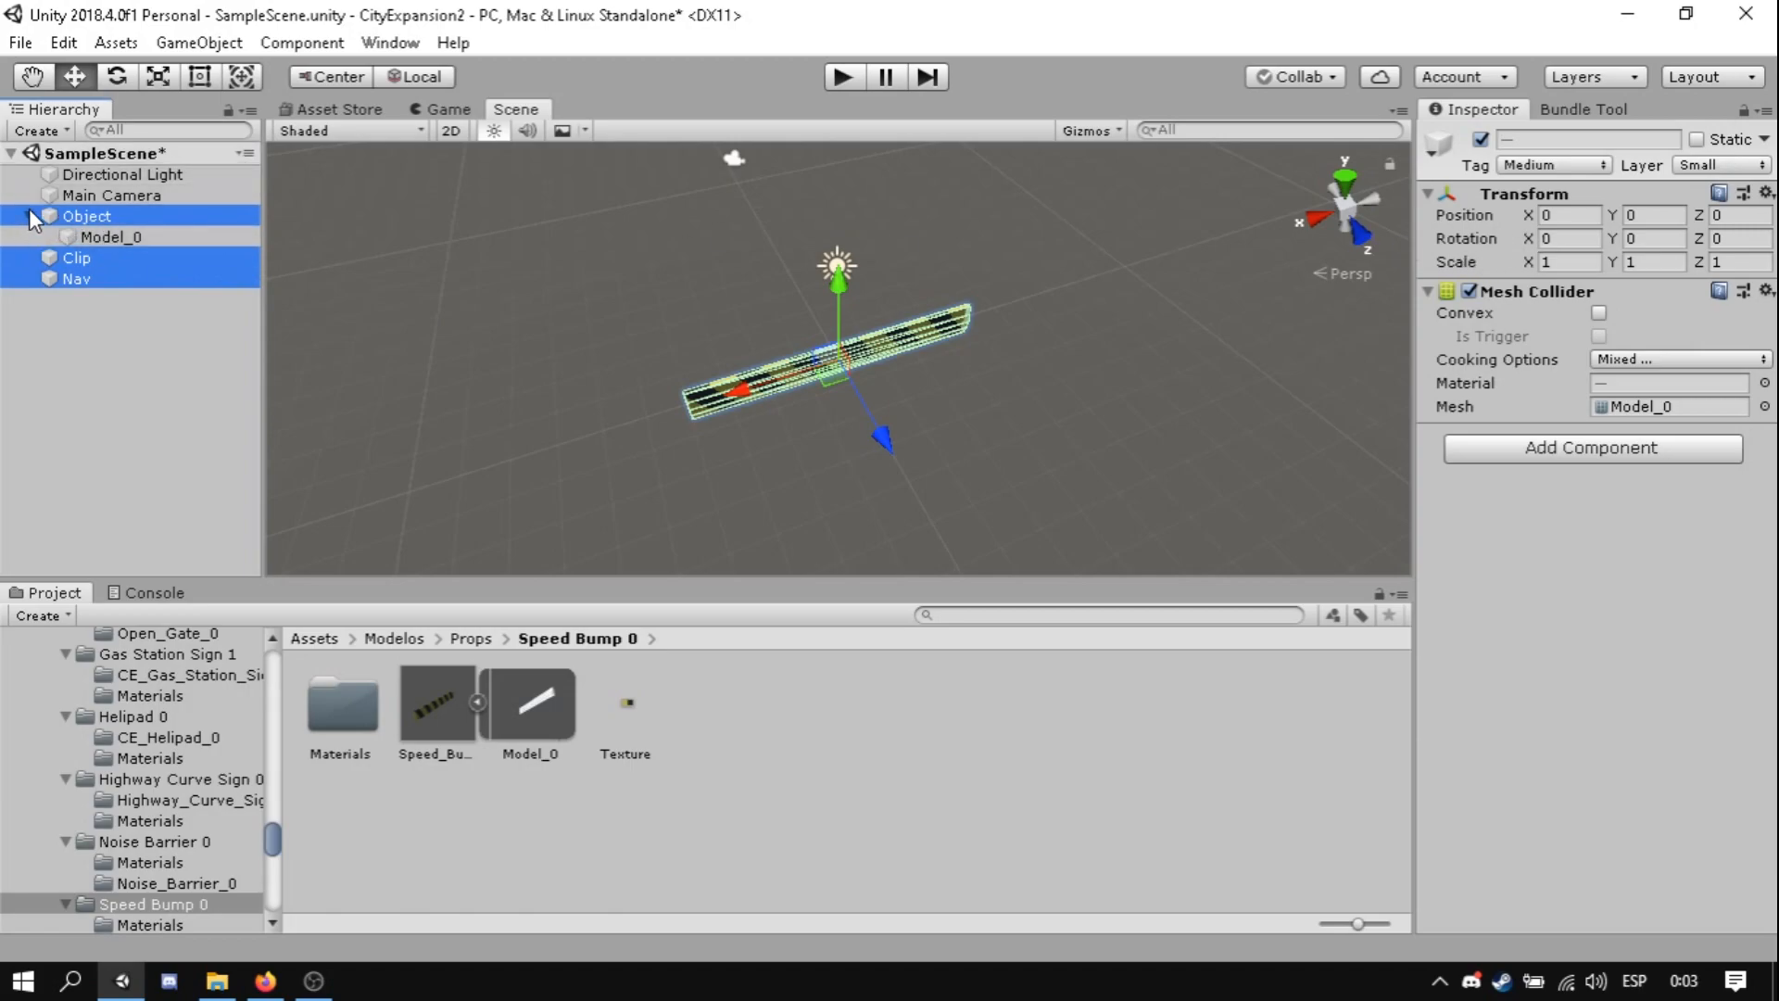
click(27, 215)
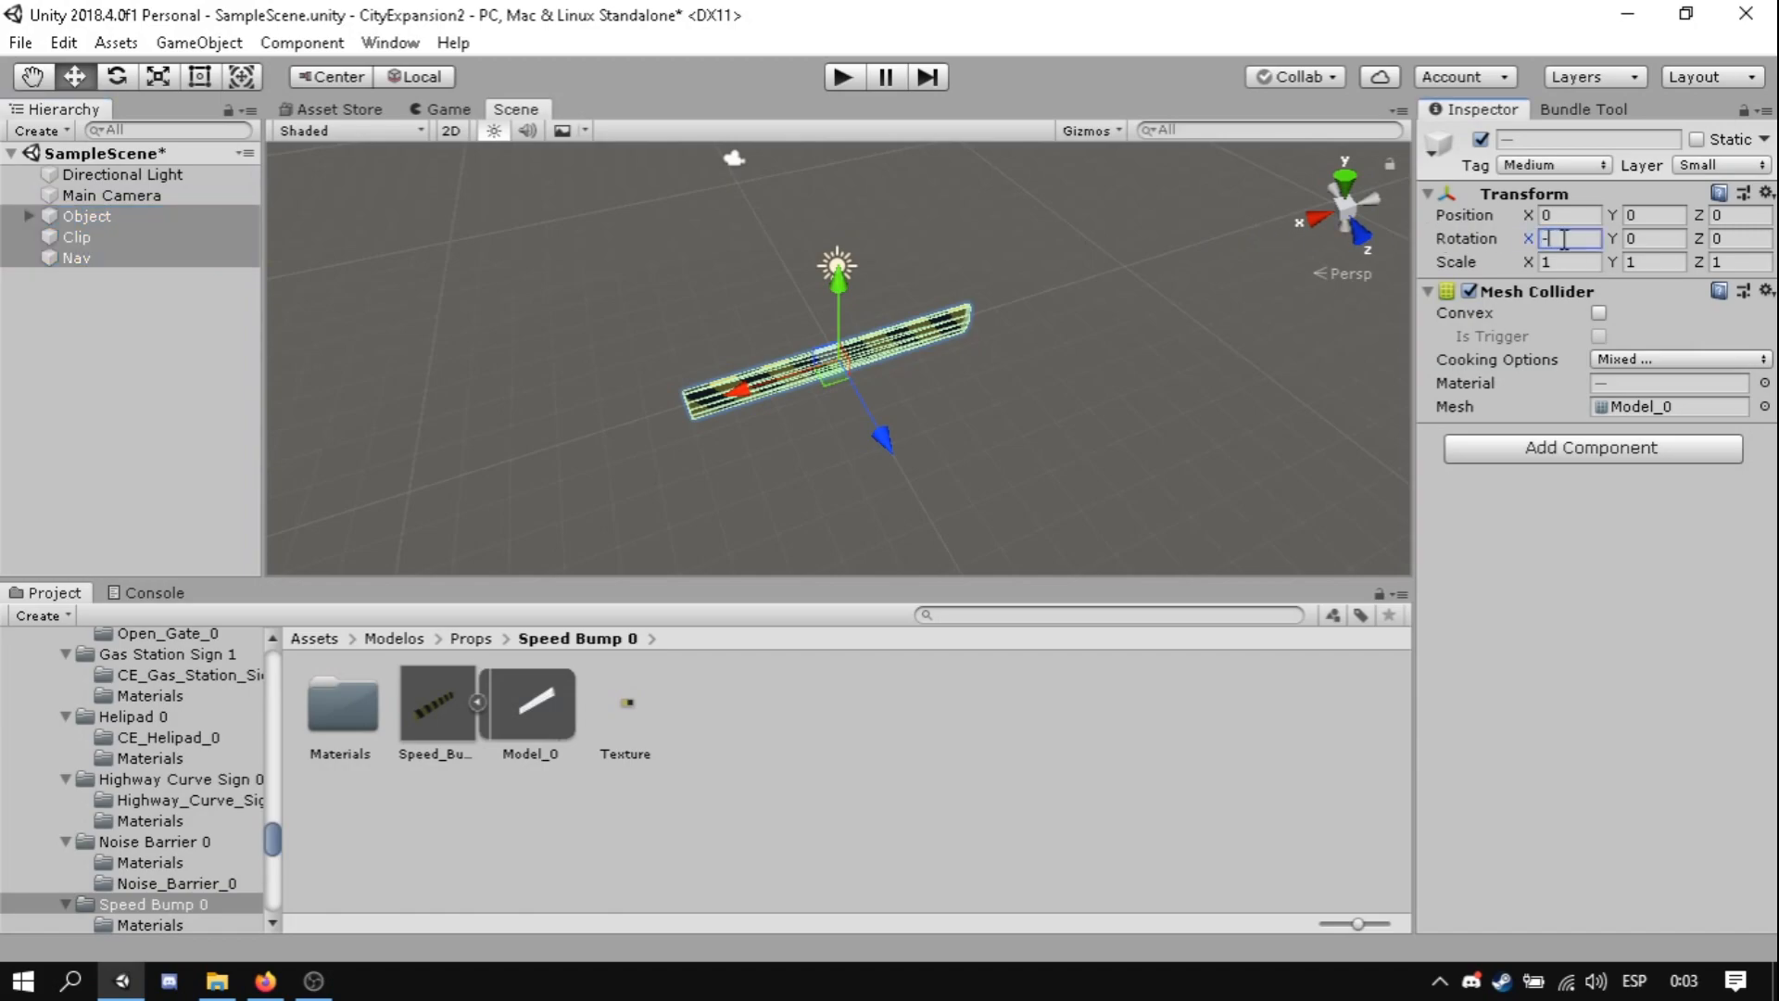
text(-90)
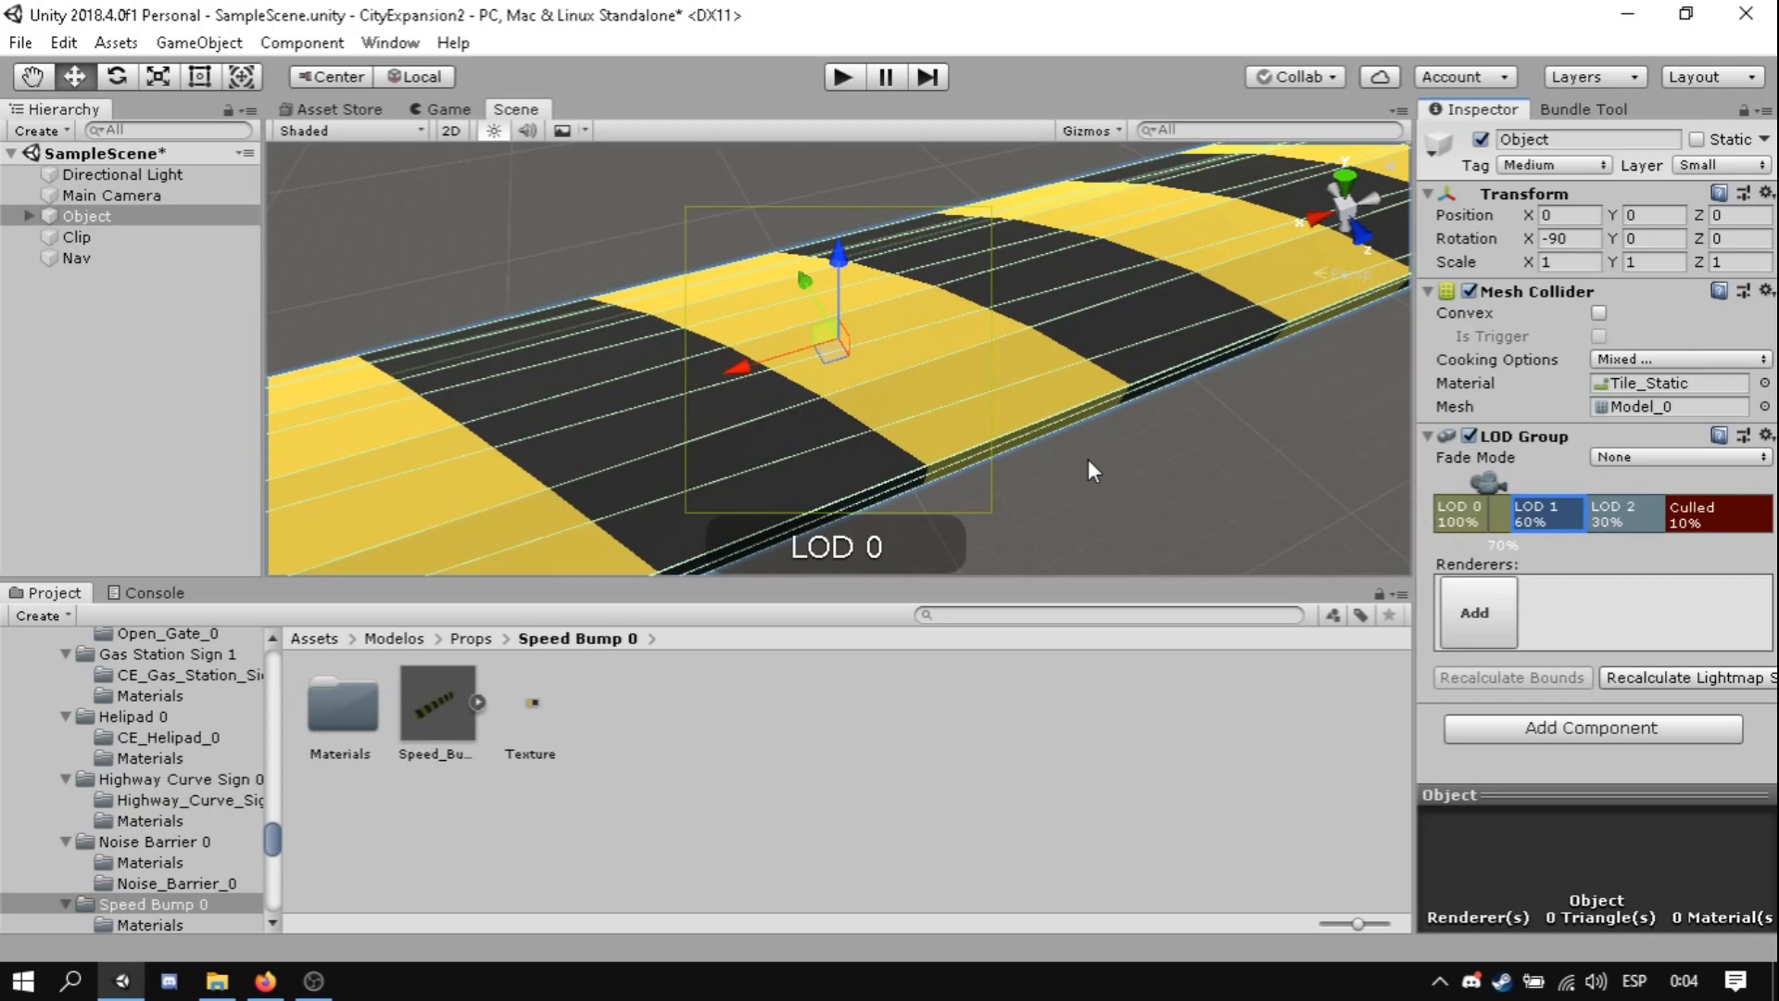
mouse_move(1464, 452)
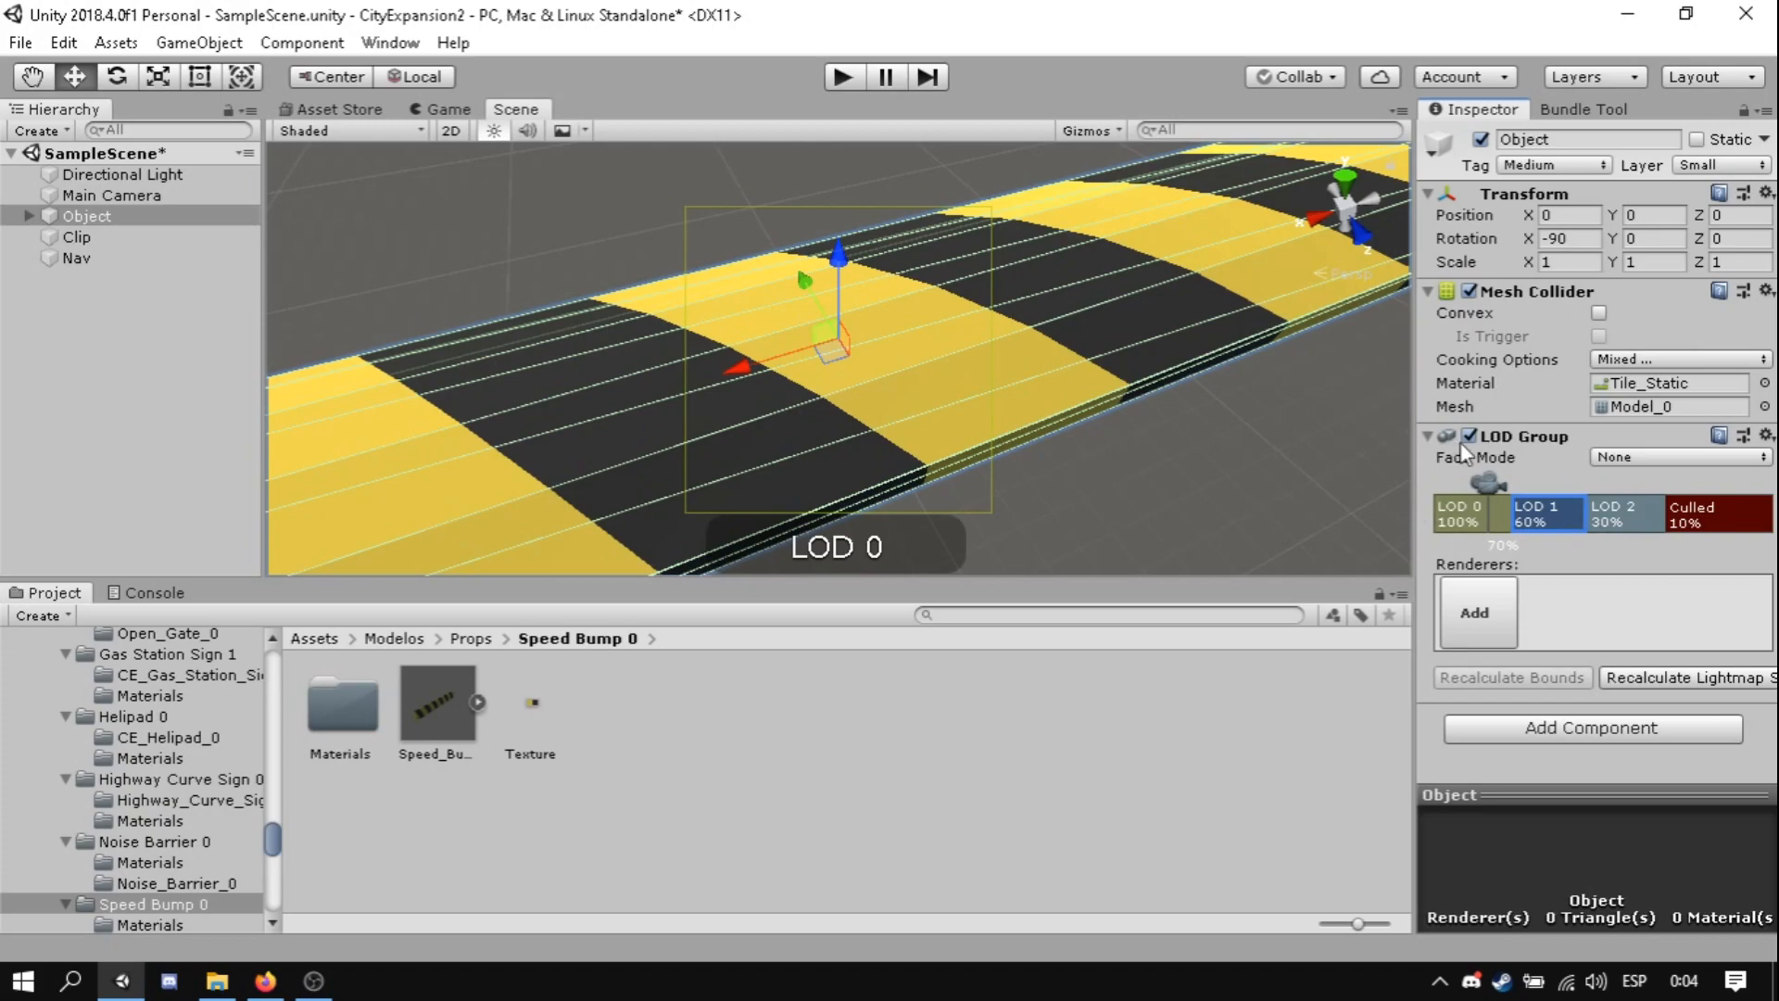
- Delete the LOD 1 level from Object's LOD Group
right_click(1544, 512)
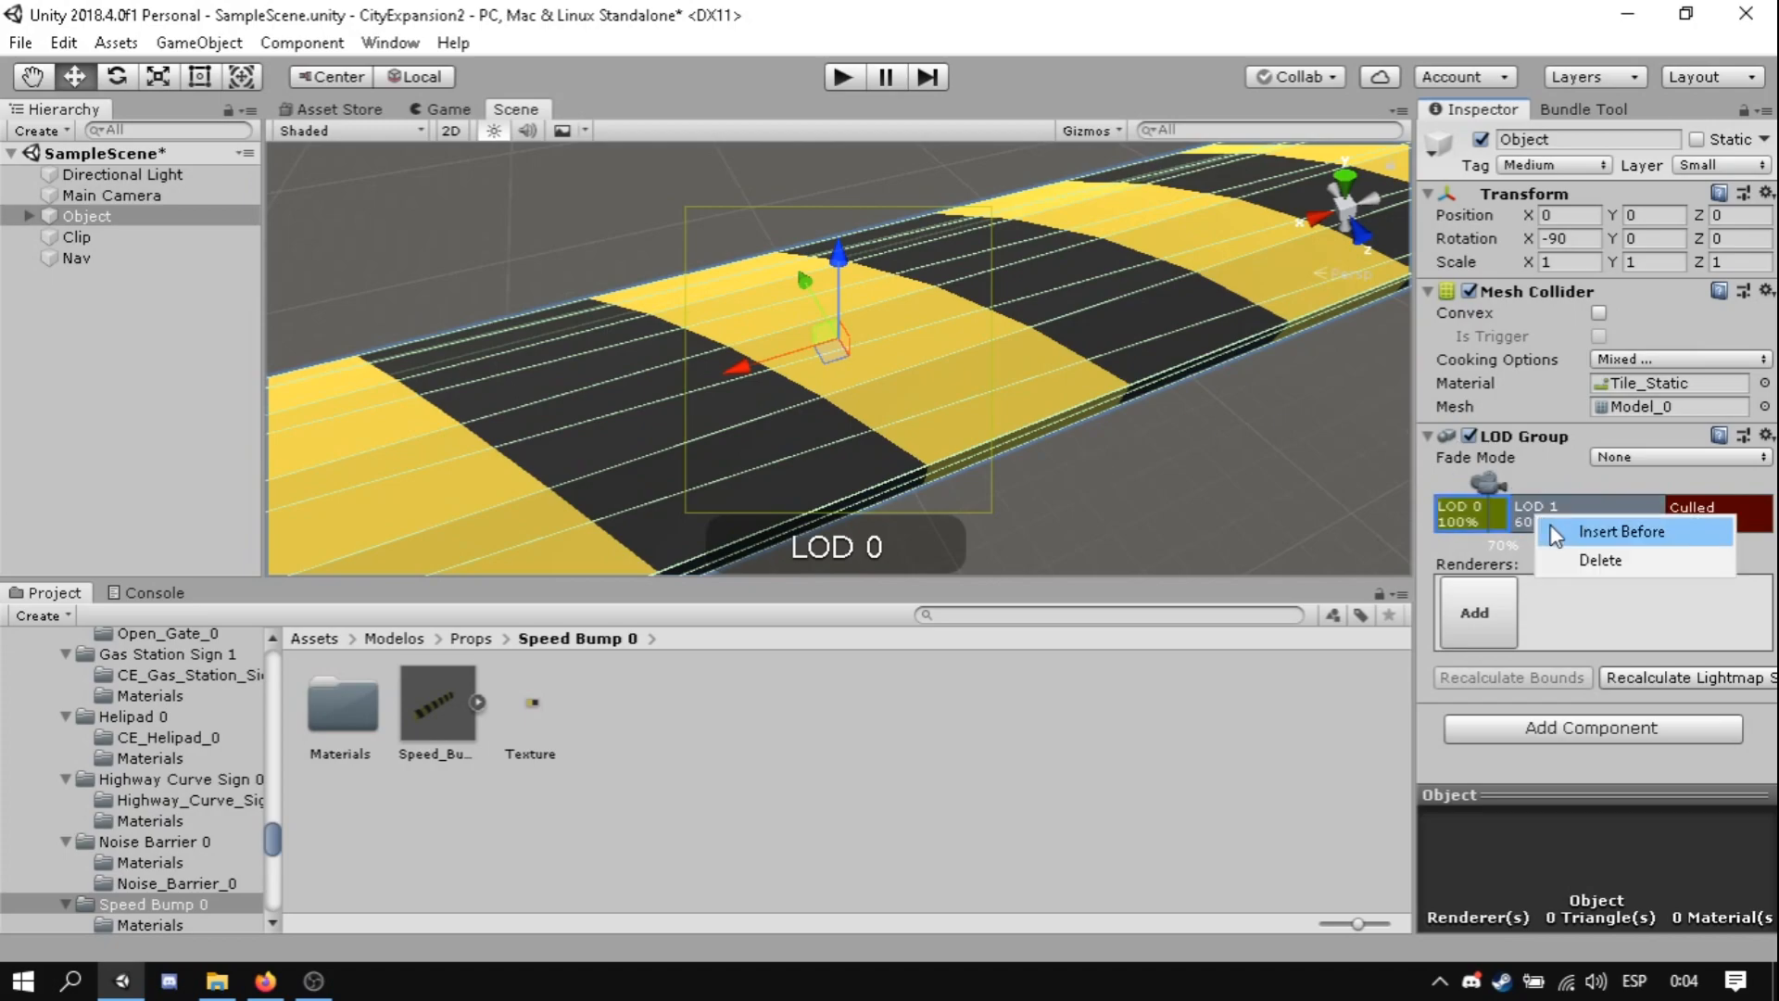
click(1600, 559)
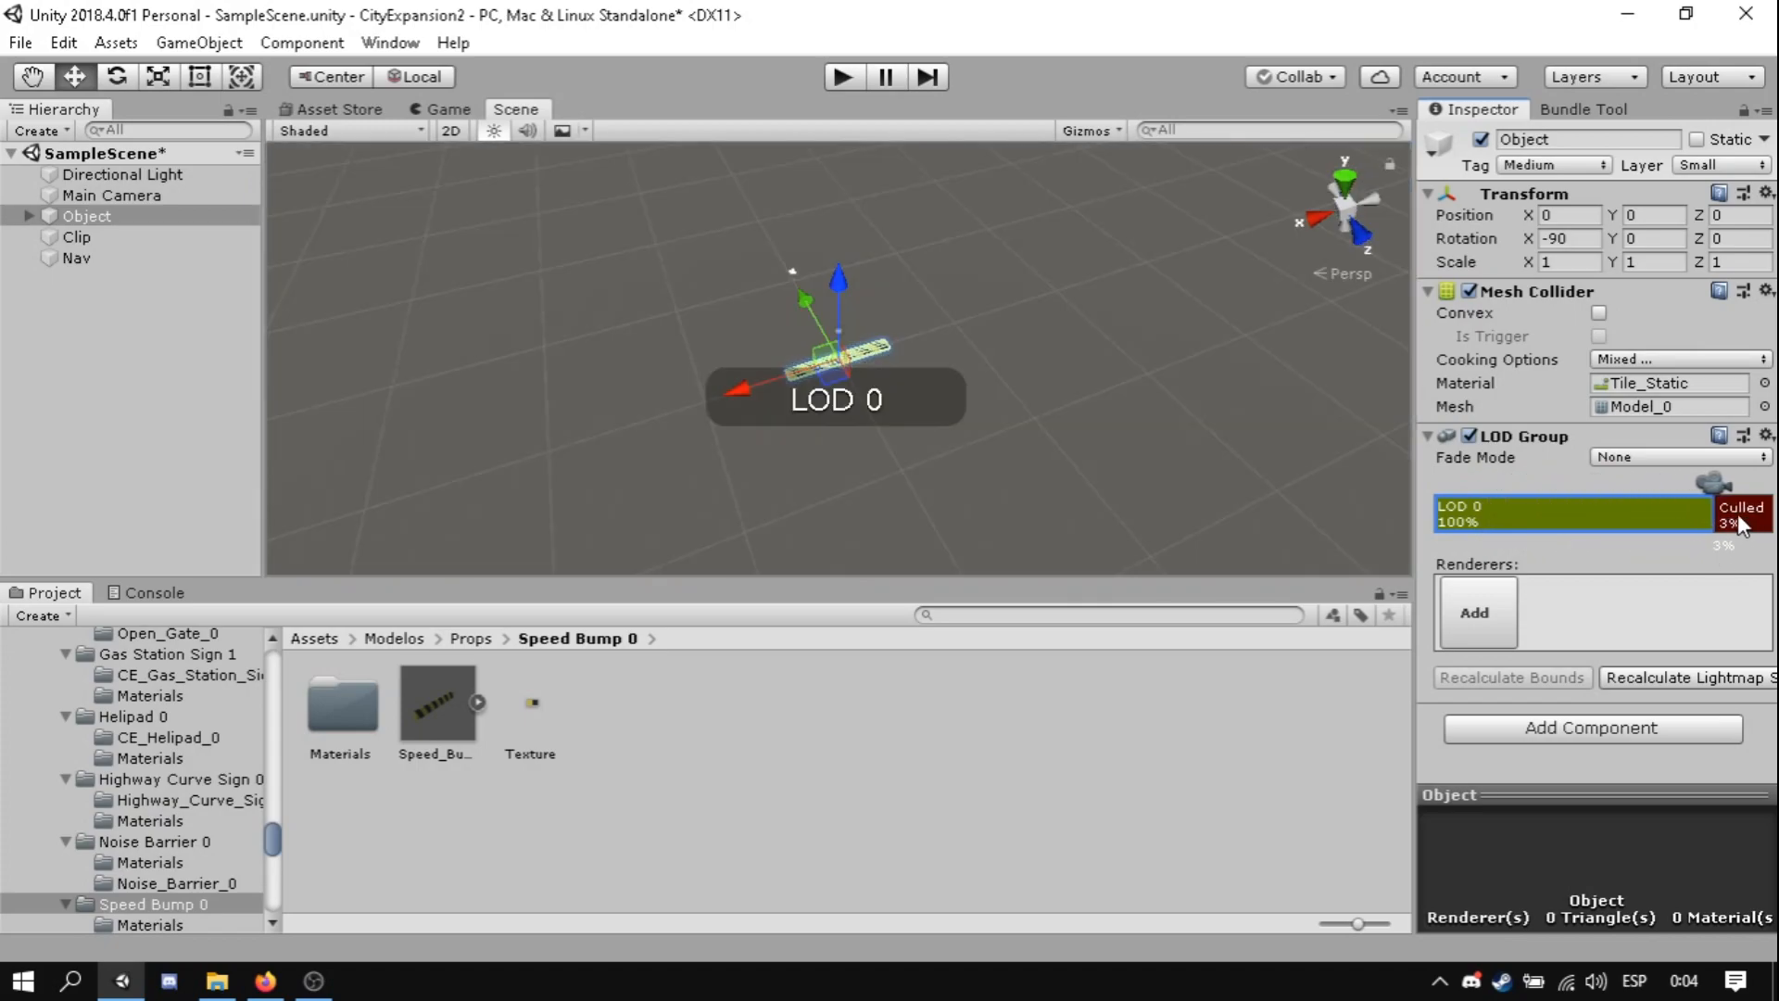
mouse_move(1751, 534)
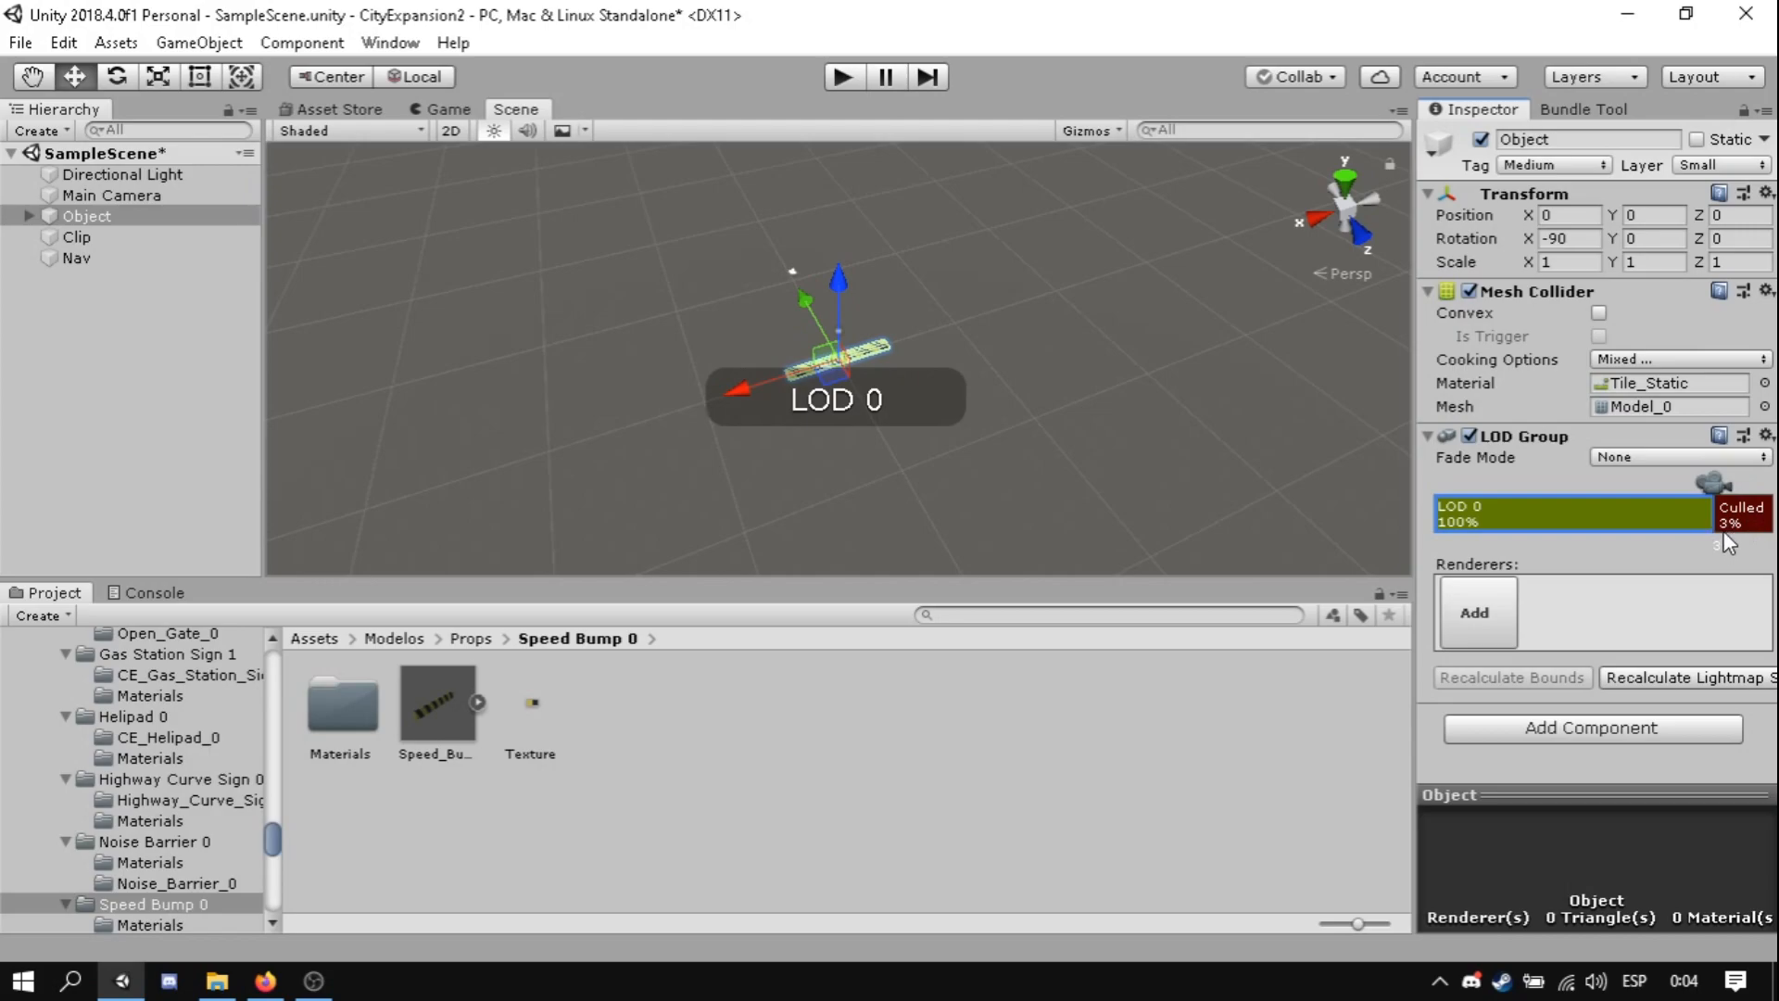
mouse_move(1458, 634)
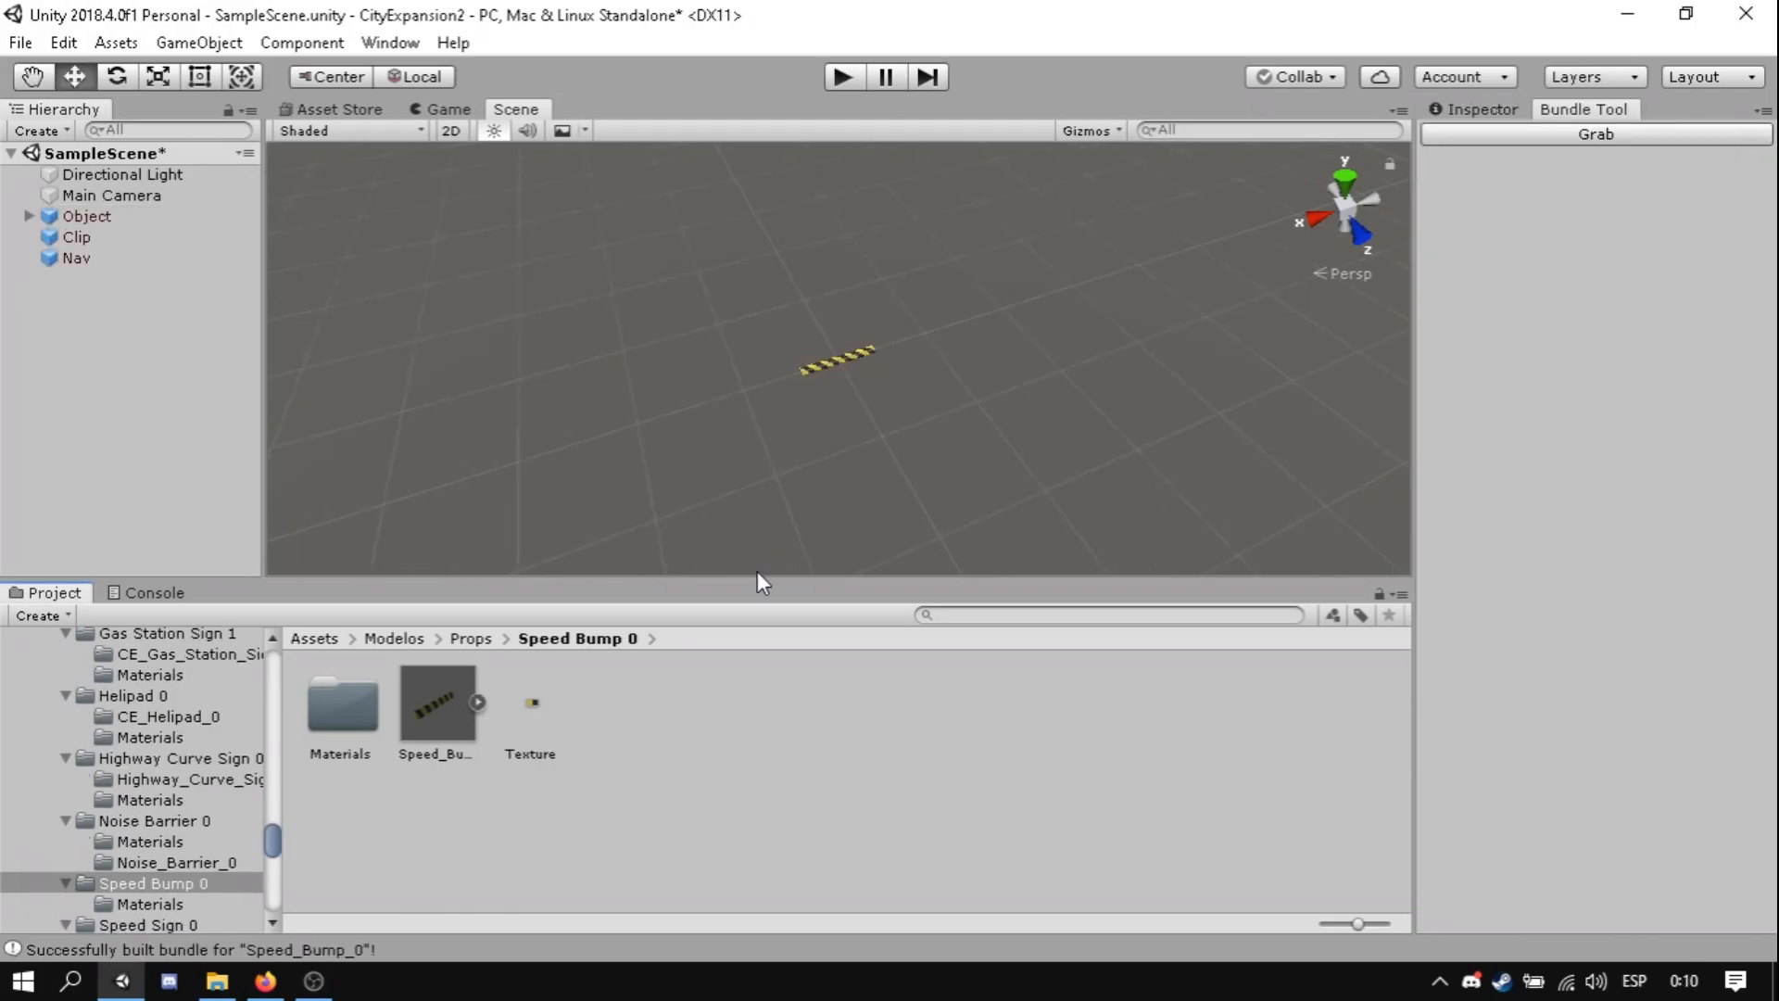
- Create and select a new Speed_Bump_0 folder in the project assets
click(78, 237)
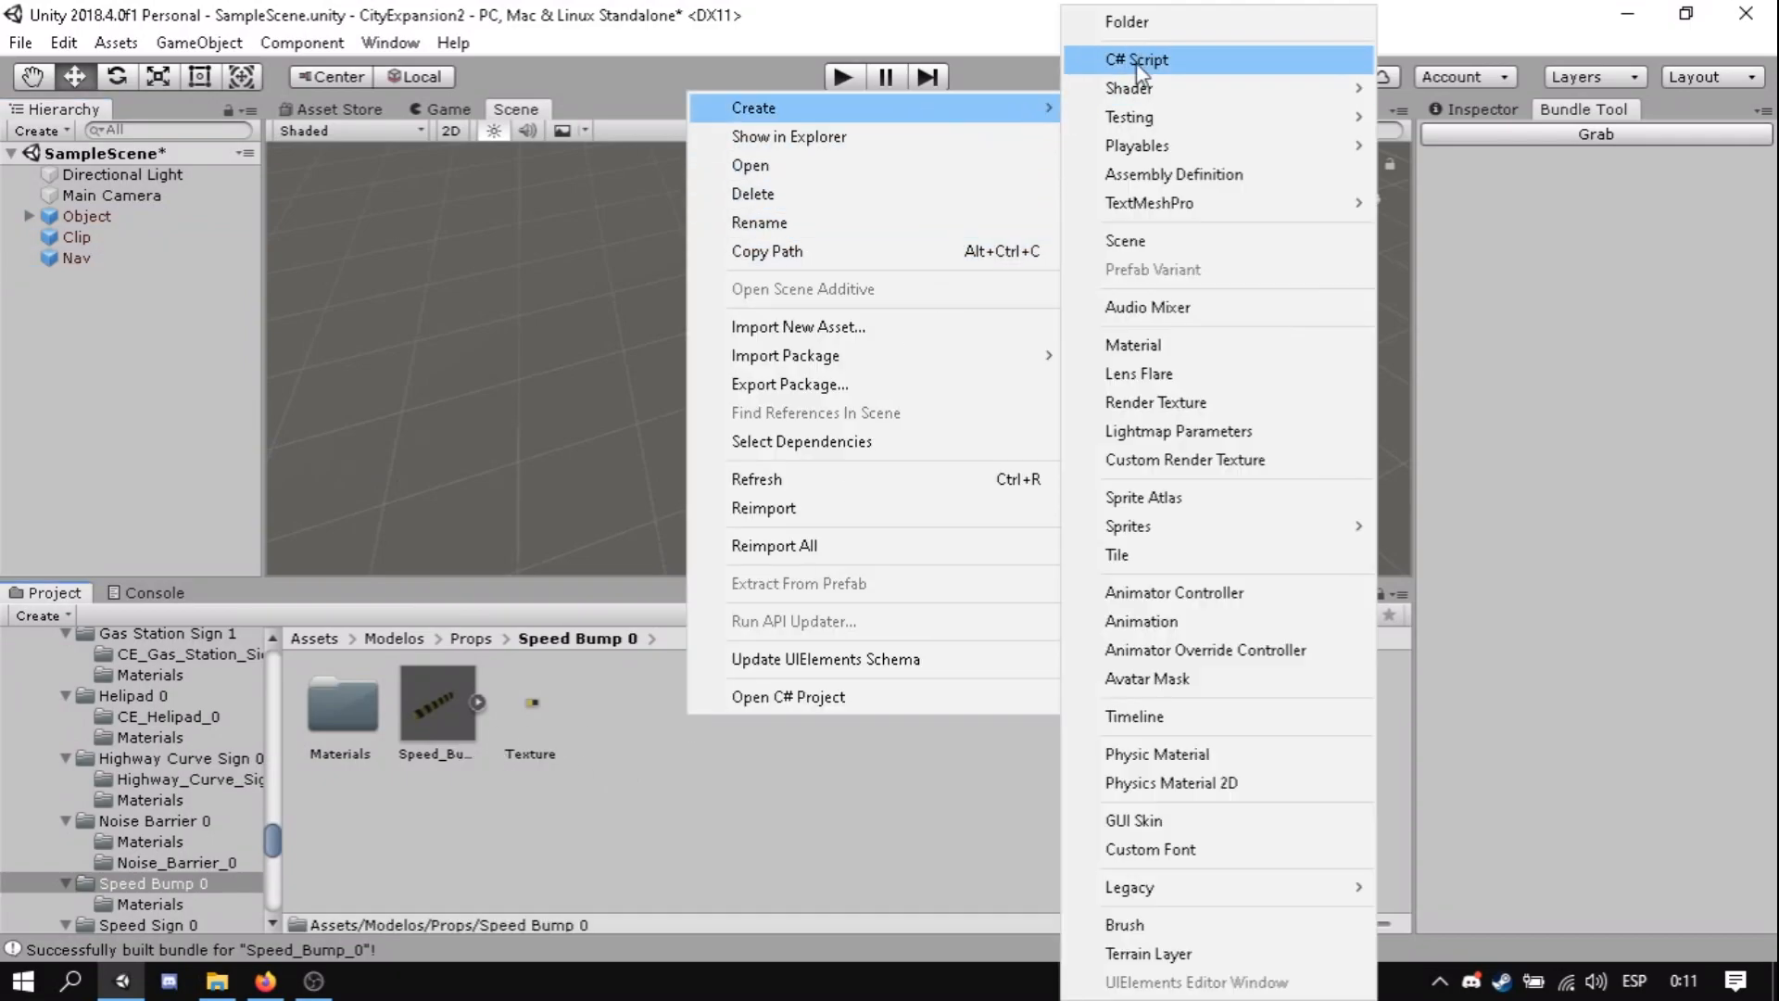
click(1125, 22)
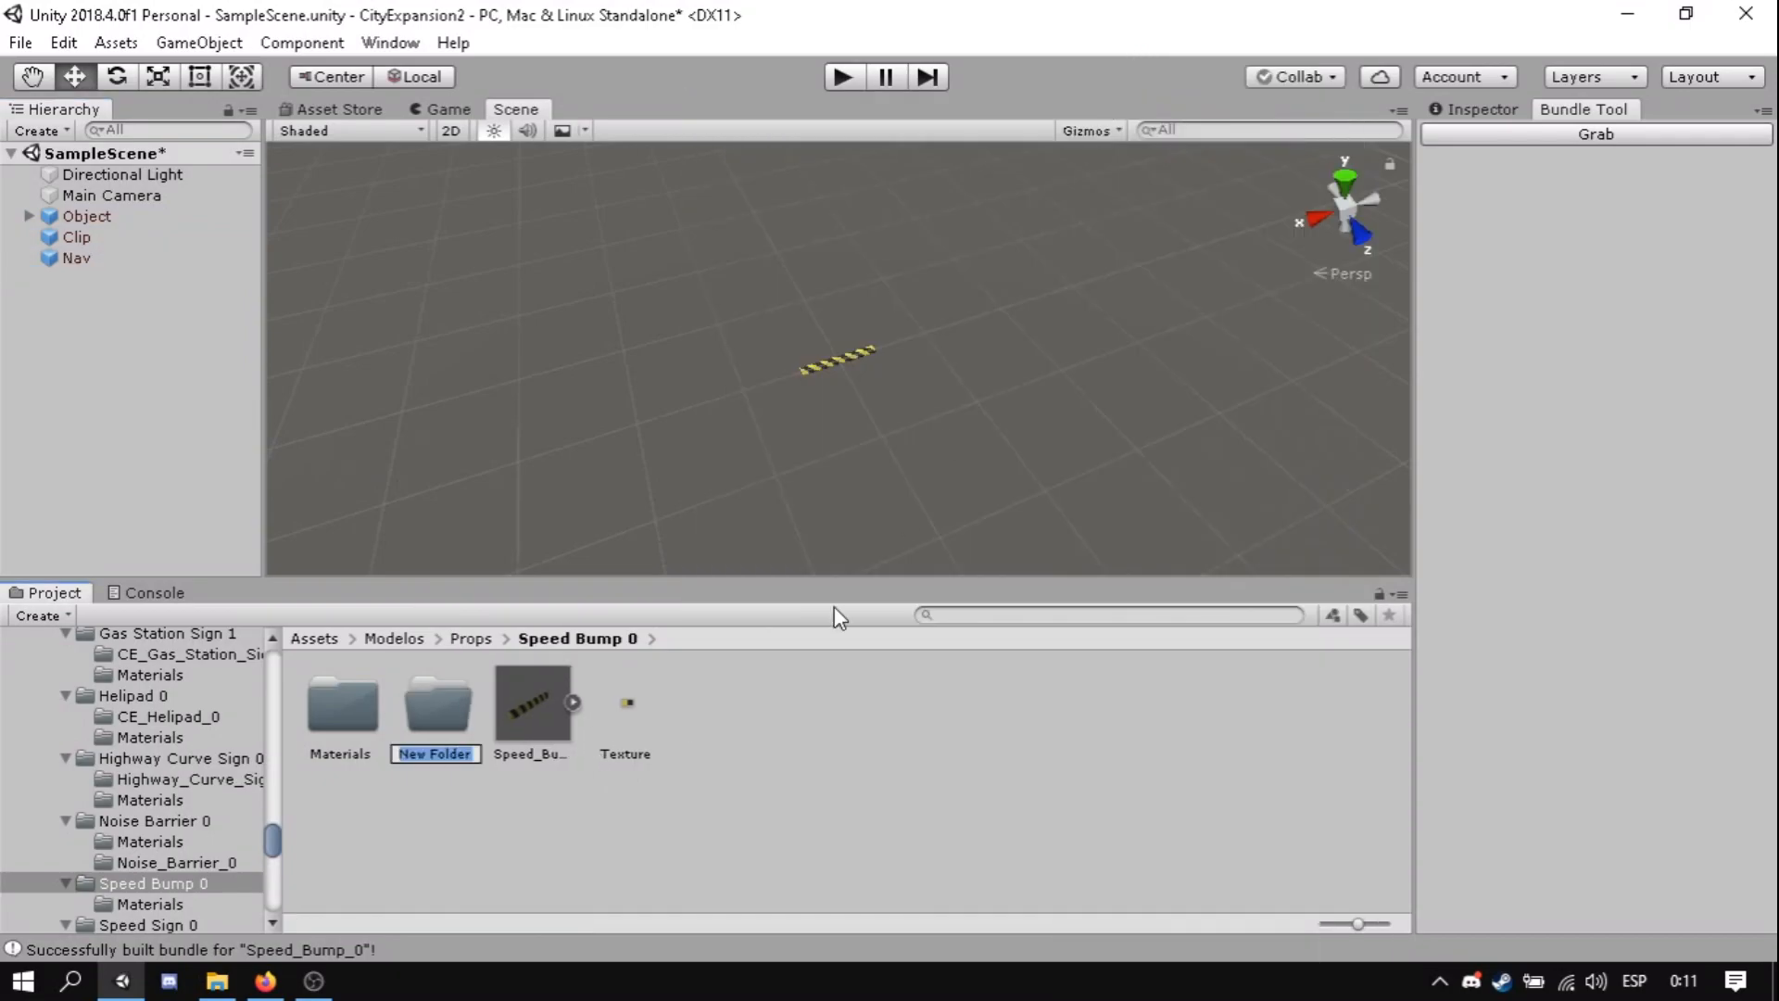
text(Speed_Bu…)
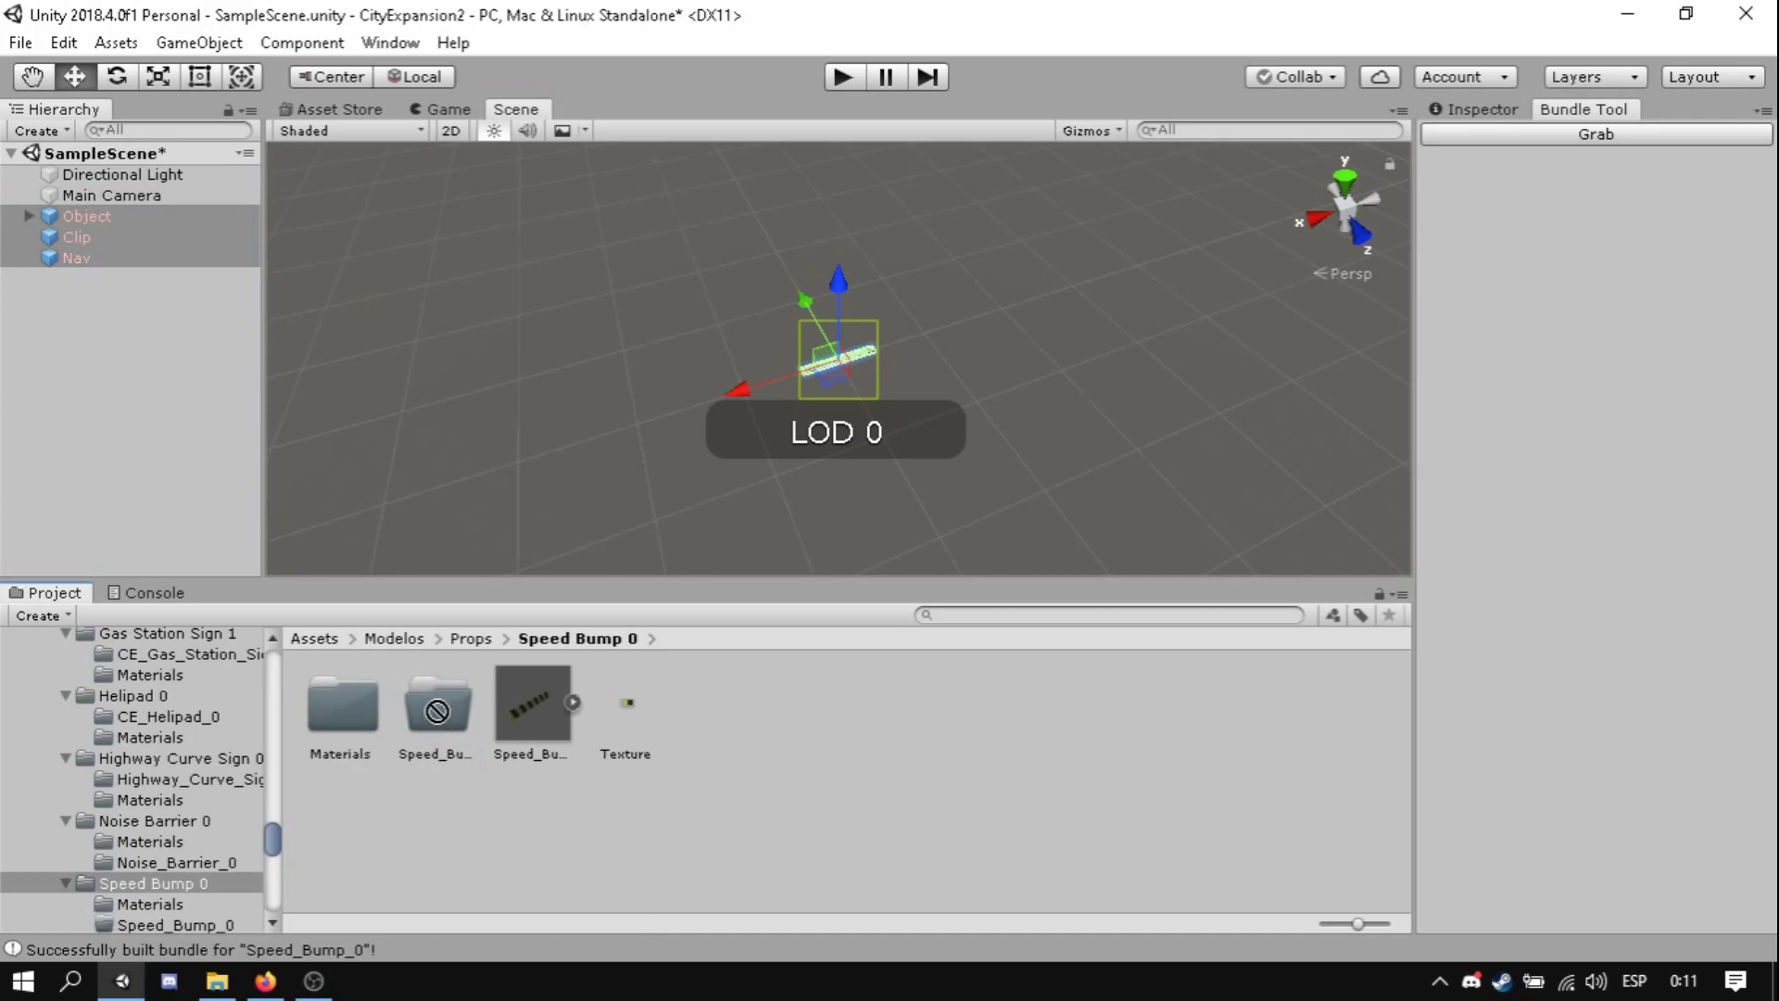
click(437, 702)
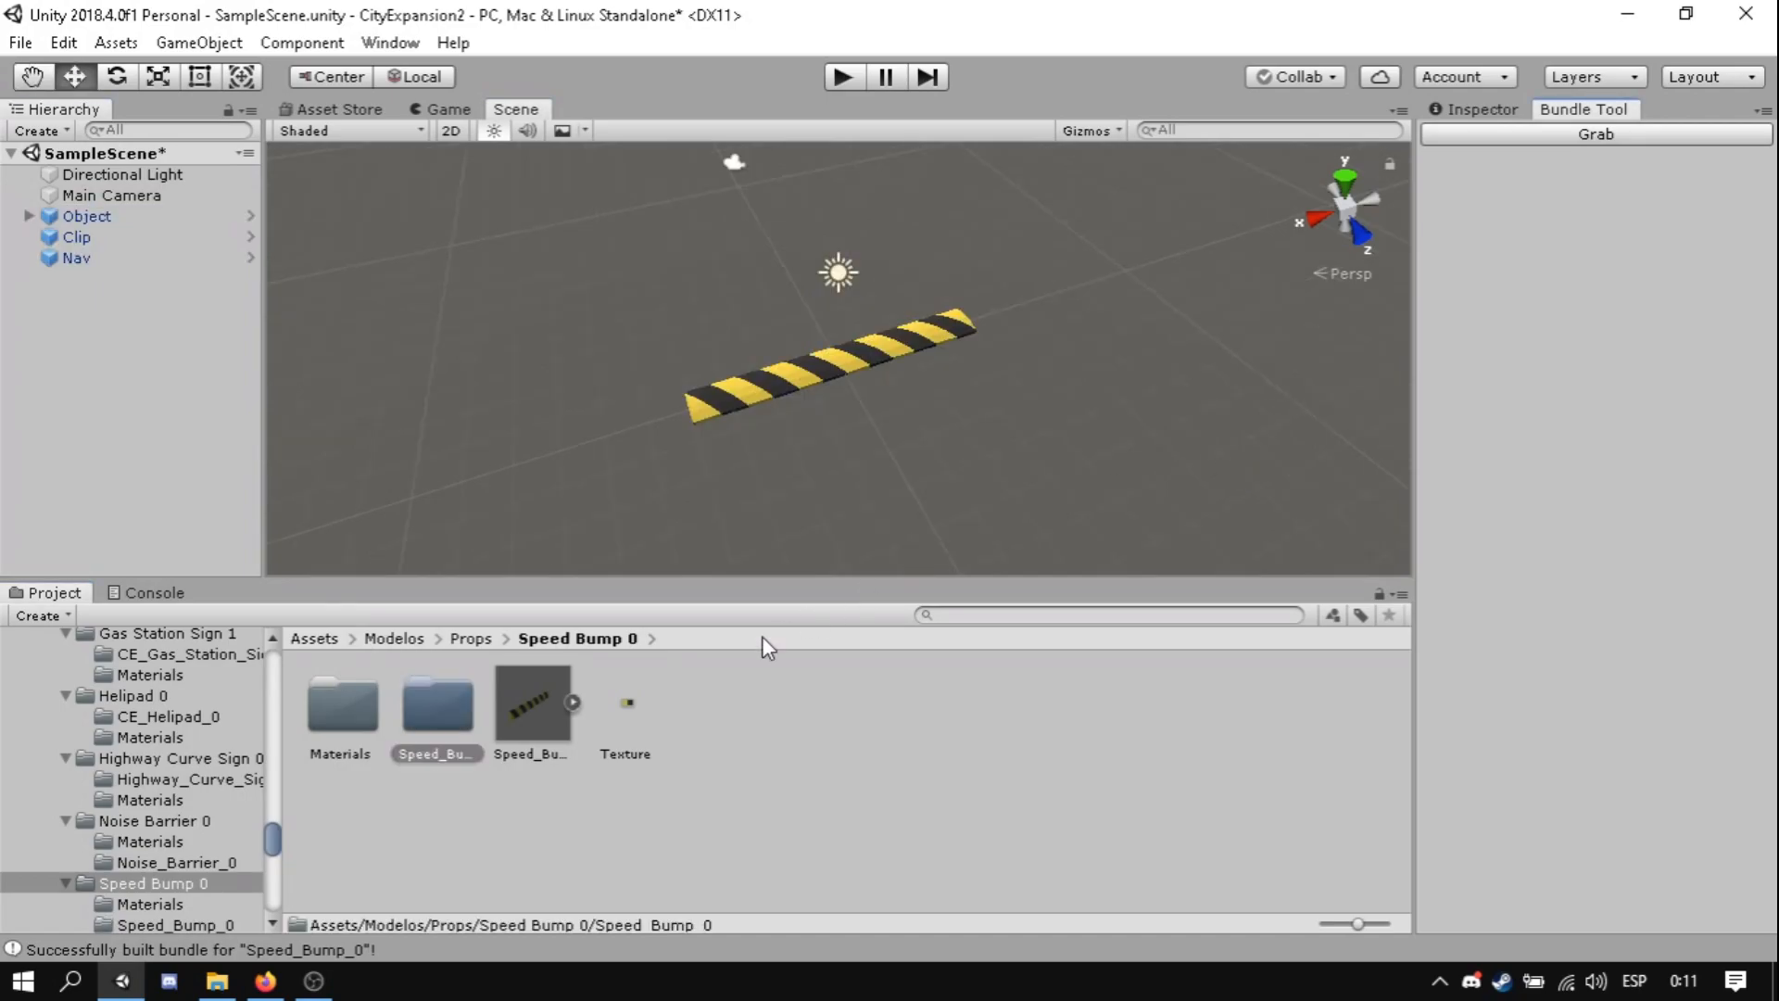
mouse_move(438, 736)
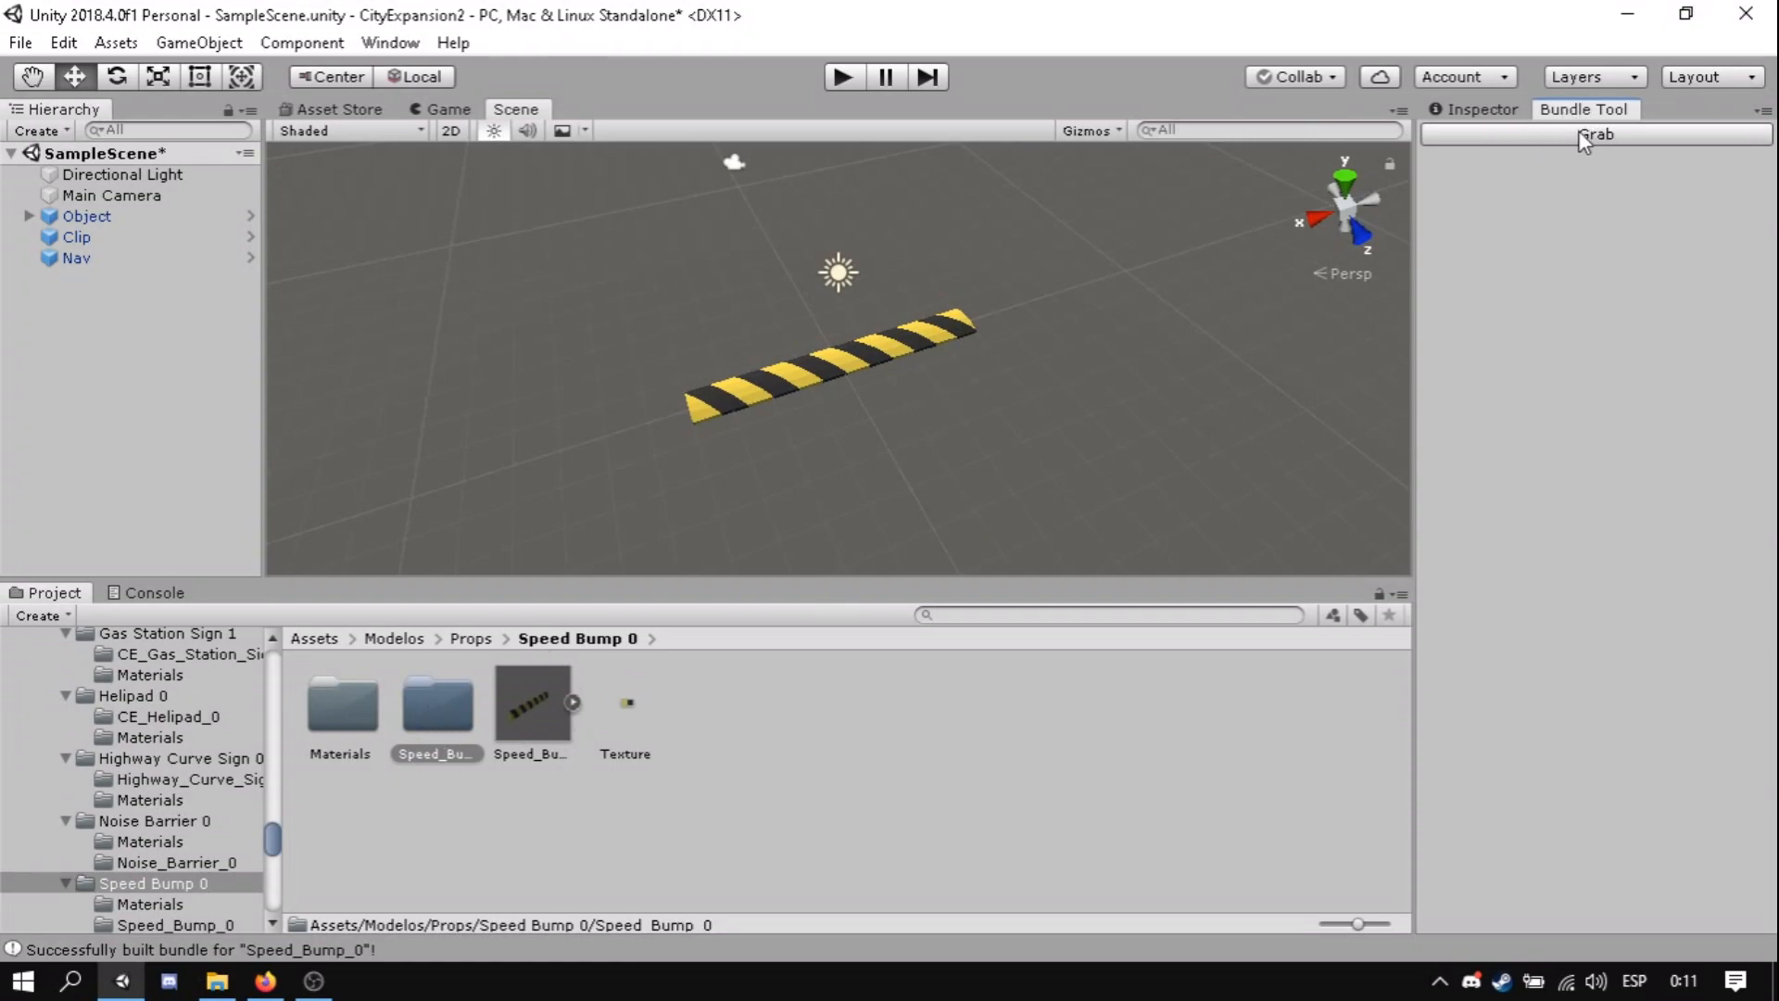
mouse_move(443, 726)
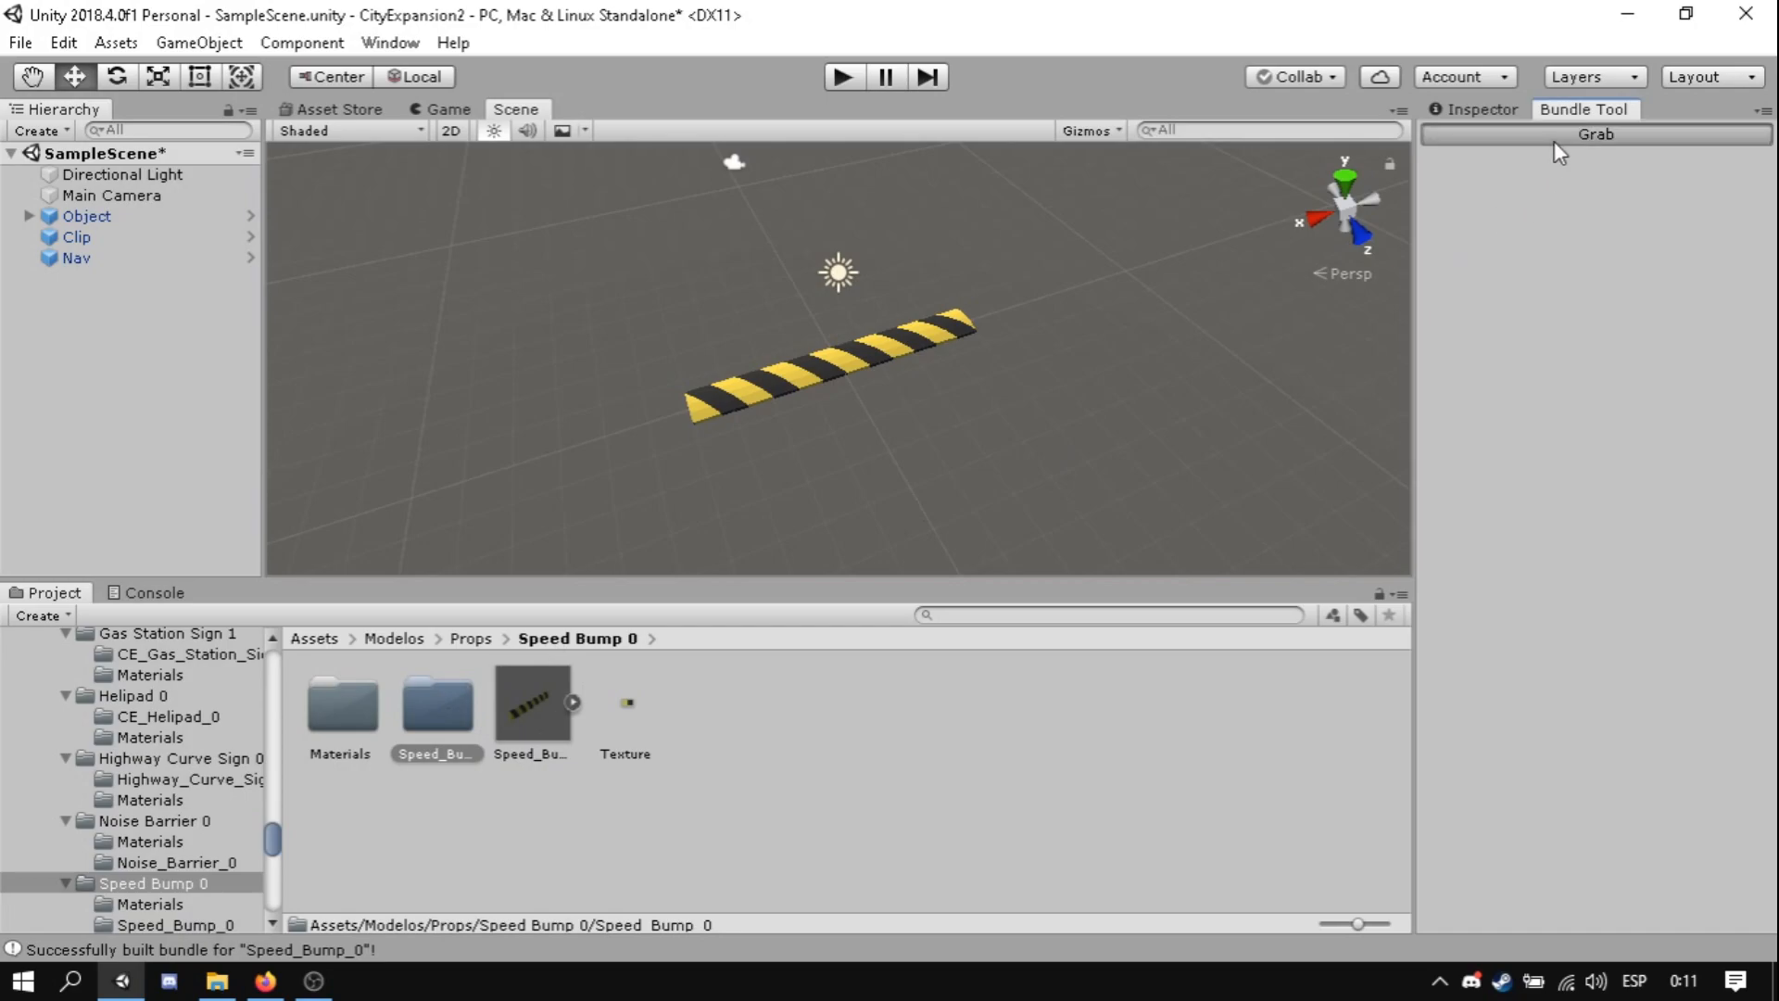
- Build the Speed_Bump_0 asset bundle and save it to the desktop as Speed_Bump_0.unity3d
click(1595, 133)
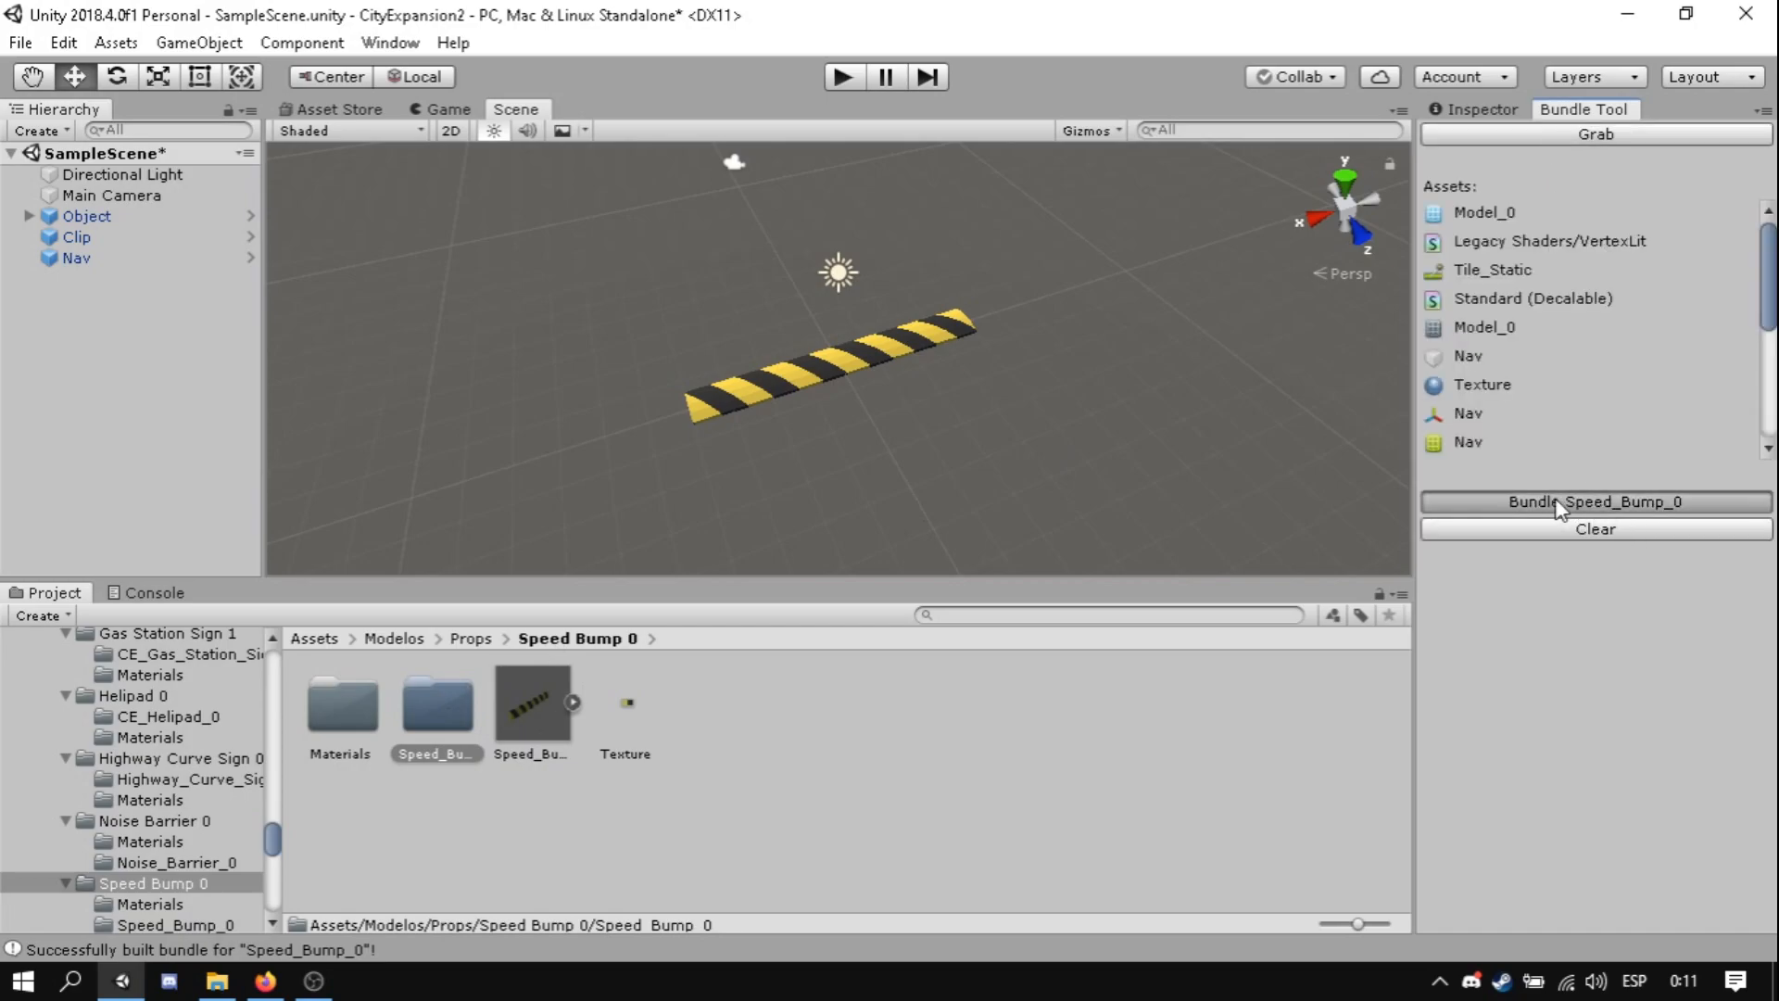
click(1596, 502)
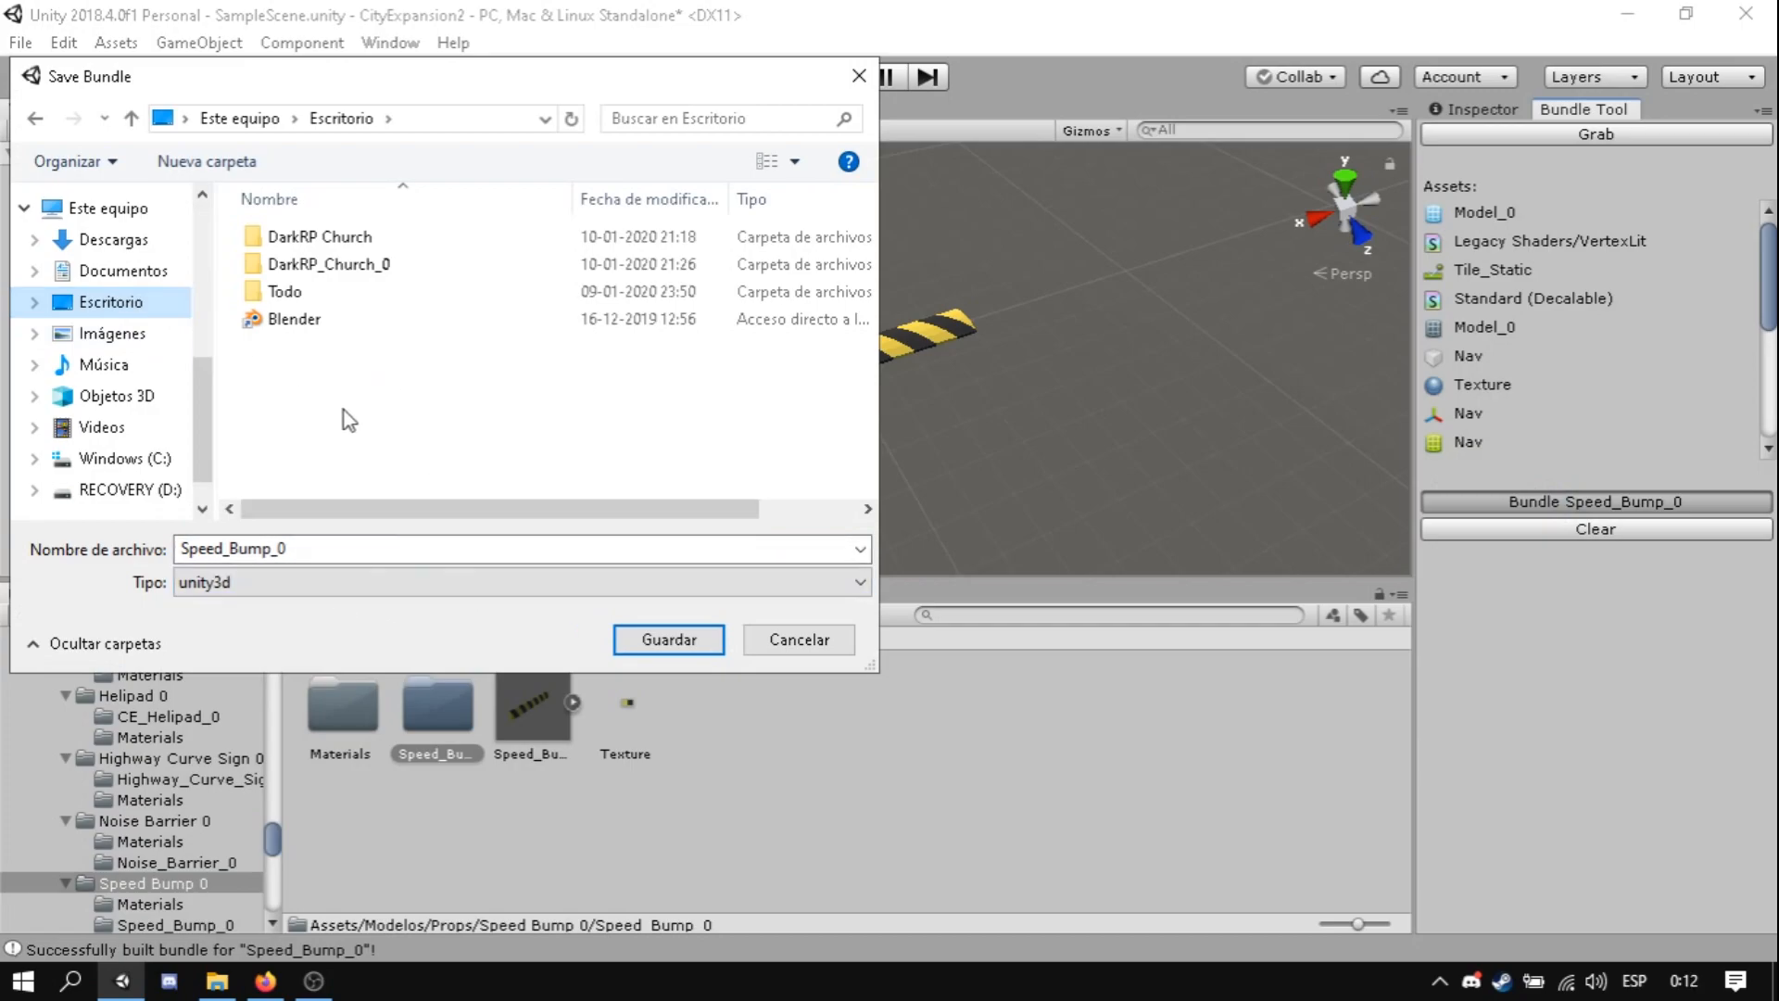
click(669, 639)
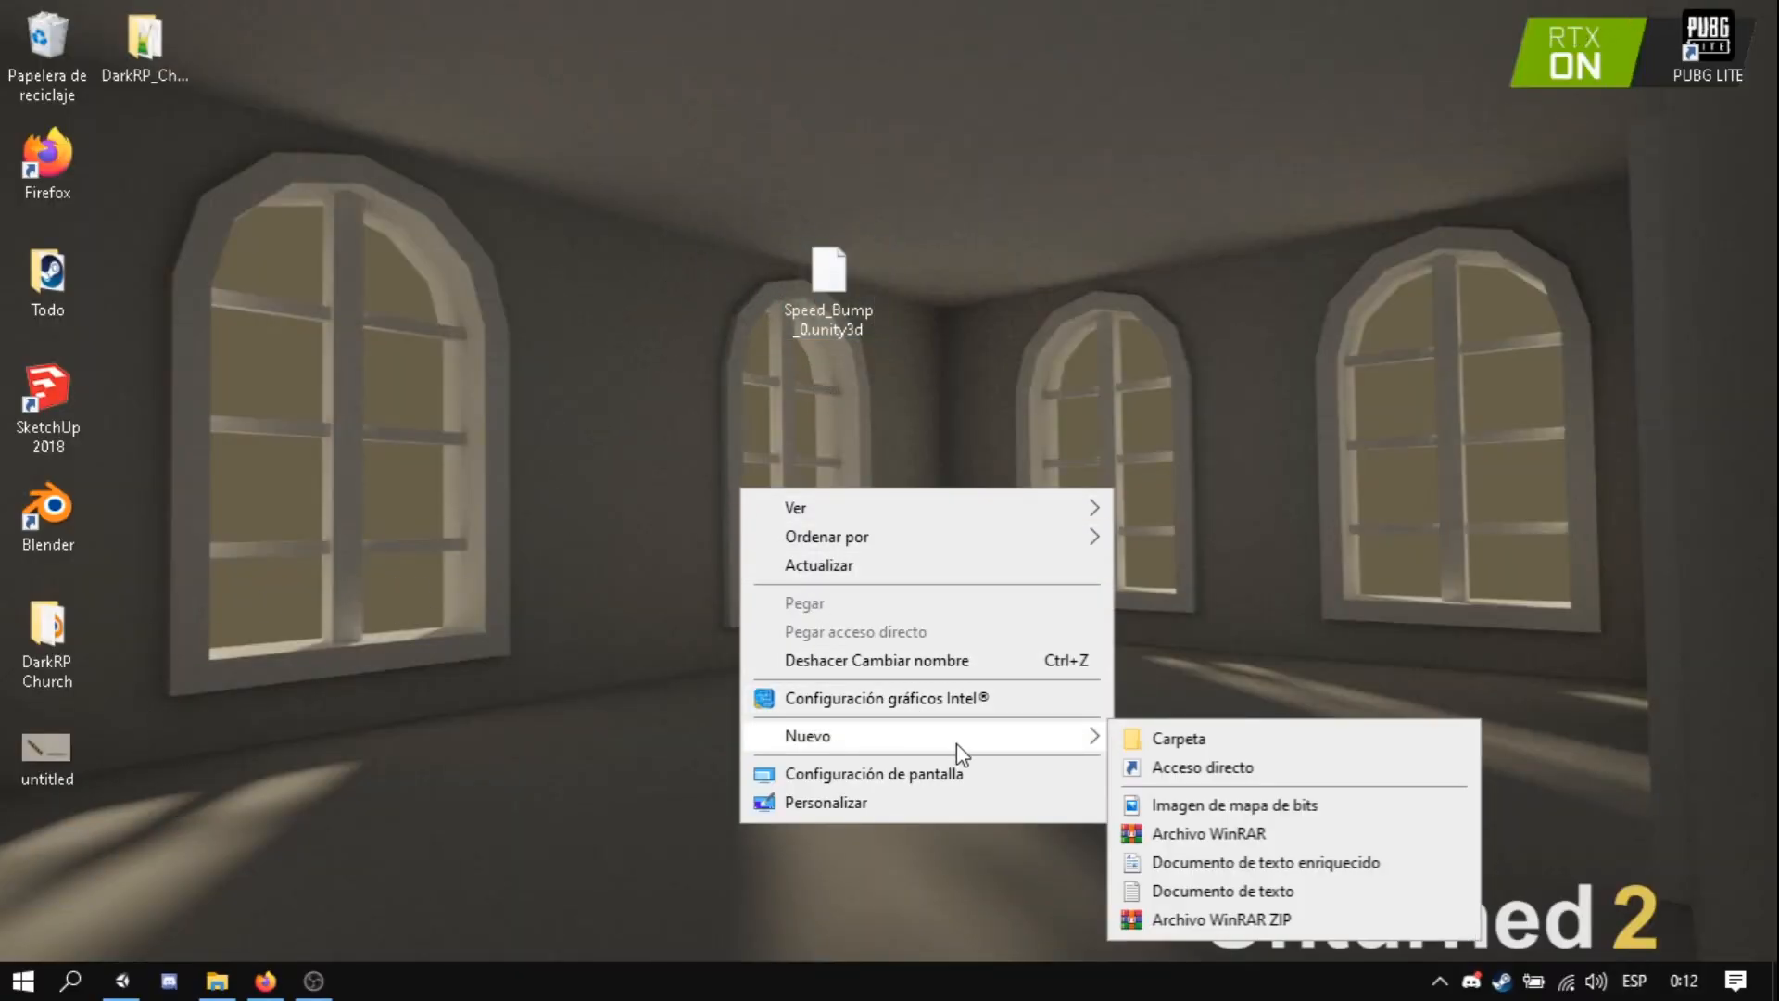
- Create a desktop folder named Speed_Bump_0 and place the .unity3d bundle inside it
click(1177, 737)
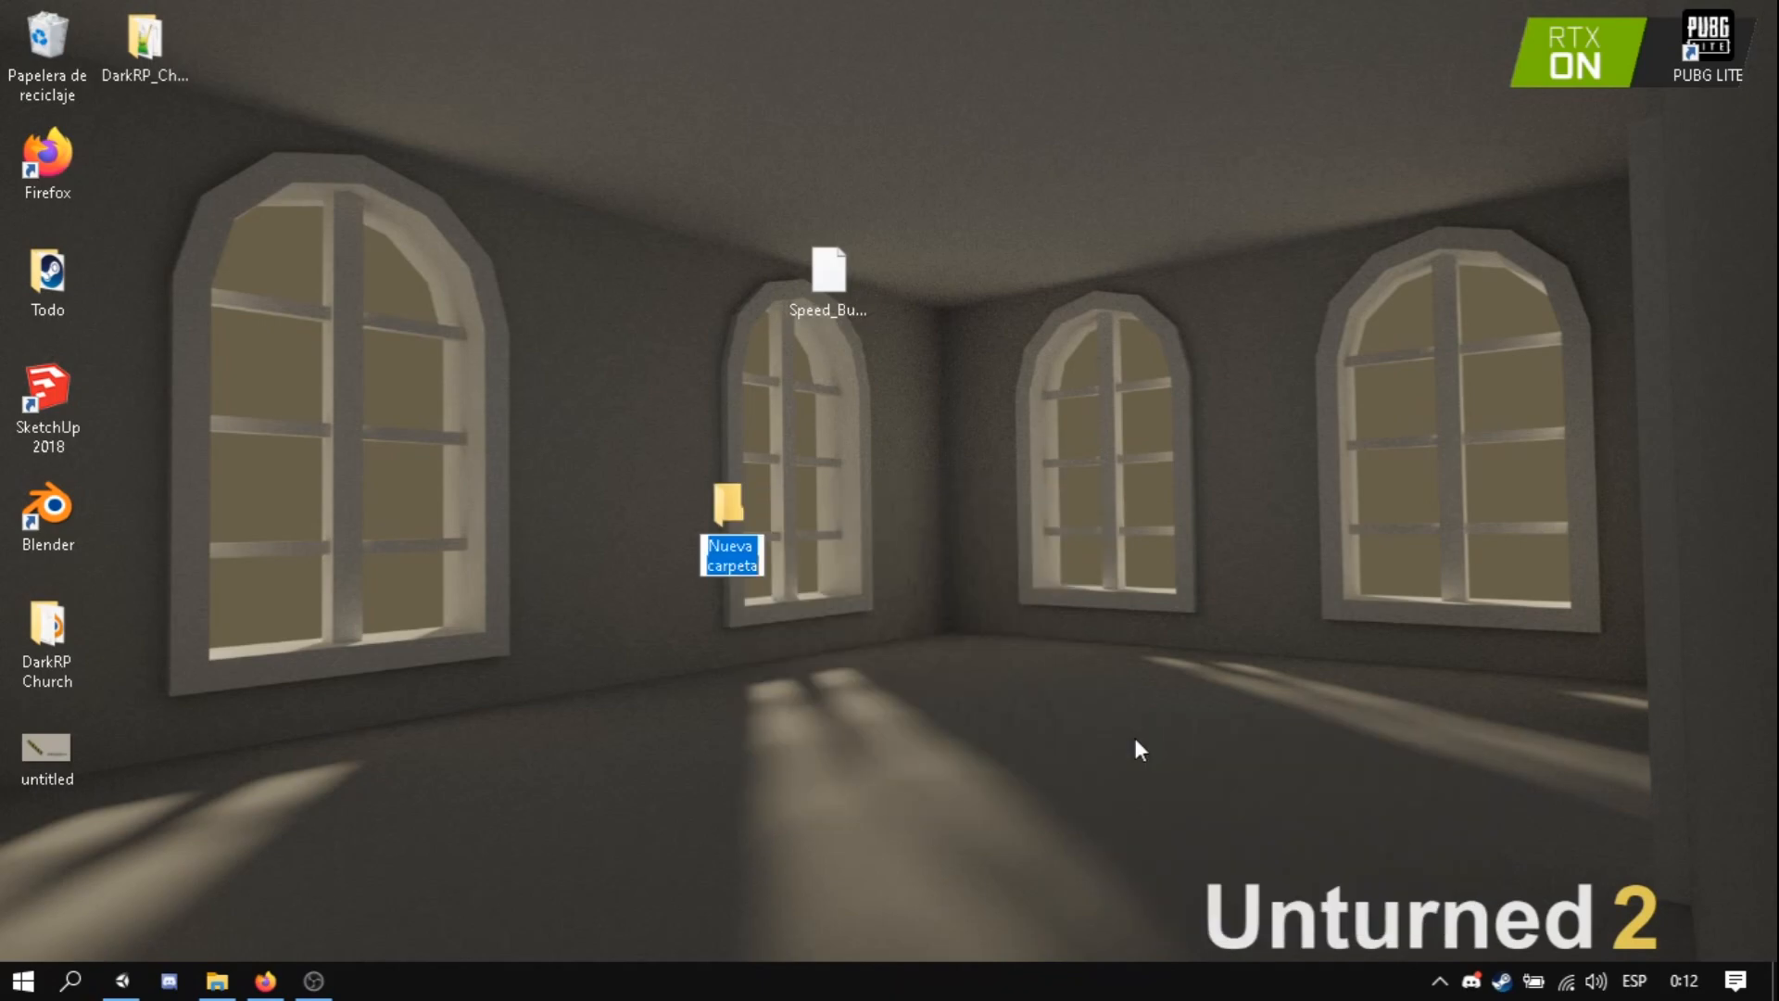
text(Speed_B)
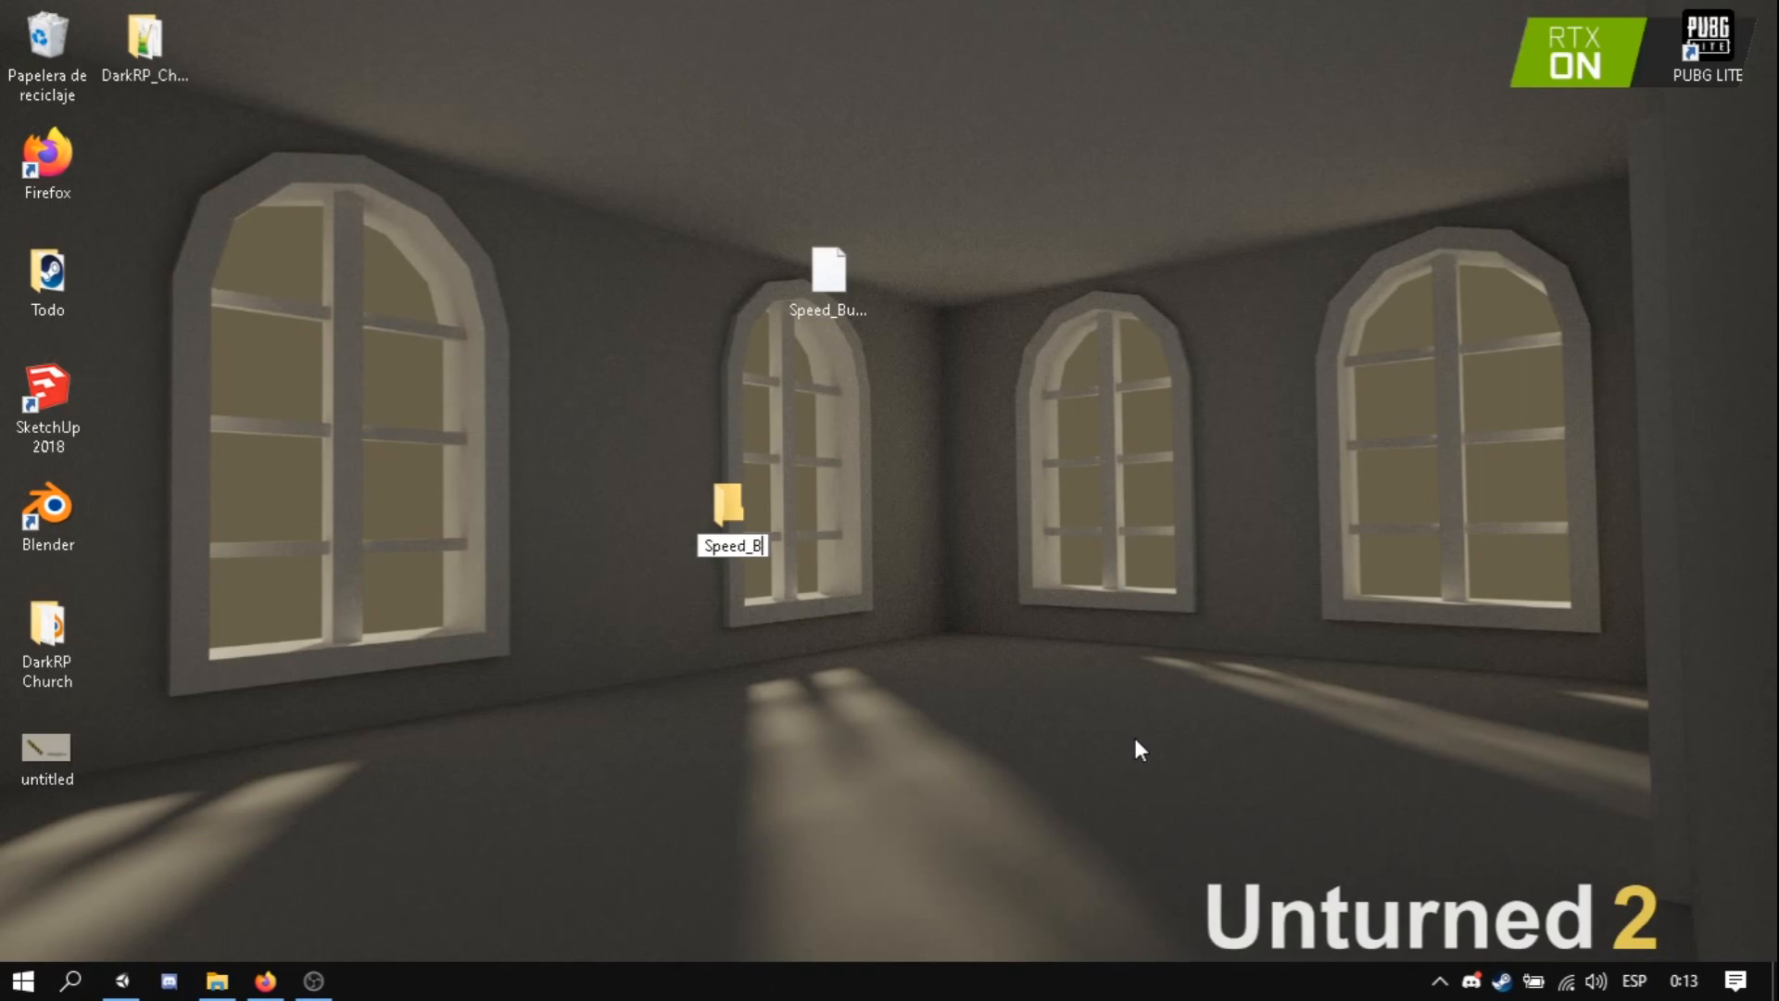
text(ump_0)
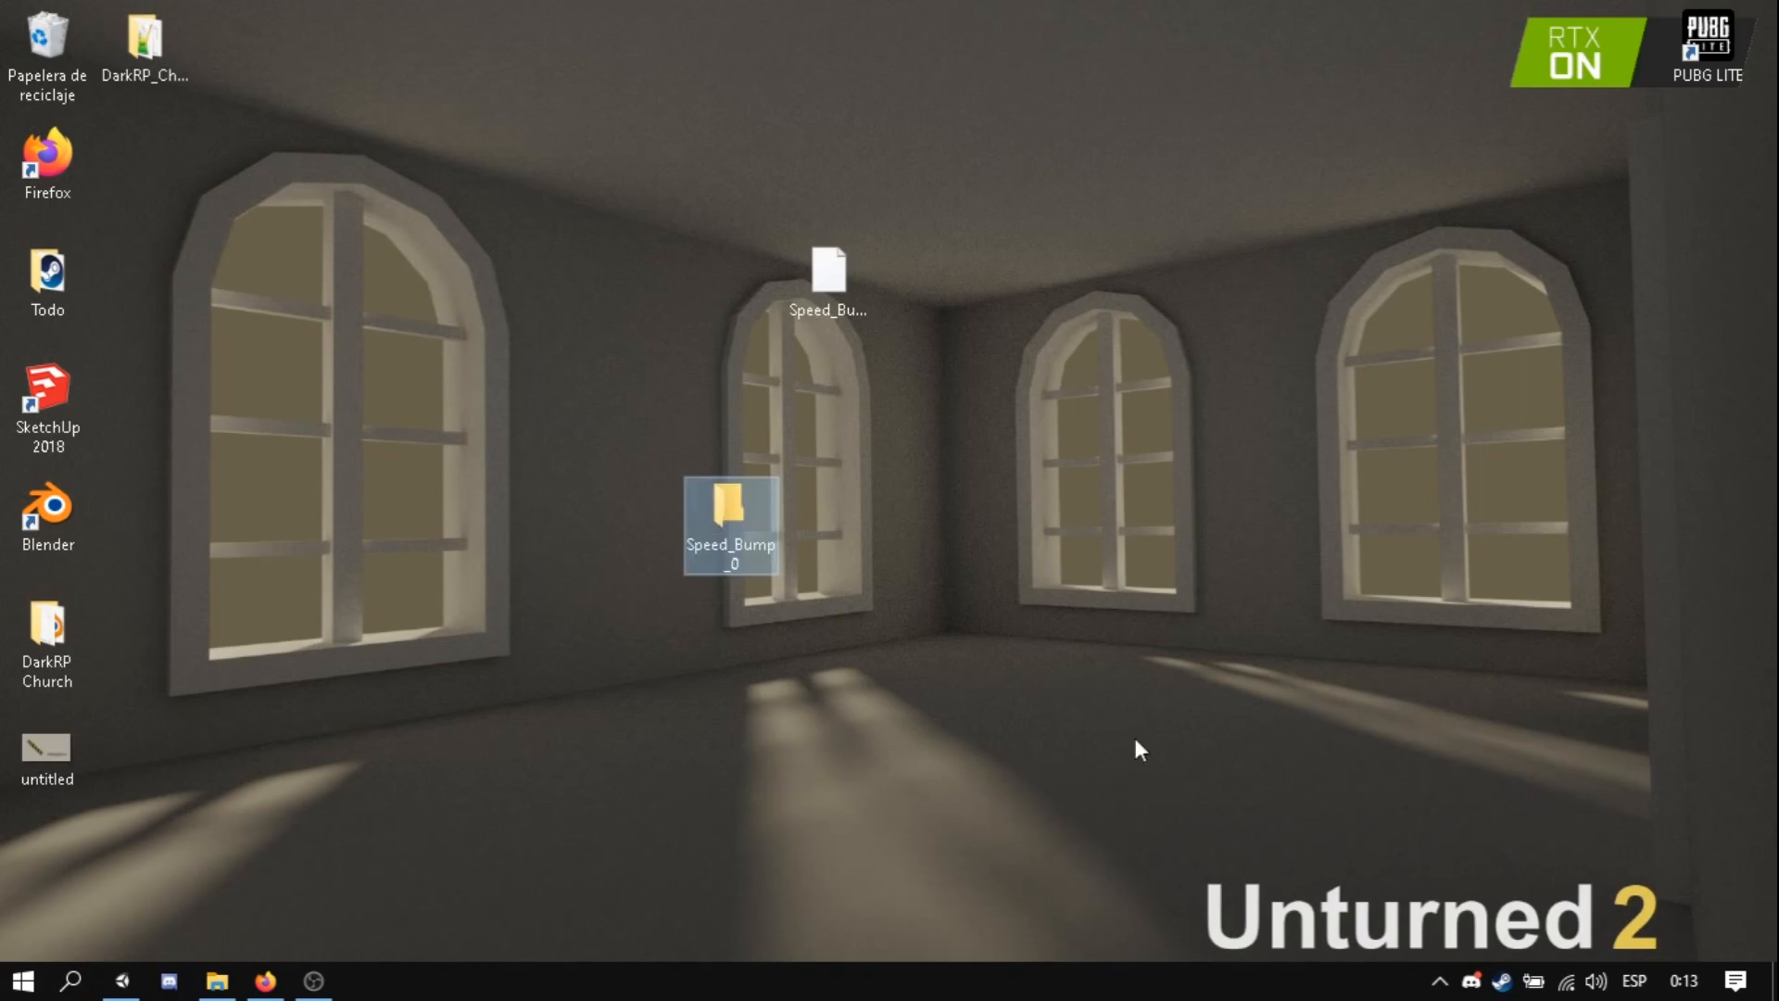
double_click(731, 517)
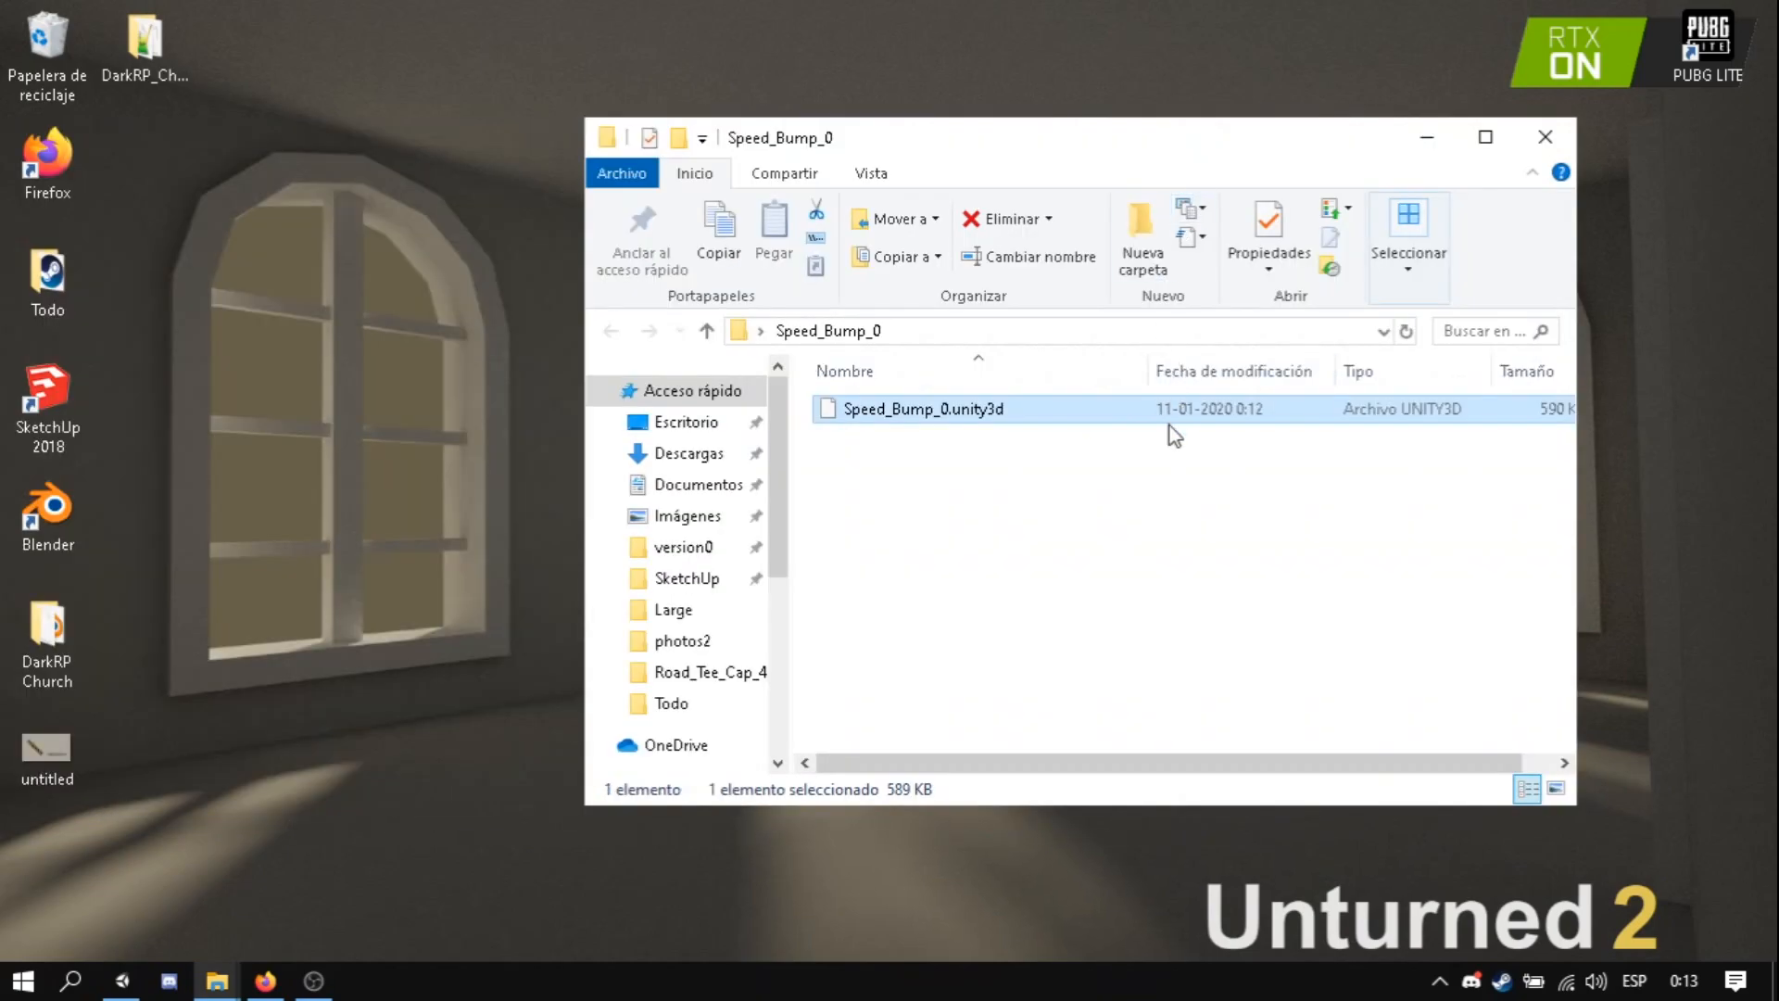
- Browse toward Unturned's Bundles/Objects folder in steamapps/common
click(514, 428)
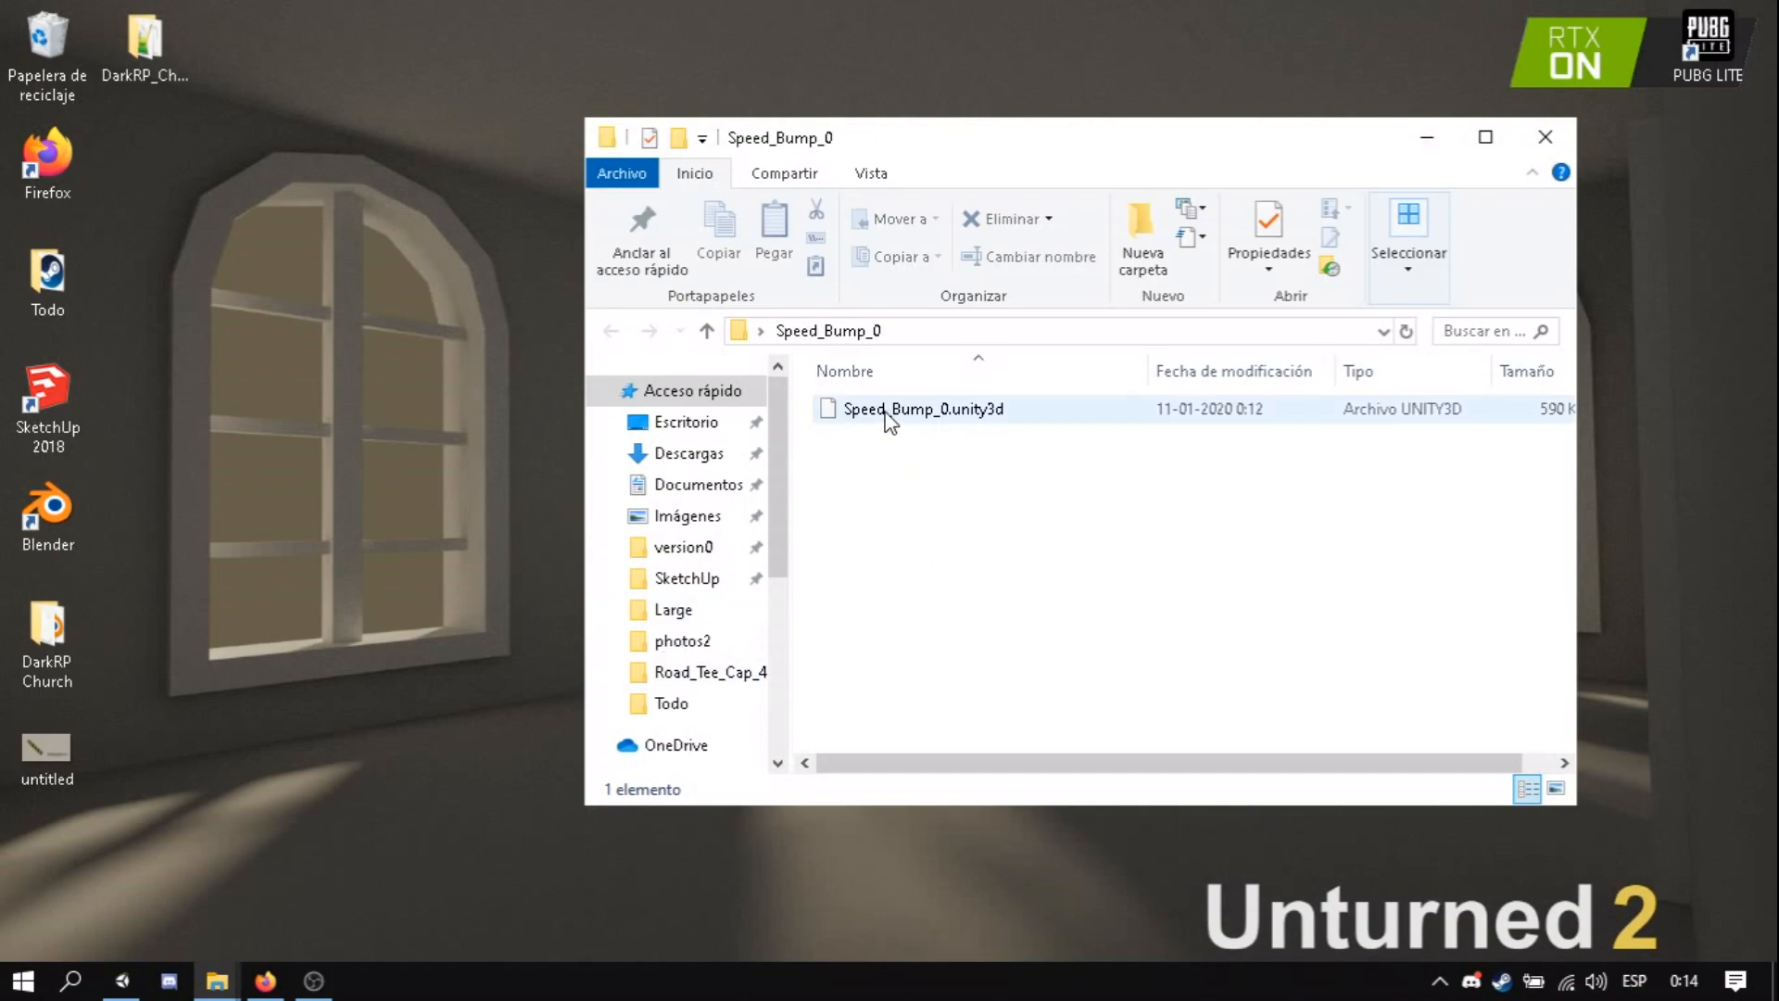
click(943, 547)
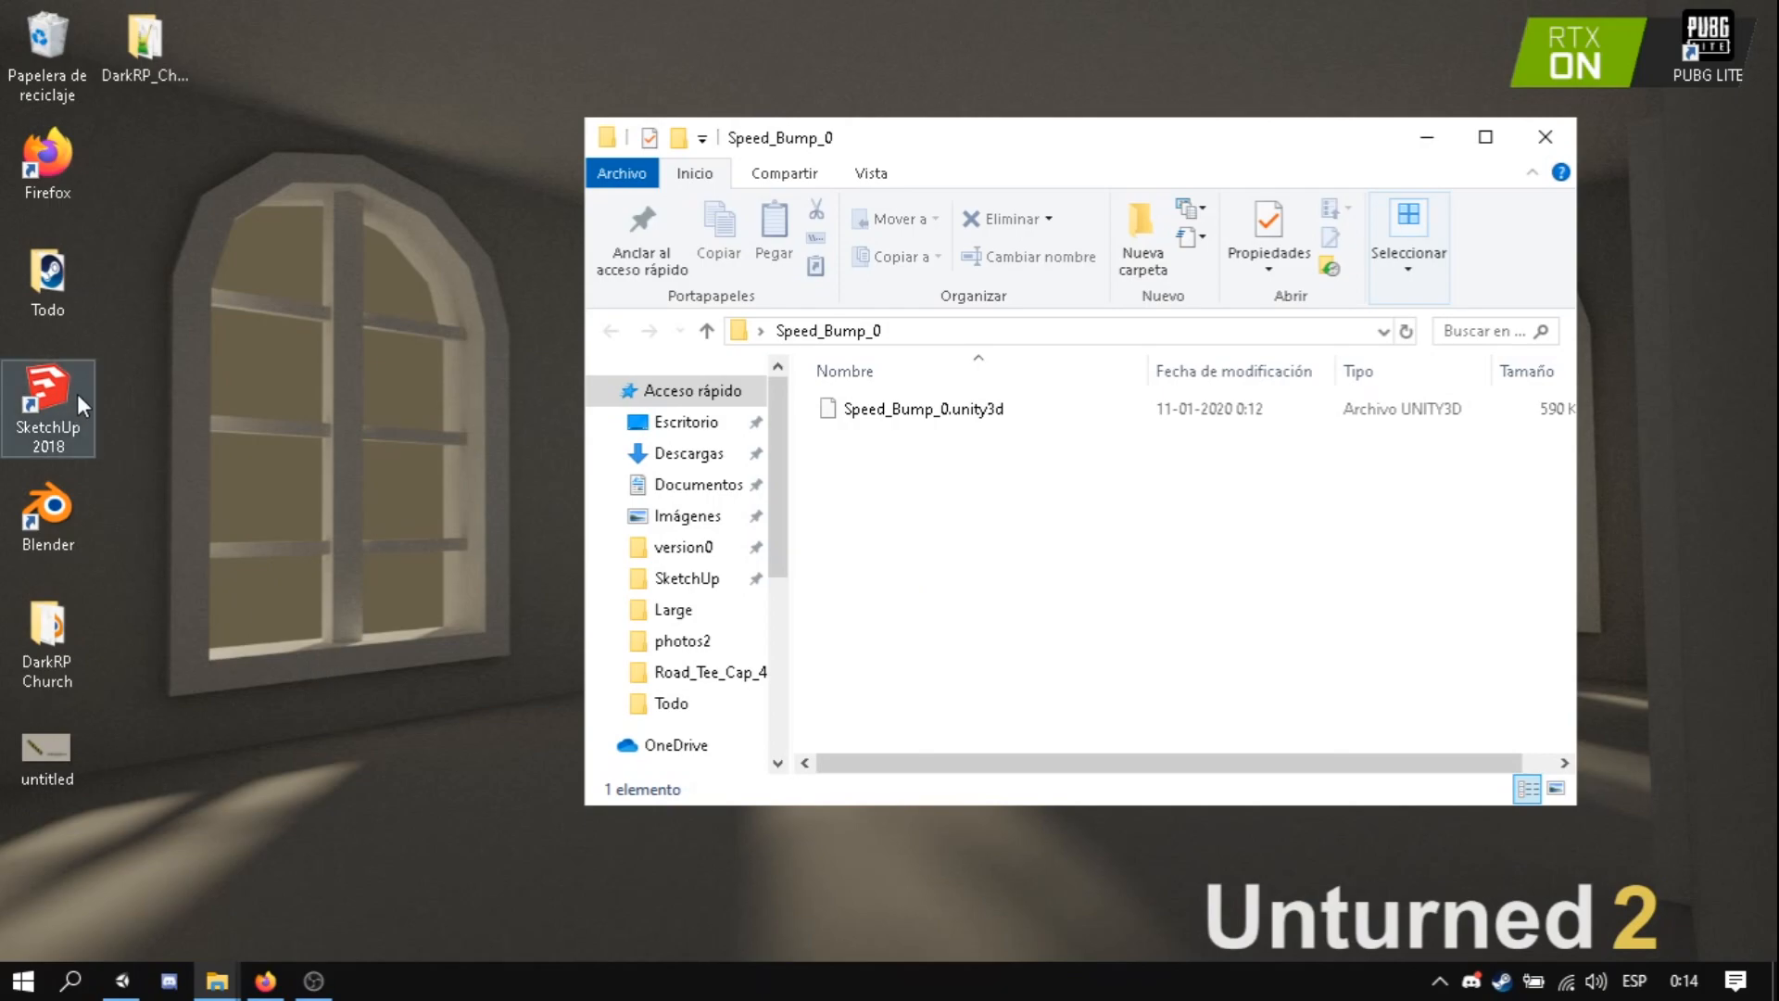
mouse_move(102, 437)
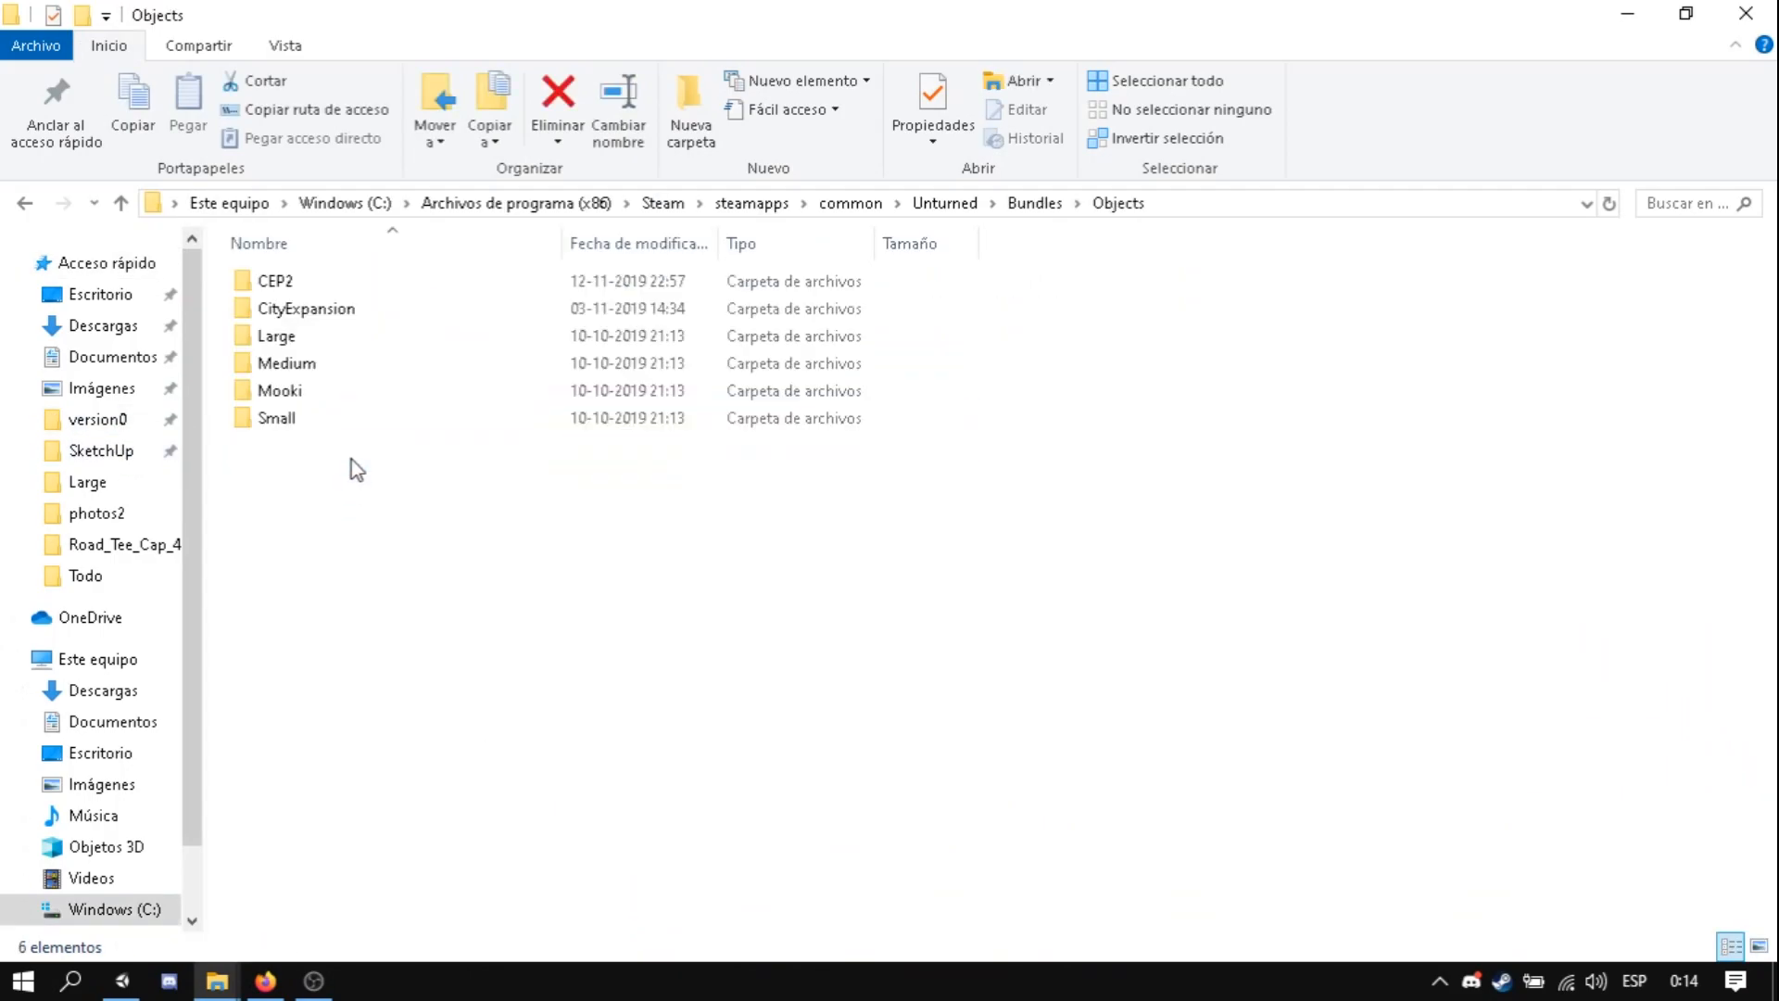
mouse_move(327, 310)
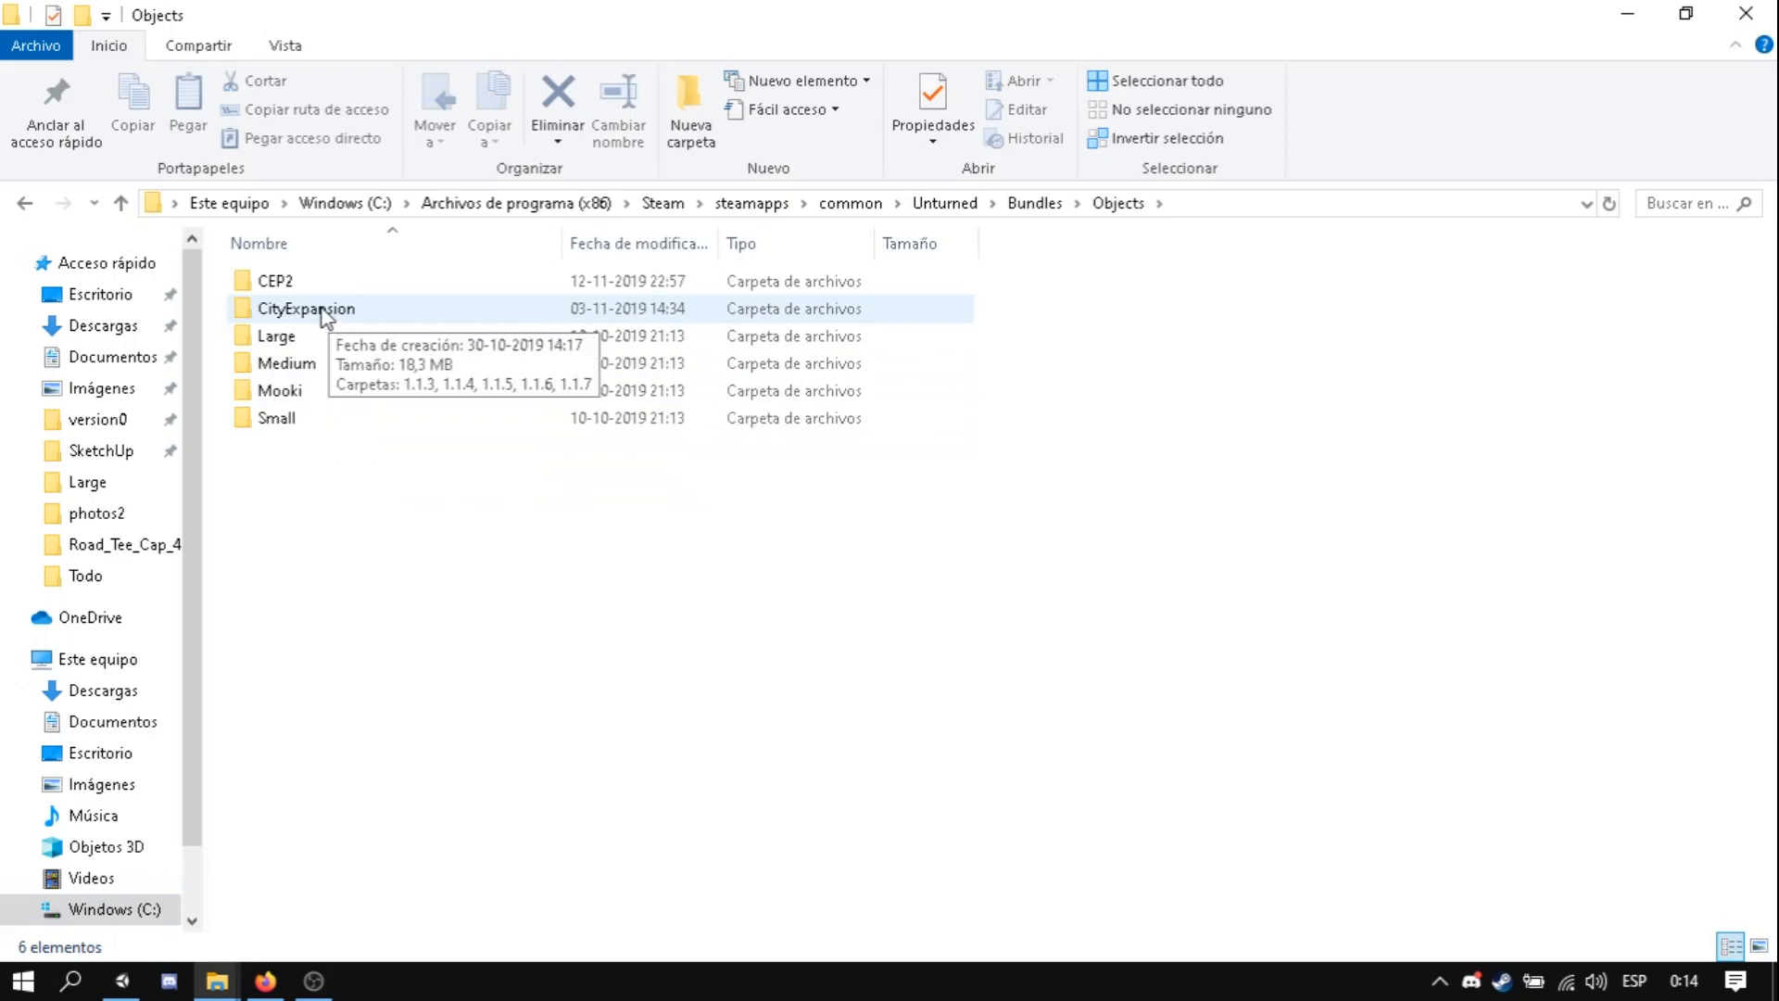
- Copy Construction_3.dat and English.dat into Speed_Bump_0 and rename the .dat to Speed_Bump_0
double_click(306, 310)
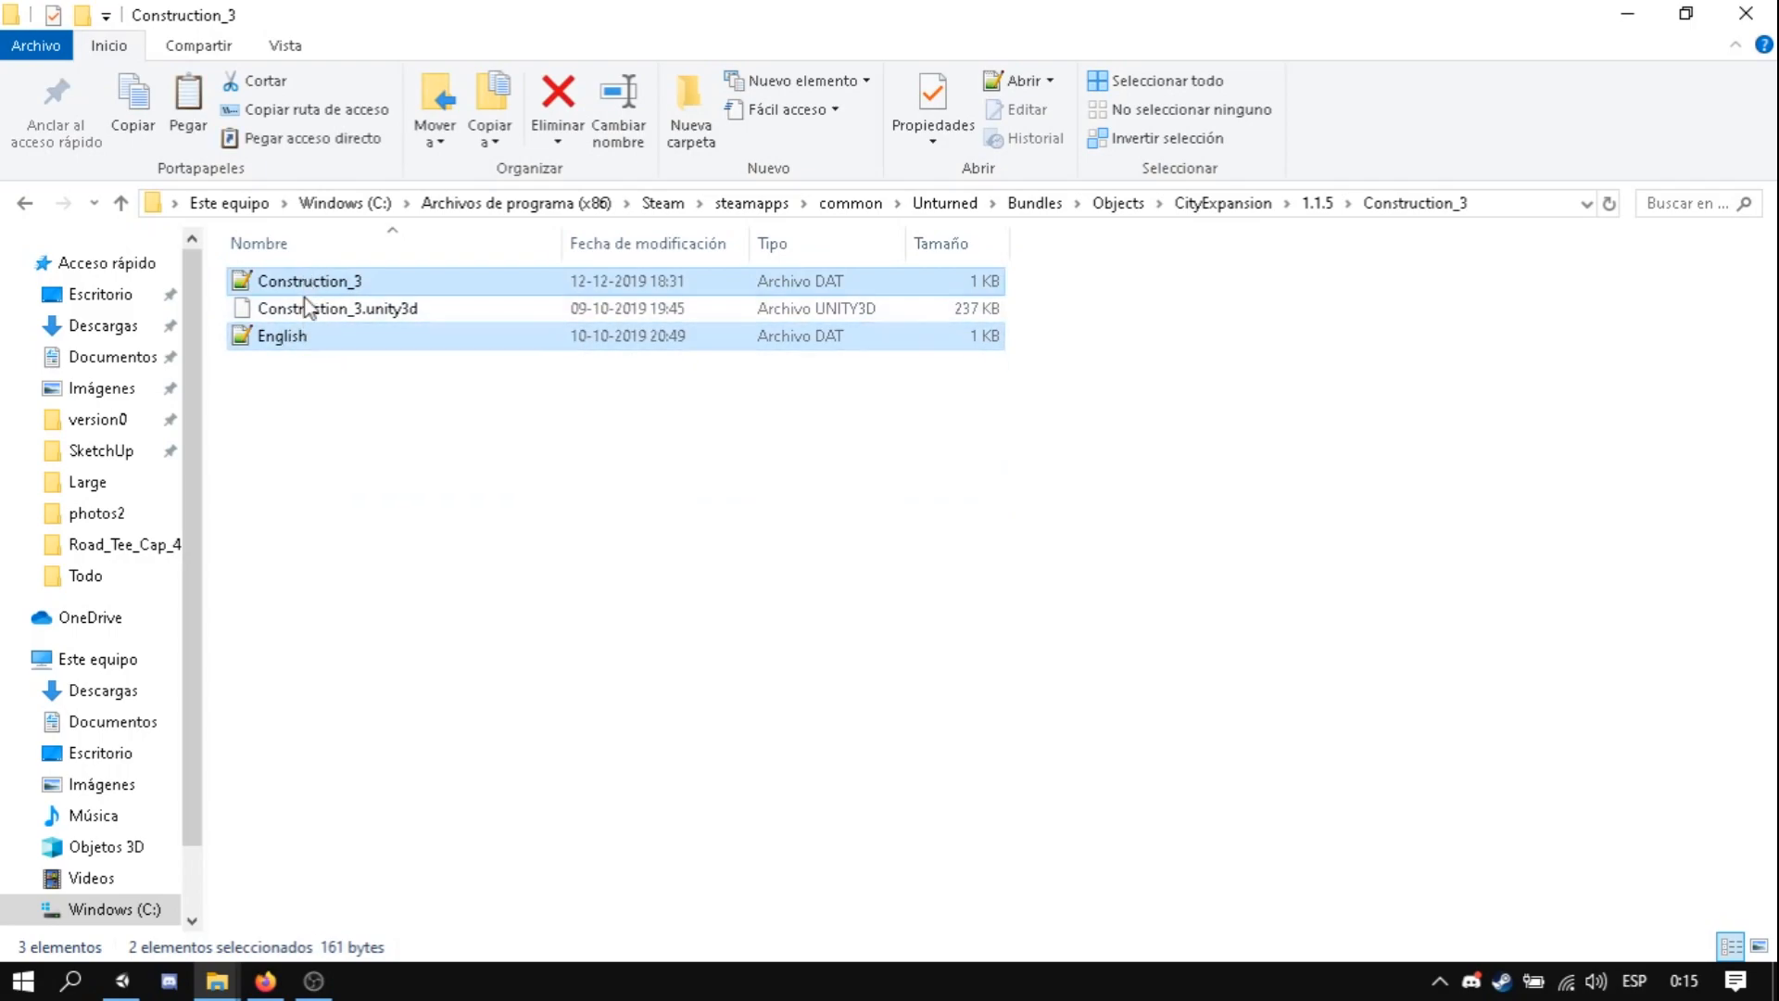
mouse_move(595, 293)
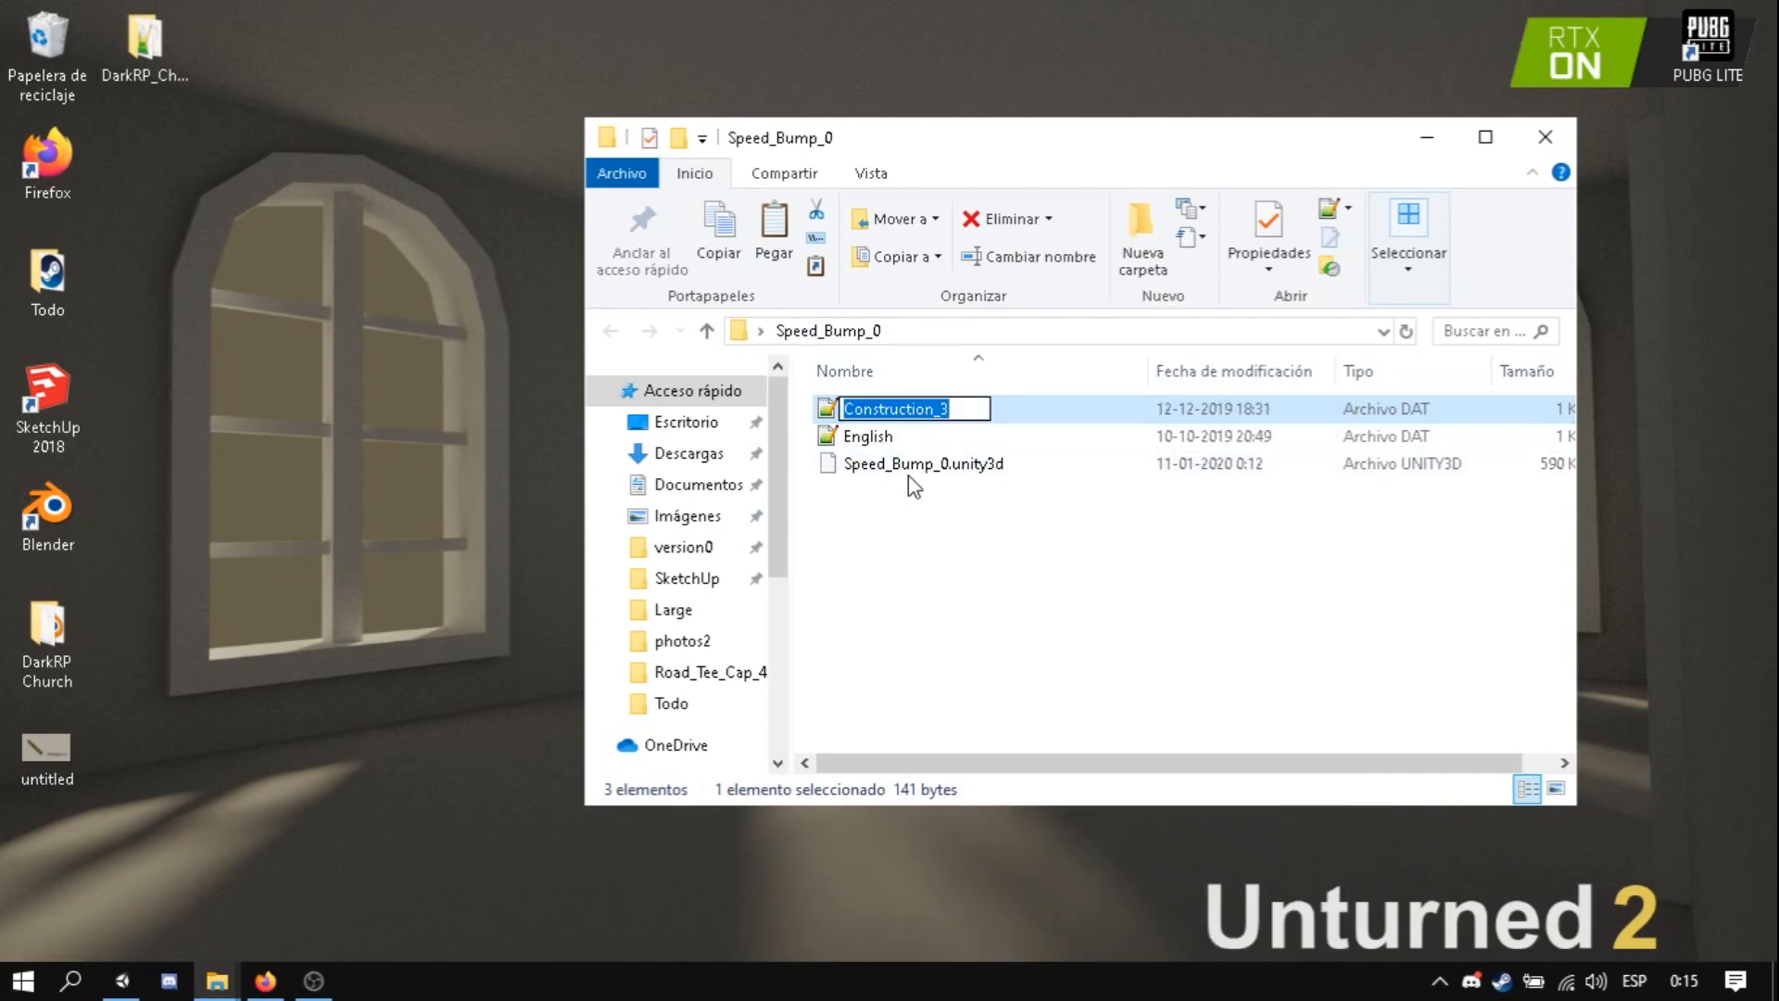
text(Speed)
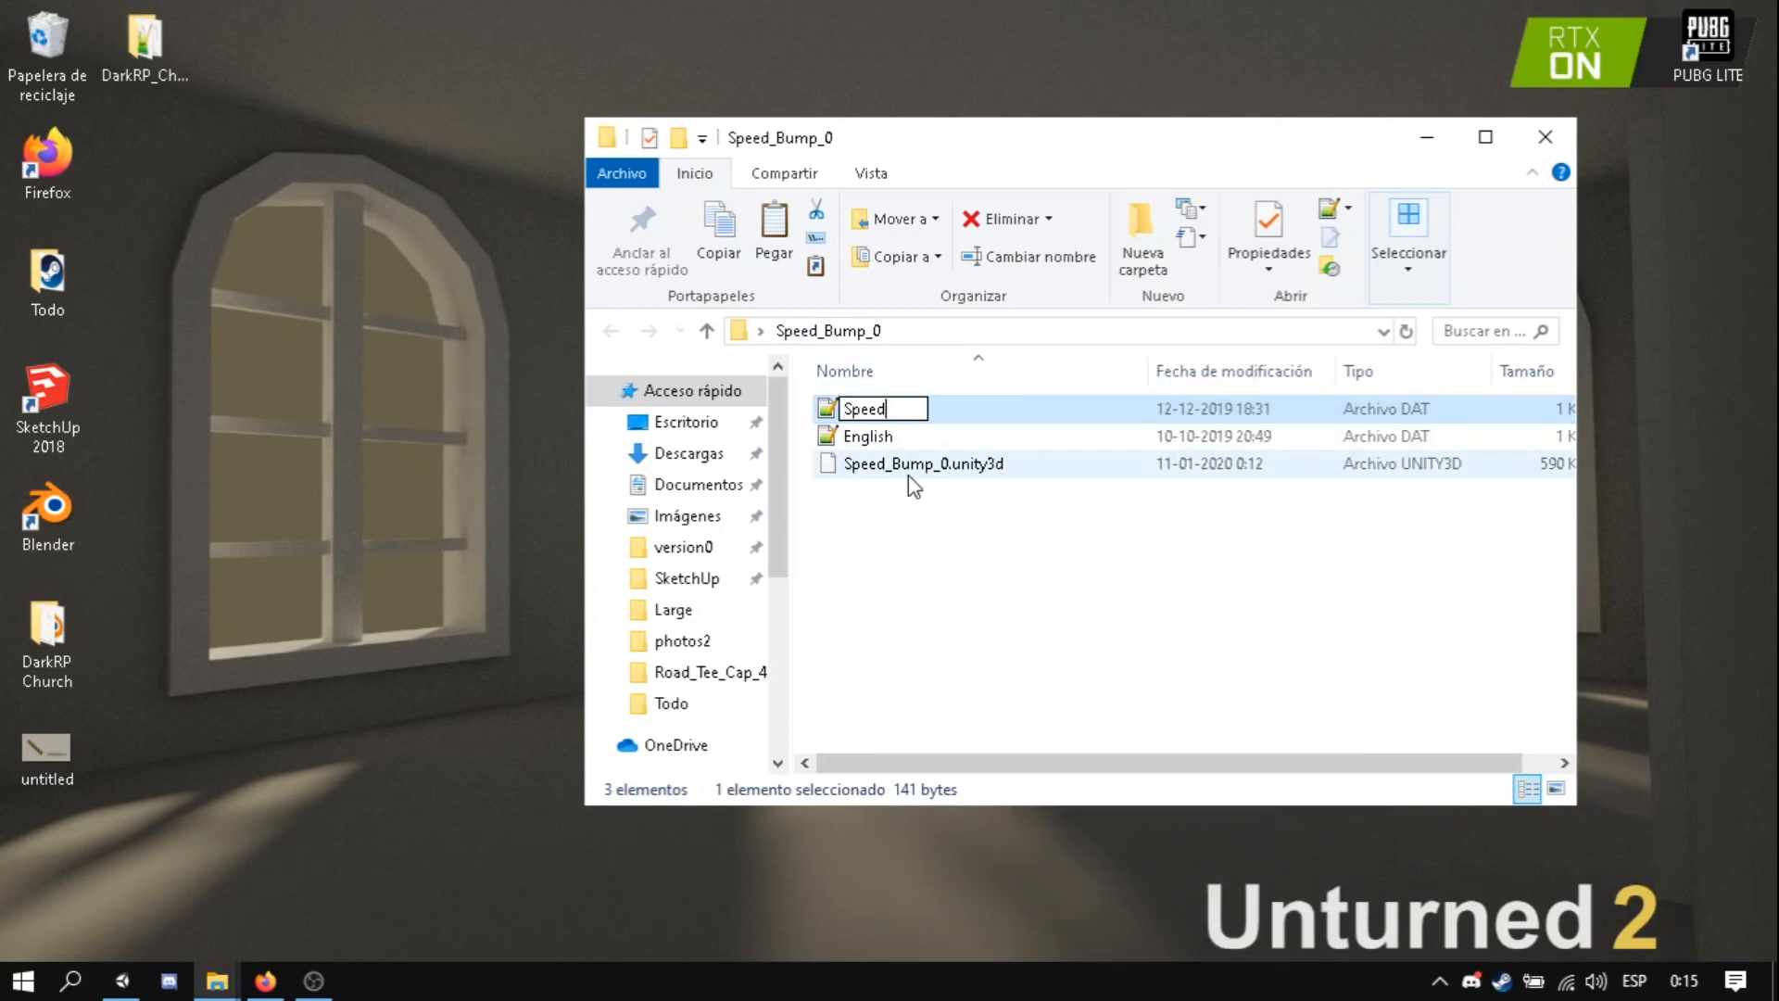
text(_Bu,)
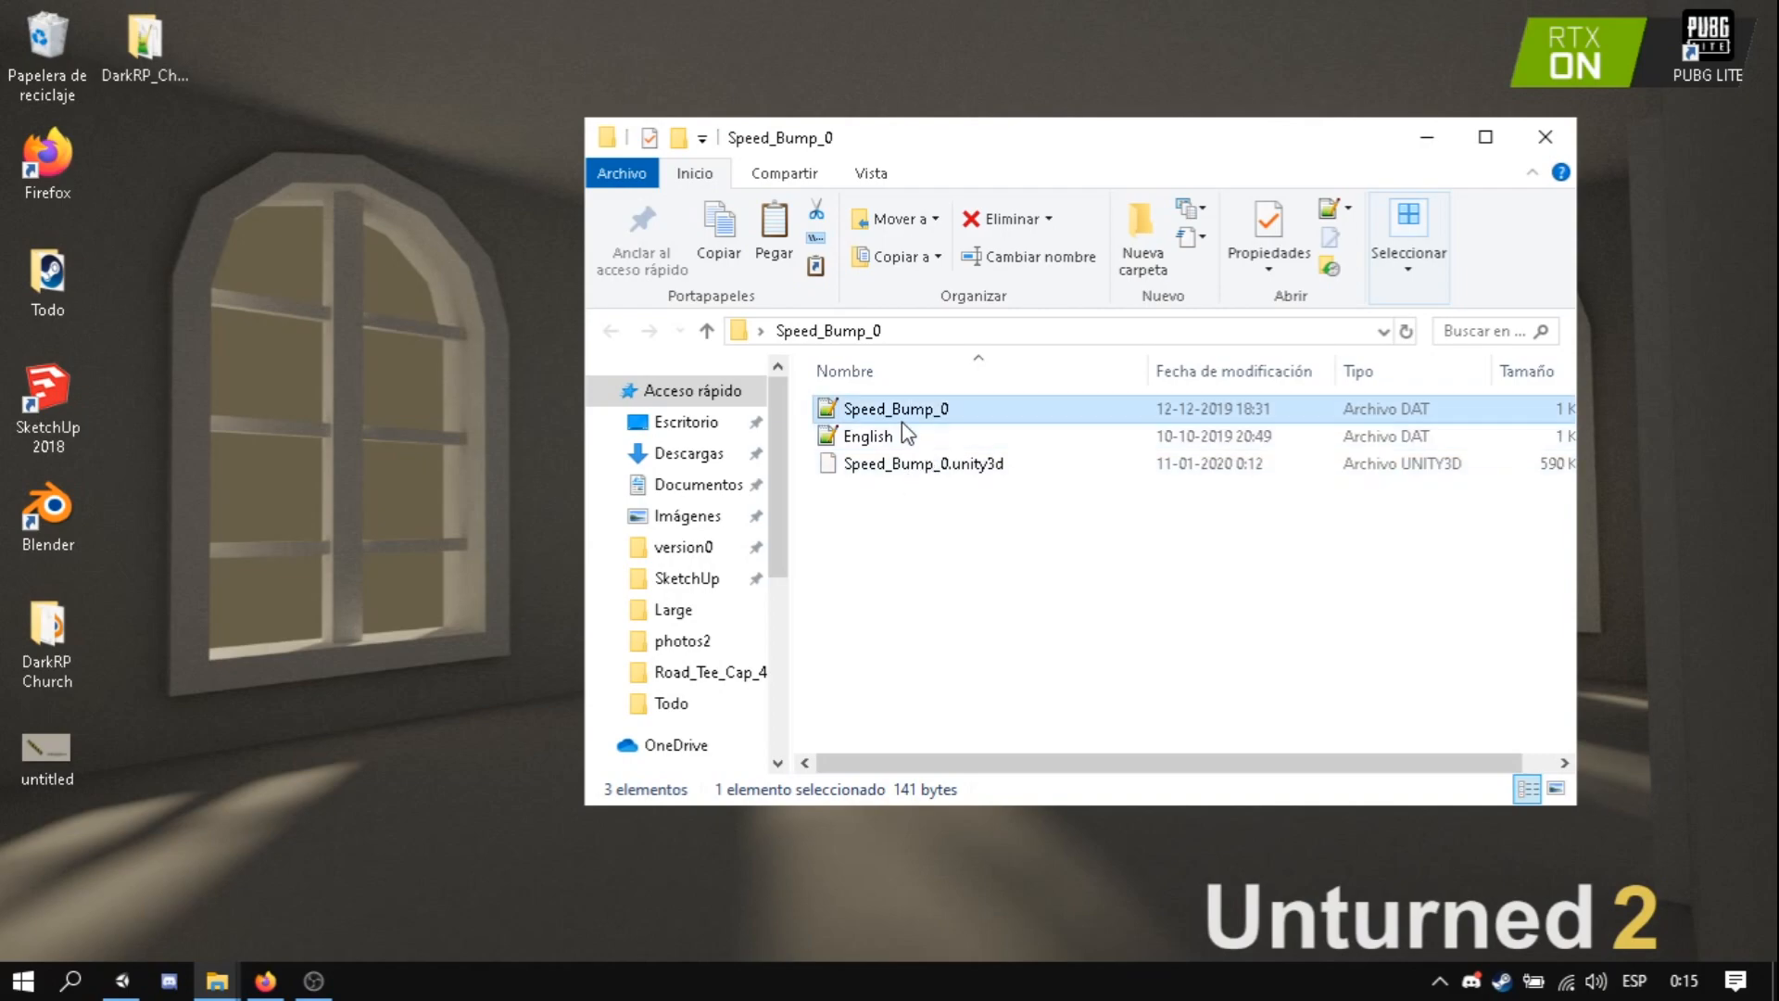
mouse_move(913, 412)
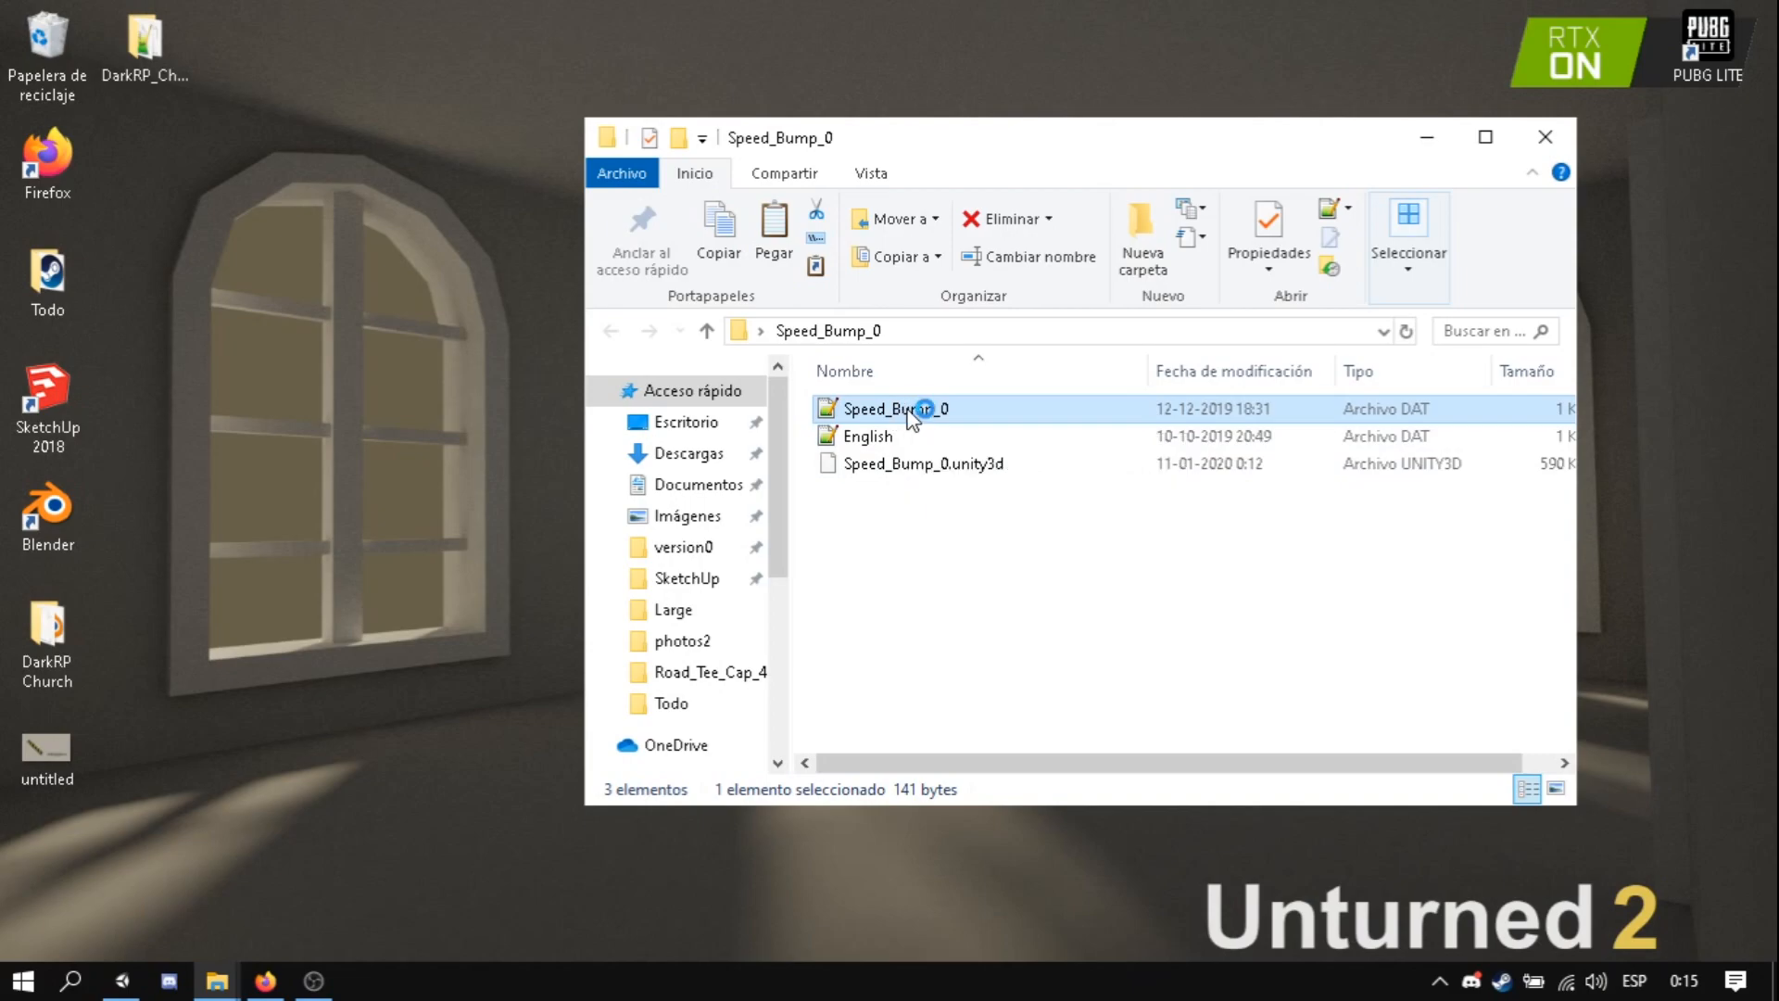
- In Speed_Bump_0.dat, remove the GUID line, set Type Medium and ID 45829
double_click(895, 407)
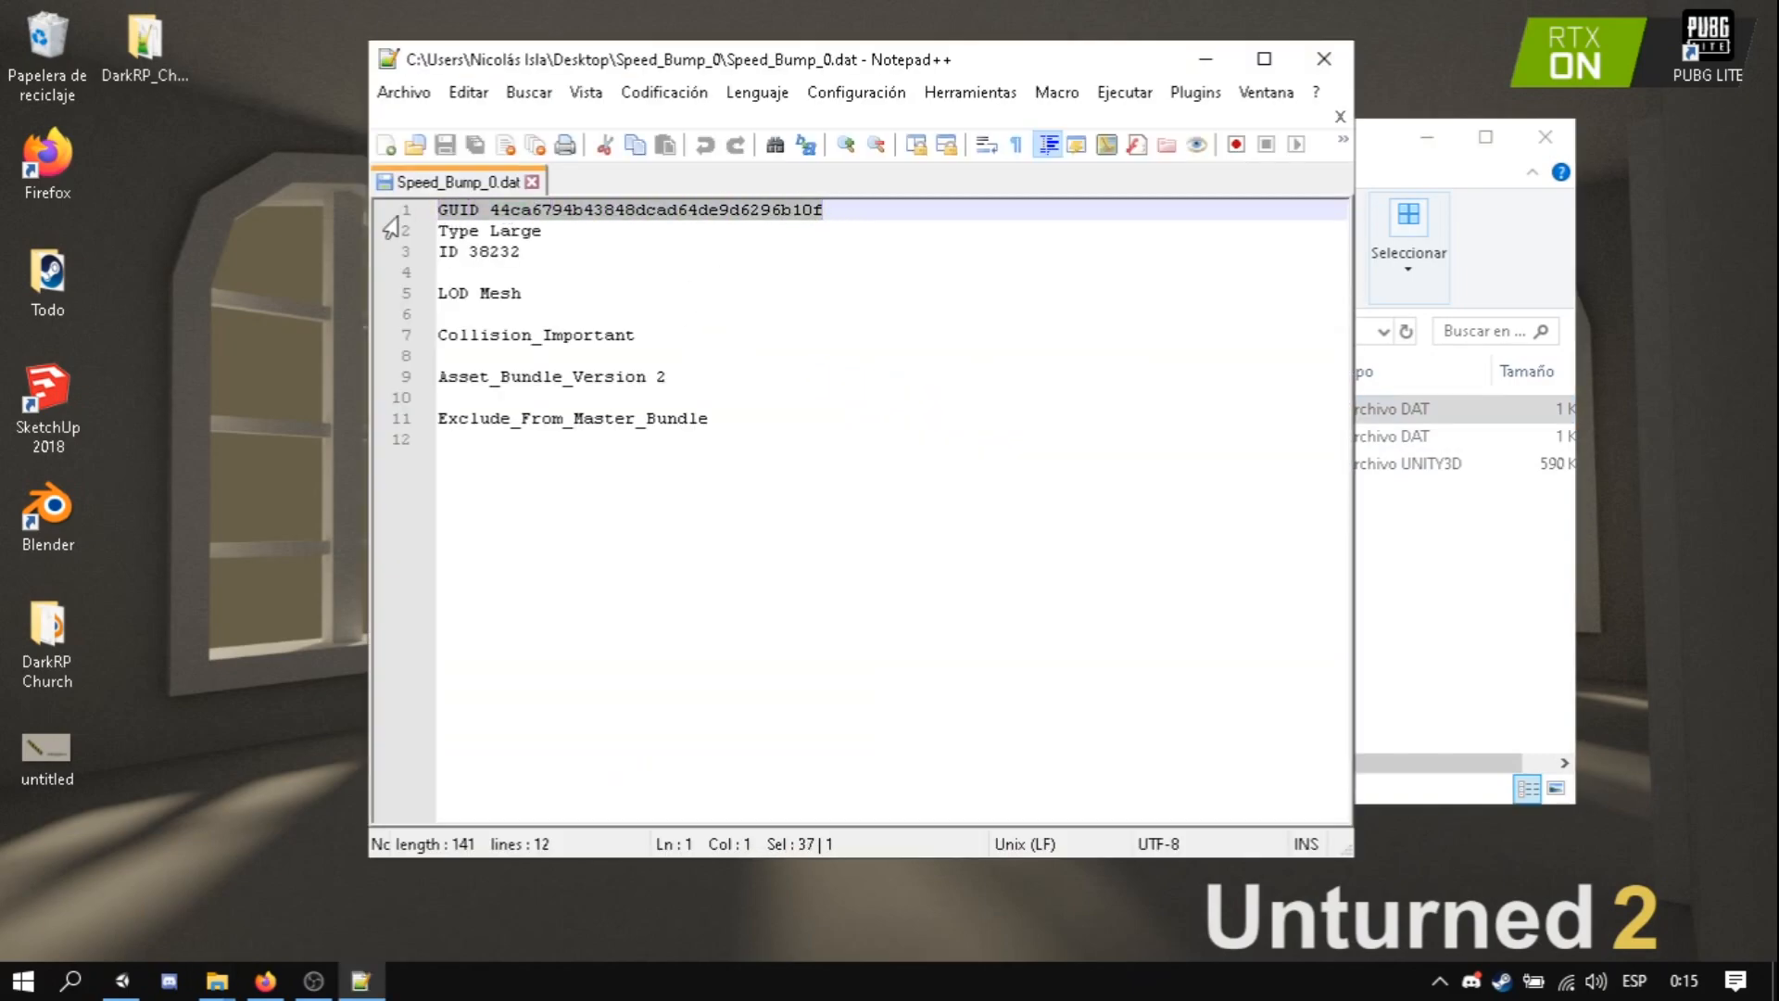
key(Delete)
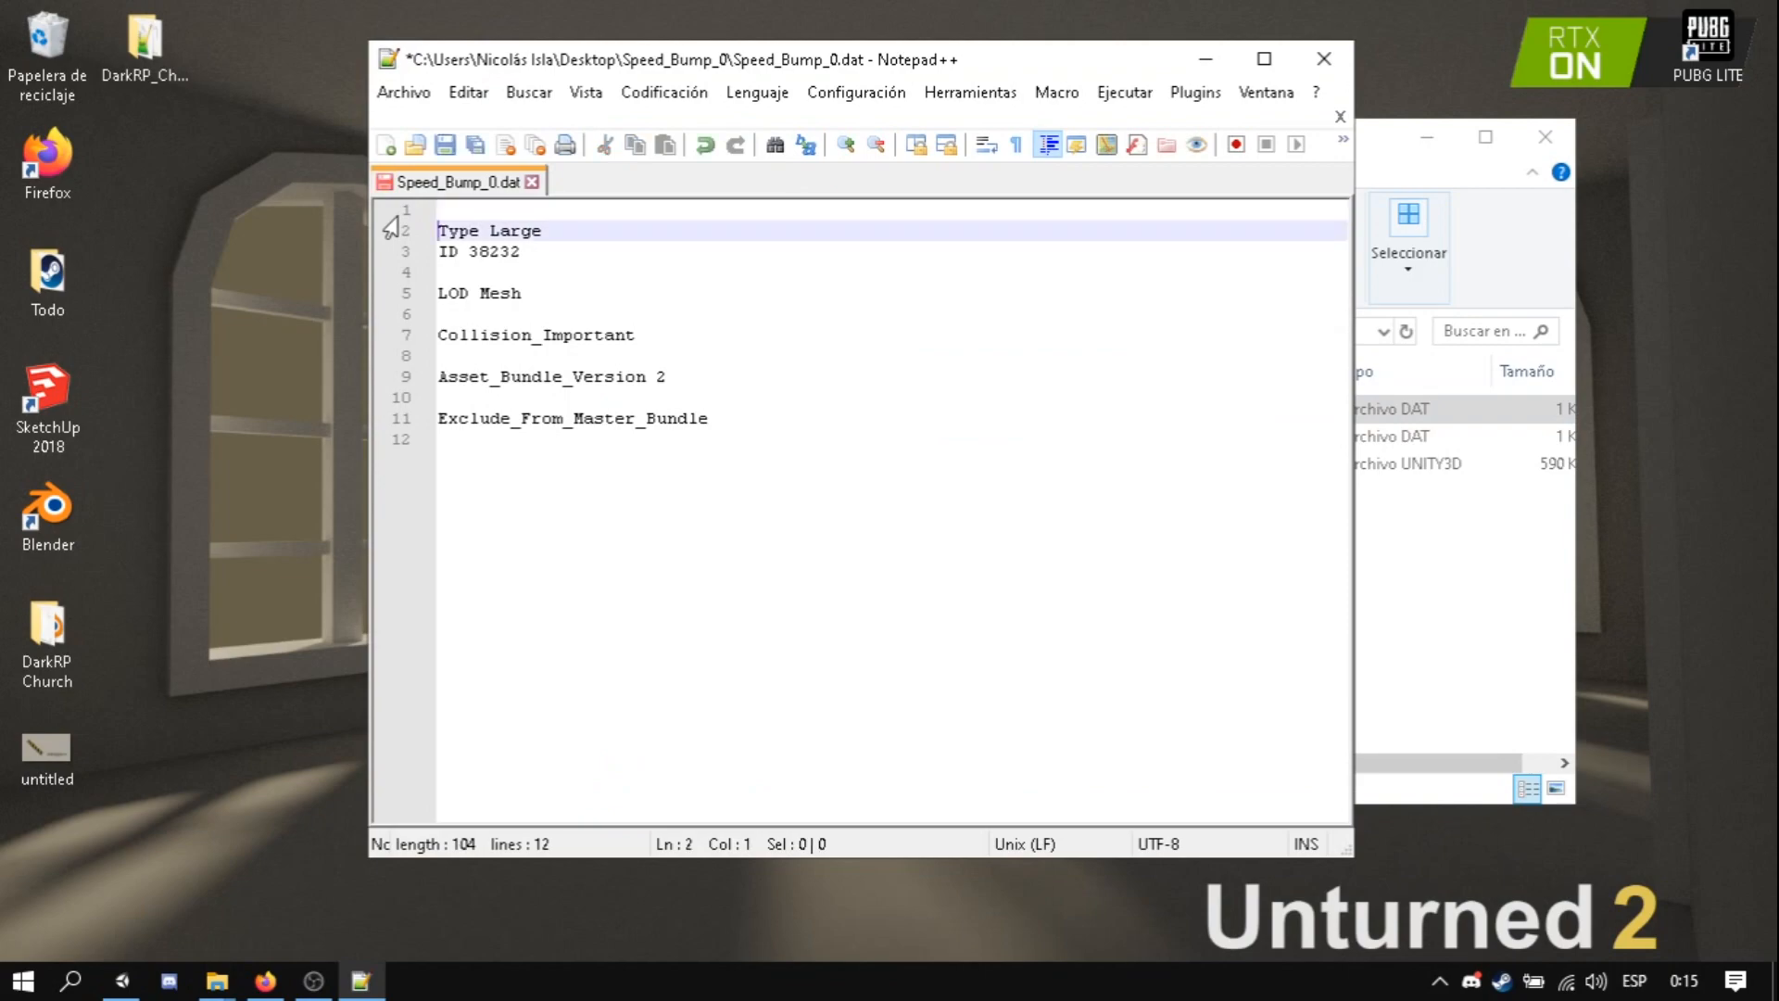
key(Delete)
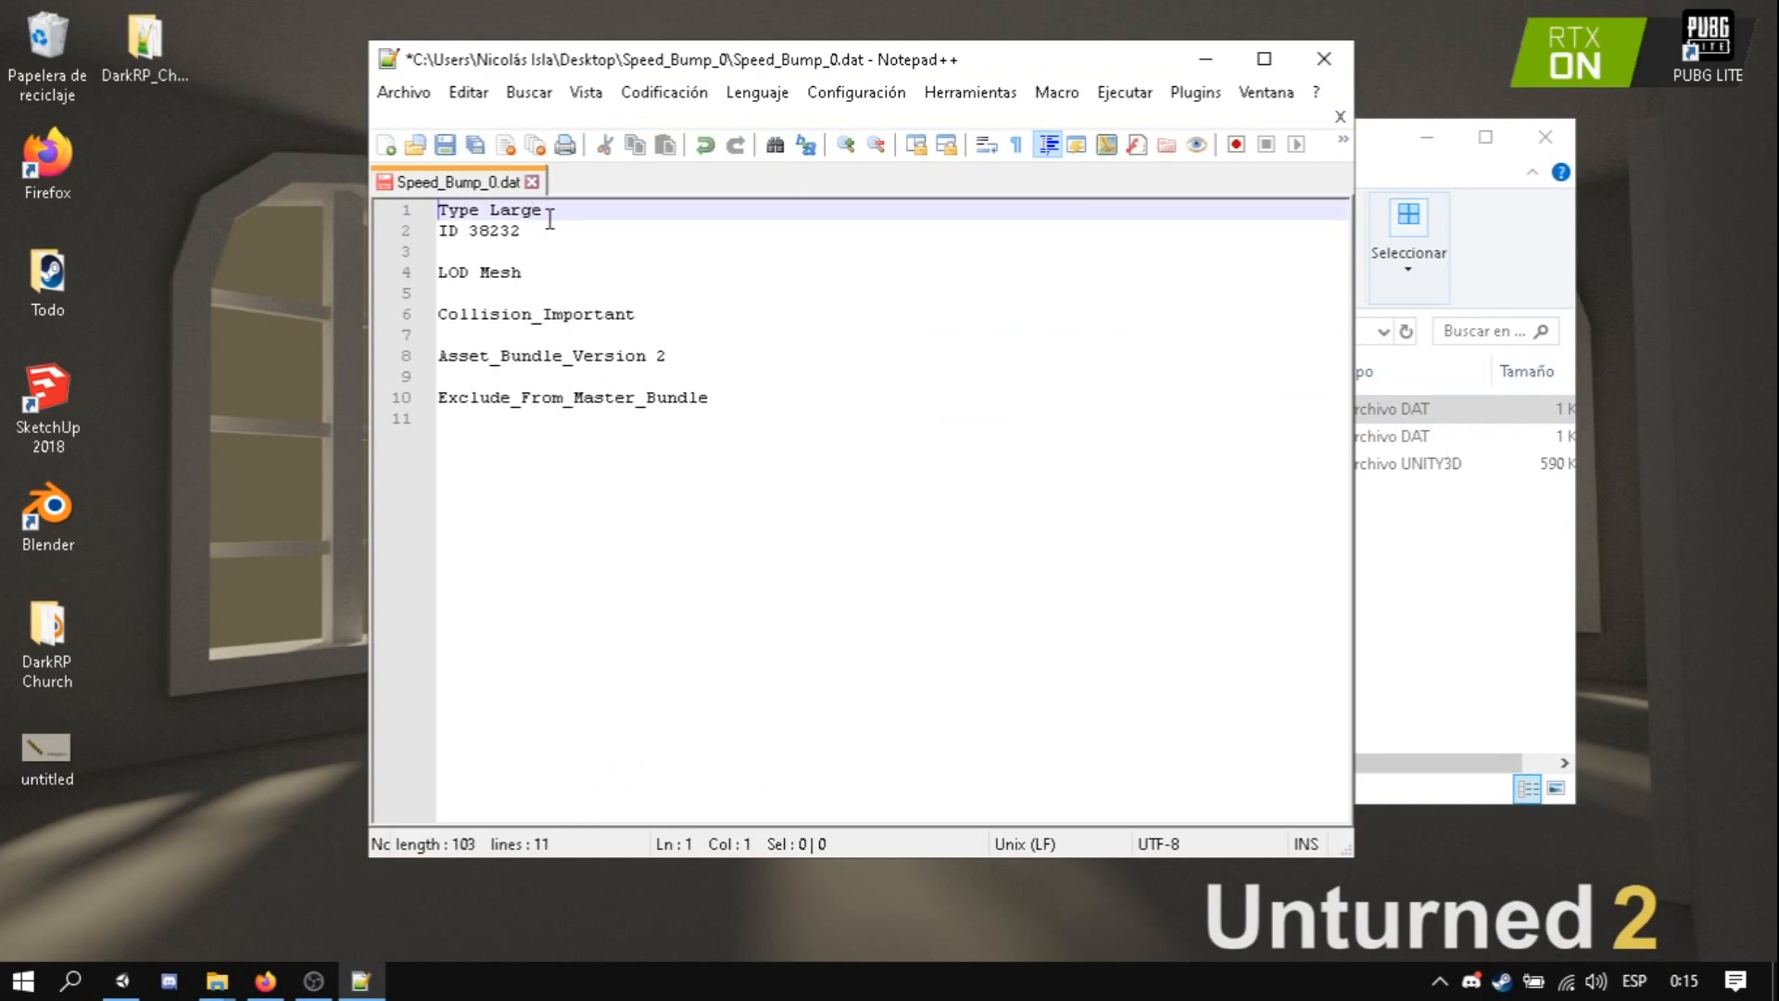
double_click(515, 210)
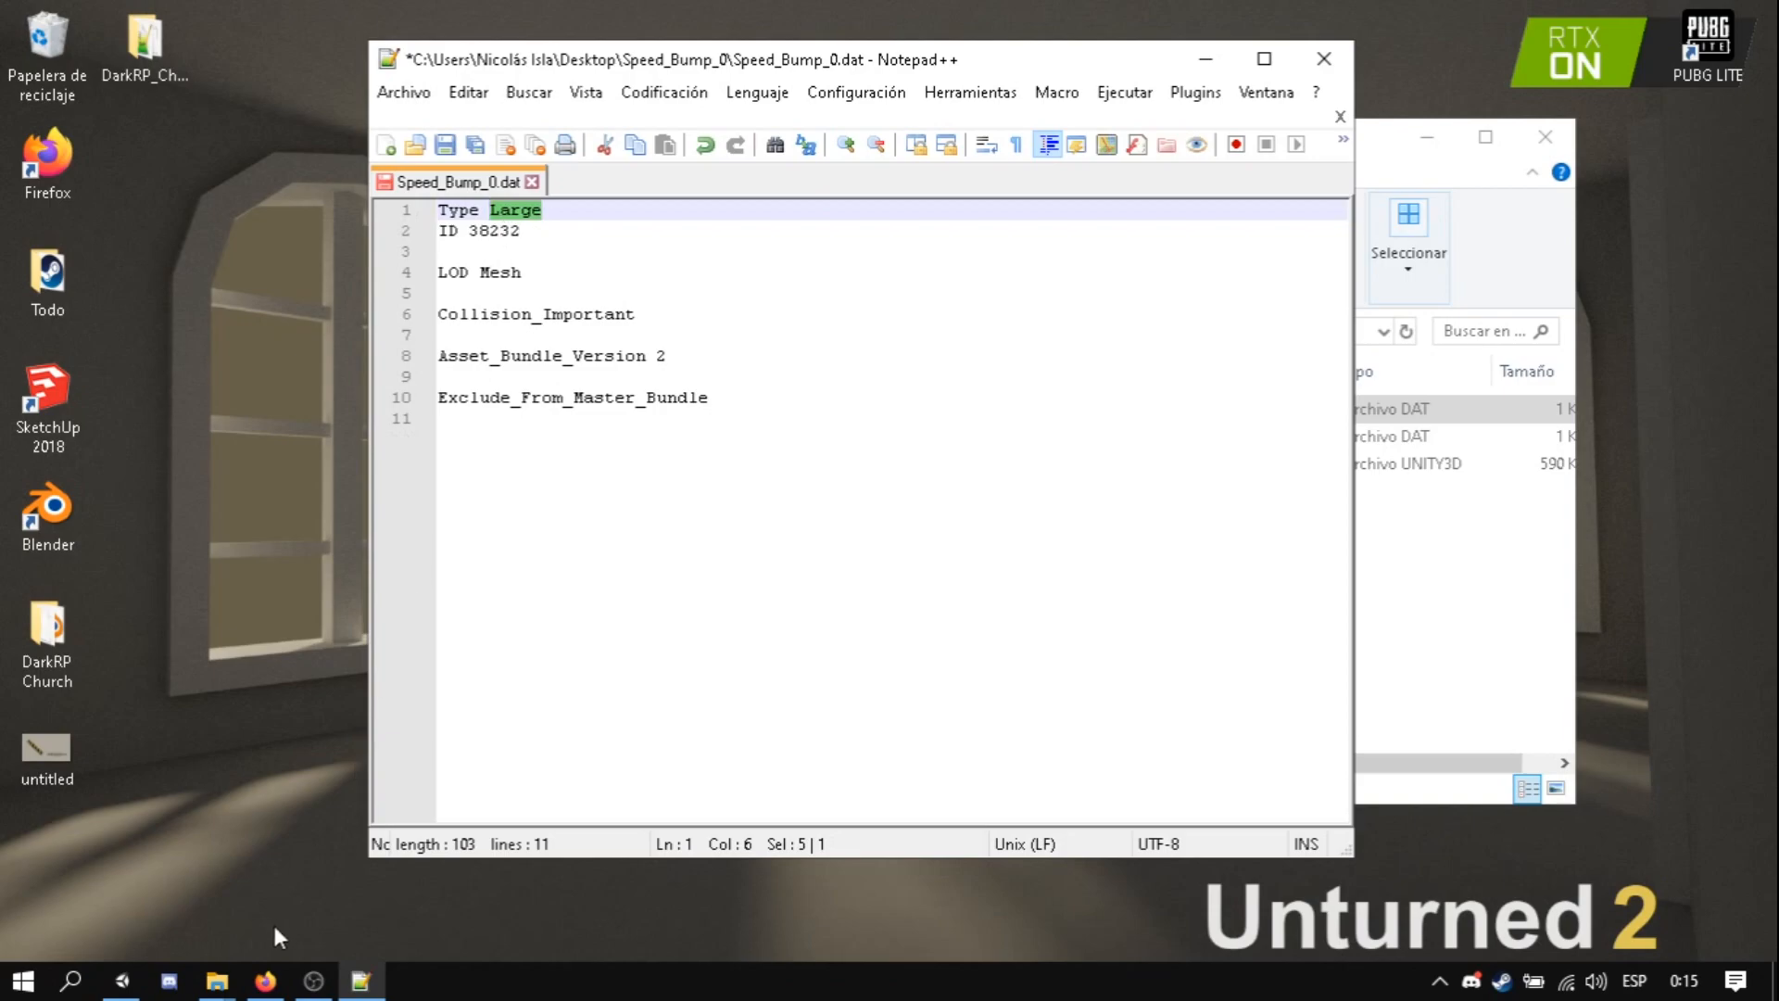
mouse_move(122, 981)
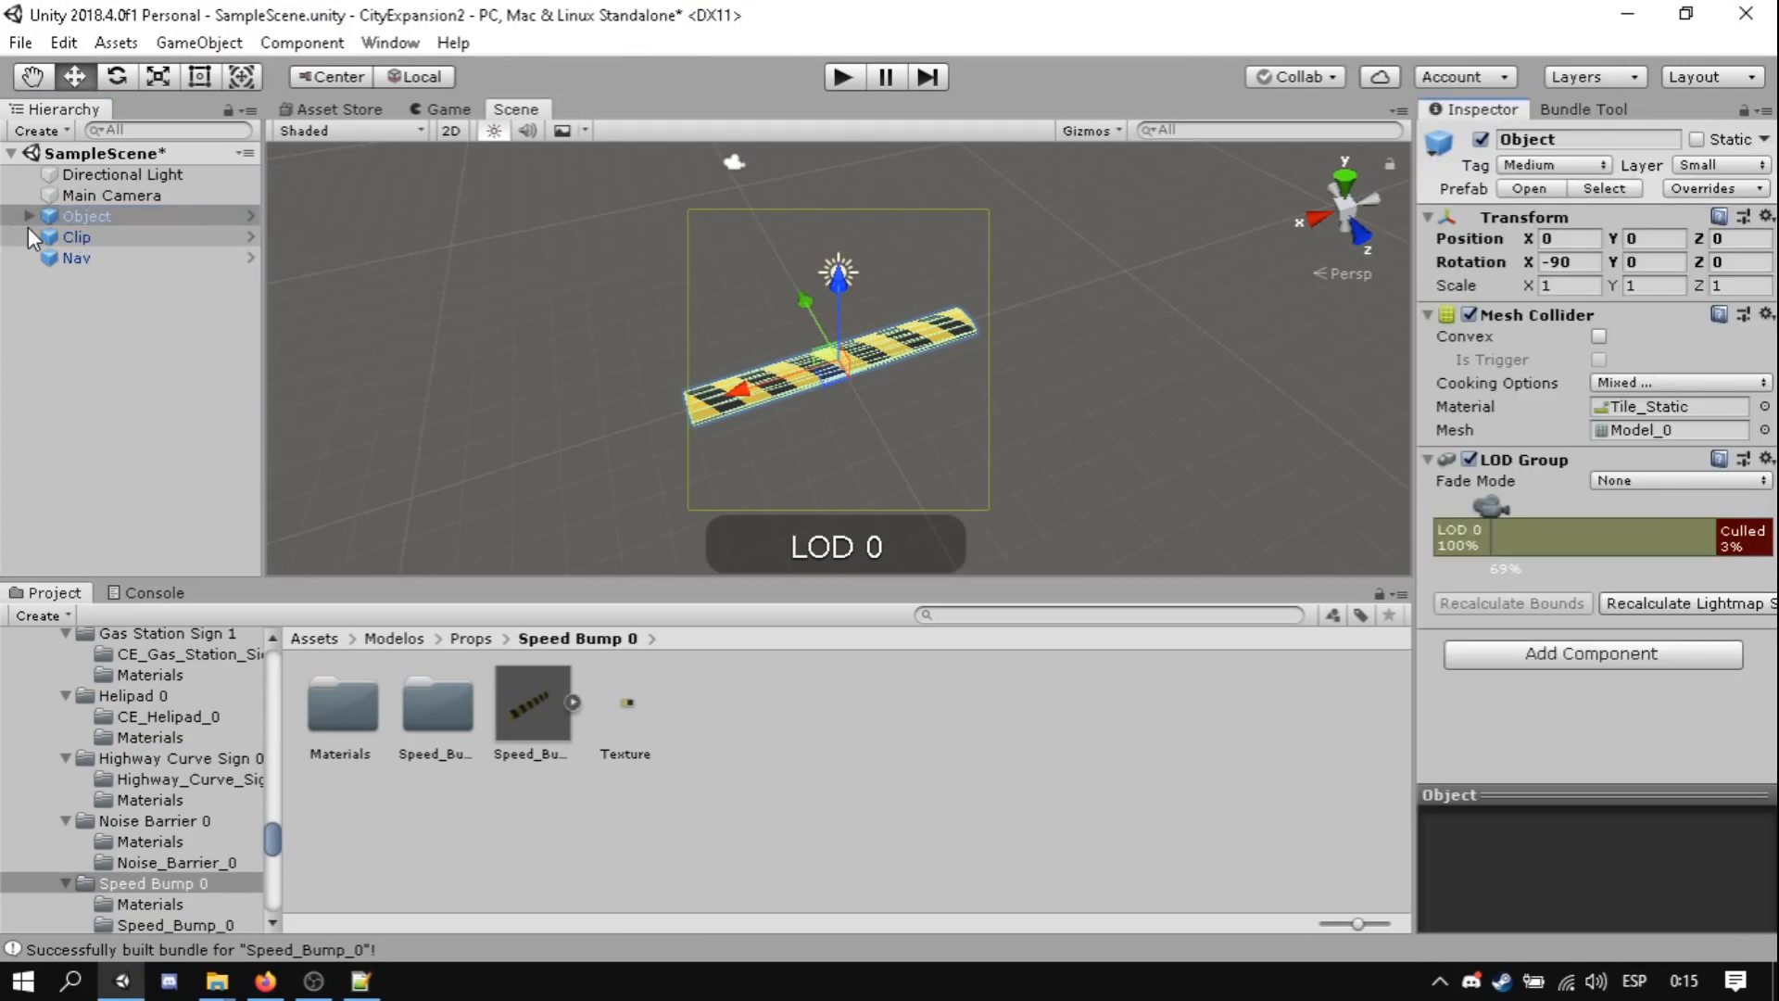
click(76, 237)
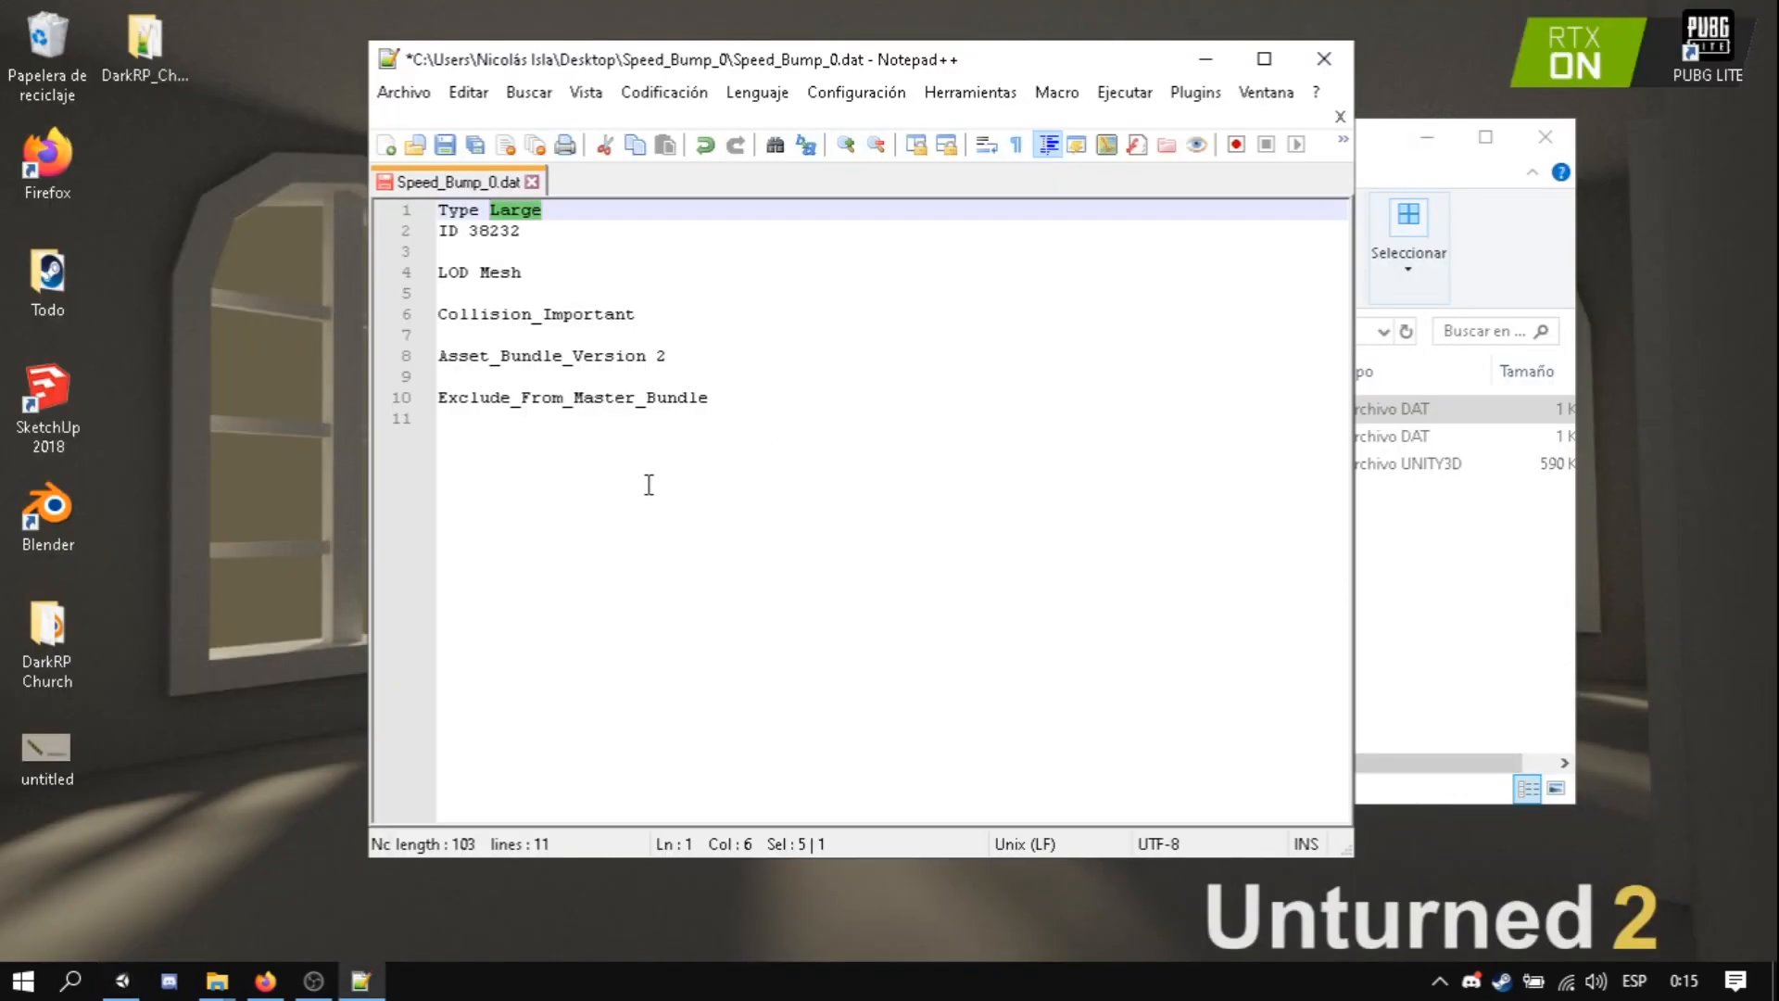
text(Medium)
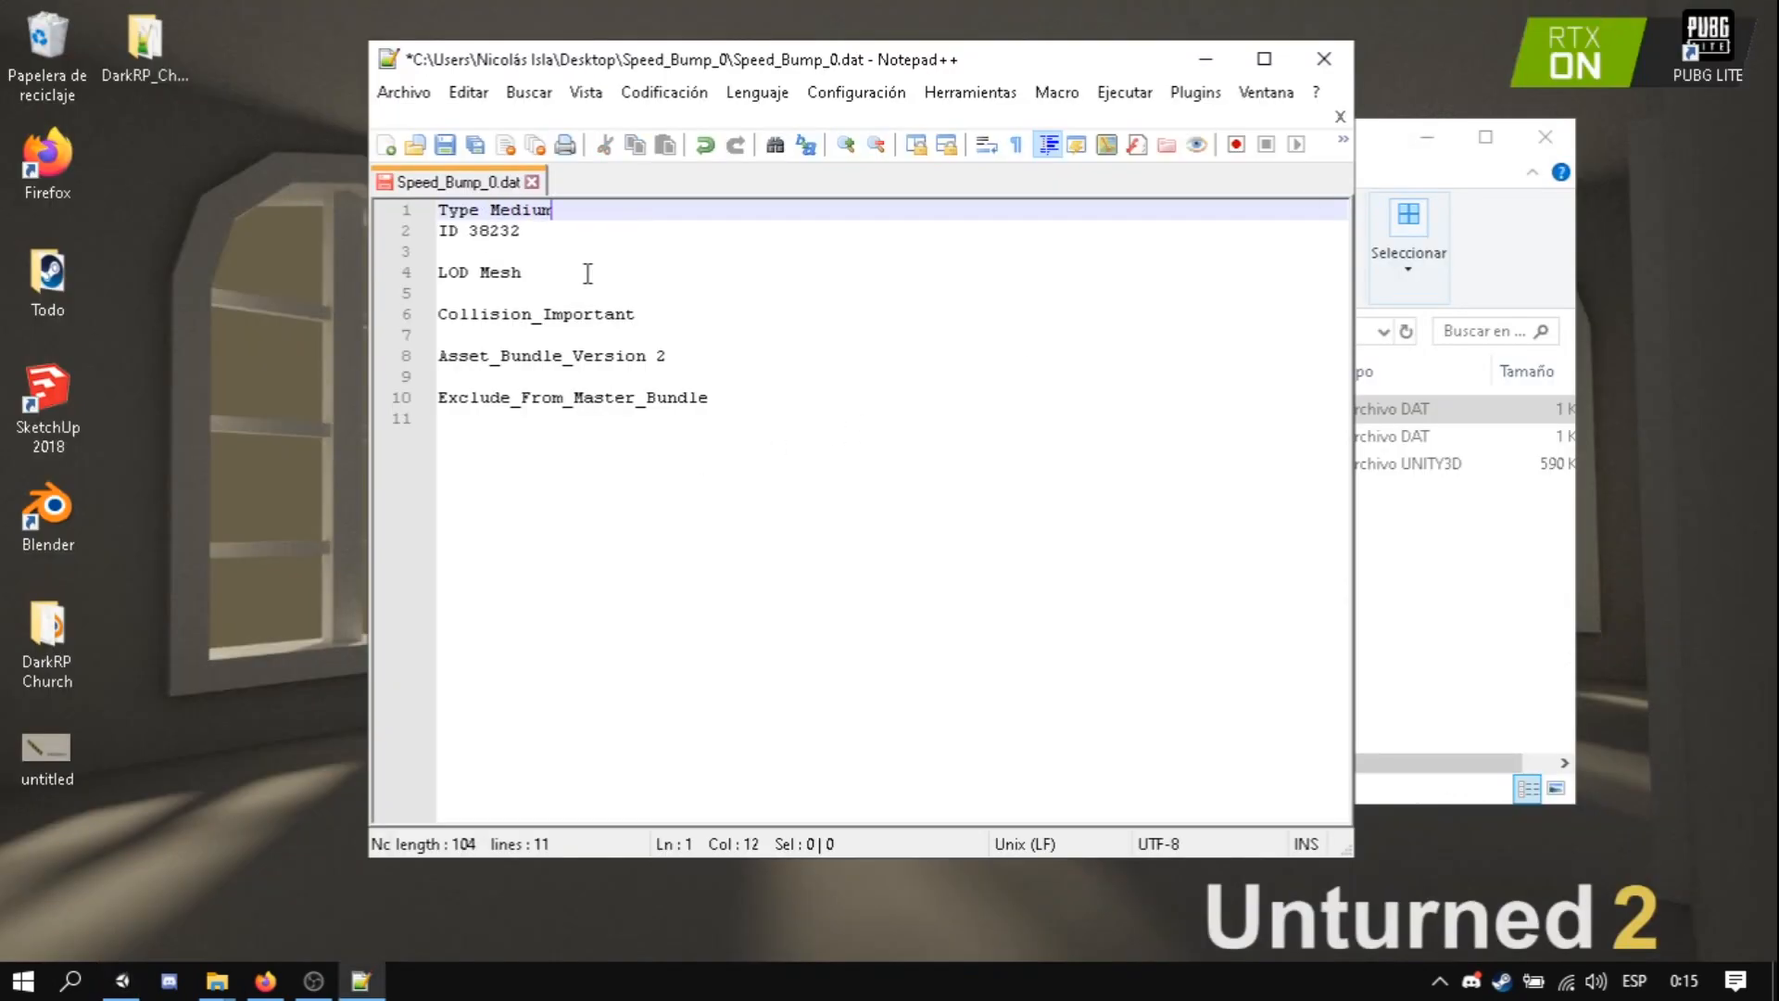
double_click(487, 229)
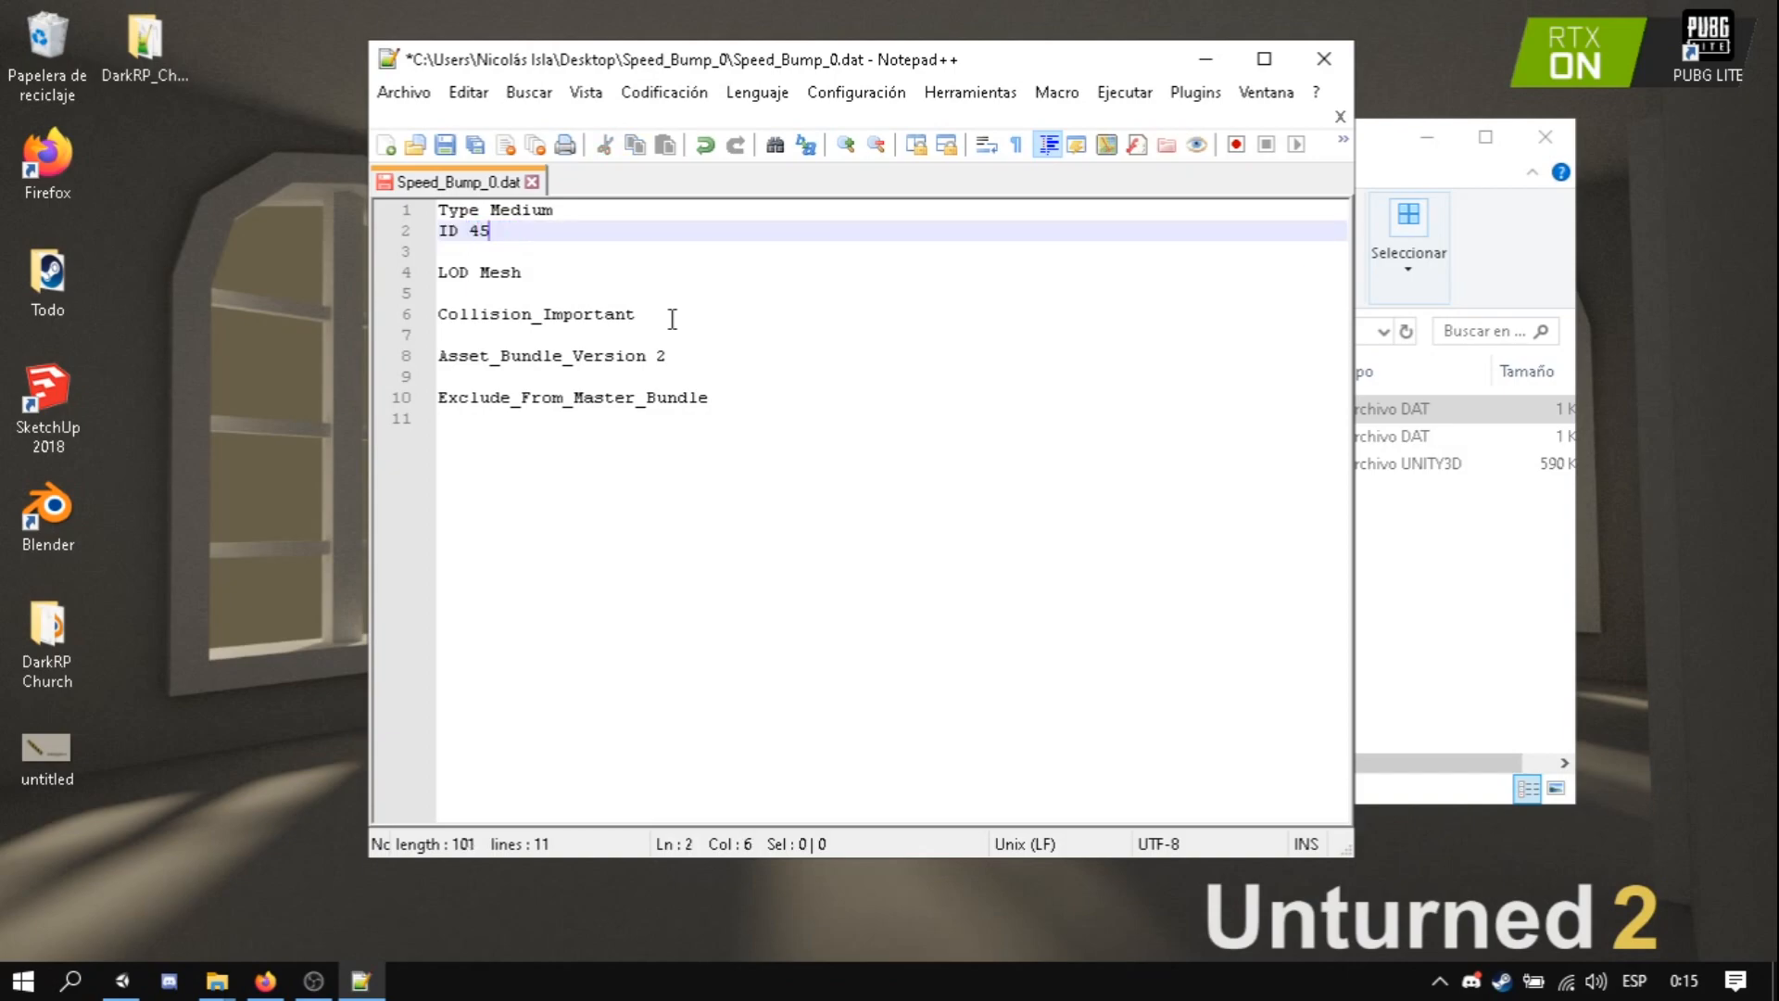
text(829)
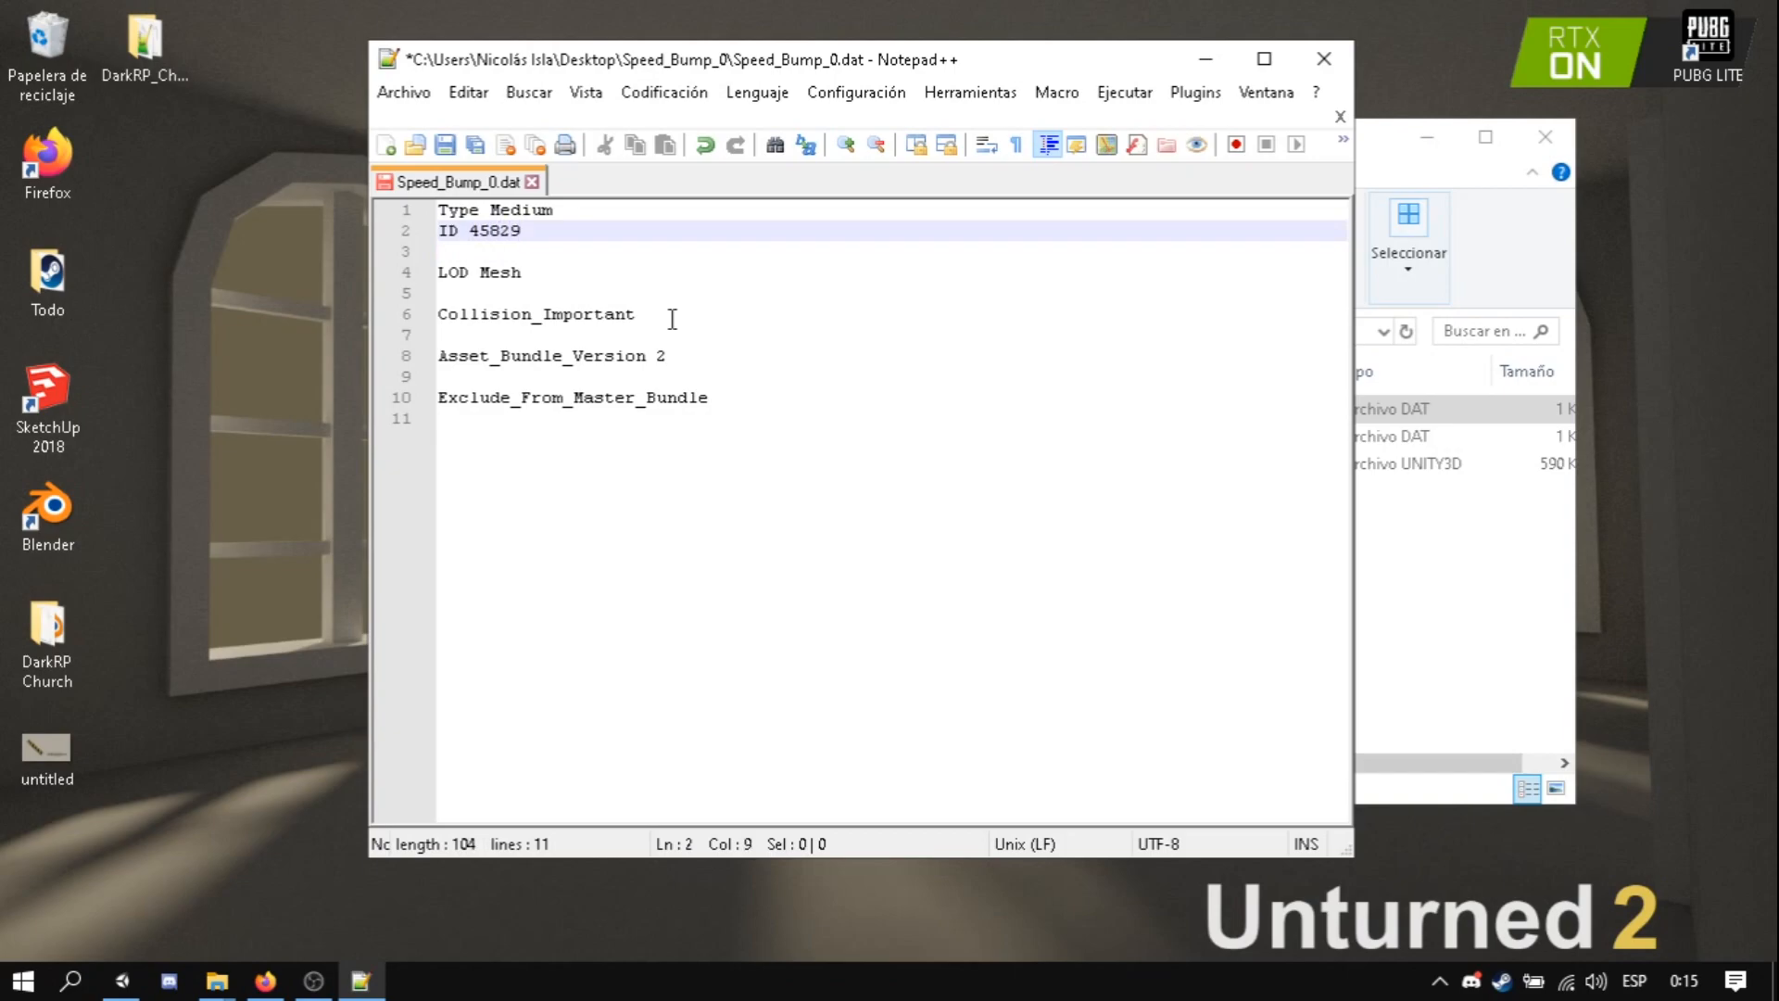
- Review the LOD Mesh, Collision_Important, Asset_Bundle_Version 2 and Exclude_From_Master_Bundle lines, then close the file
click(525, 272)
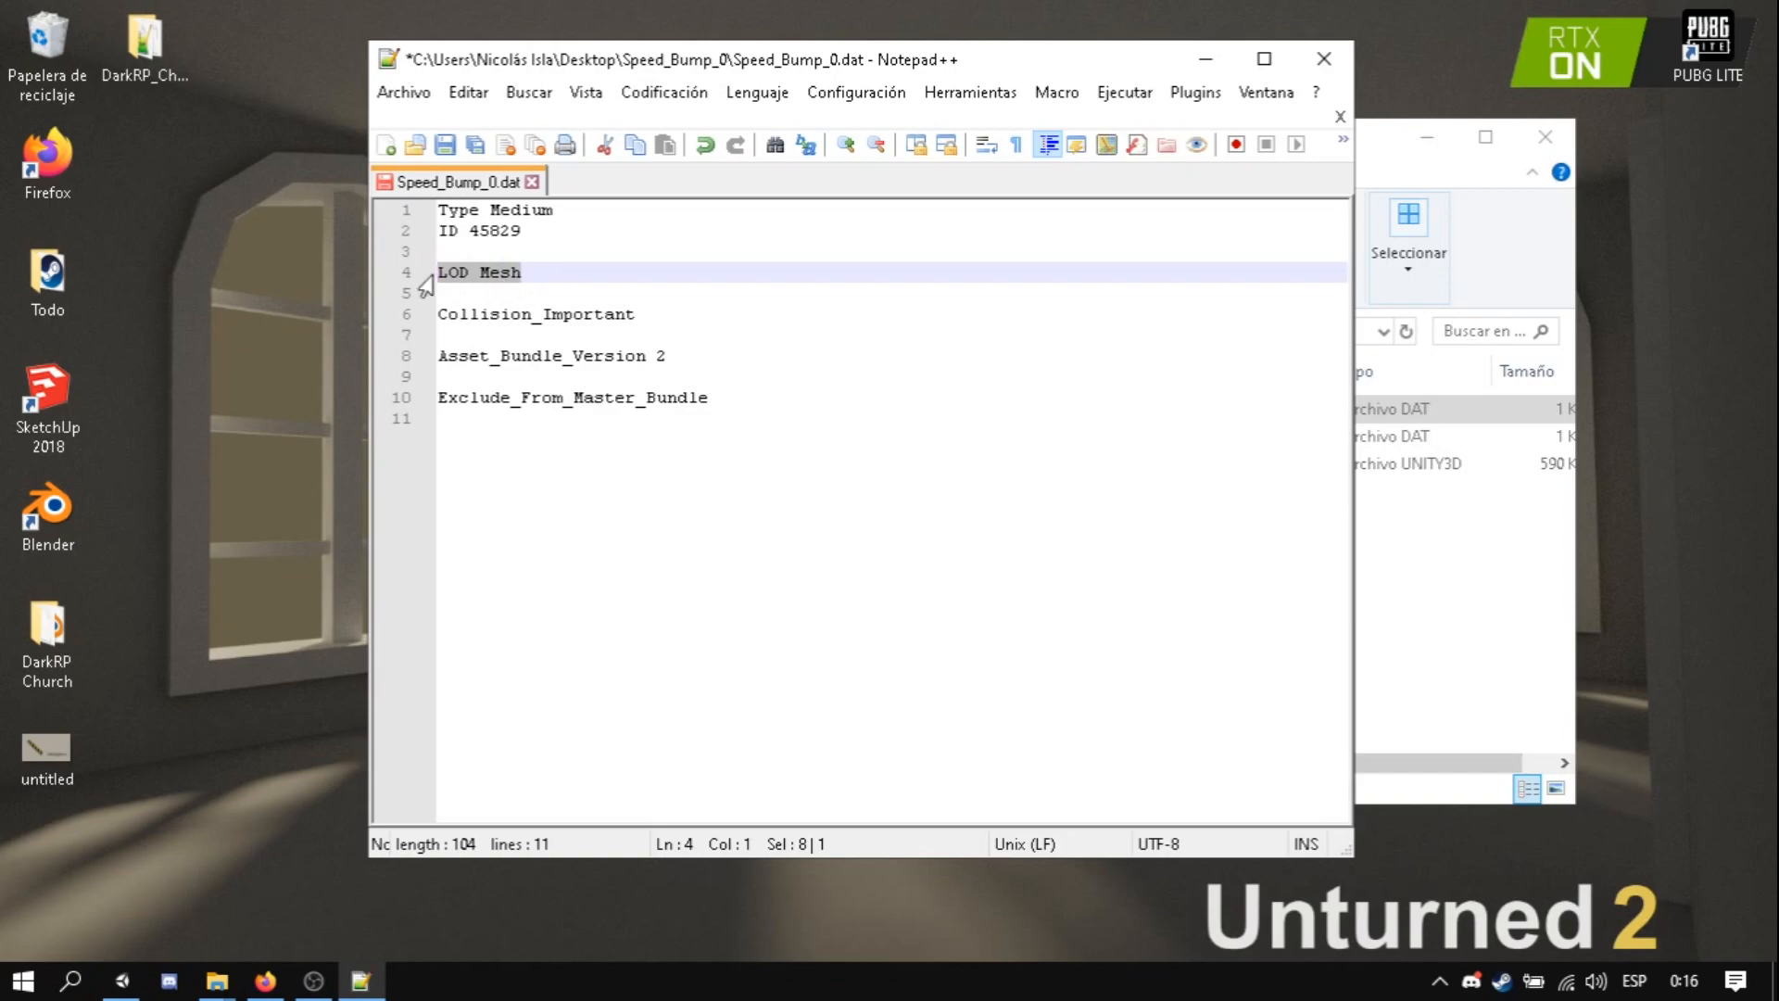
click(672, 298)
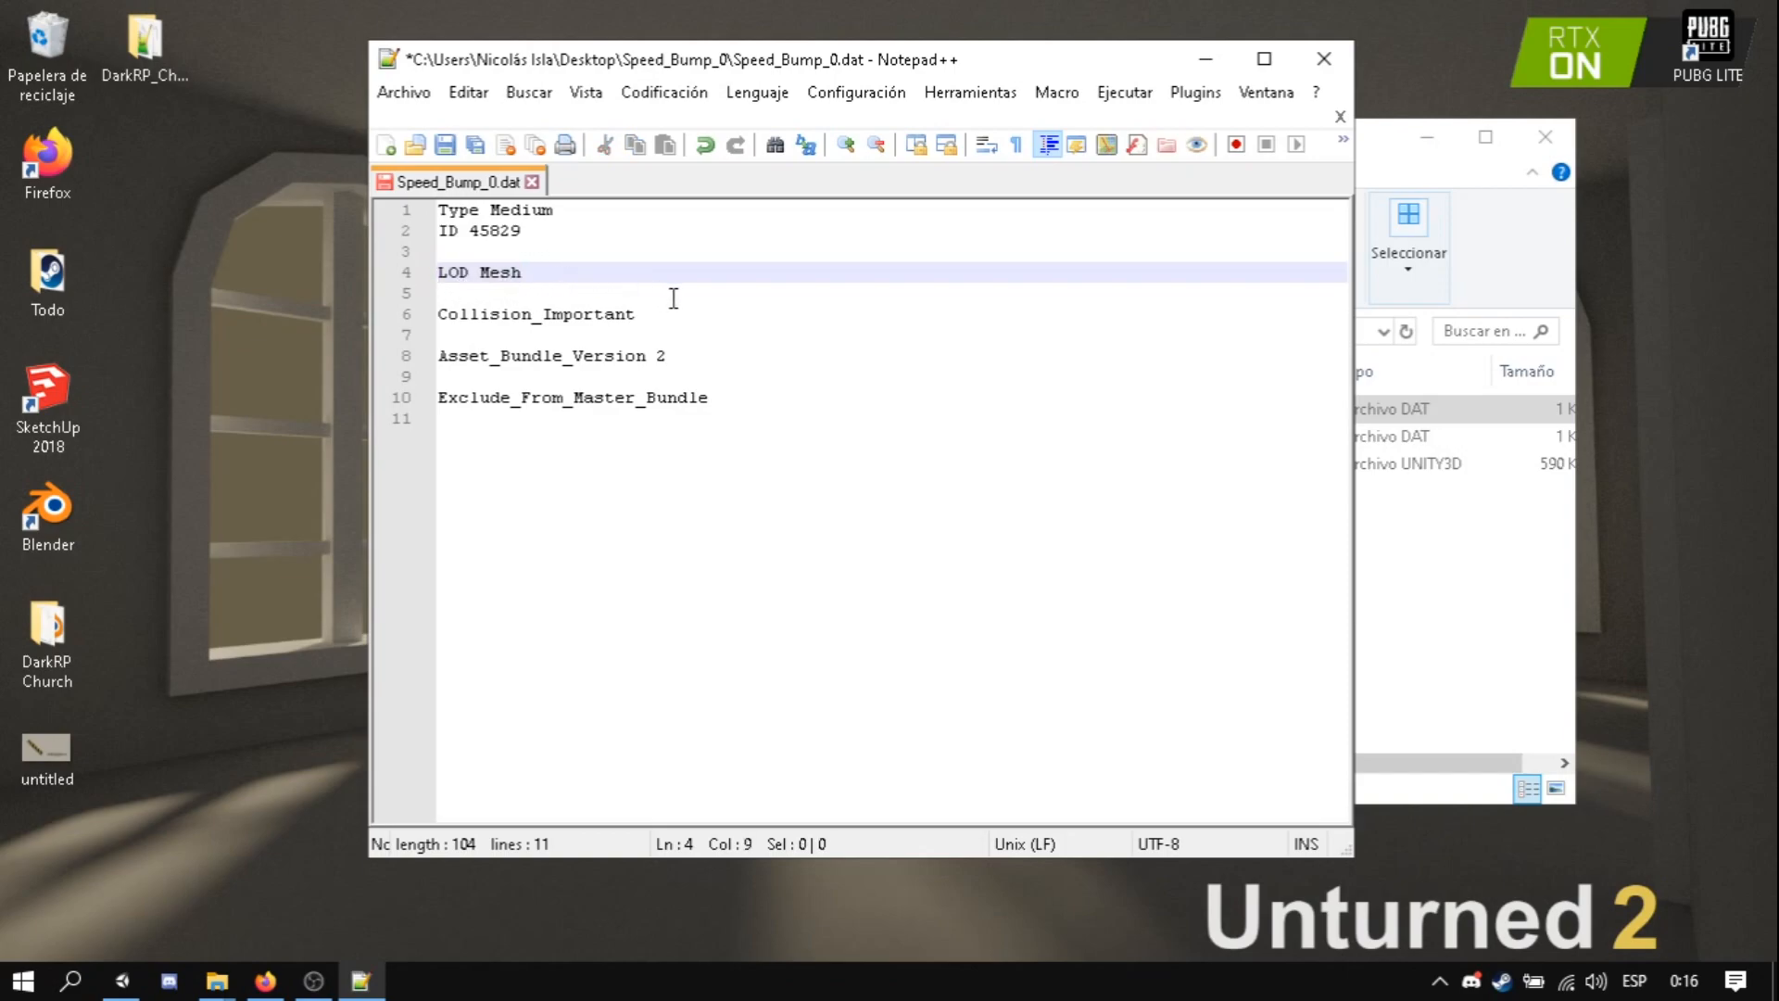
double_click(536, 315)
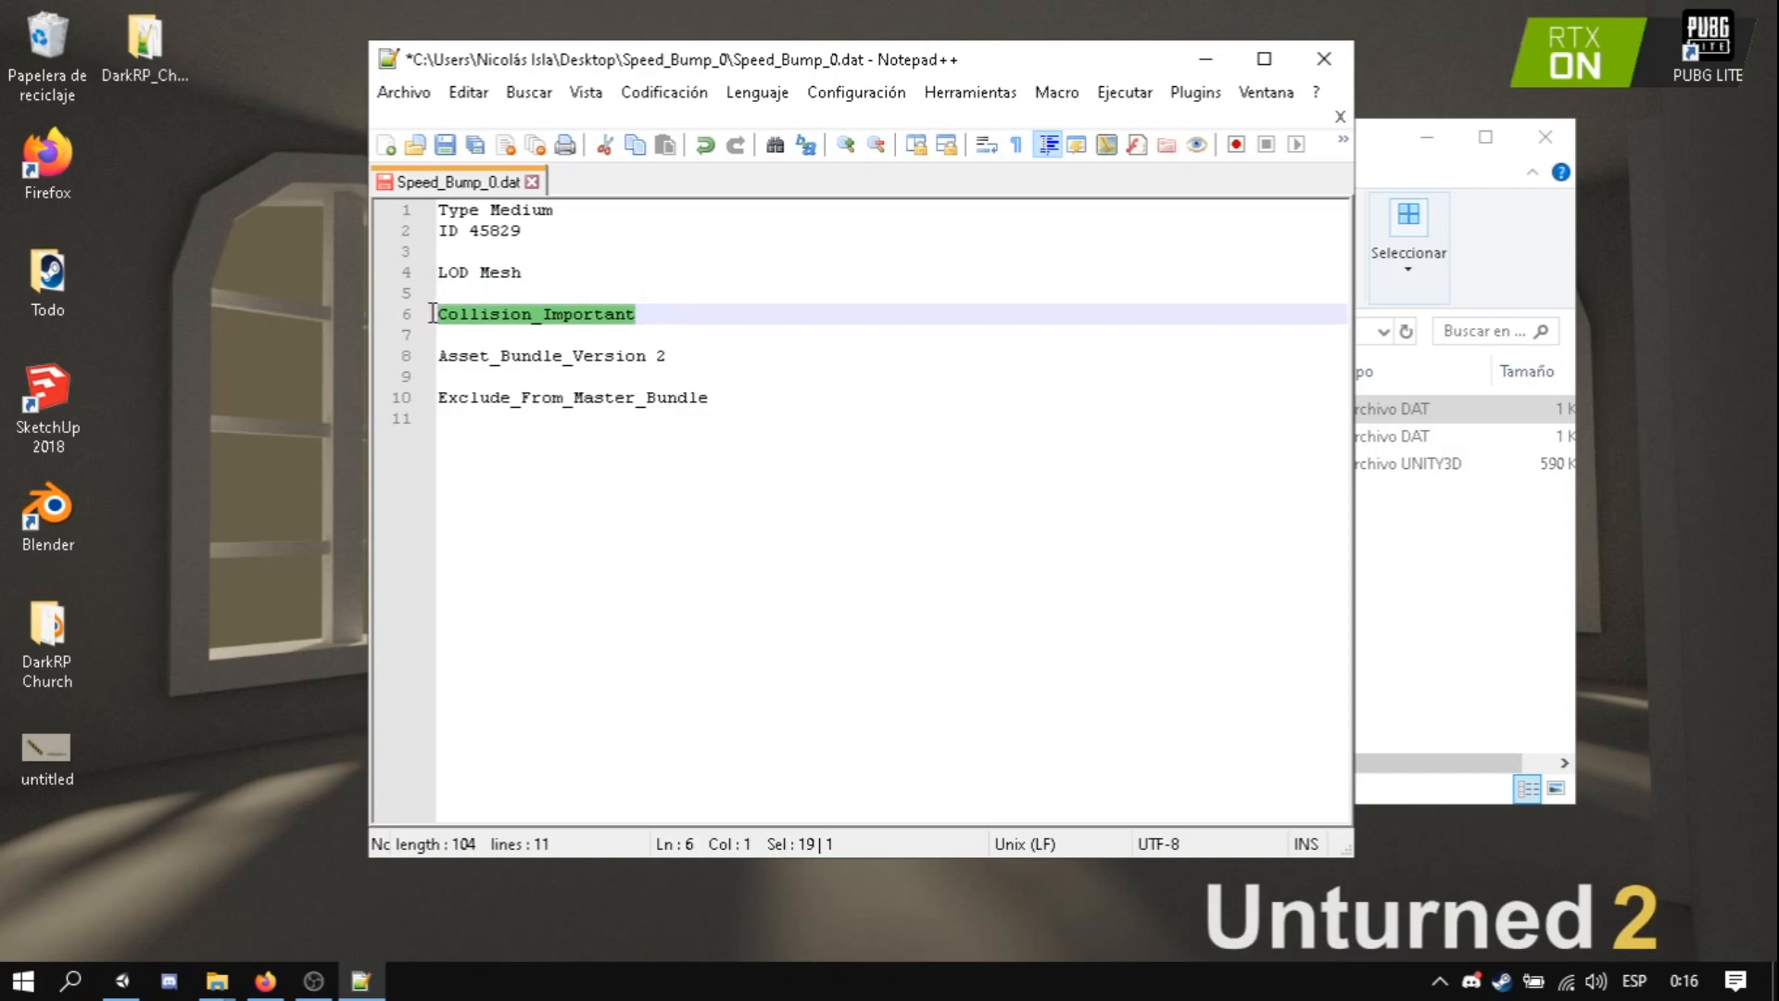
click(637, 315)
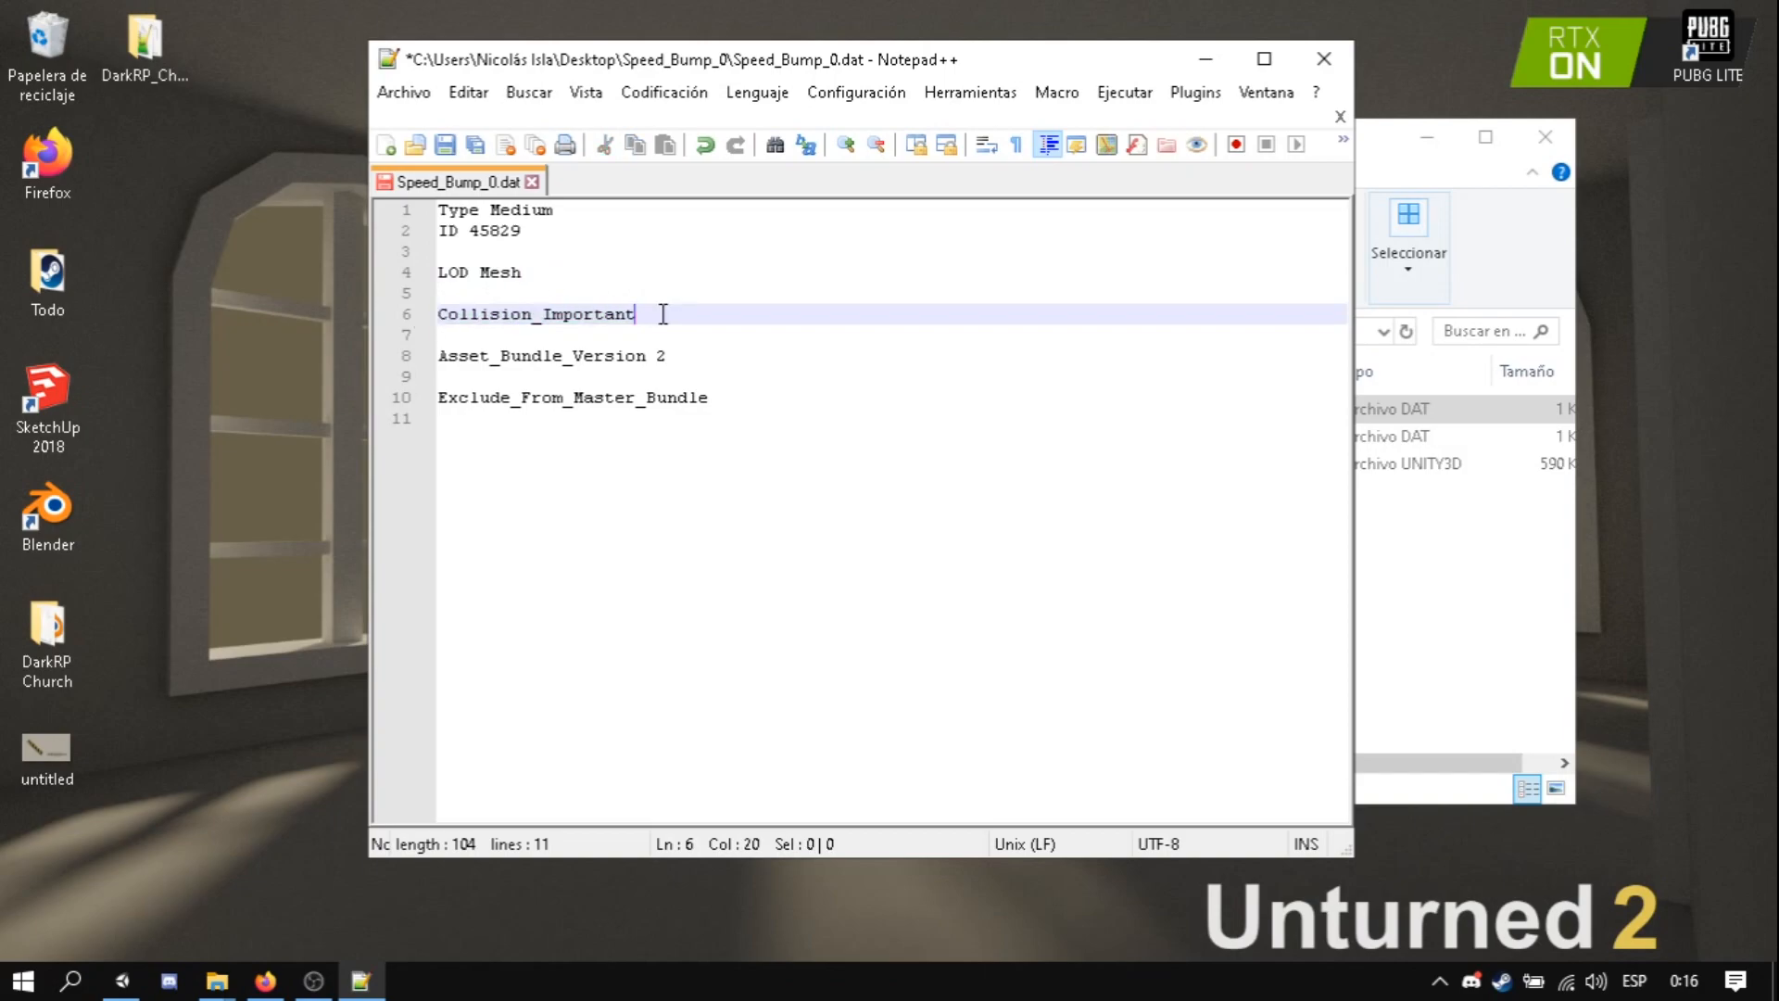
double_click(534, 315)
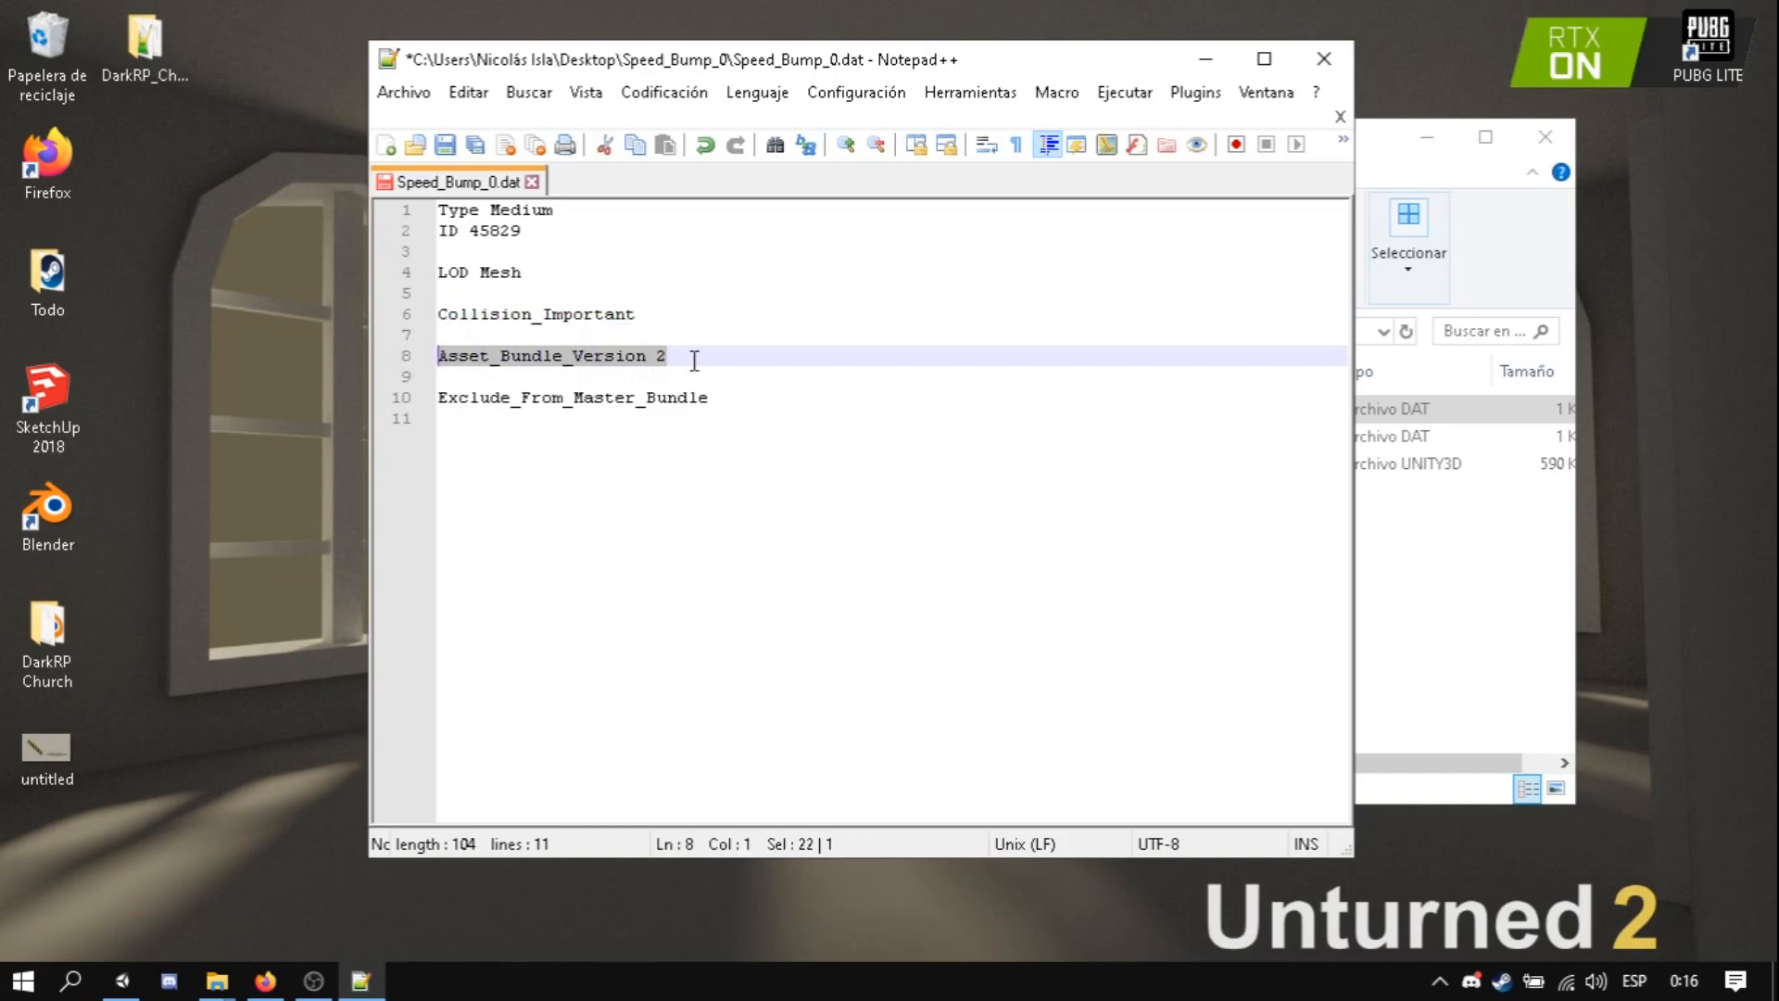
mouse_move(1397, 171)
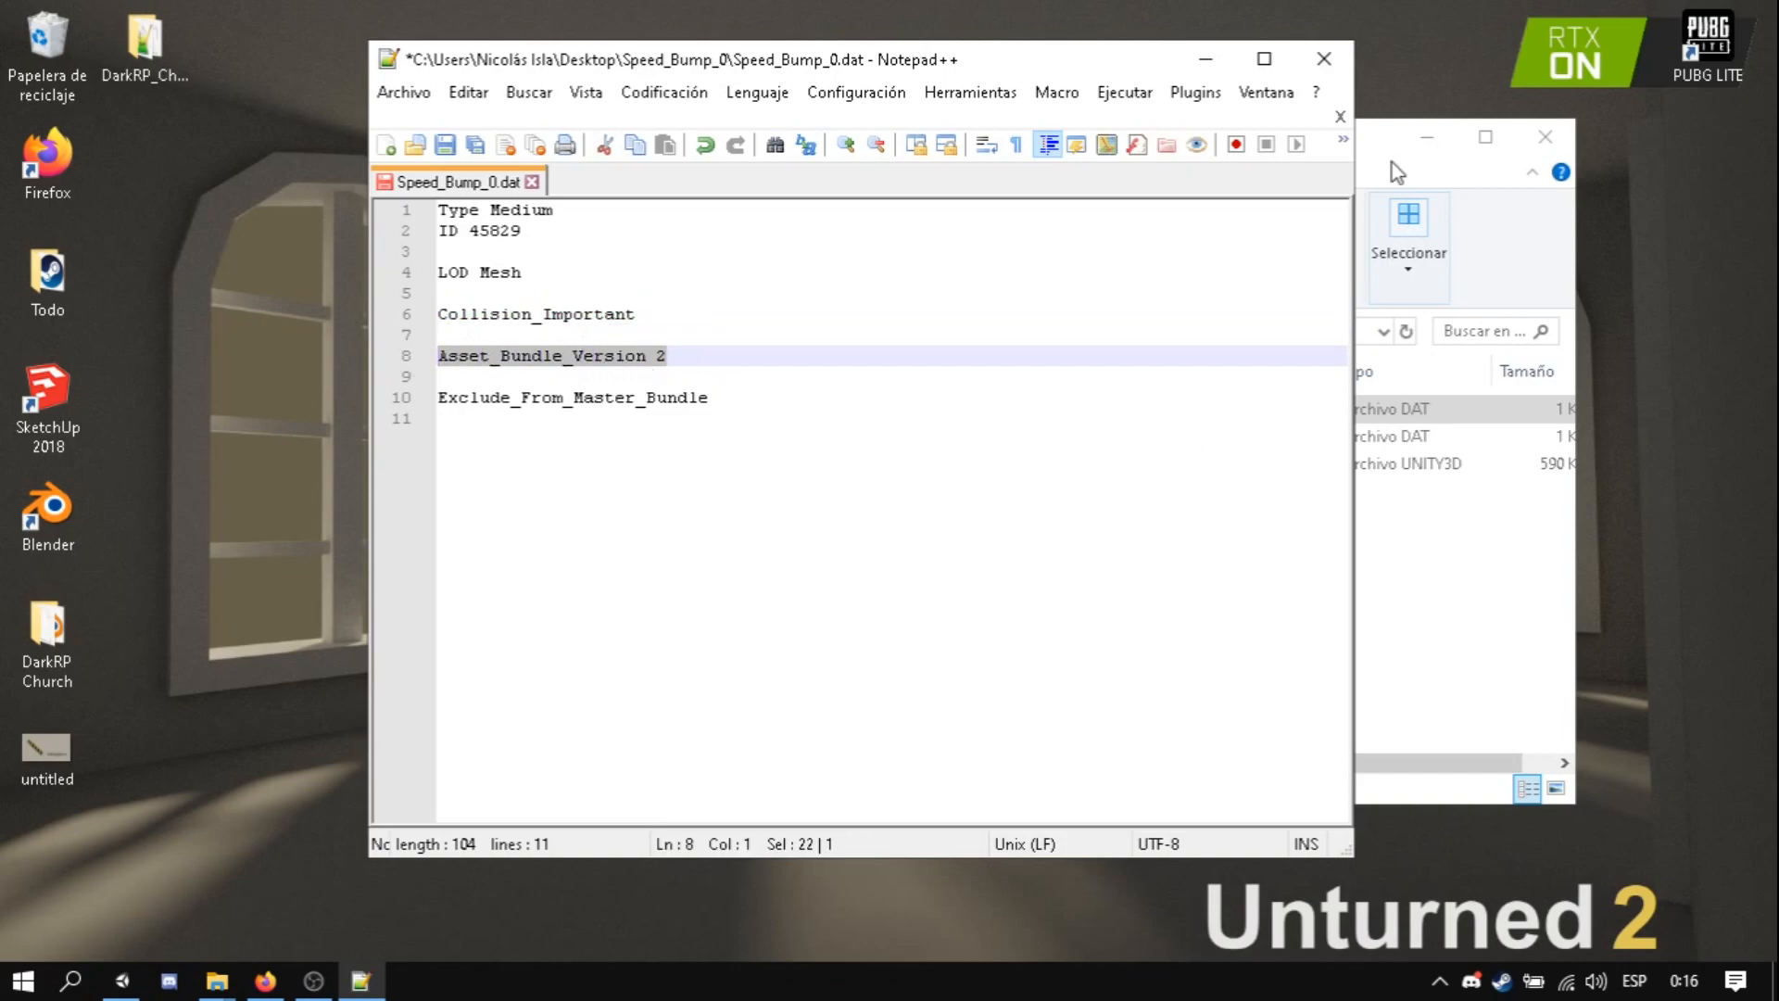
mouse_move(789, 395)
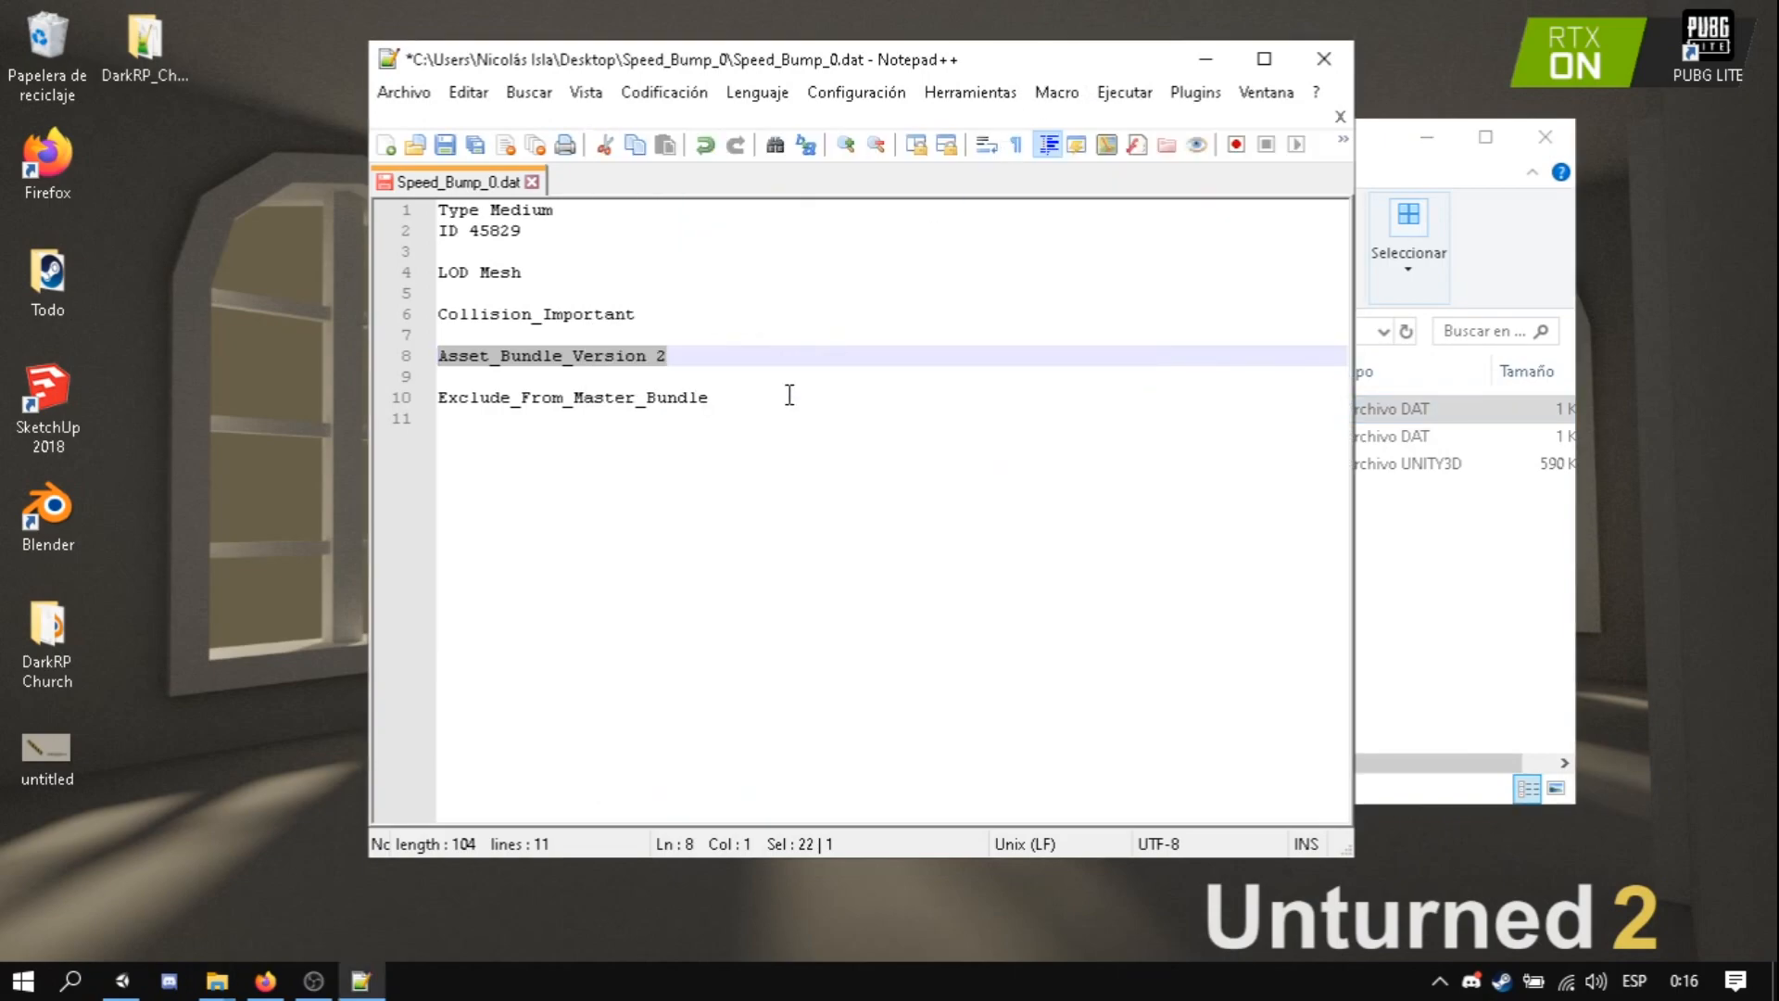
mouse_move(1310, 211)
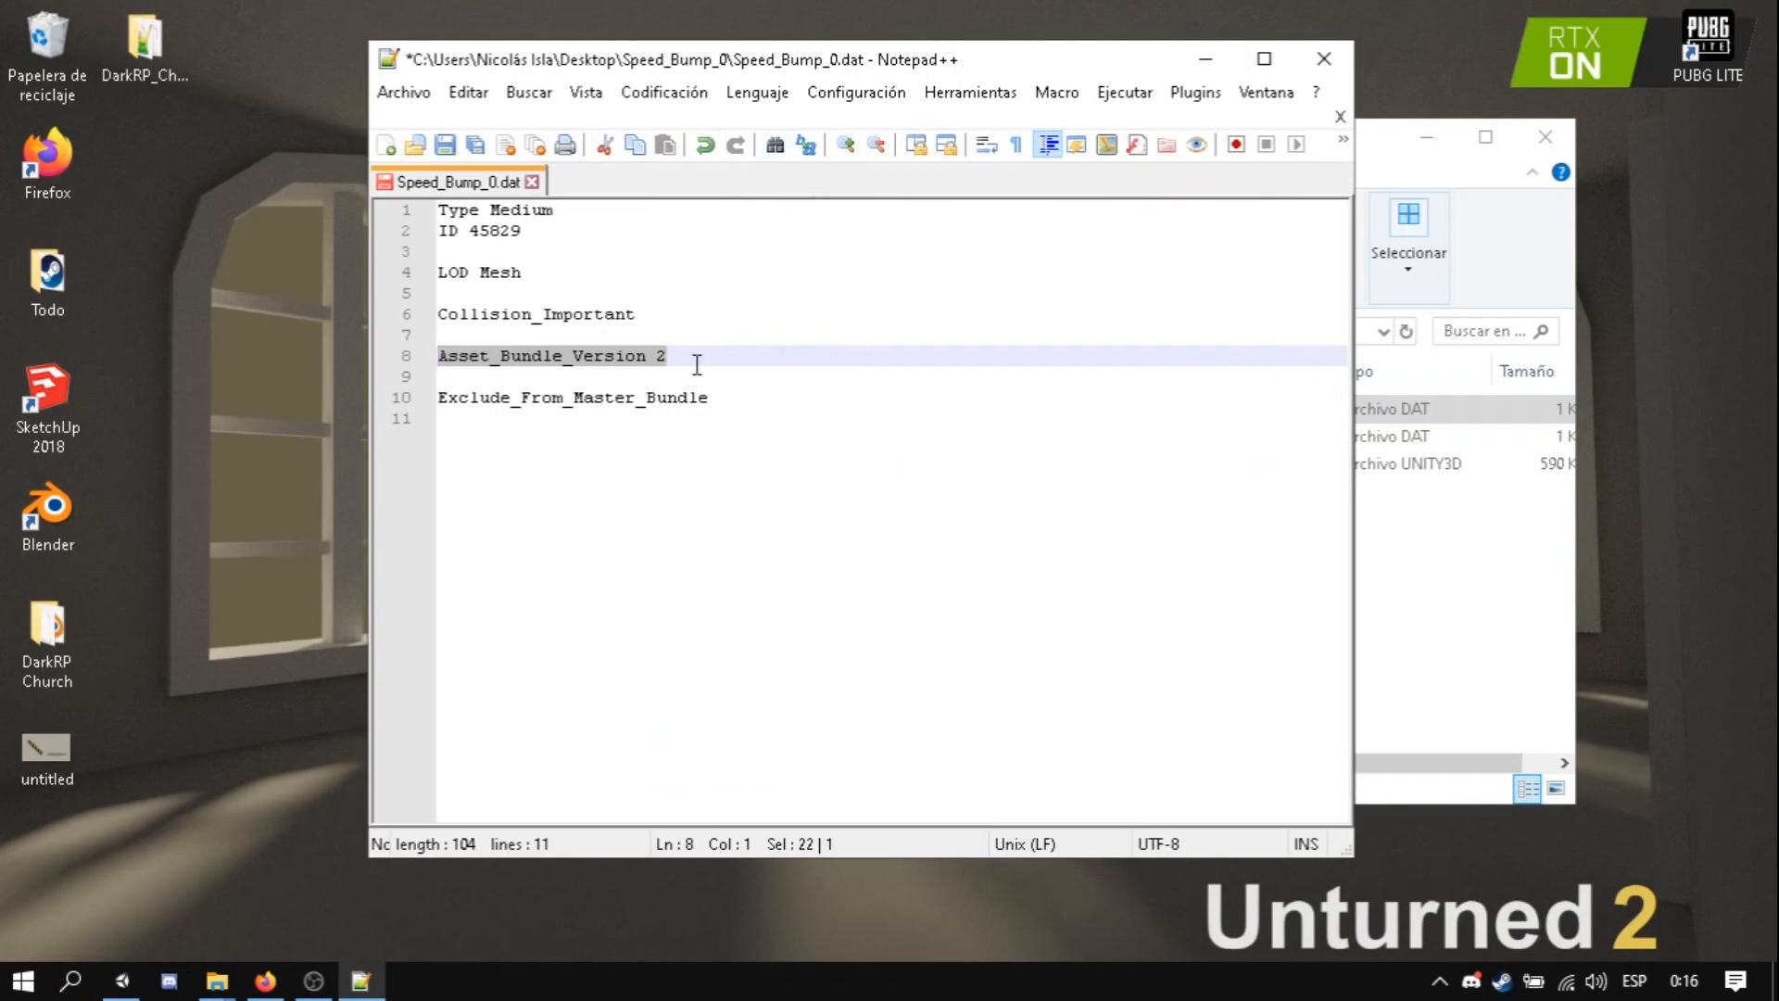
mouse_move(651, 362)
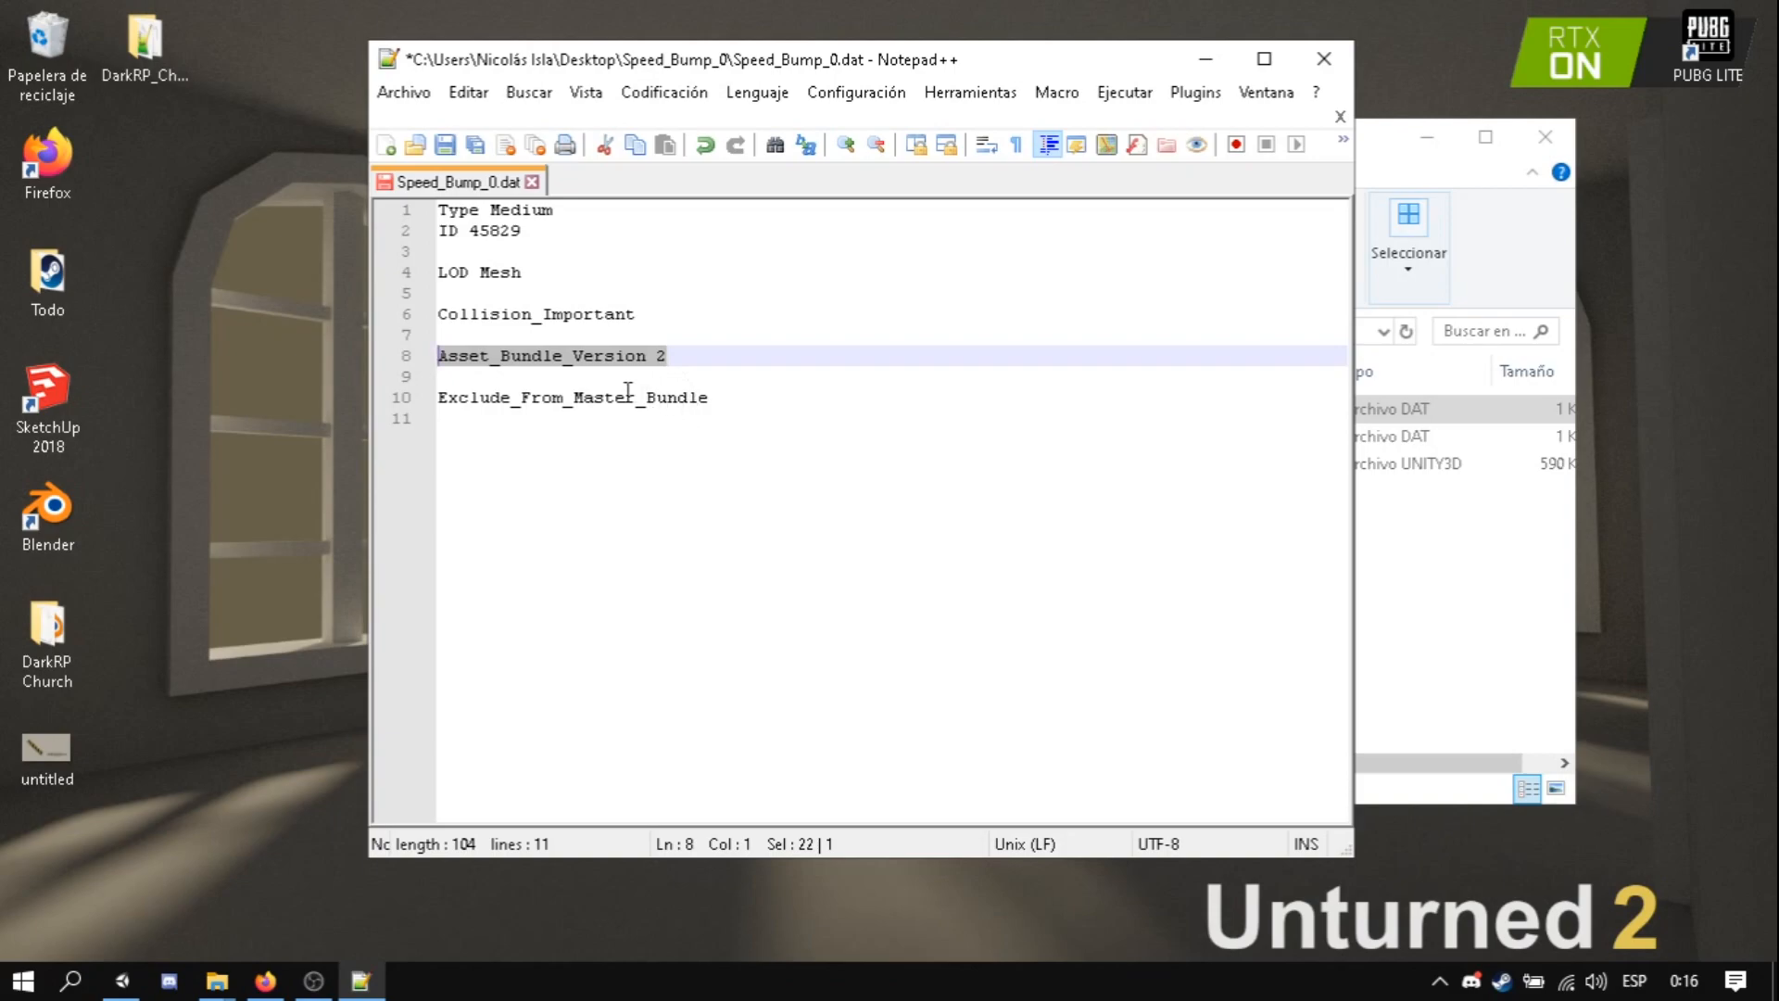
mouse_move(730, 411)
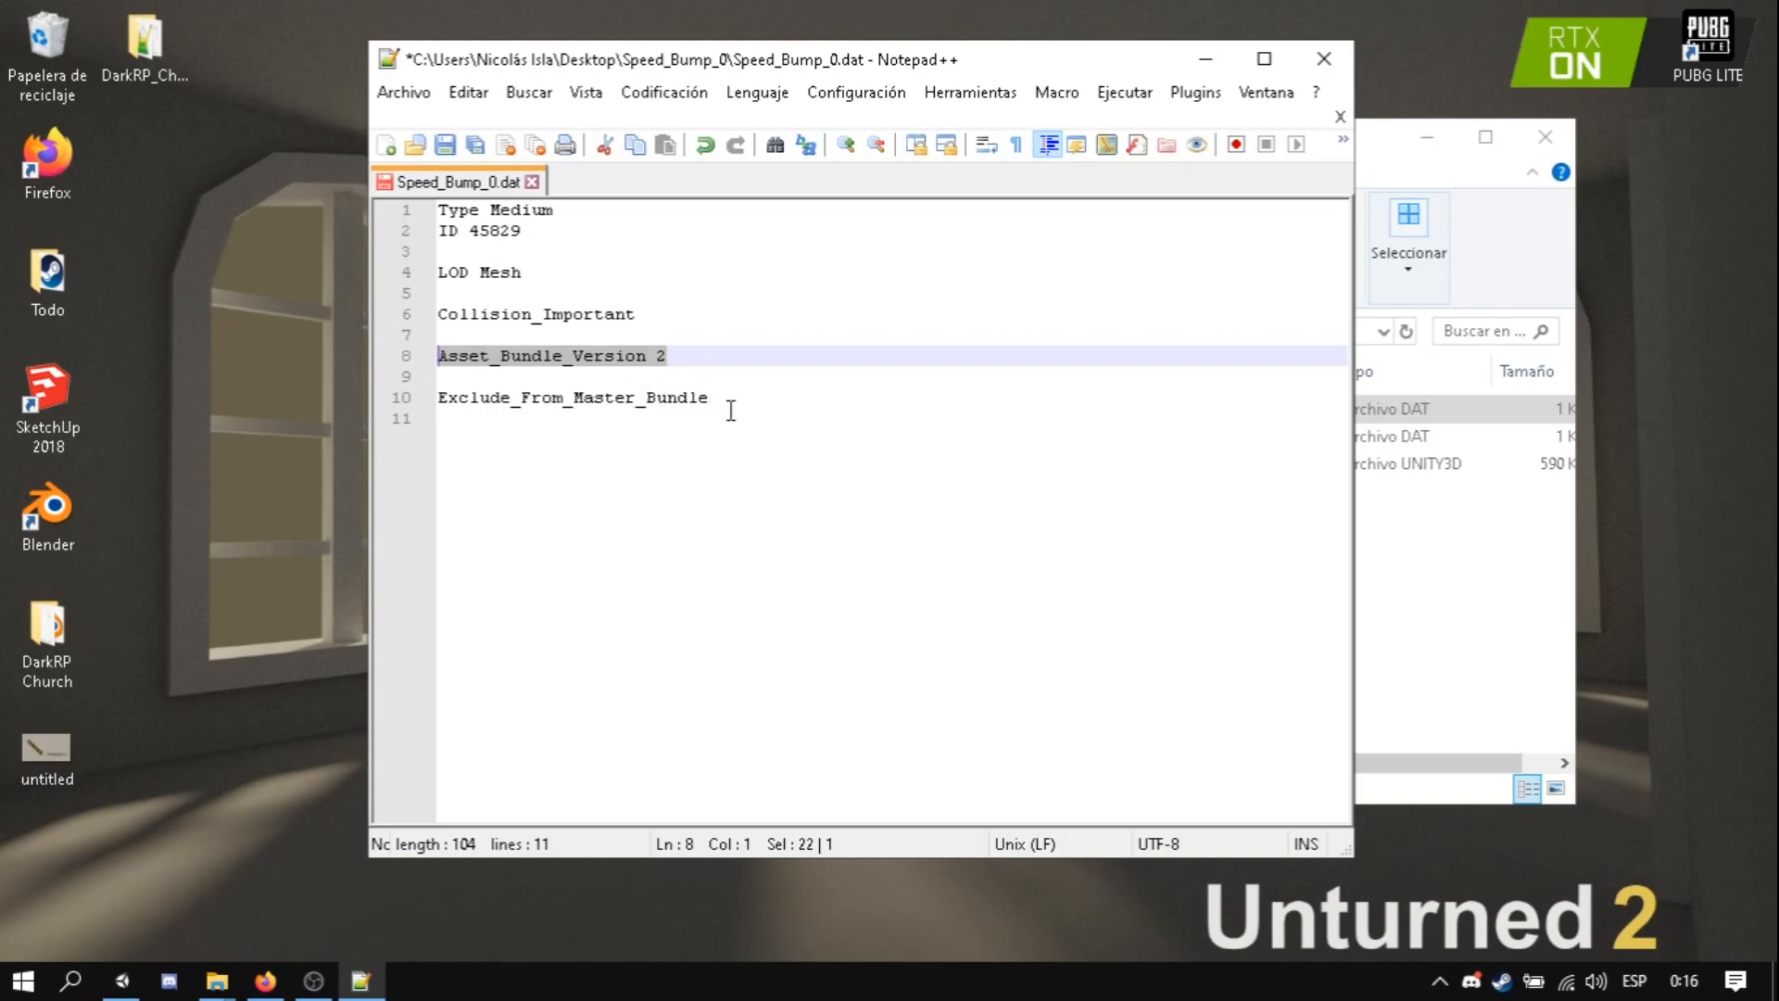
double_click(573, 396)
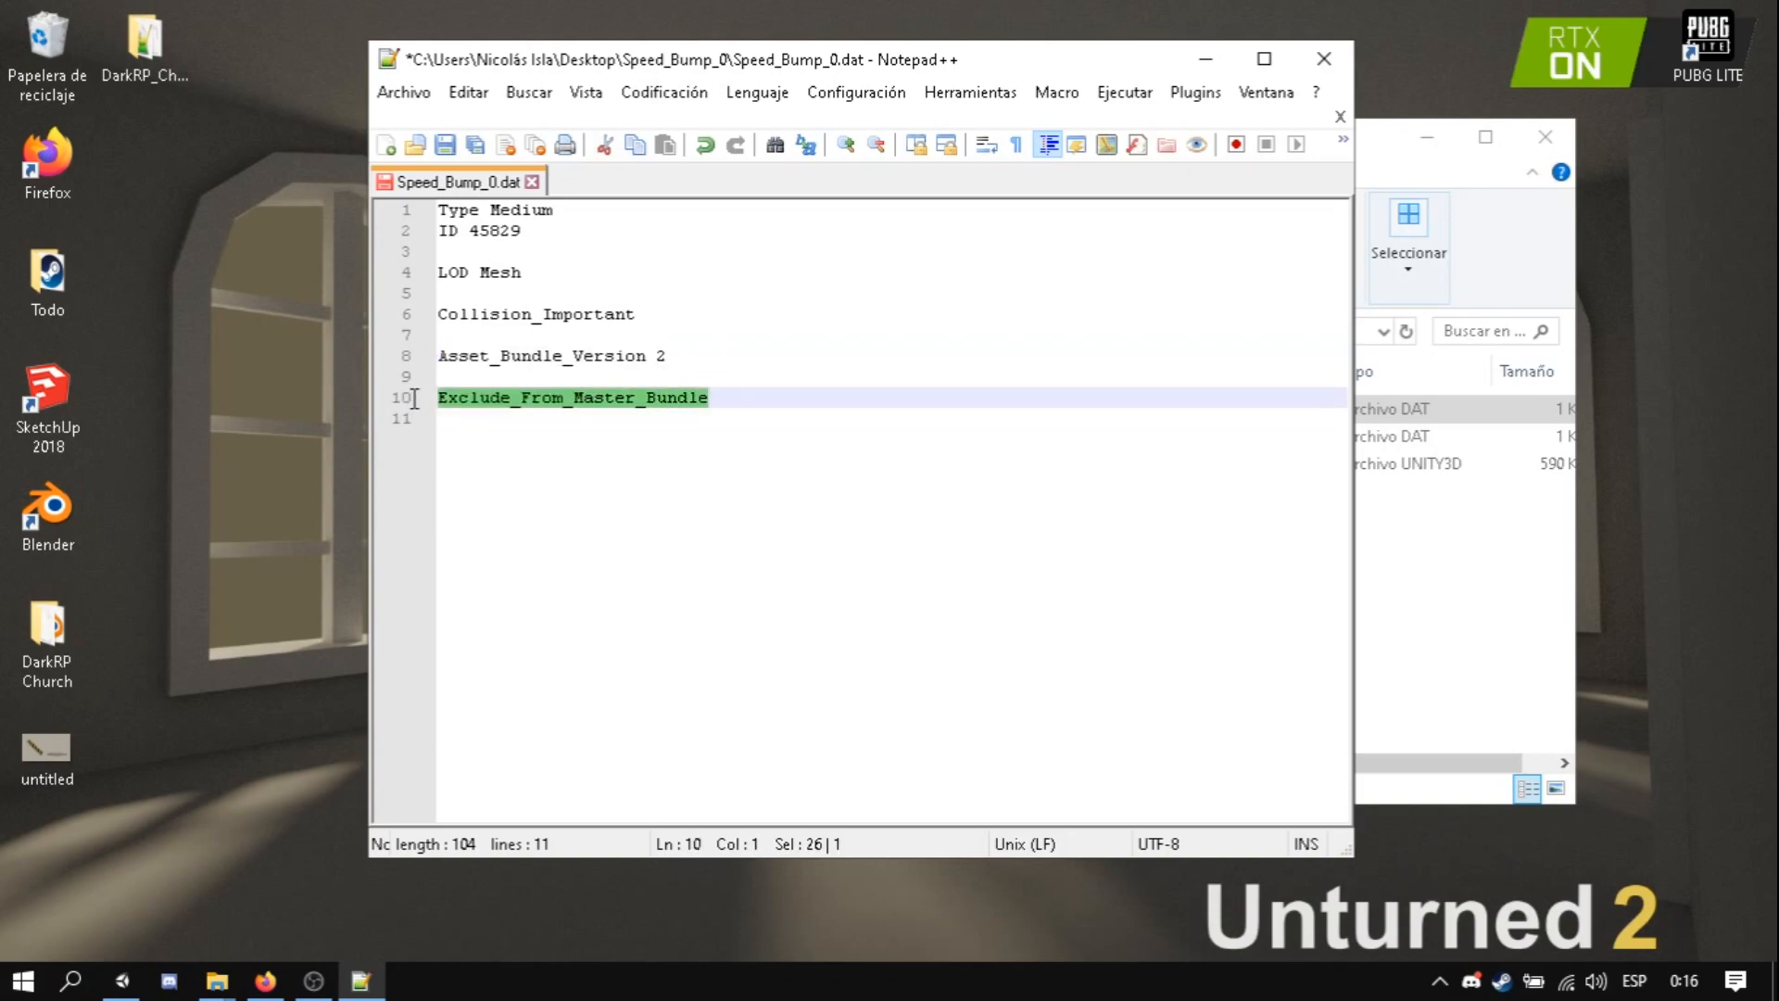
mouse_move(496, 437)
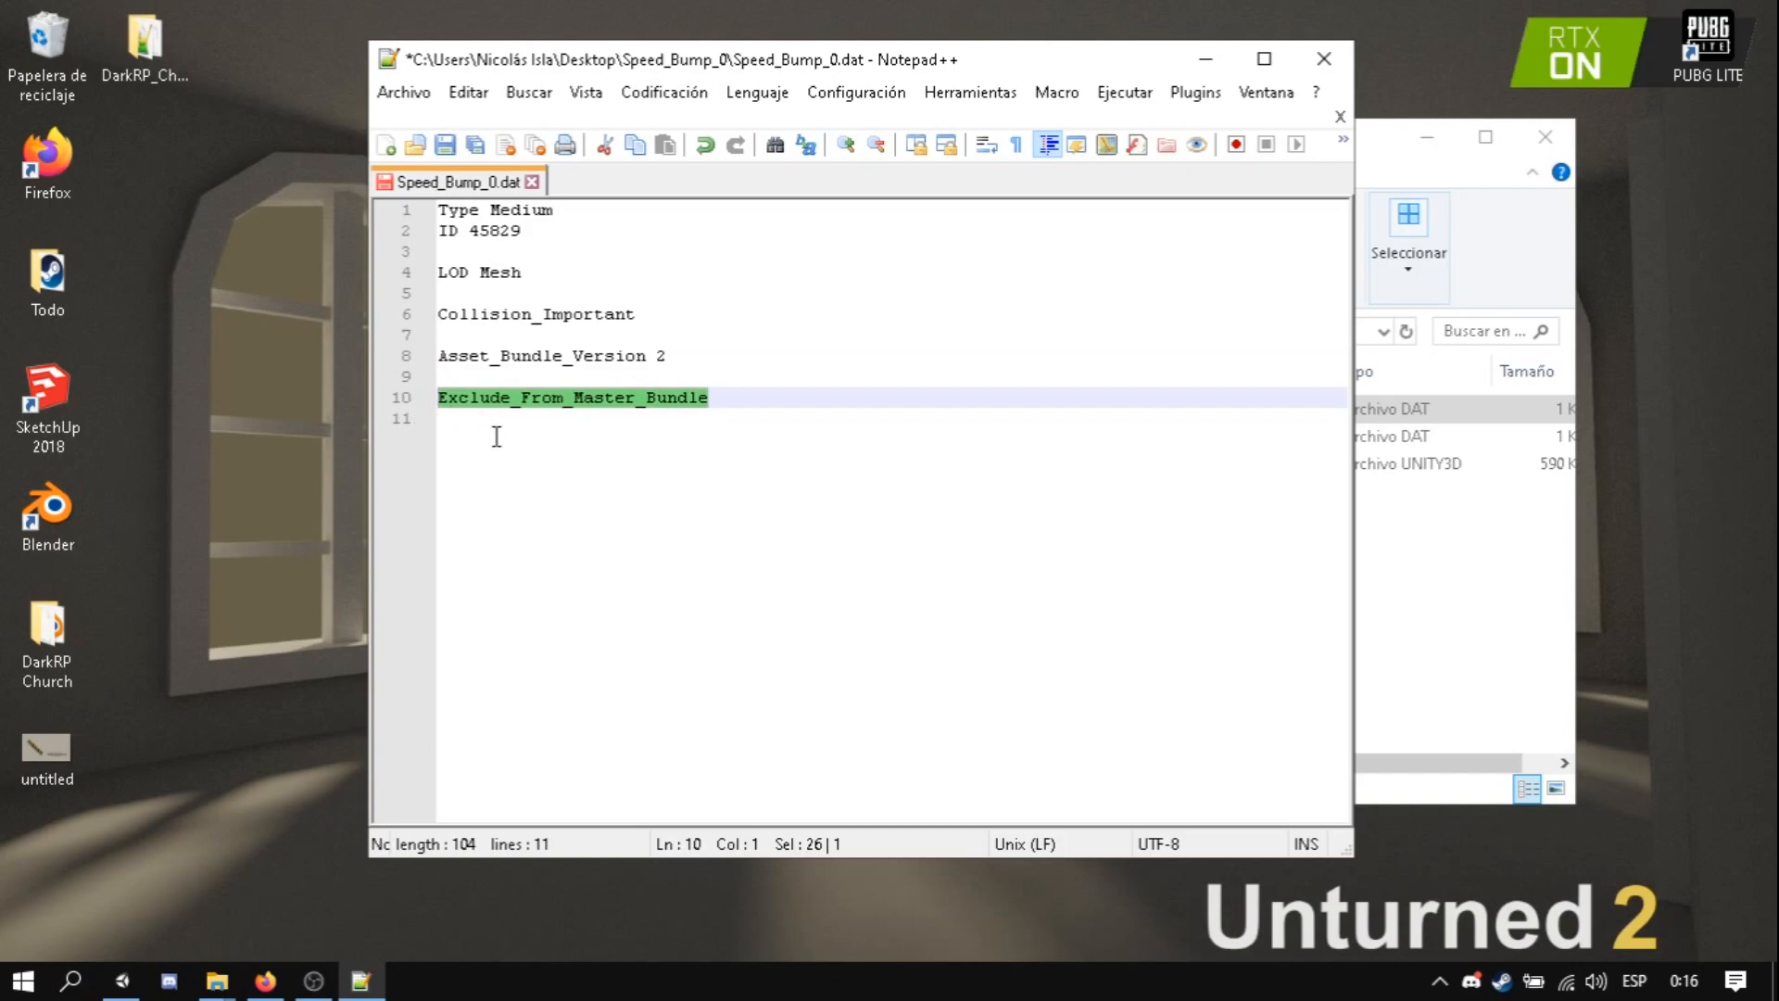
mouse_move(650, 449)
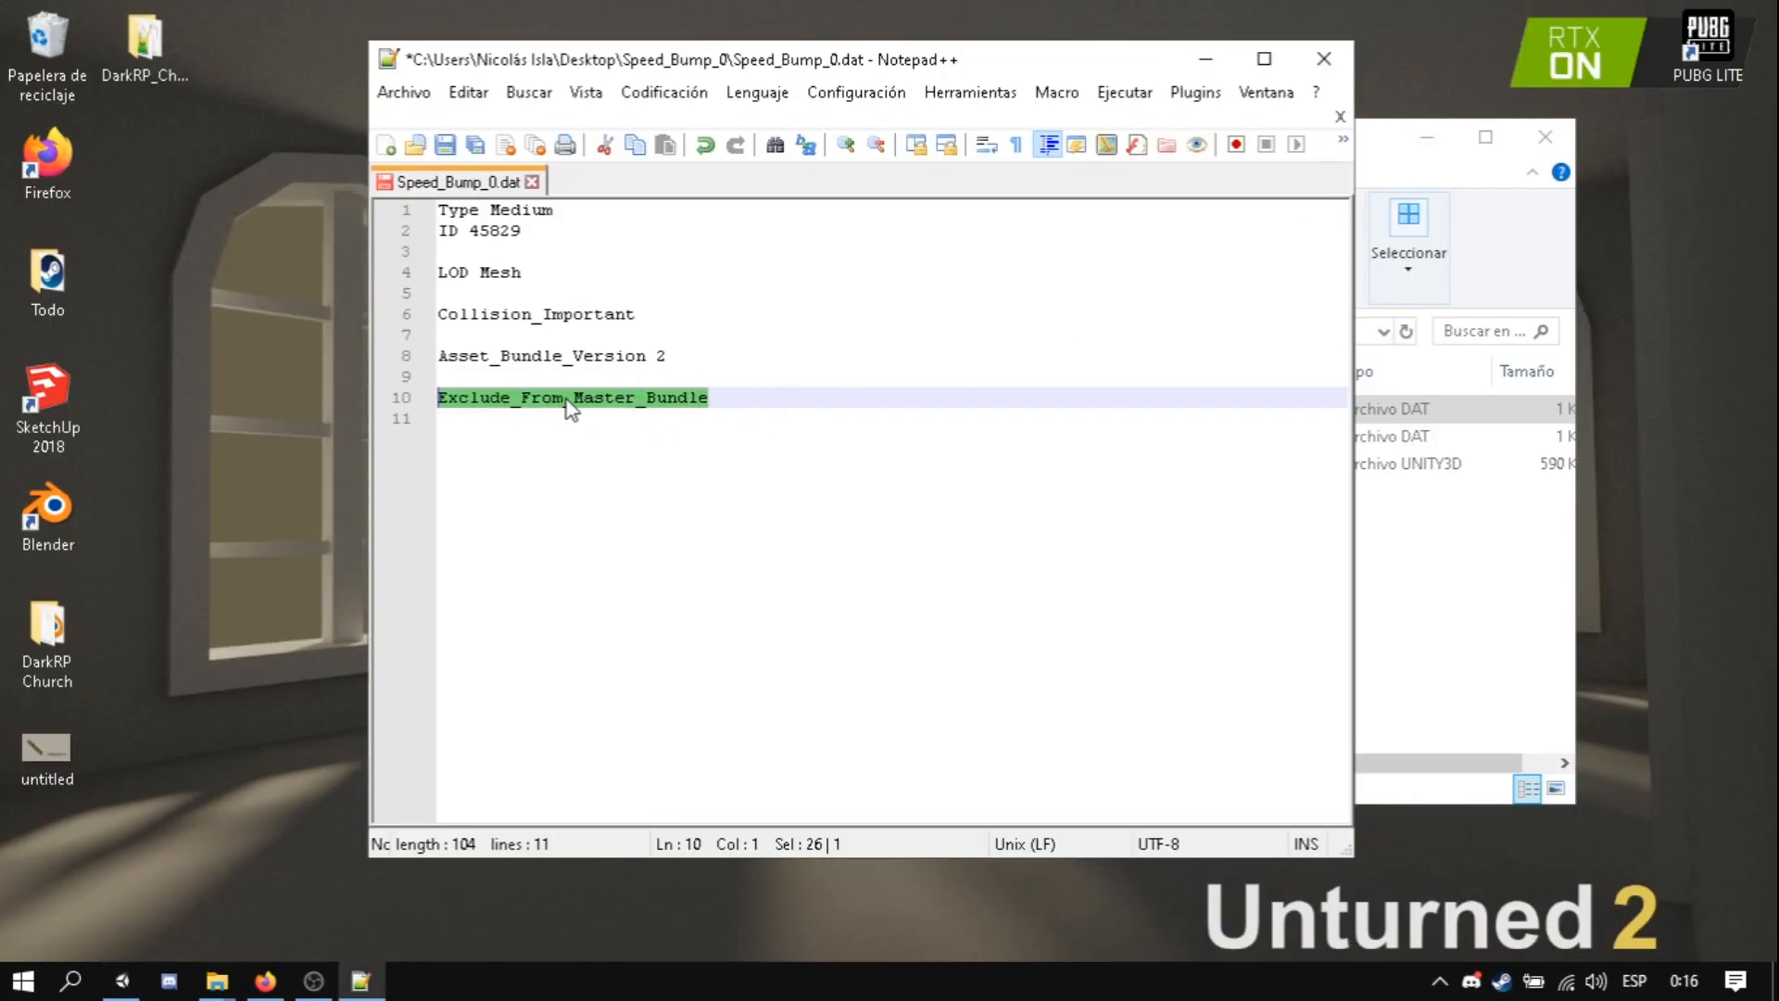
click(387, 145)
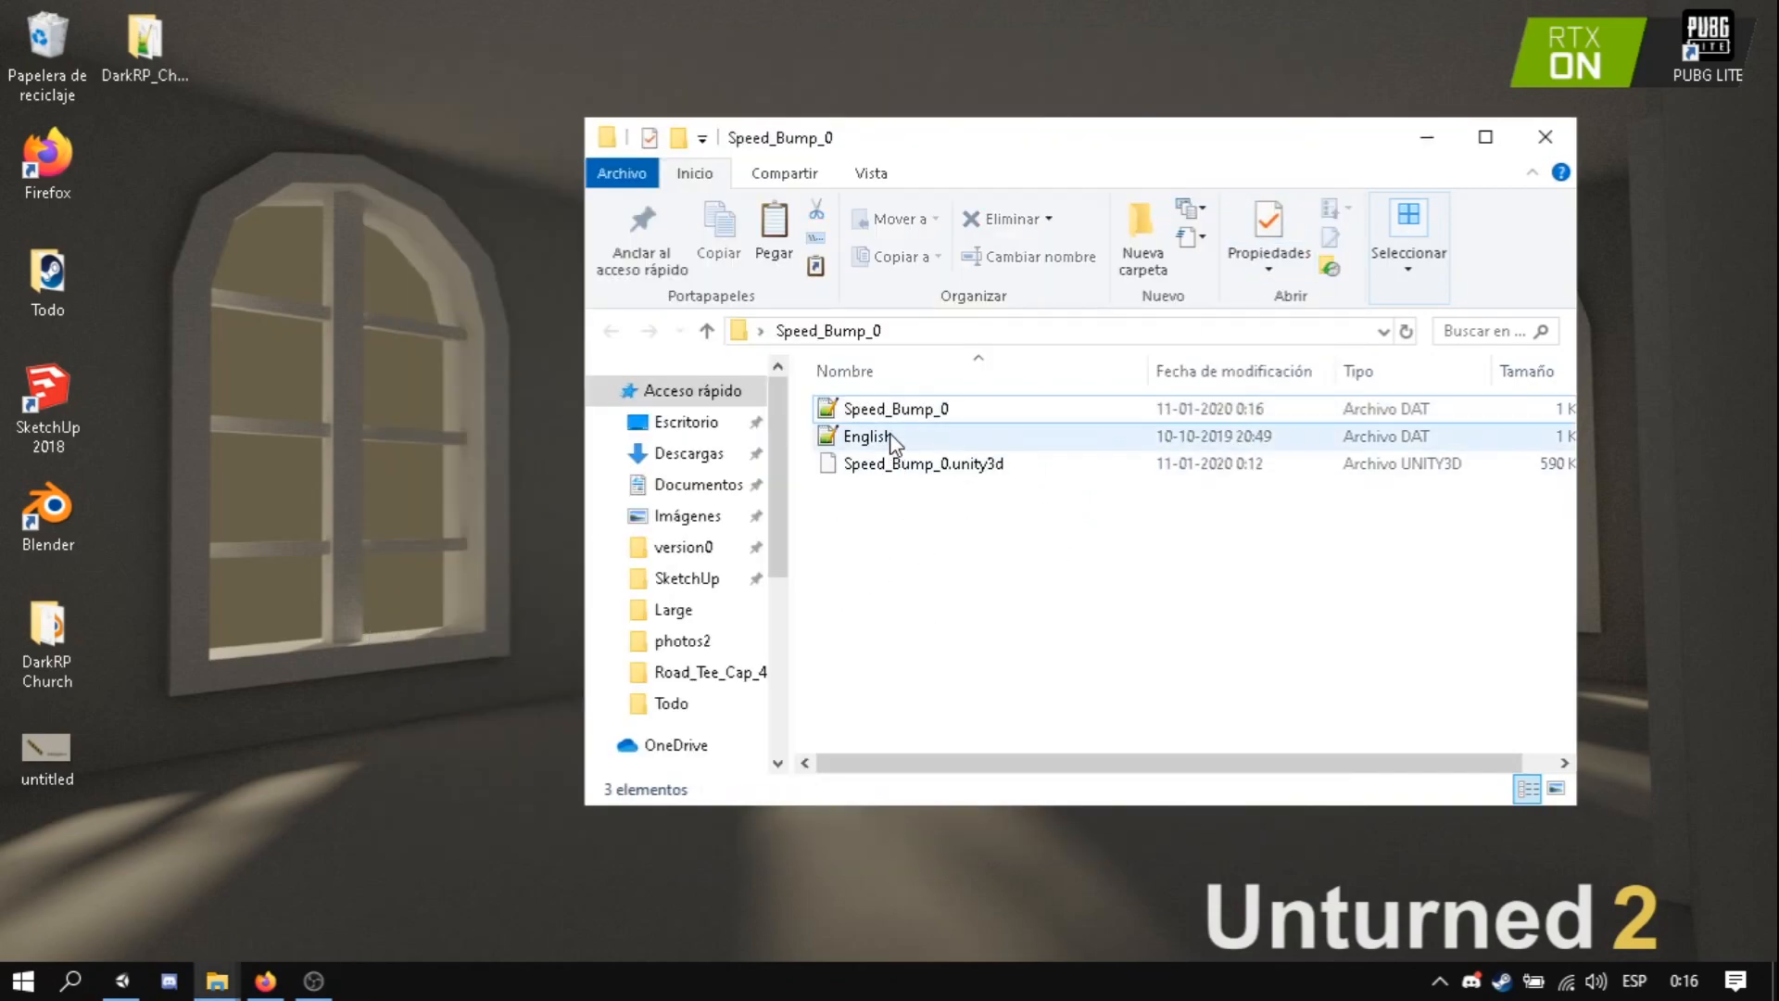
- Set Name Tutorial Speed Bump #1 in English.dat, save and close it
double_click(866, 436)
text(Name)
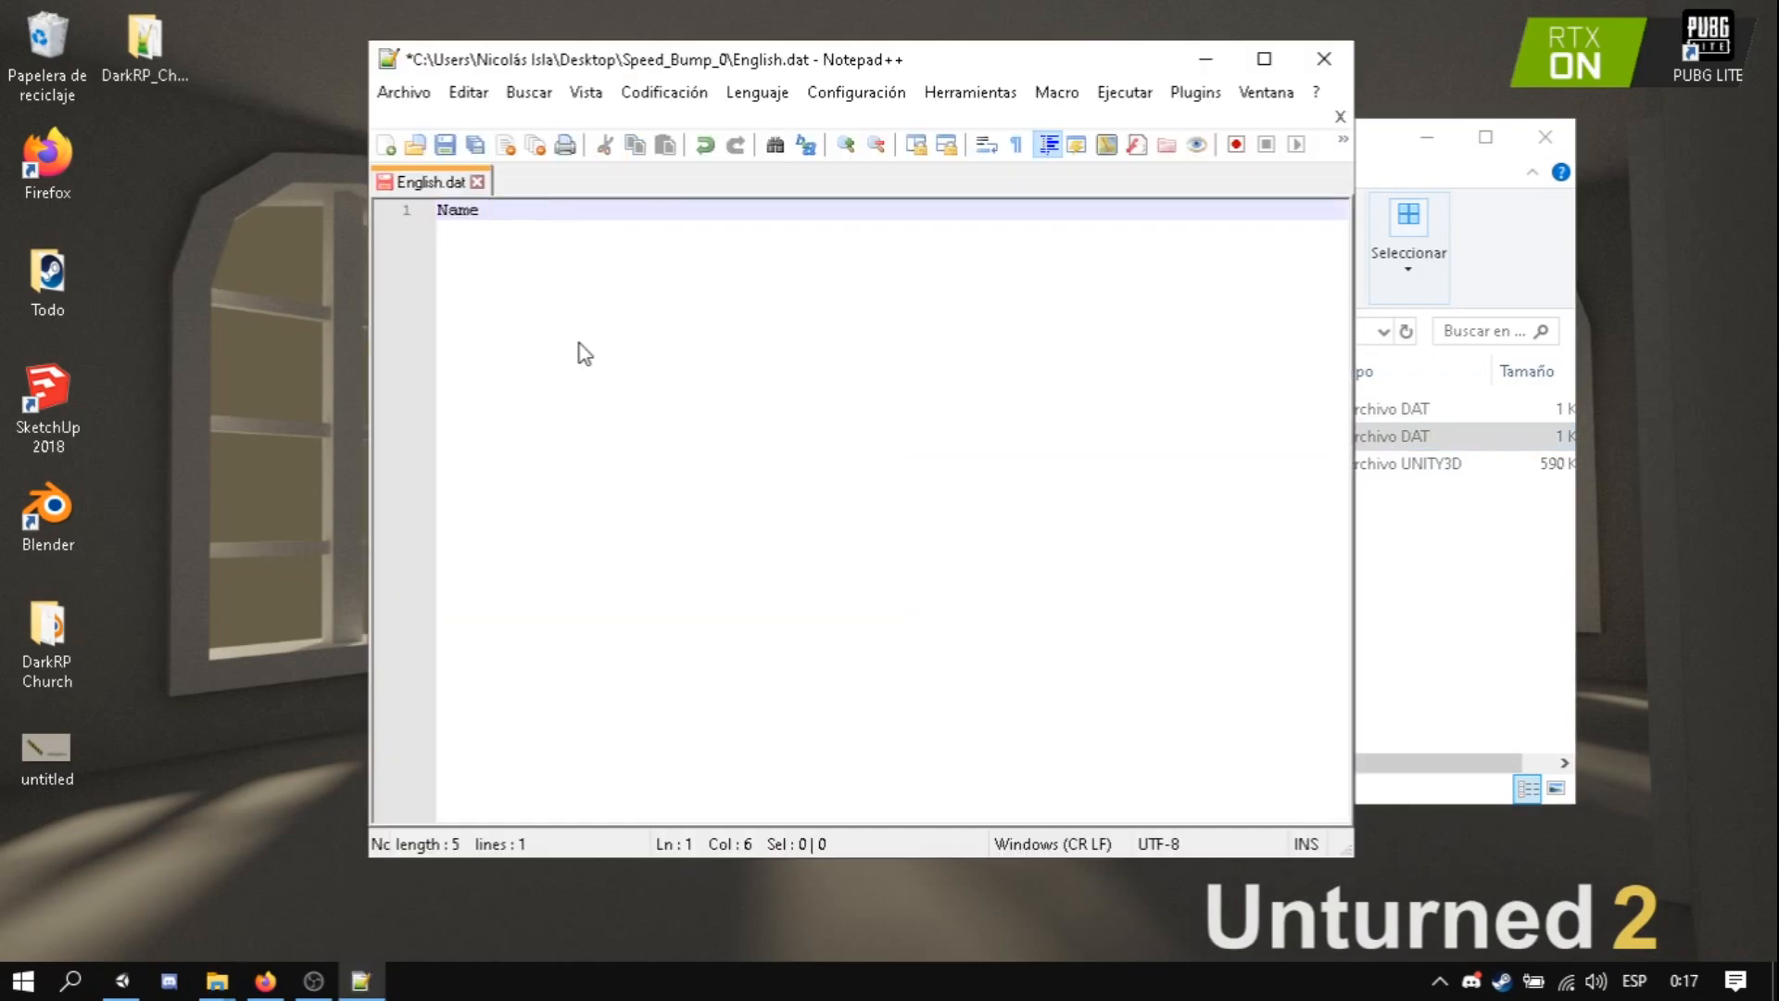
click(486, 209)
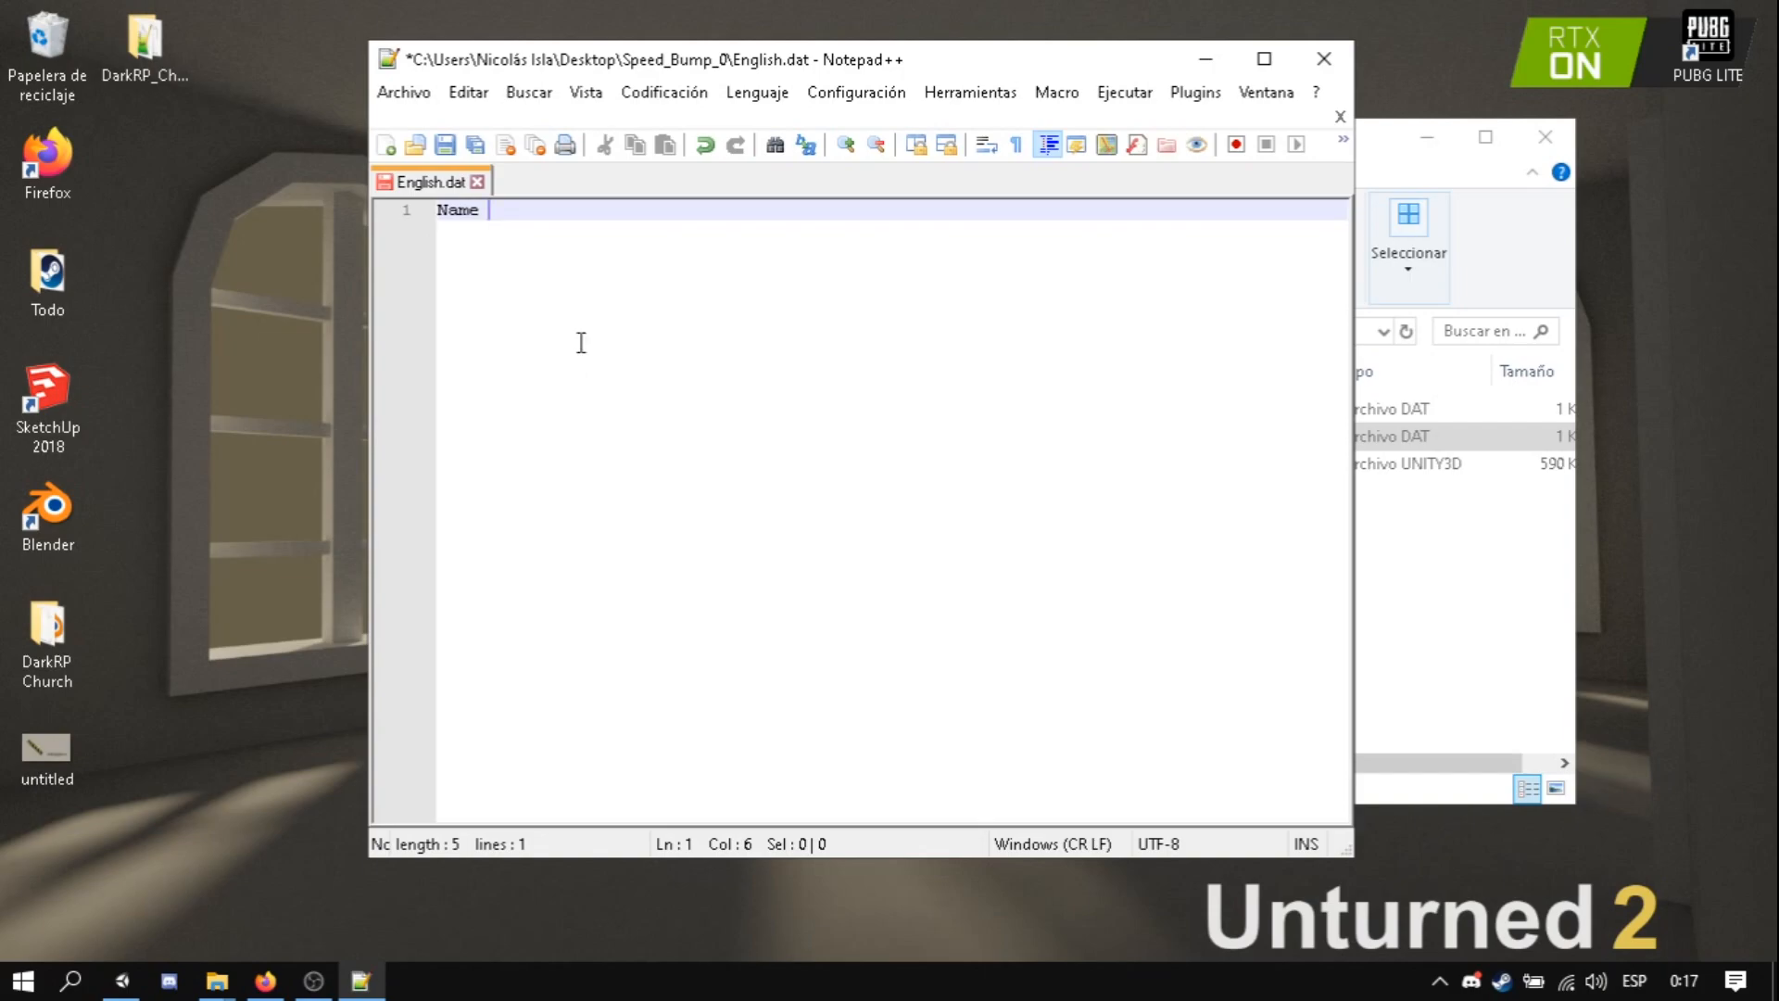
text(Tutorial)
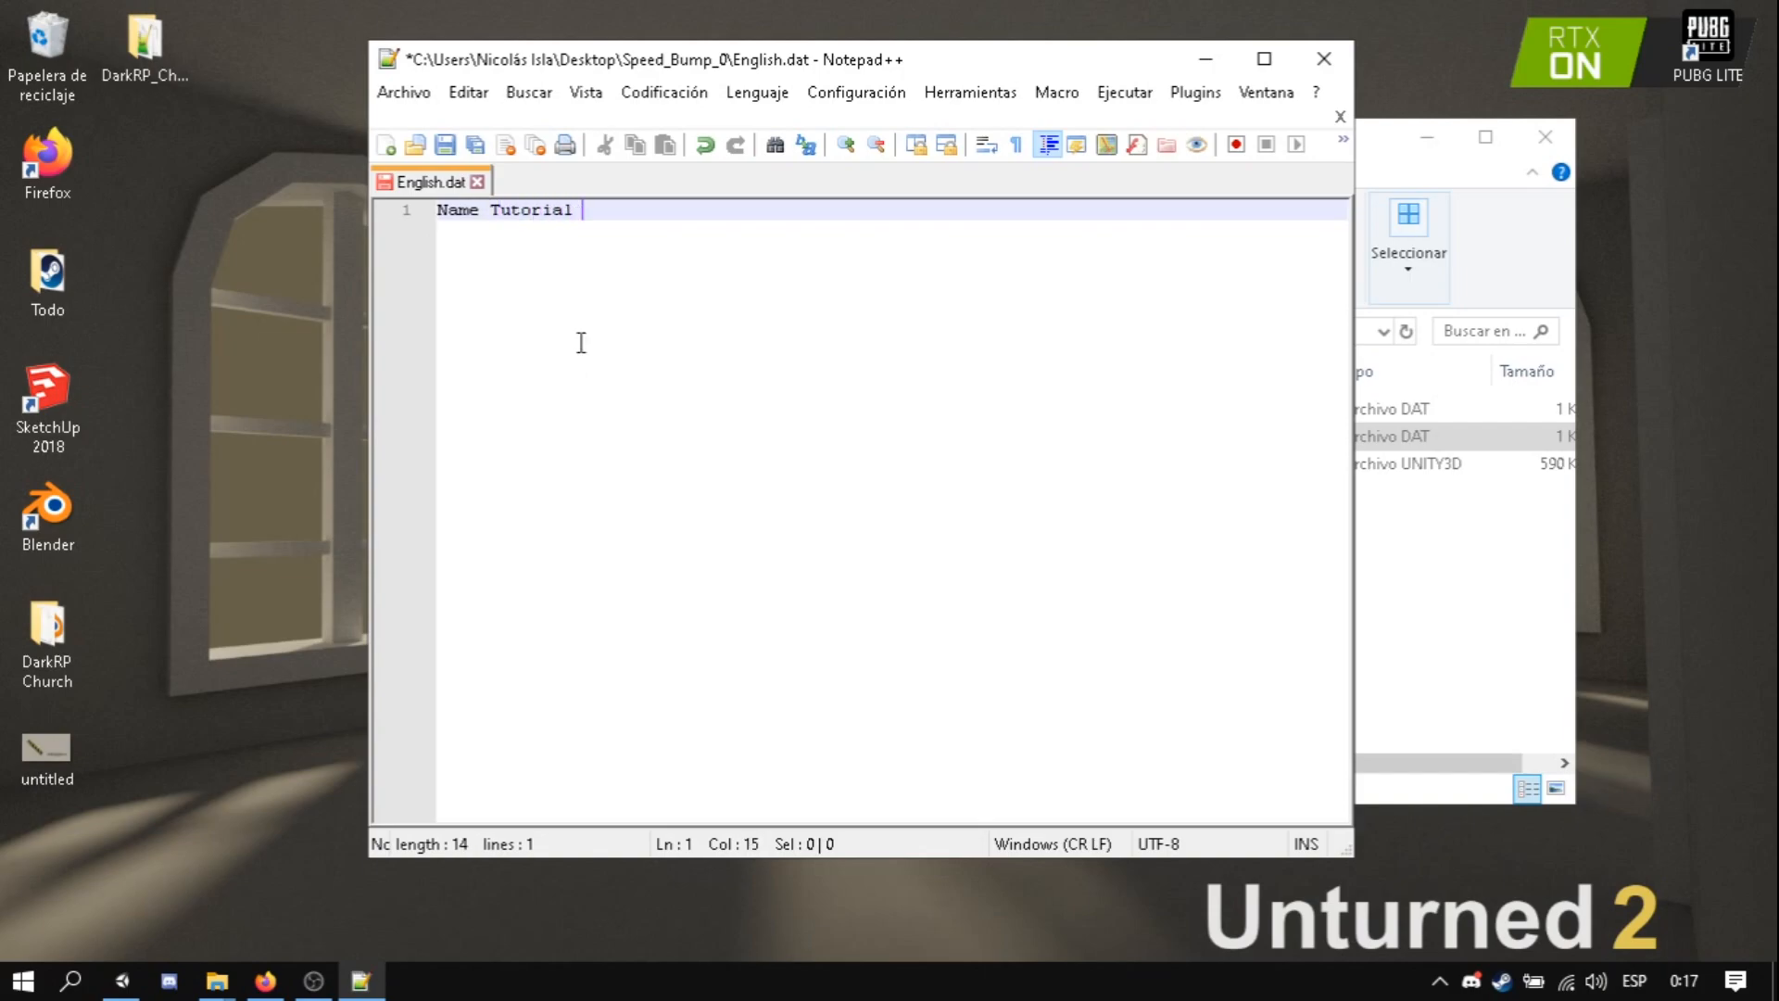
text(Spe)
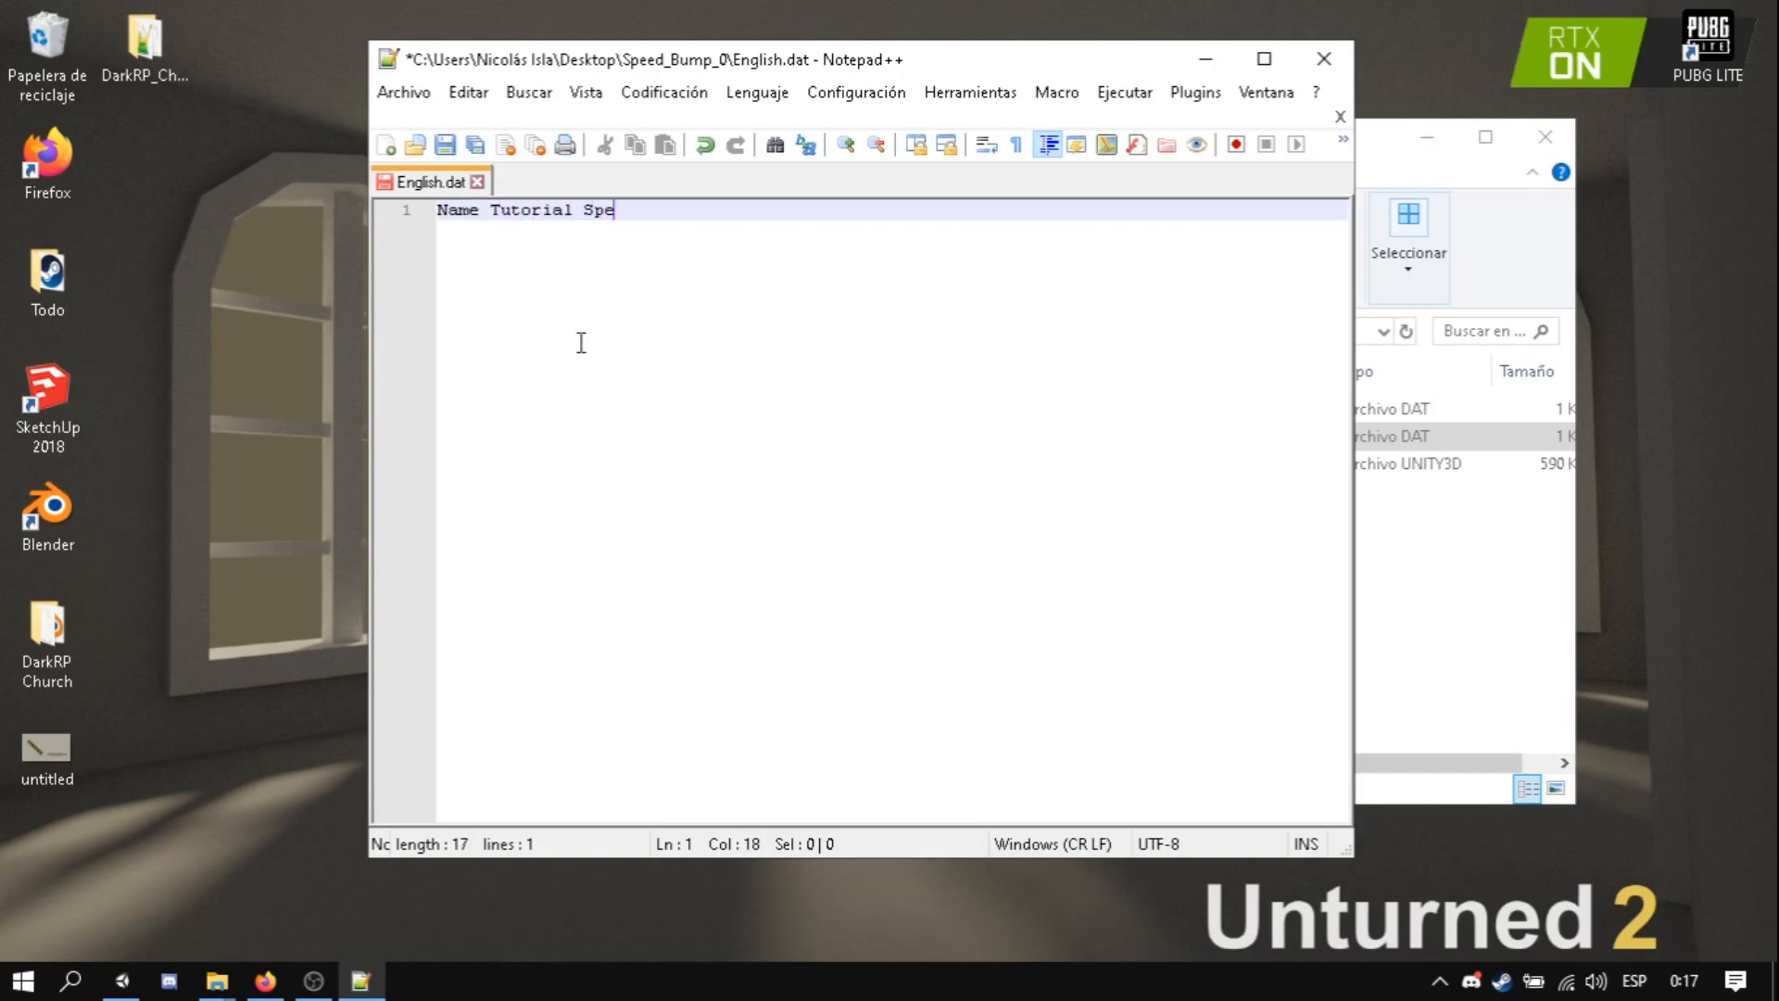
text(ed Bumm)
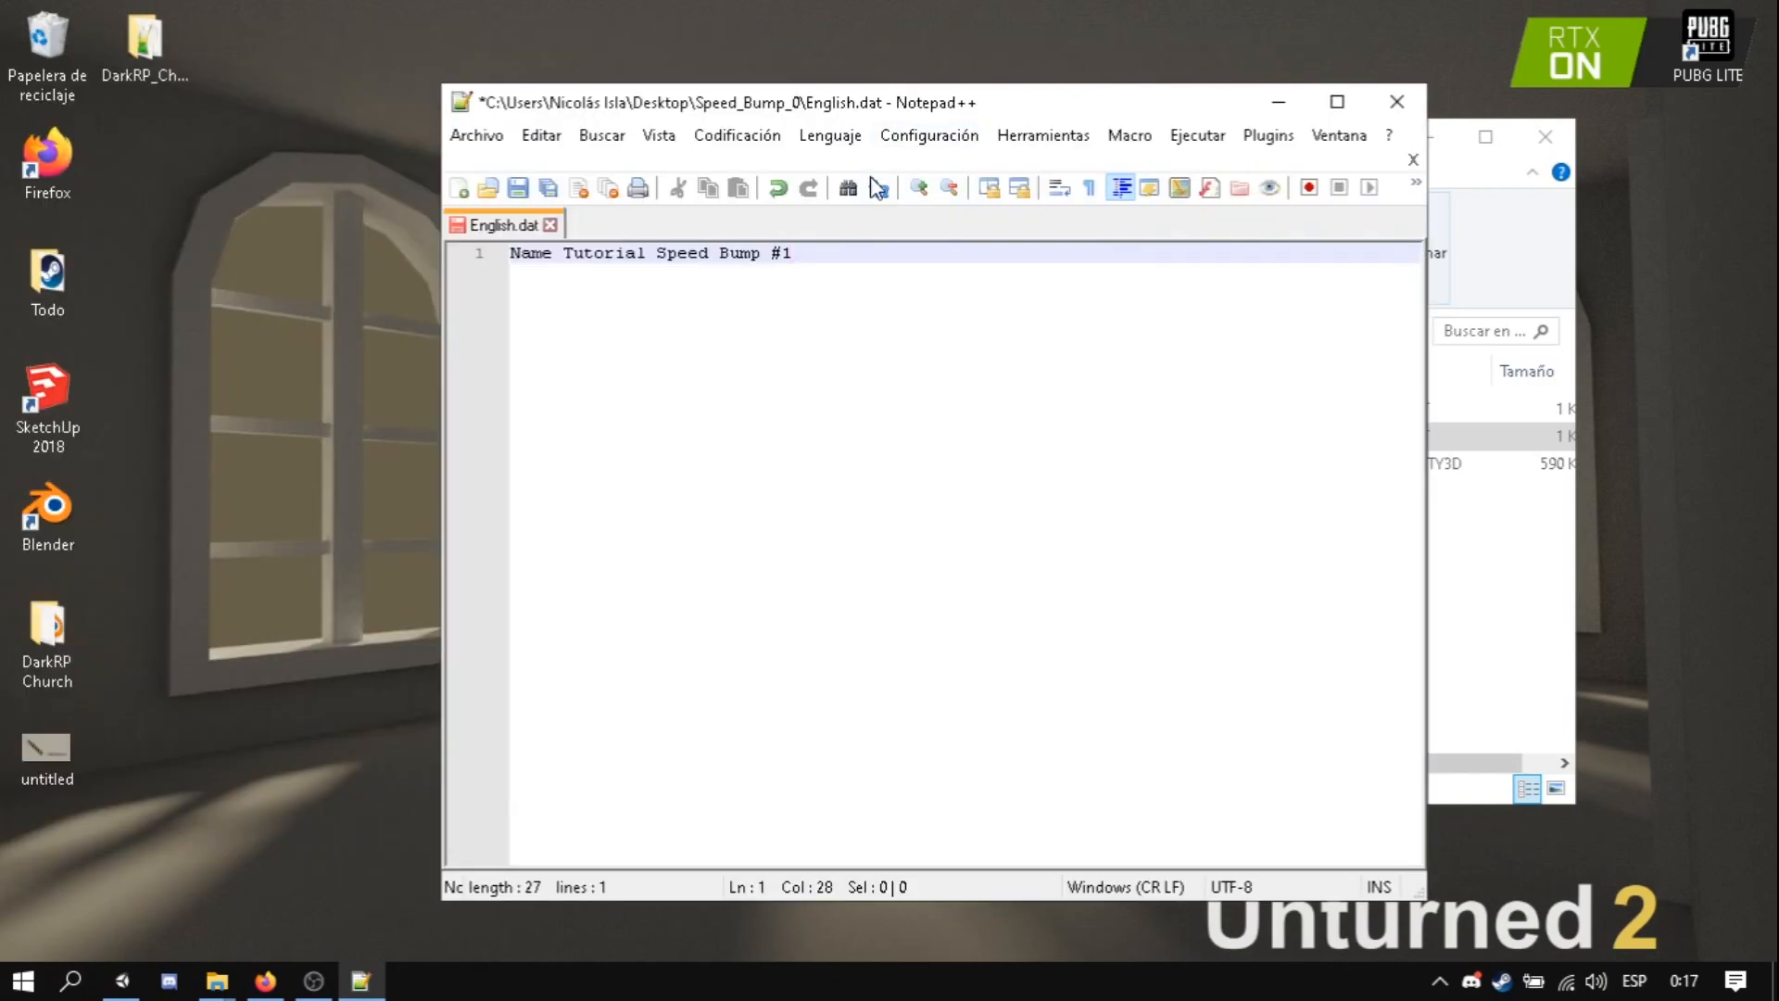
click(459, 187)
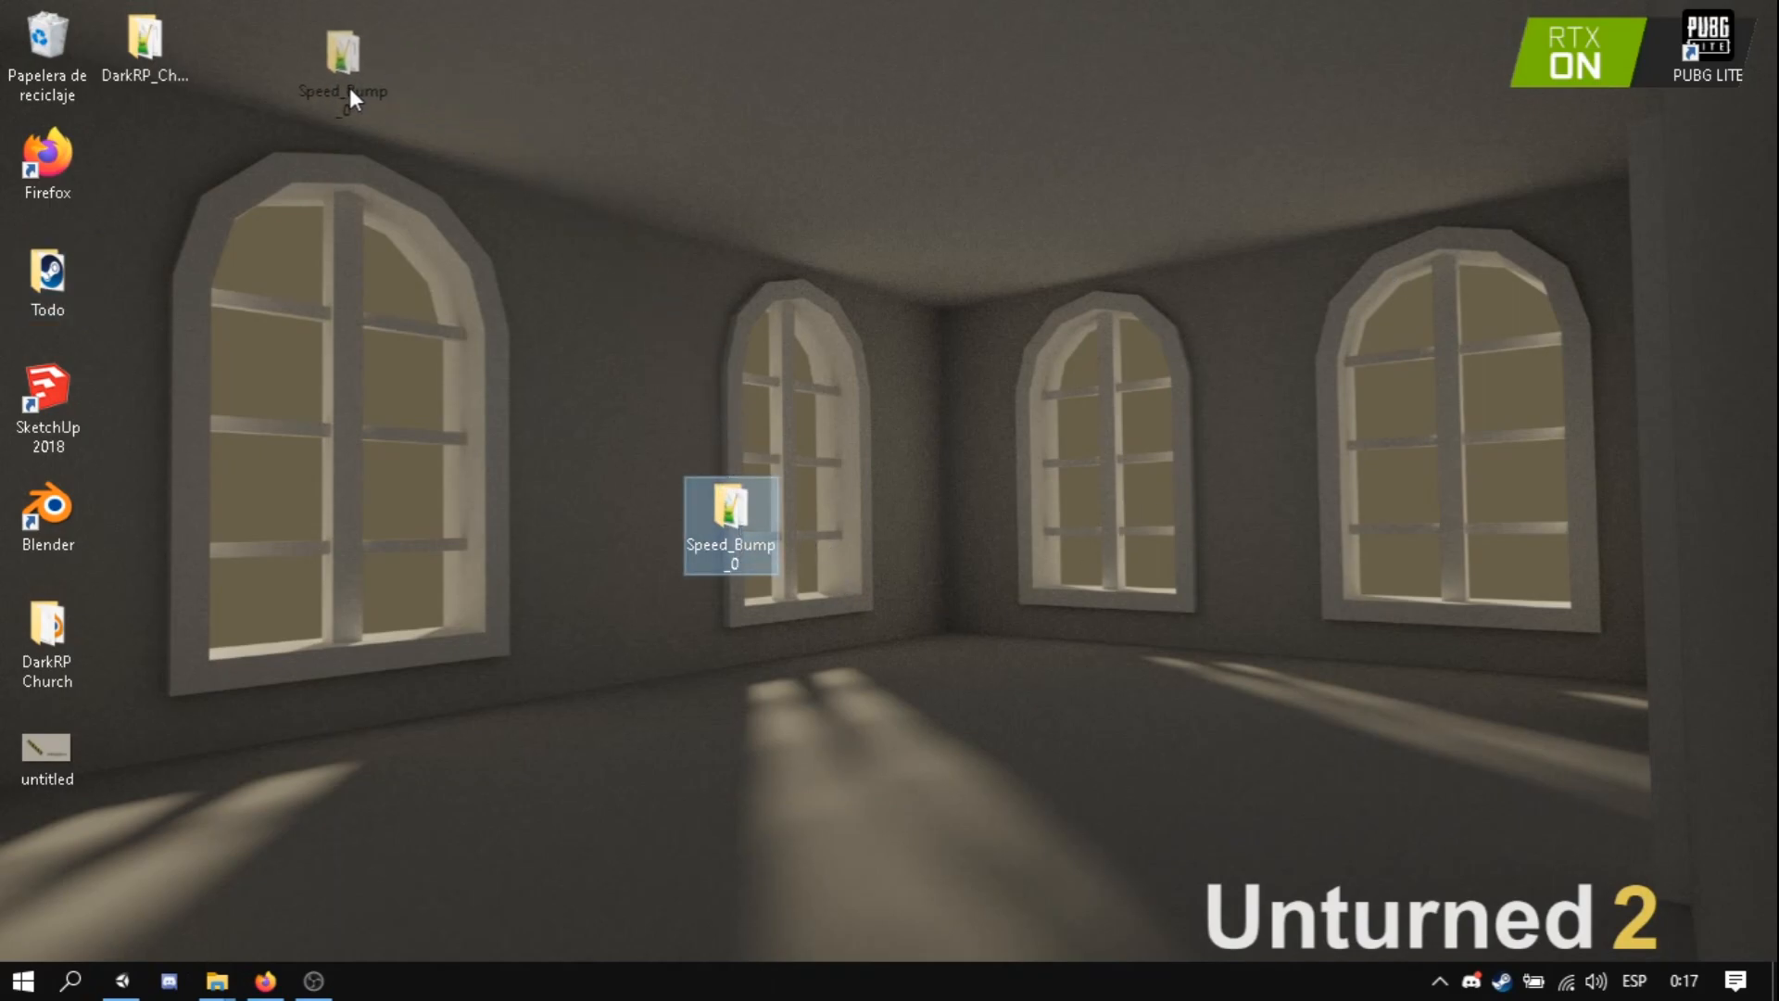
- Browse to Unturned's Bundles/Objects folder and open CEP2, which holds version0
double_click(47, 276)
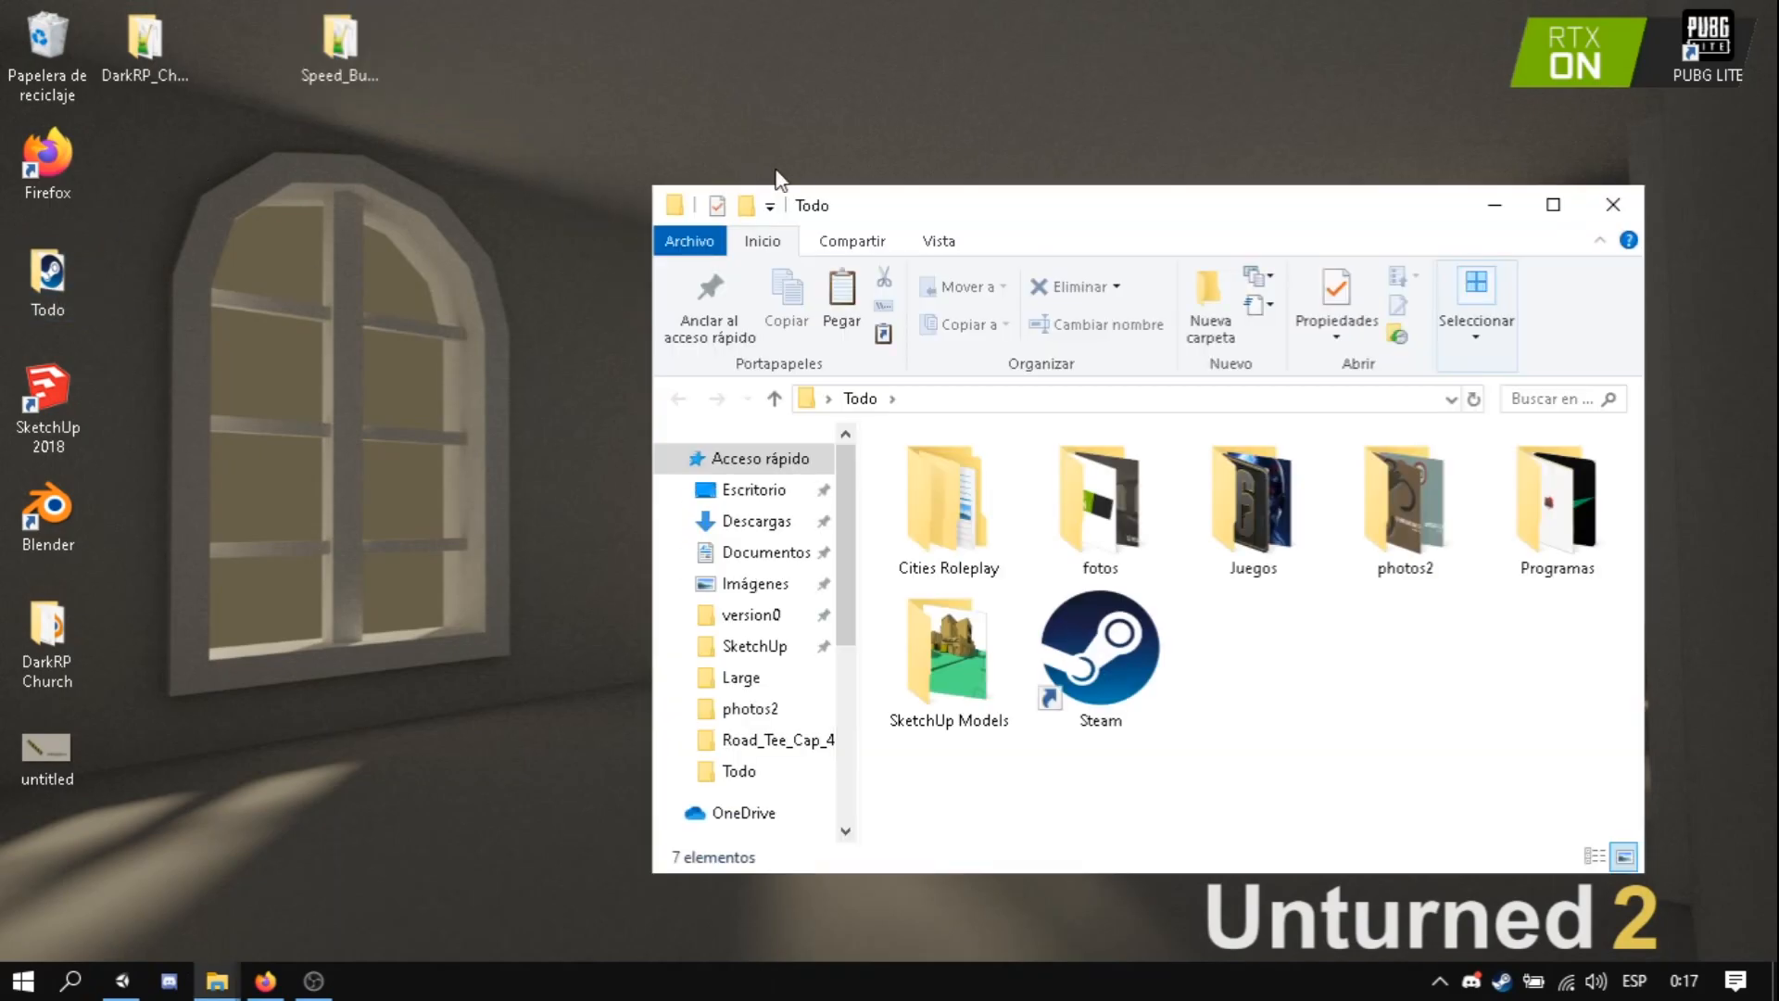
double_click(749, 613)
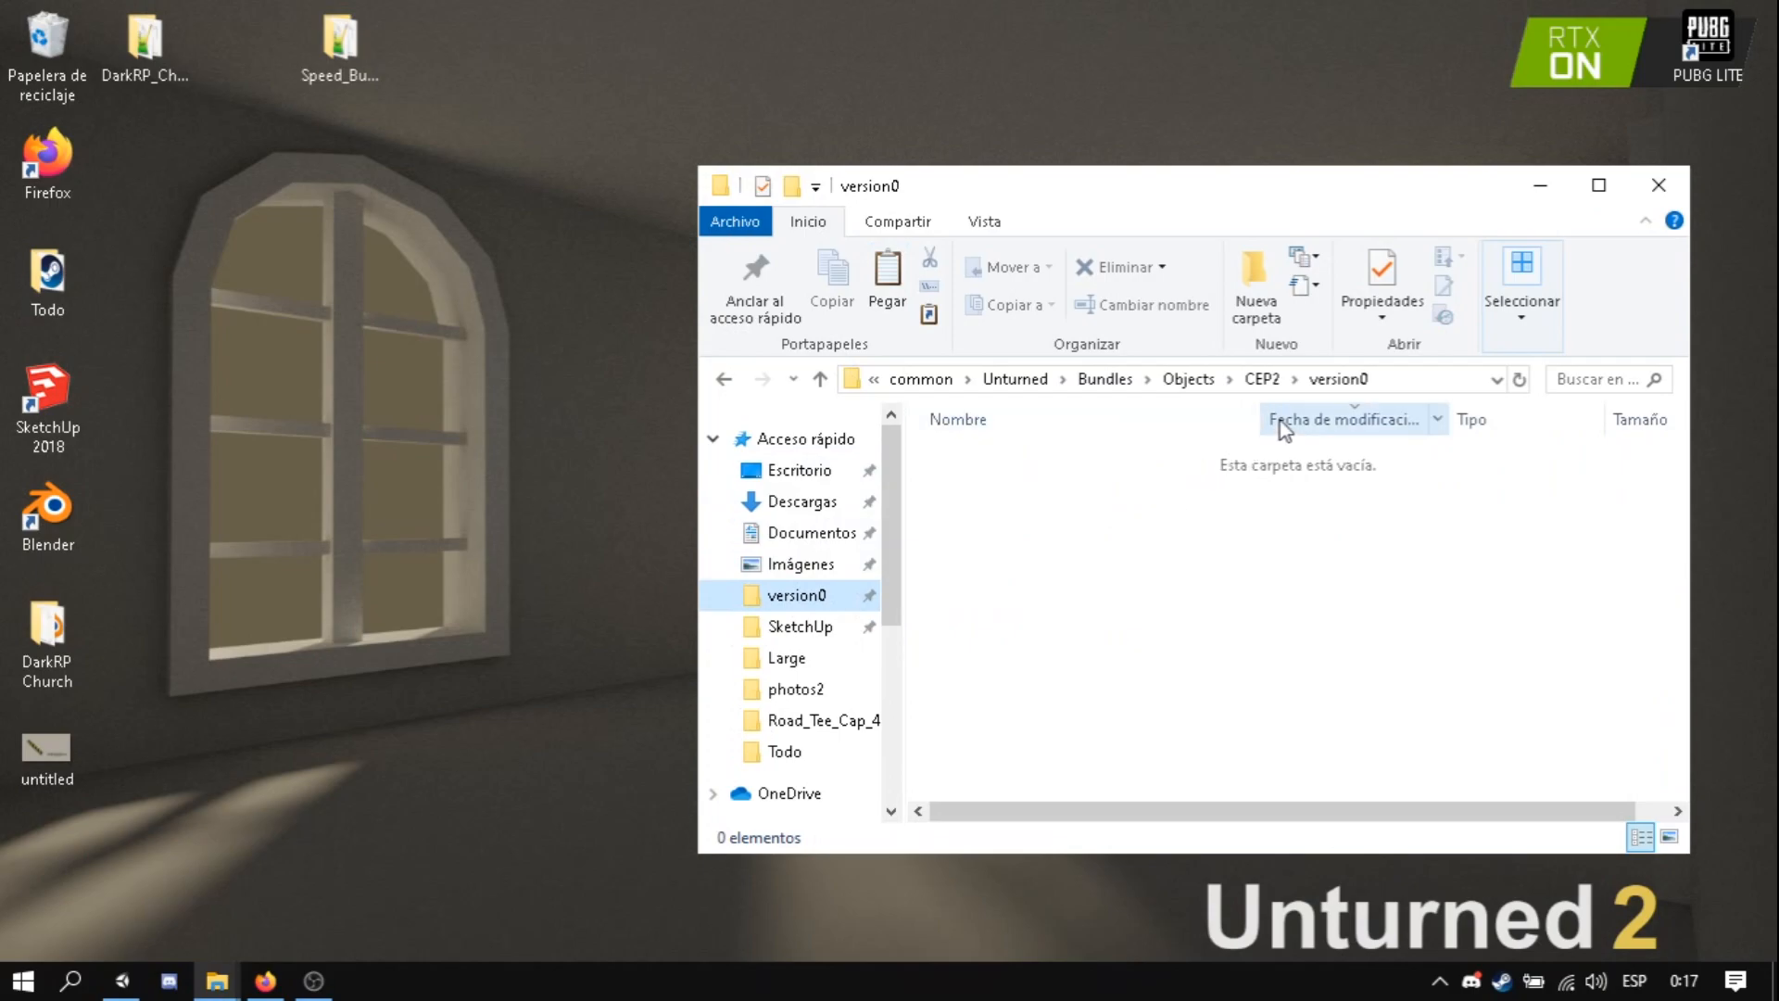
mouse_move(1266, 393)
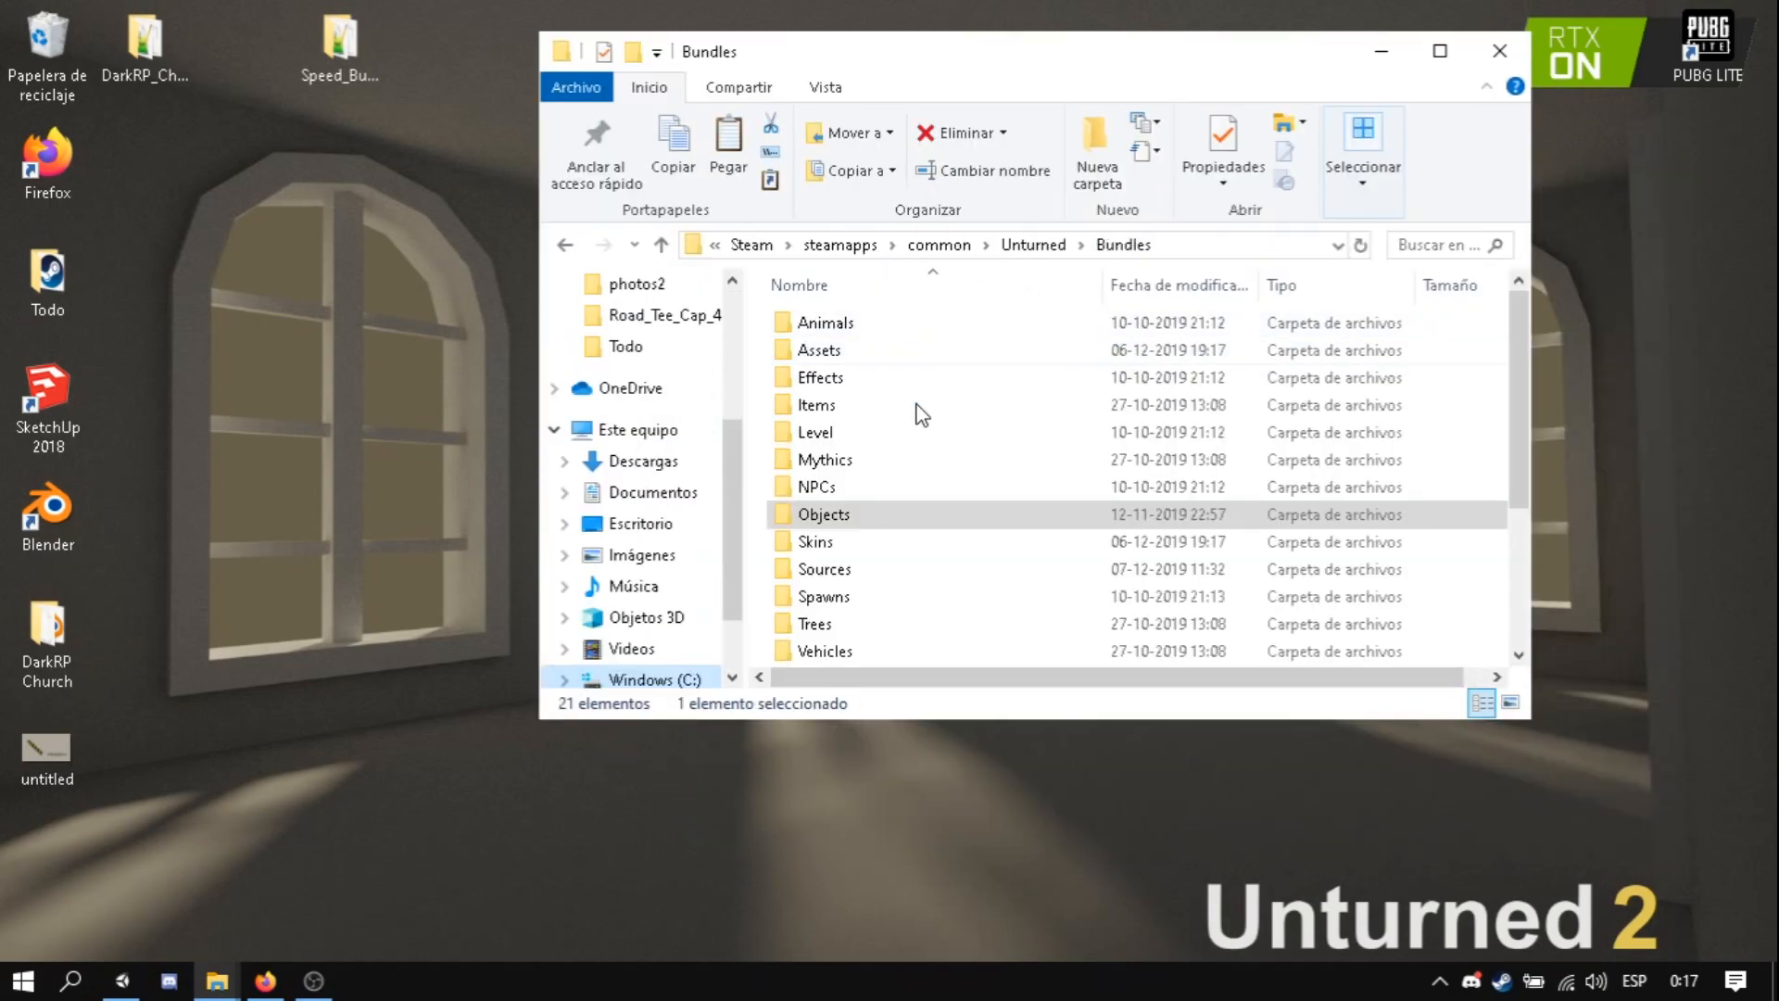
double_click(822, 513)
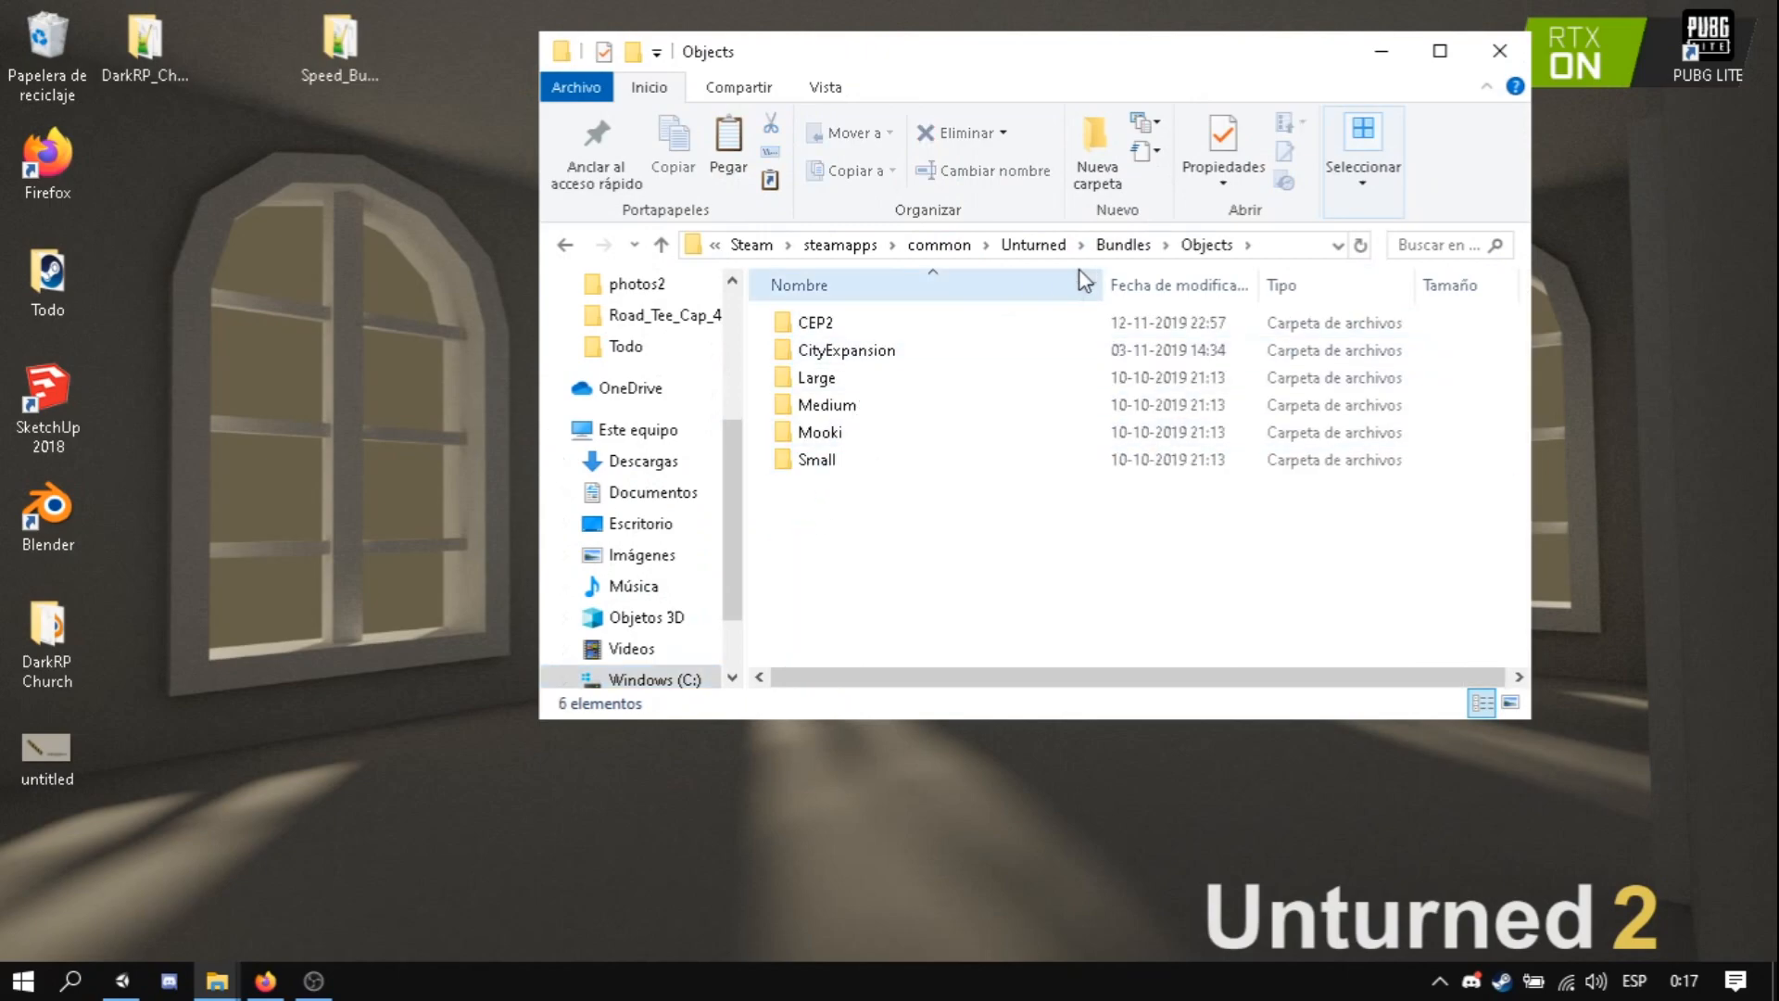
click(816, 322)
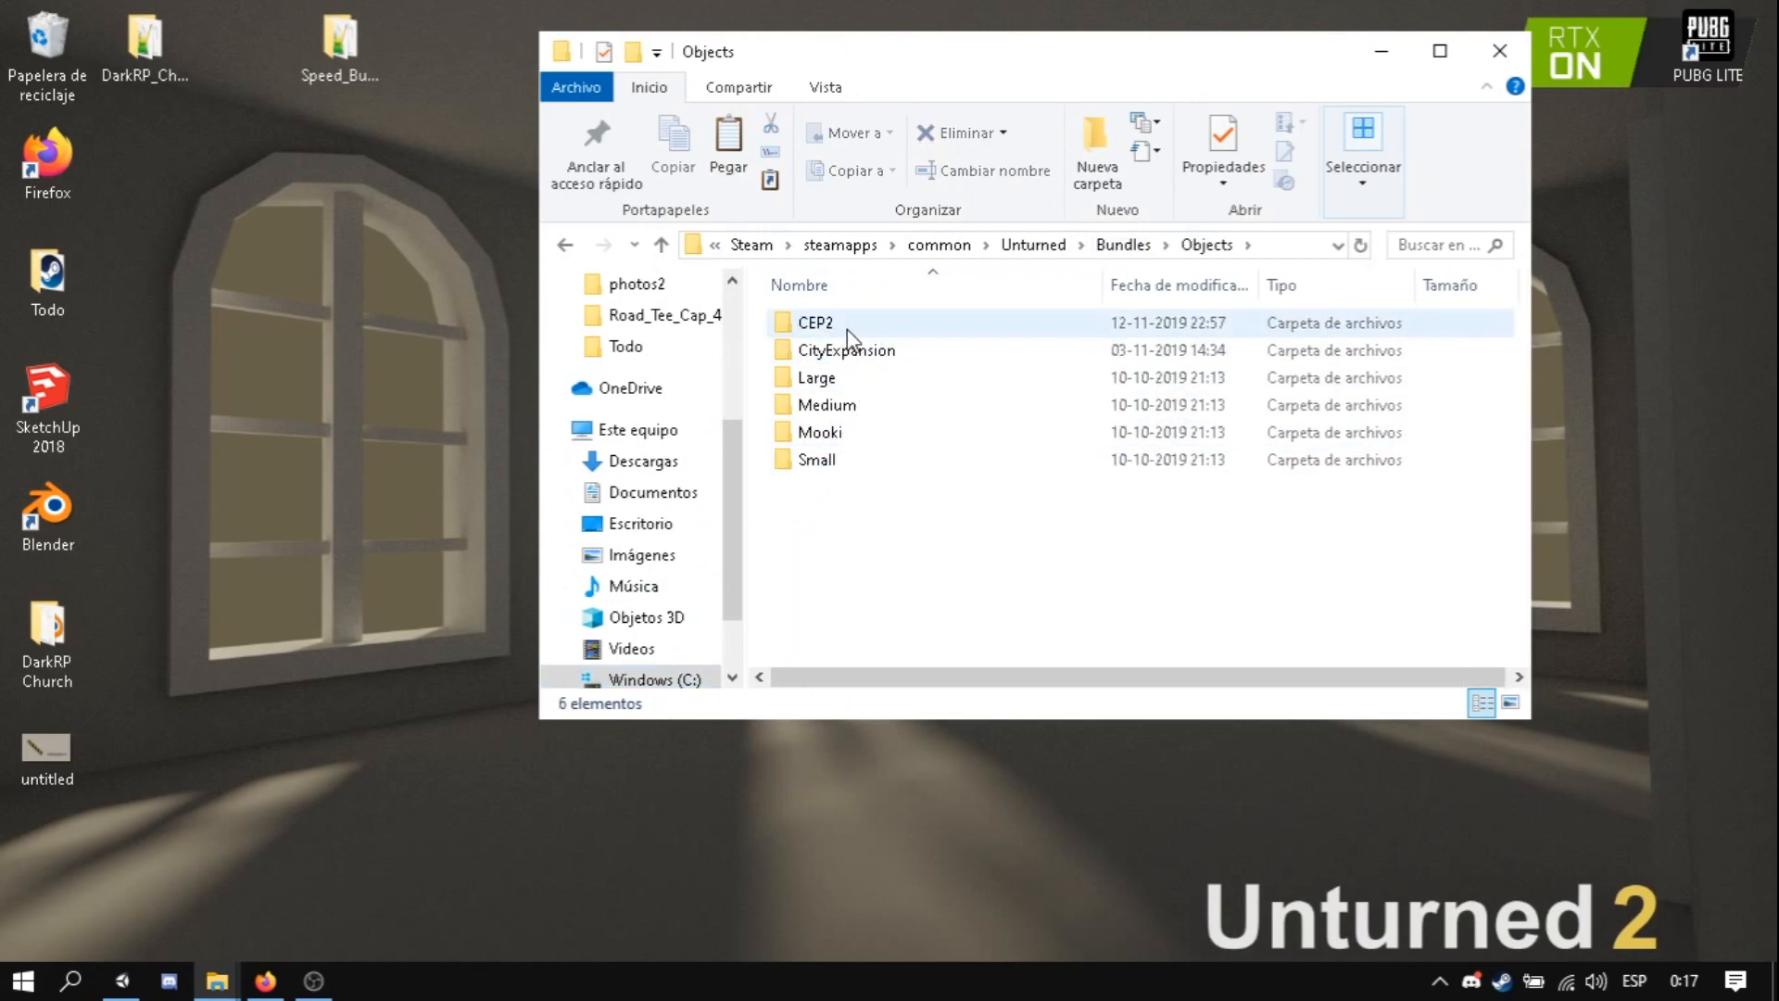
double_click(813, 322)
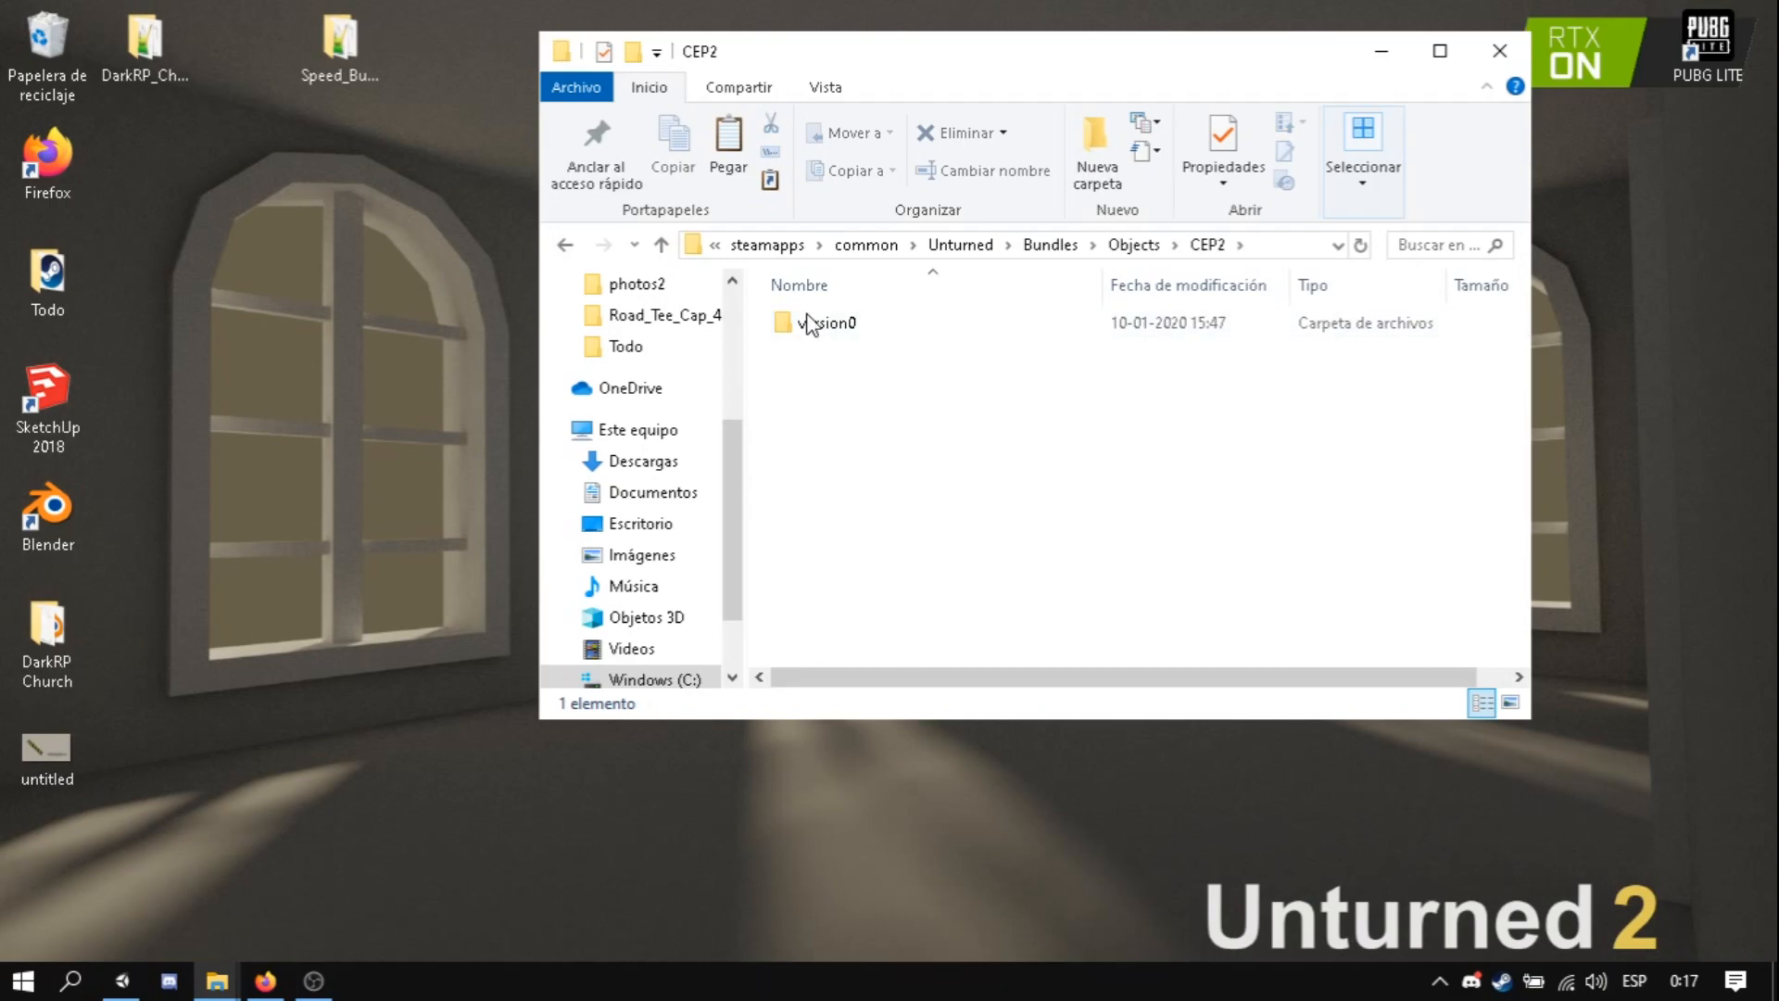